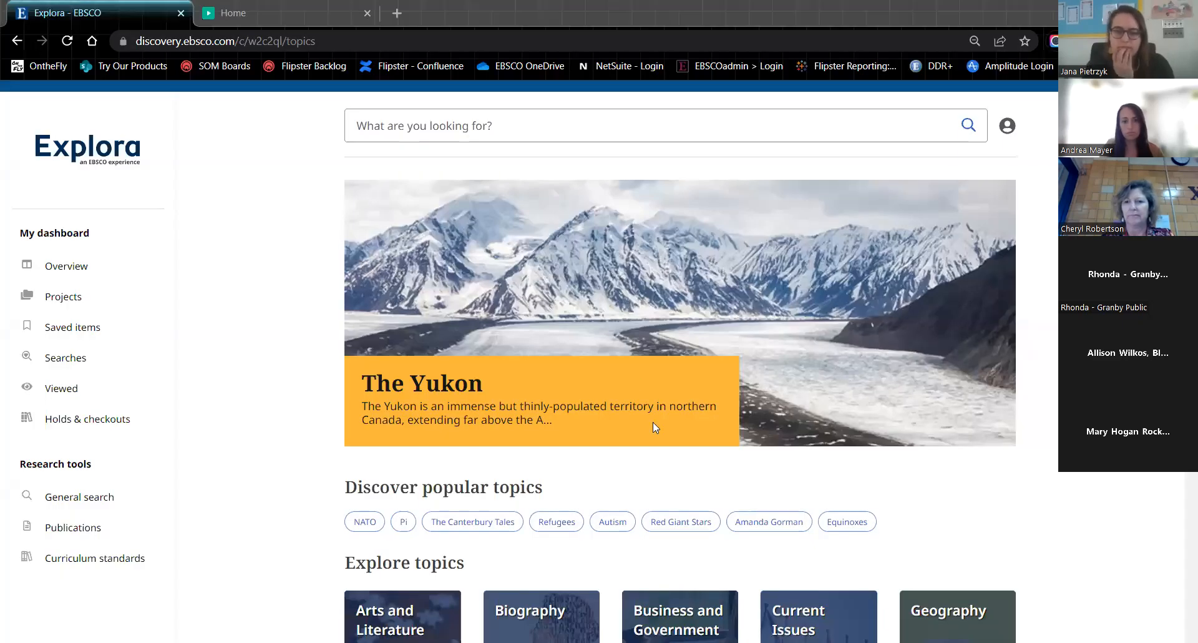
{"action": "mouse_move", "coordinate": [298, 271]}
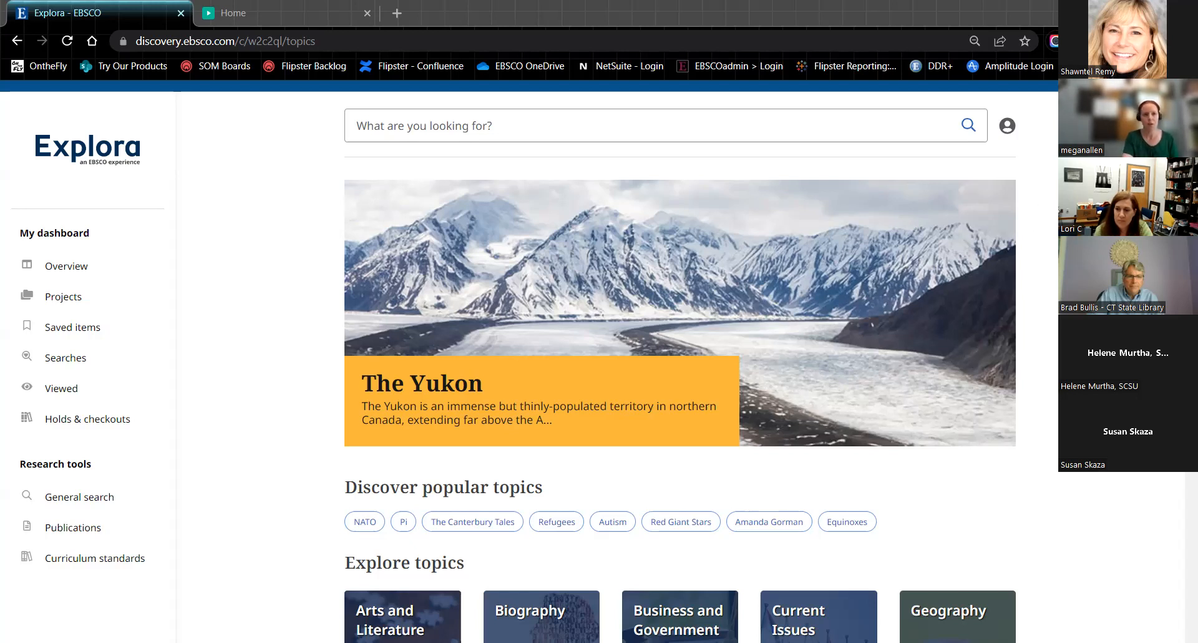
{"action": "mouse_move", "coordinate": [424, 550]}
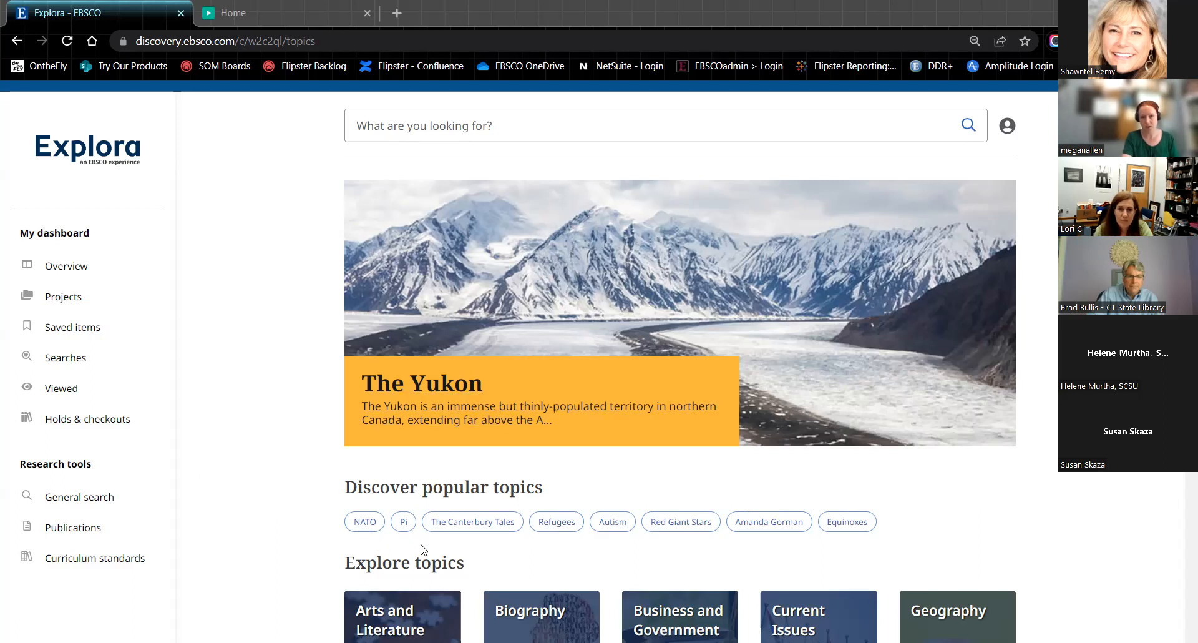
Run a subject search 'SU dali' returning 273 results
{"action": "scroll", "scroll_direction": "down", "scroll_amount": 3}
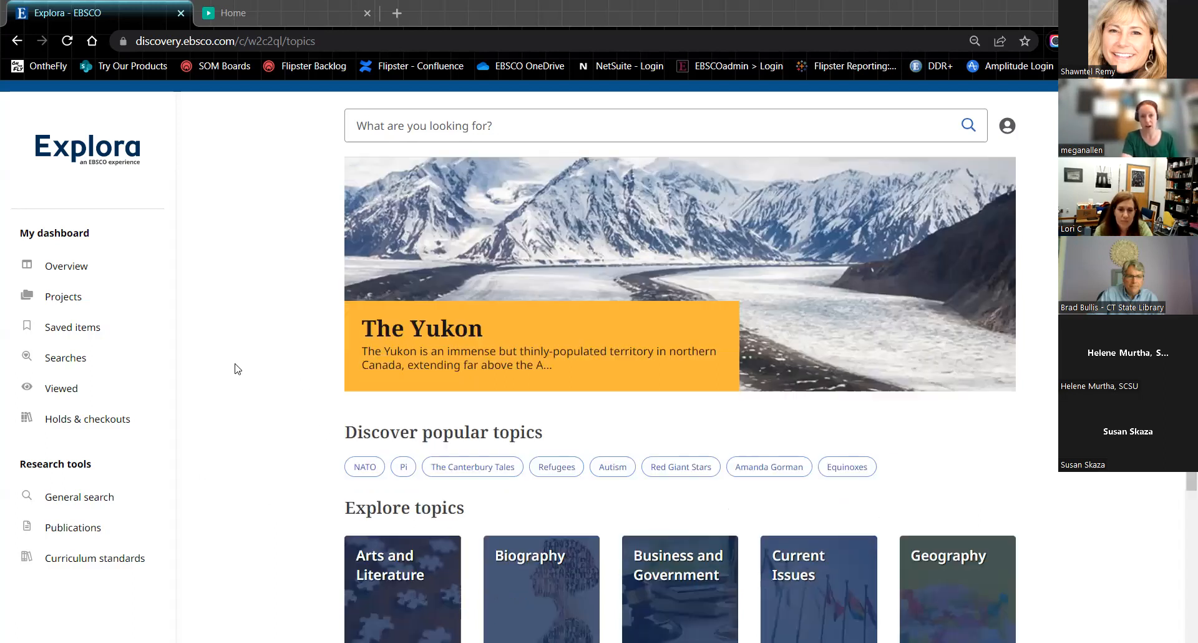
{"action": "scroll", "scroll_direction": "down", "scroll_amount": 3}
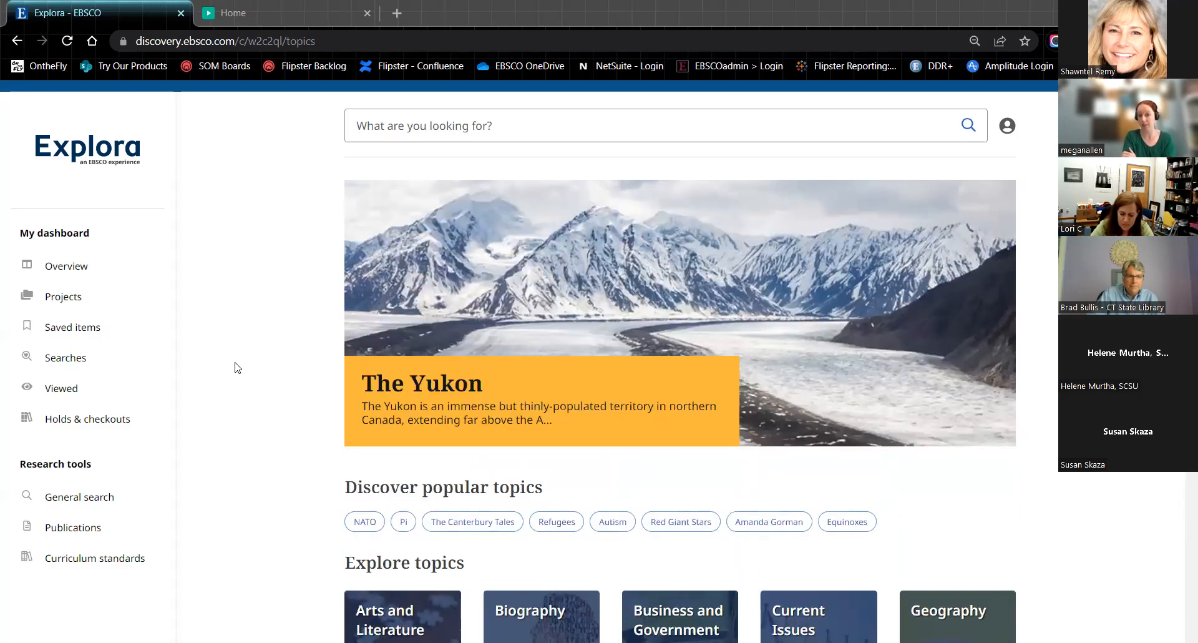
{"action": "mouse_move", "coordinate": [227, 359]}
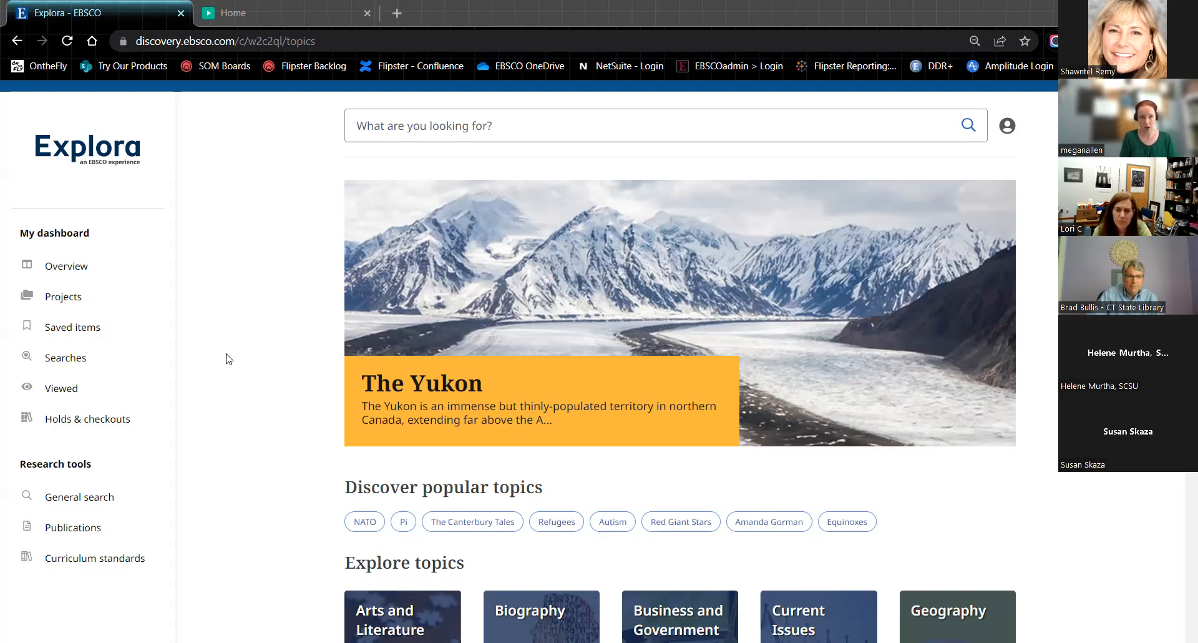
{"action": "mouse_move", "coordinate": [253, 222]}
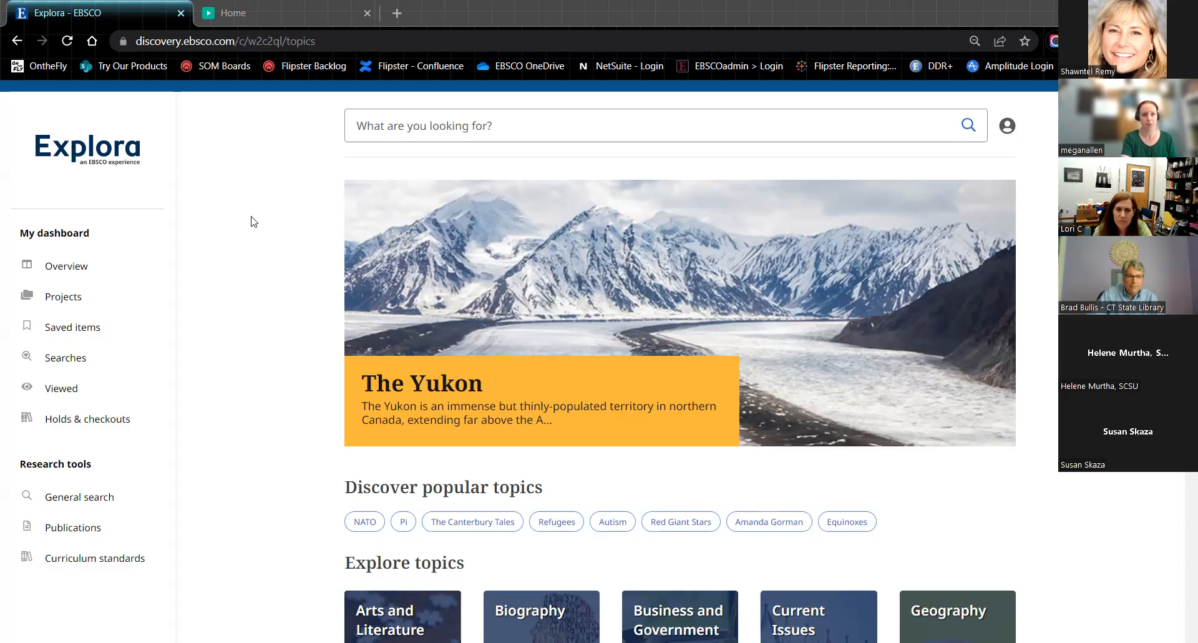
{"action": "mouse_move", "coordinate": [779, 106]}
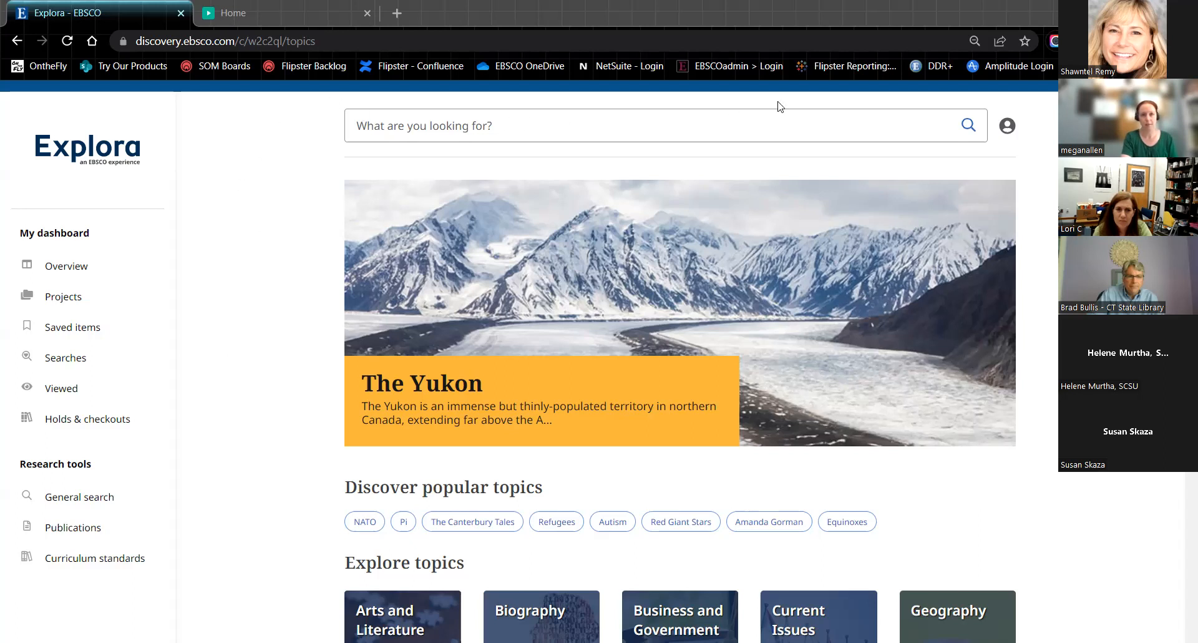
{"action": "mouse_move", "coordinate": [413, 152]}
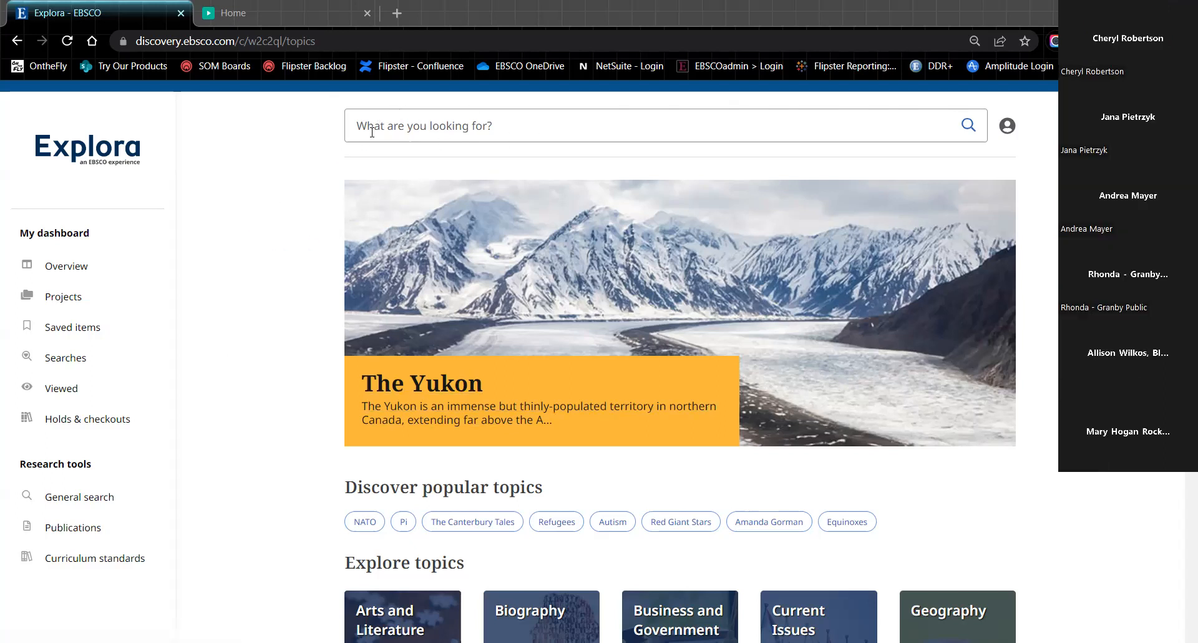
{"action": "type", "text": "su"}
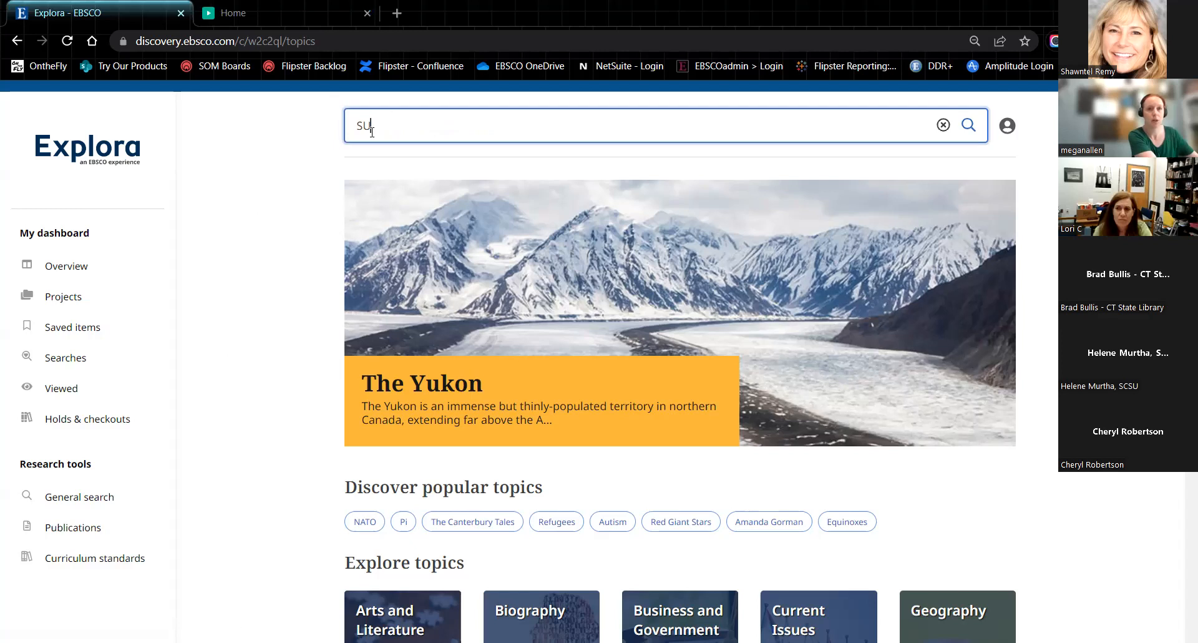
{"action": "type", "text": "dali"}
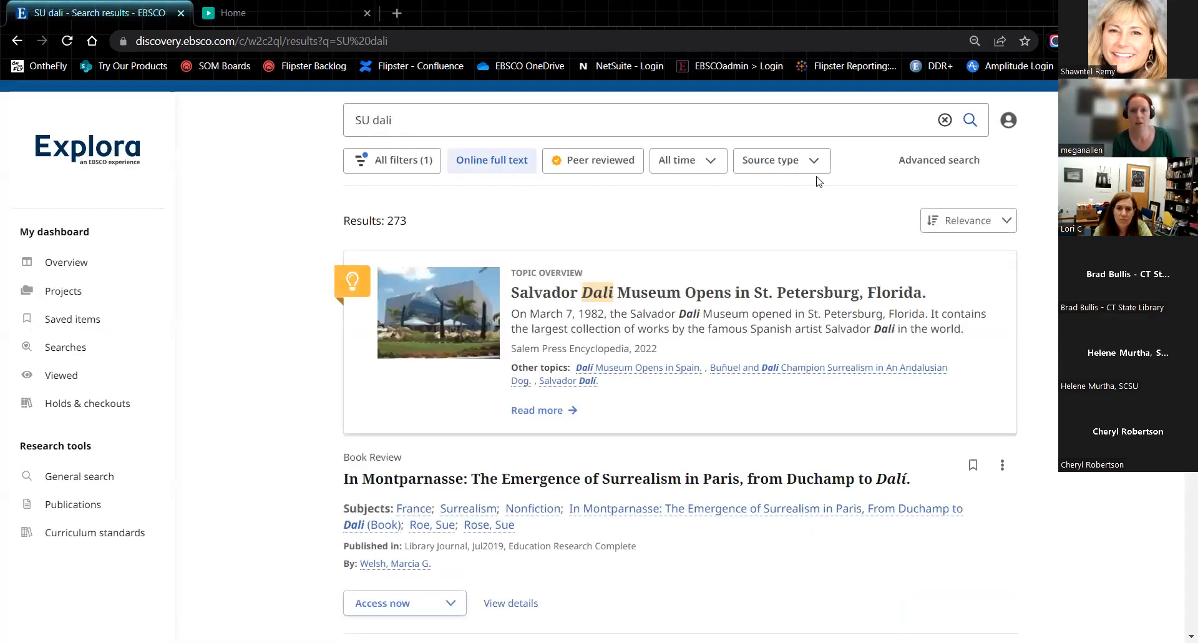
{"action": "mouse_move", "coordinate": [193, 355]}
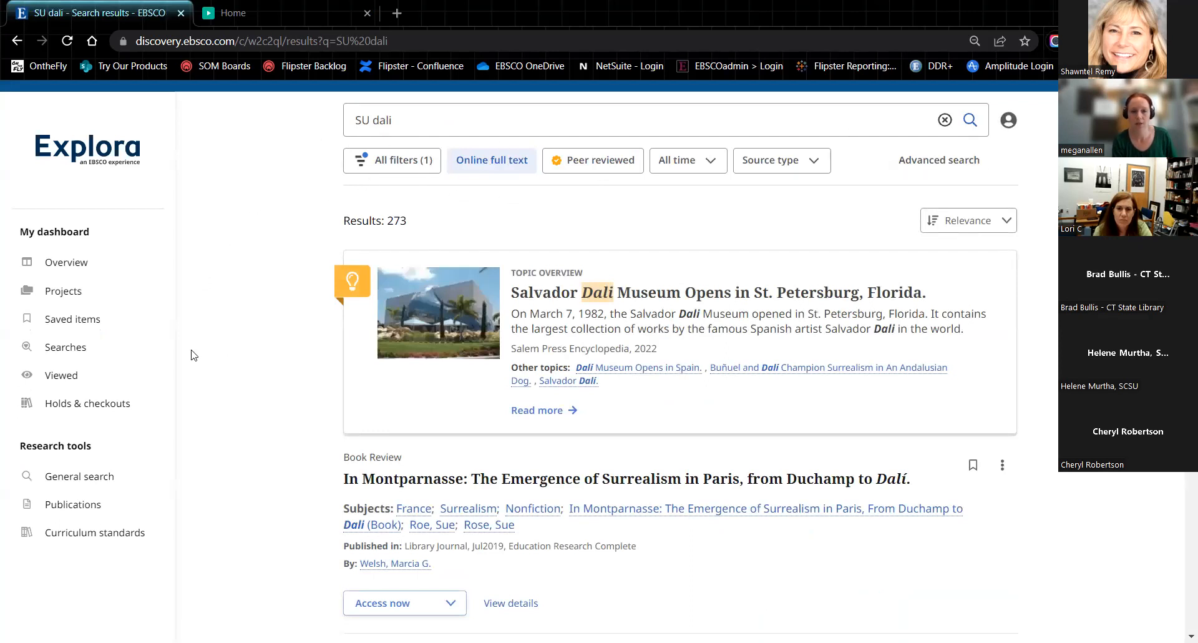
Scroll through the Dali results, led by the Salvador Dali Museum topic overview
{"action": "scroll", "scroll_direction": "down", "scroll_amount": 3}
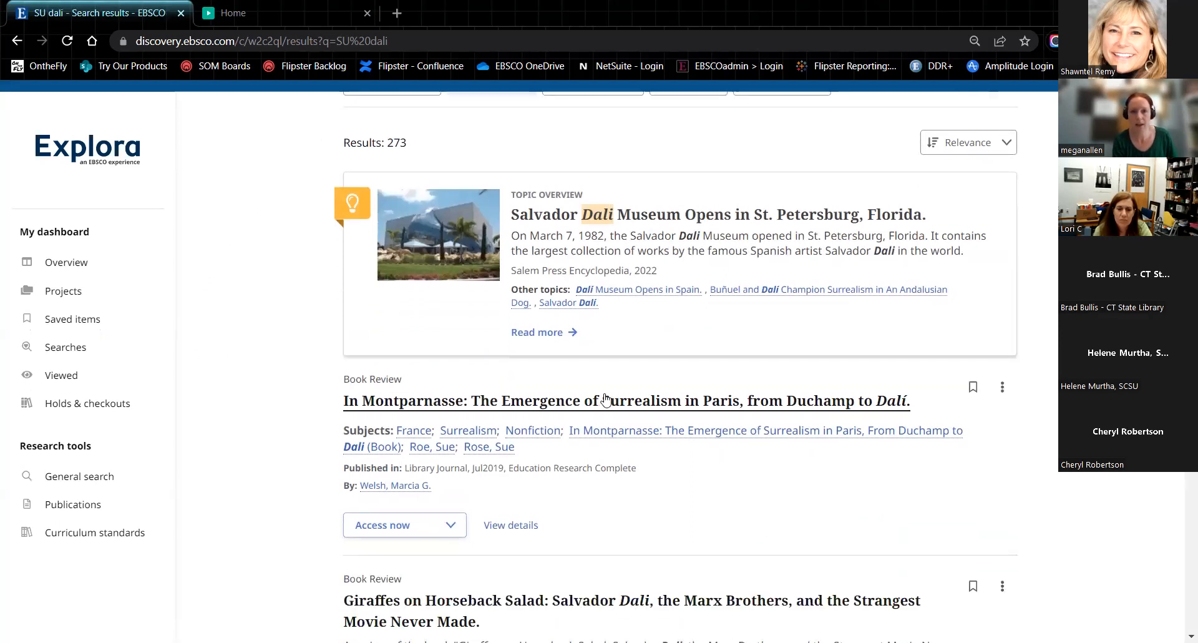
{"action": "scroll", "scroll_direction": "down", "scroll_amount": 3}
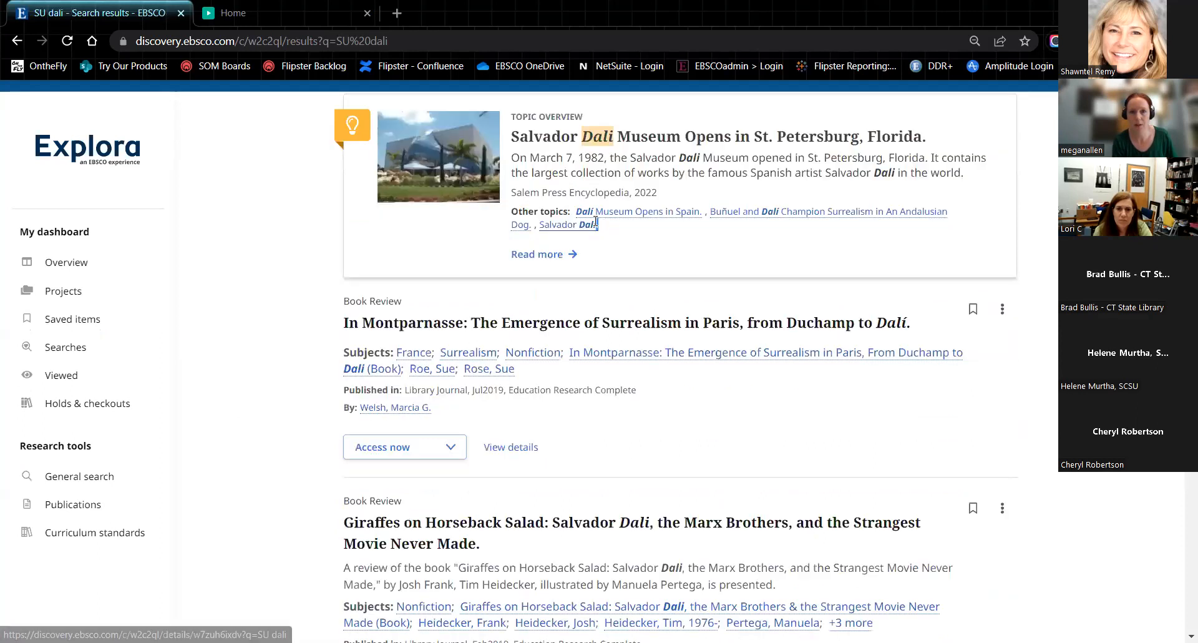
{"action": "scroll", "scroll_direction": "down", "scroll_amount": 3}
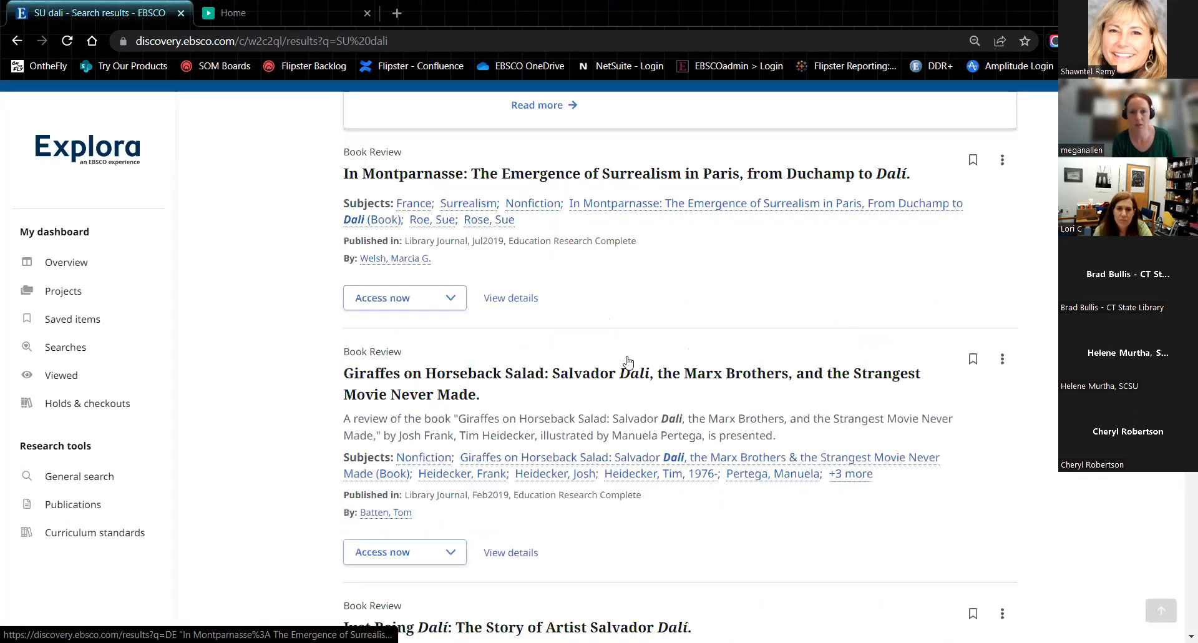
{"action": "scroll", "scroll_direction": "up", "scroll_amount": 3}
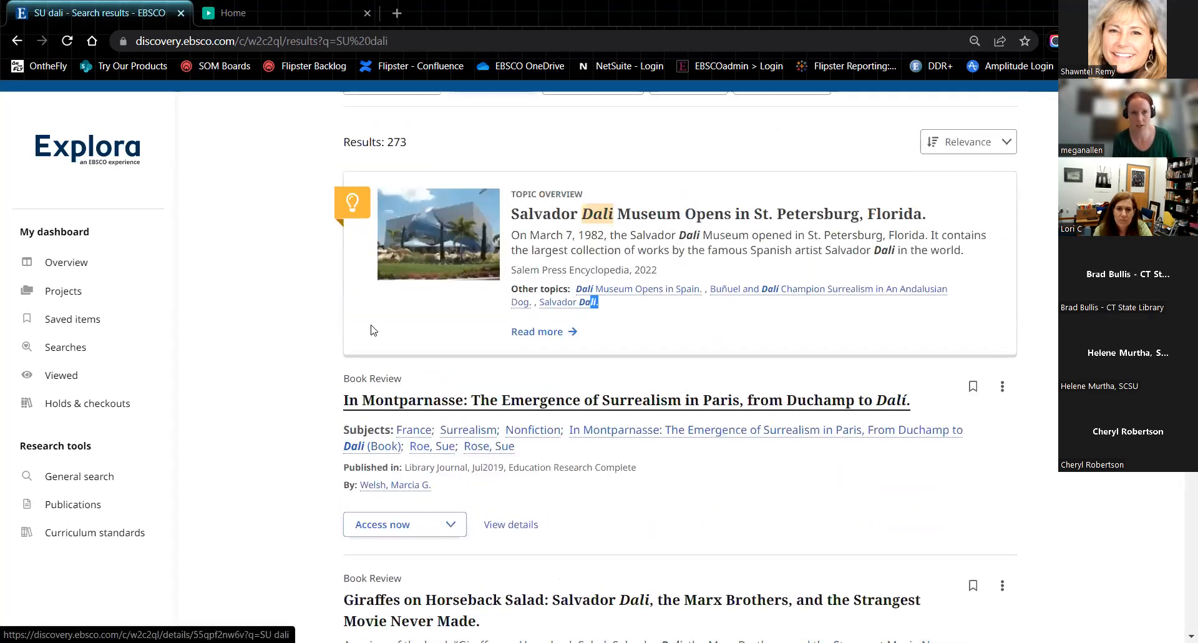
{"action": "scroll", "scroll_direction": "up", "scroll_amount": 3}
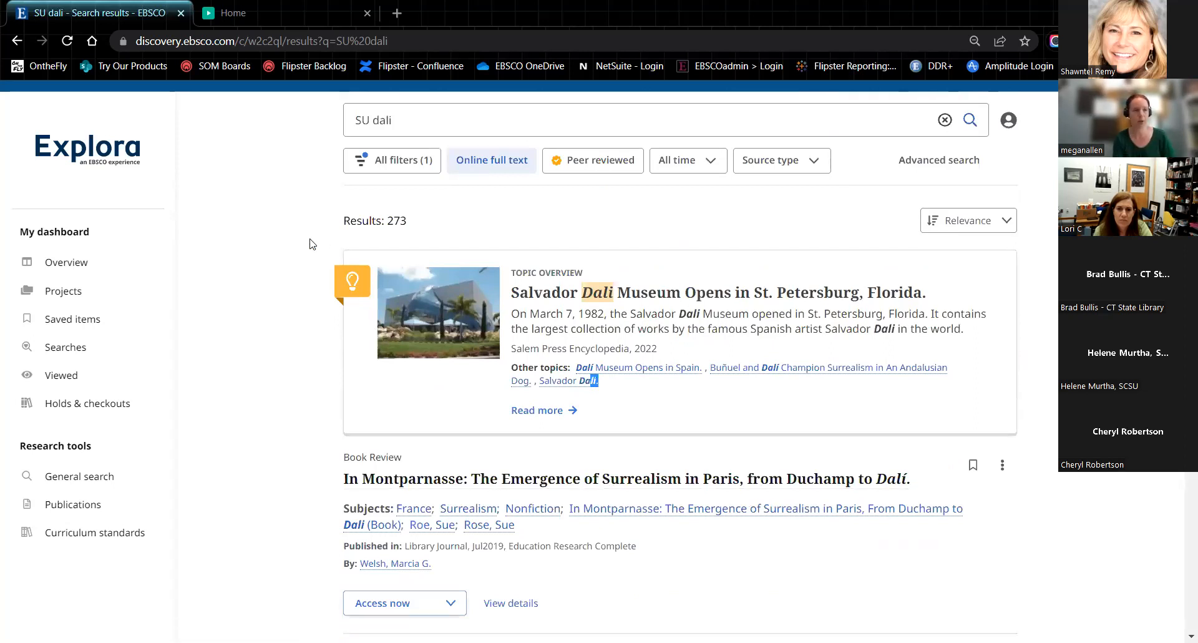
{"action": "mouse_move", "coordinate": [191, 216]}
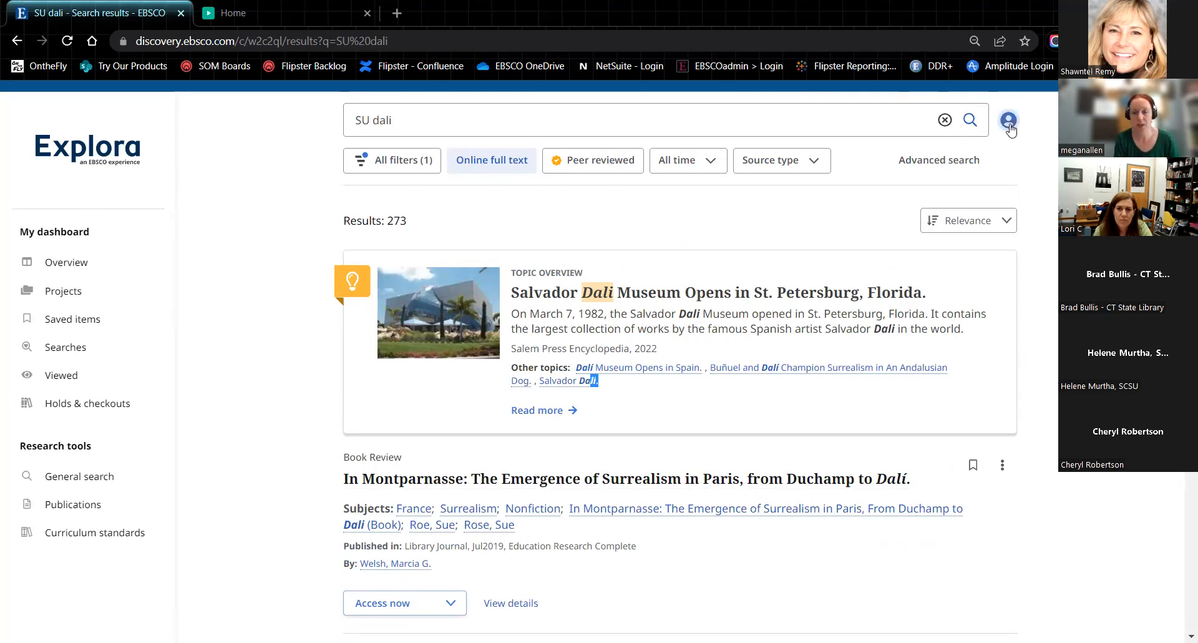
Switch the interface language to Deutsch from the account's language preferences
{"action": "left_click", "coordinate": [1008, 120]}
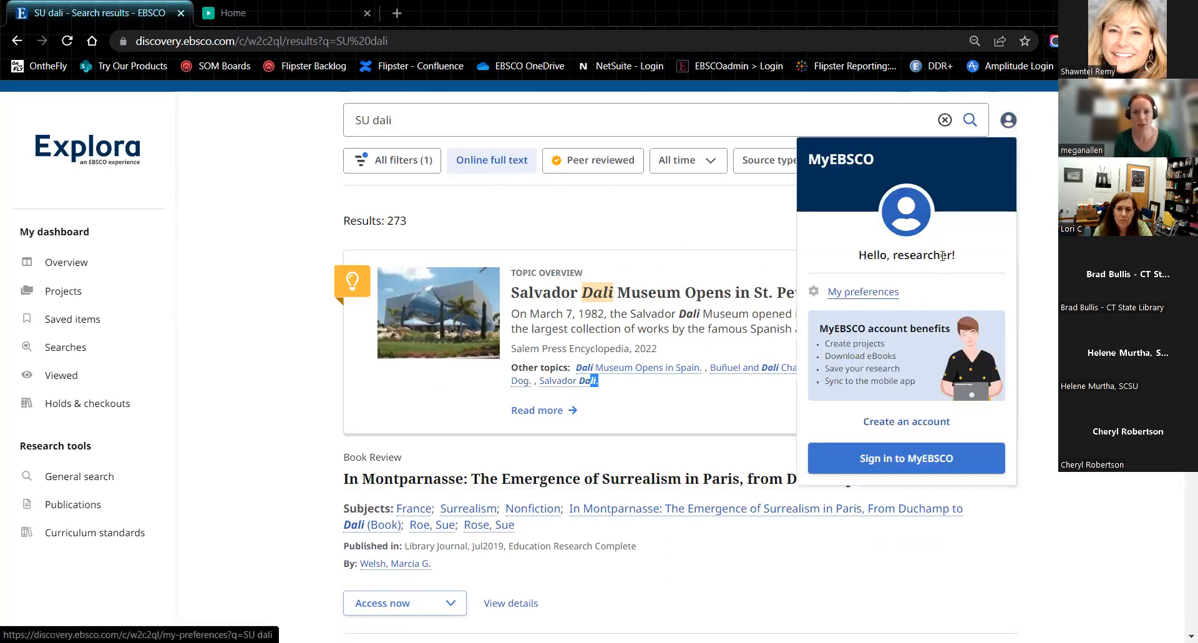
{"action": "mouse_move", "coordinate": [849, 302]}
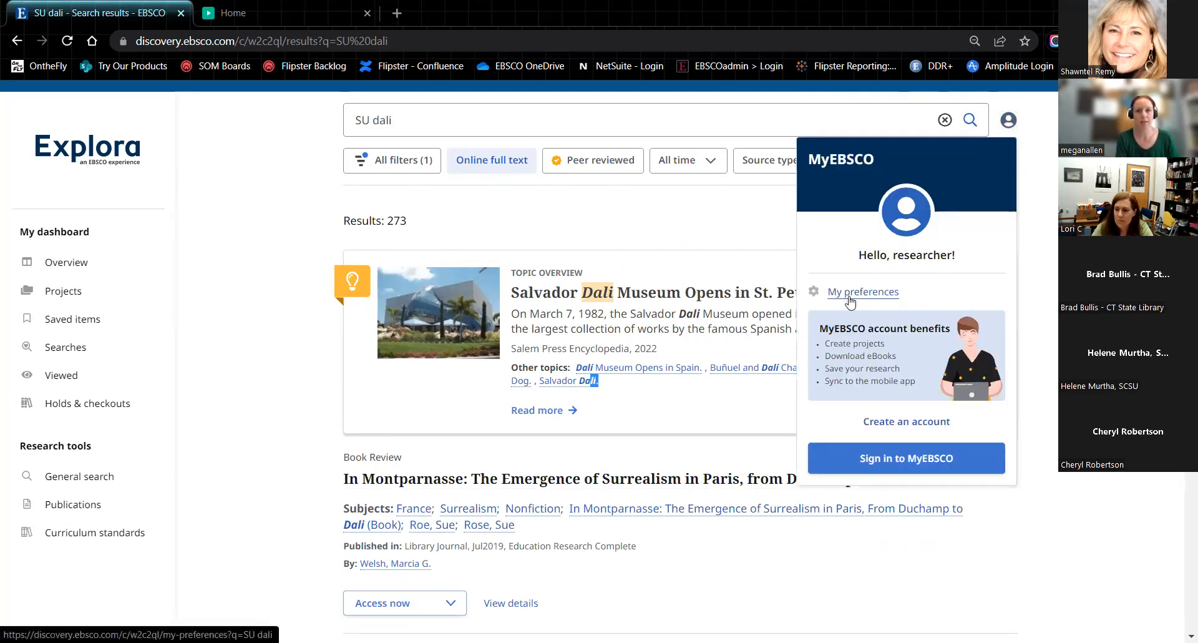
{"action": "mouse_move", "coordinate": [883, 303]}
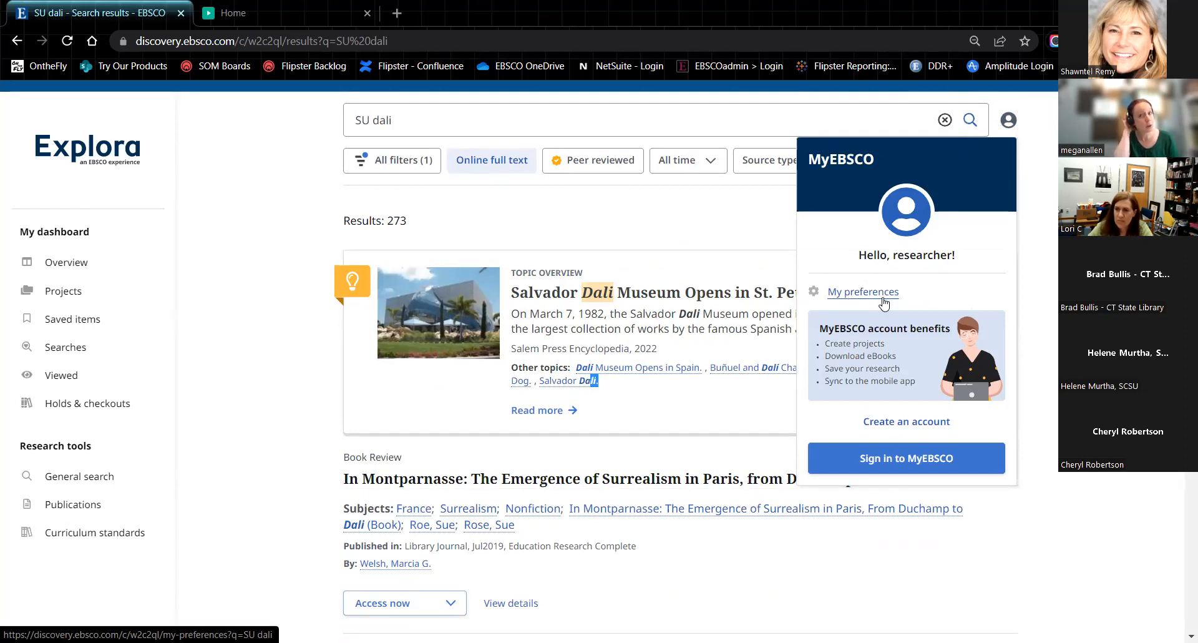
{"action": "mouse_move", "coordinate": [786, 301]}
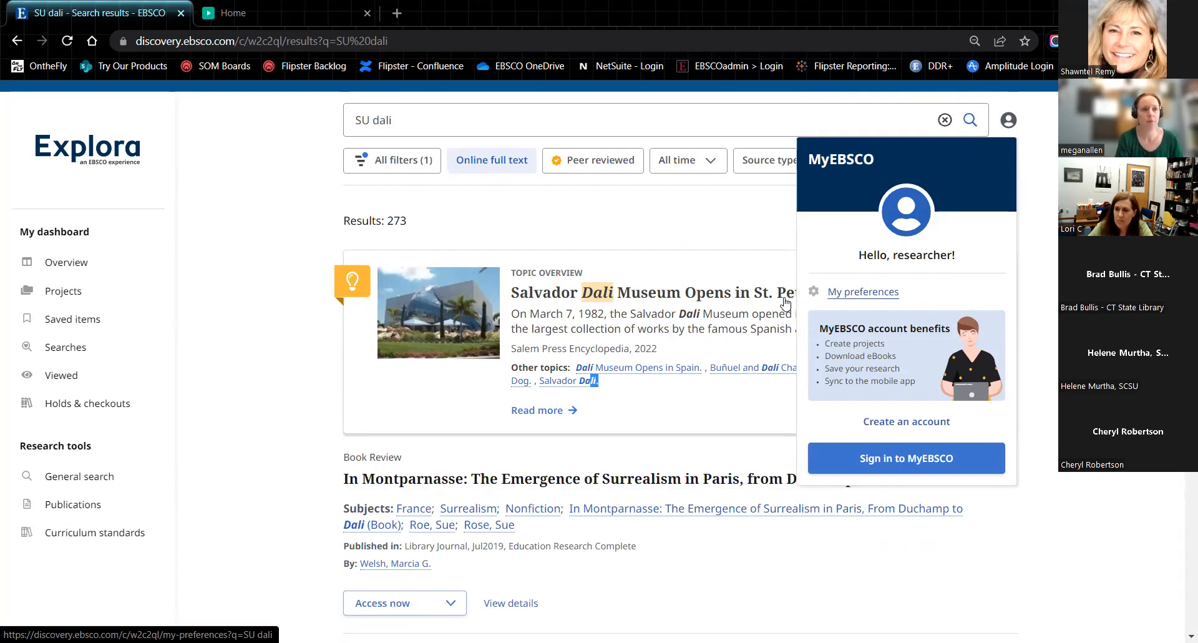
{"action": "mouse_move", "coordinate": [60, 403]}
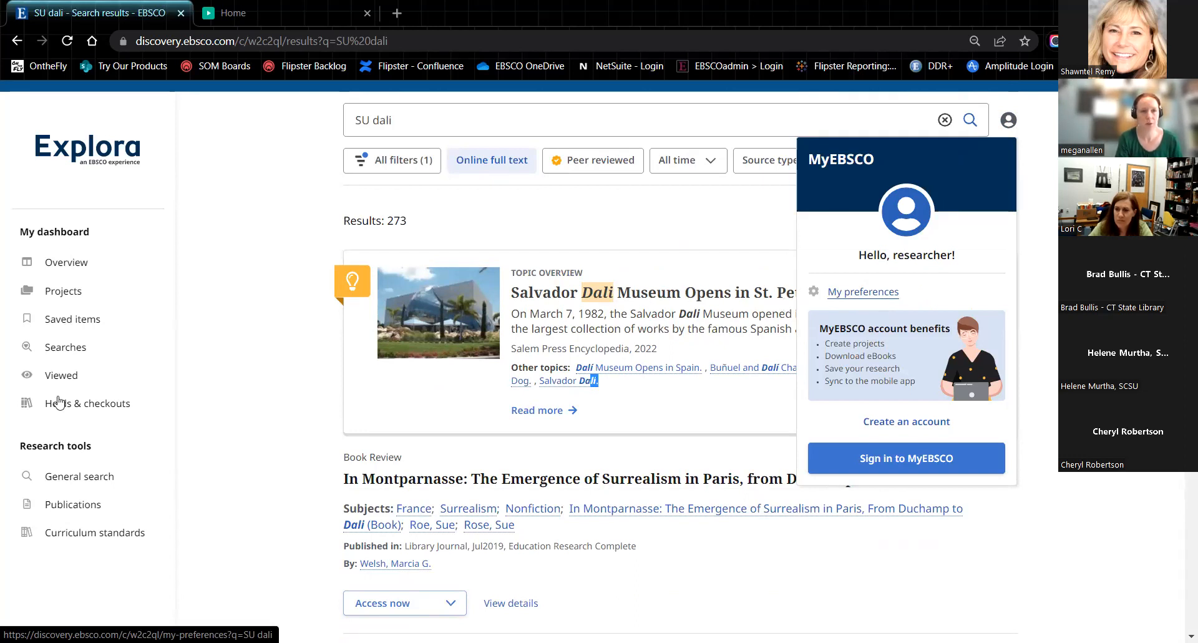
{"action": "mouse_move", "coordinate": [66, 262]}
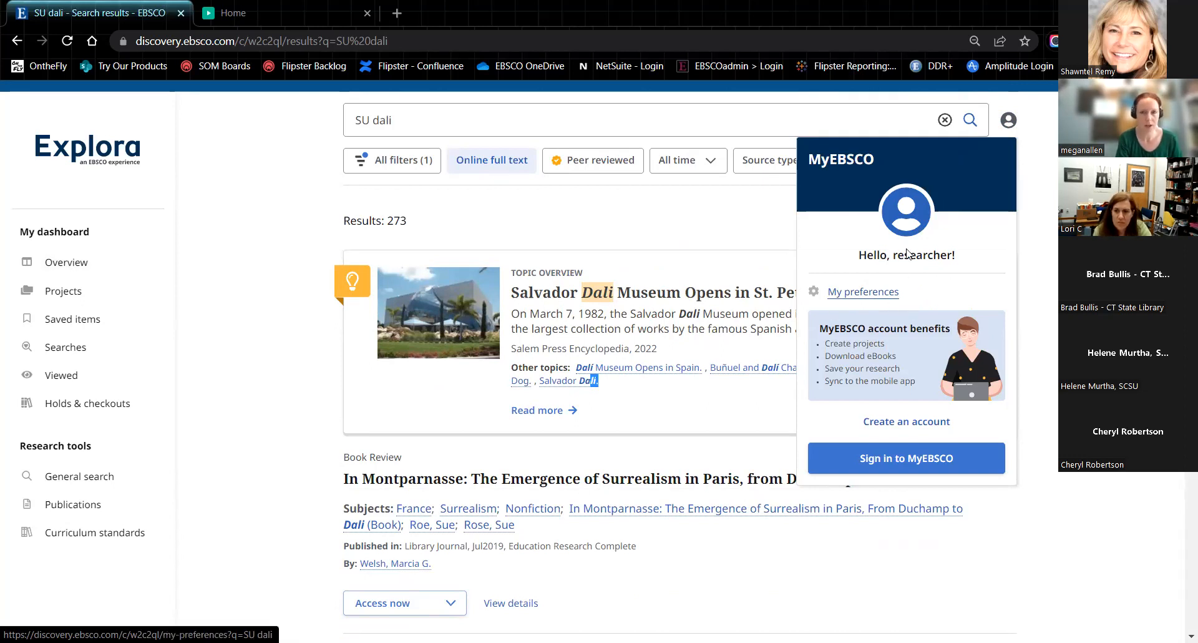
{"action": "mouse_move", "coordinate": [900, 352]}
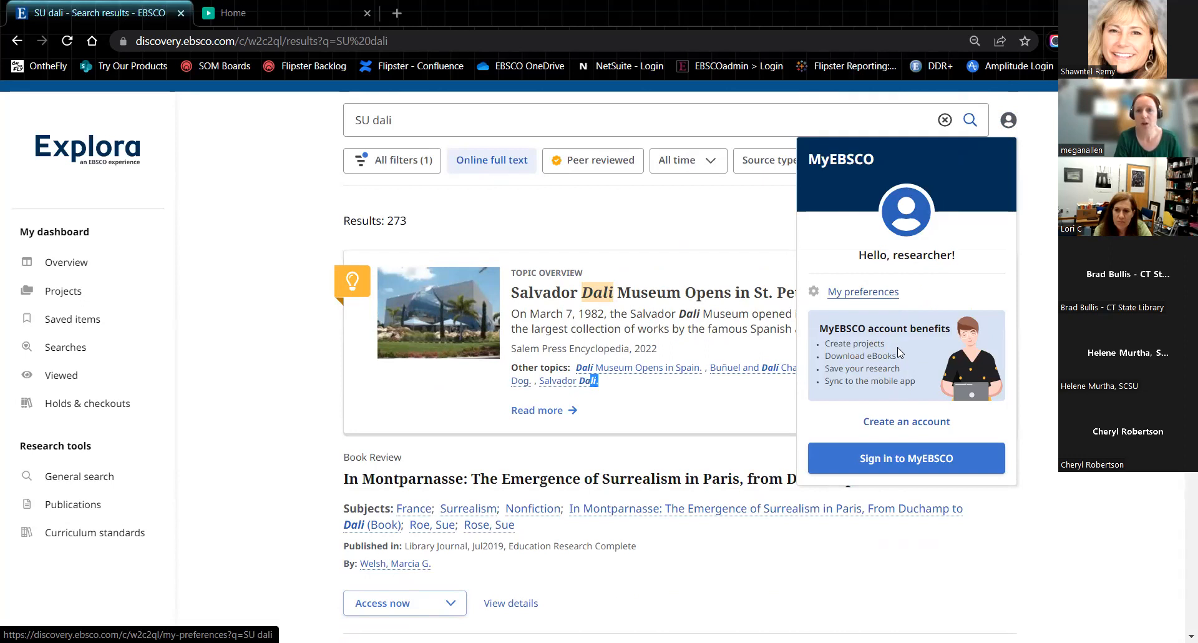
{"action": "left_click", "coordinate": [862, 291]}
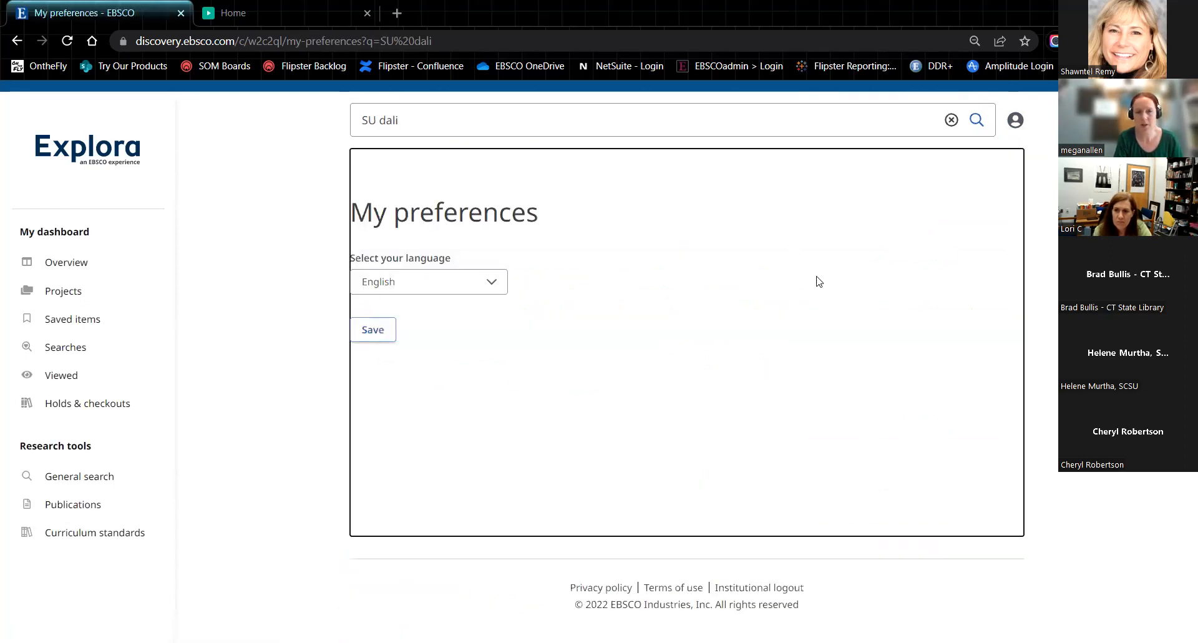
{"action": "left_click", "coordinate": [428, 280]}
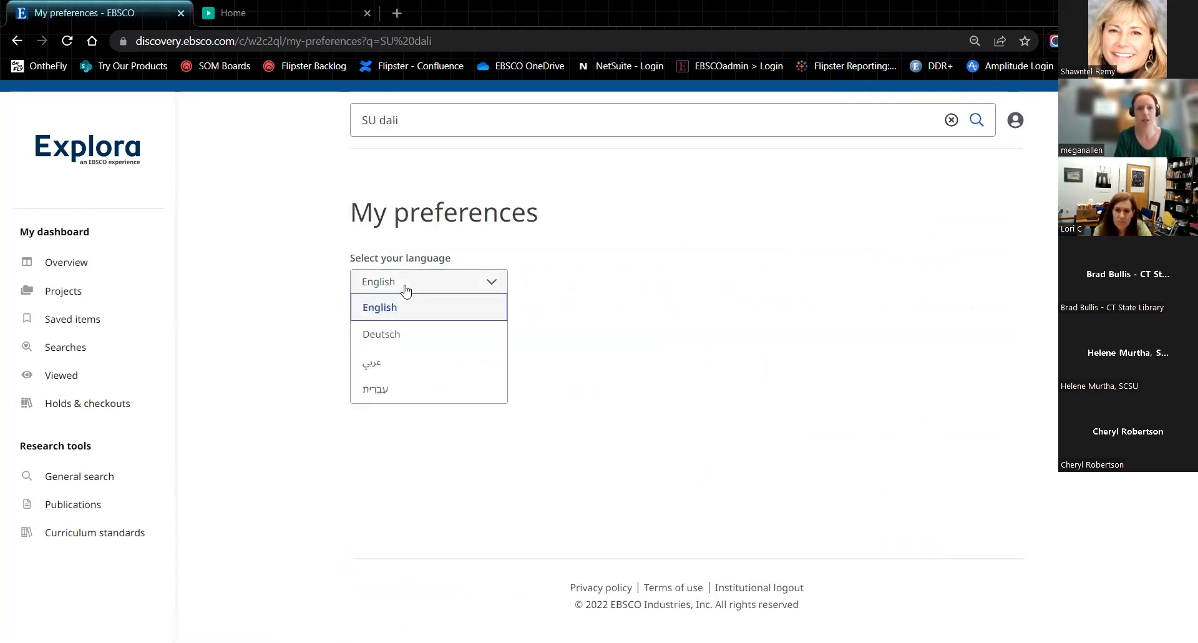
{"action": "left_click", "coordinate": [380, 335]}
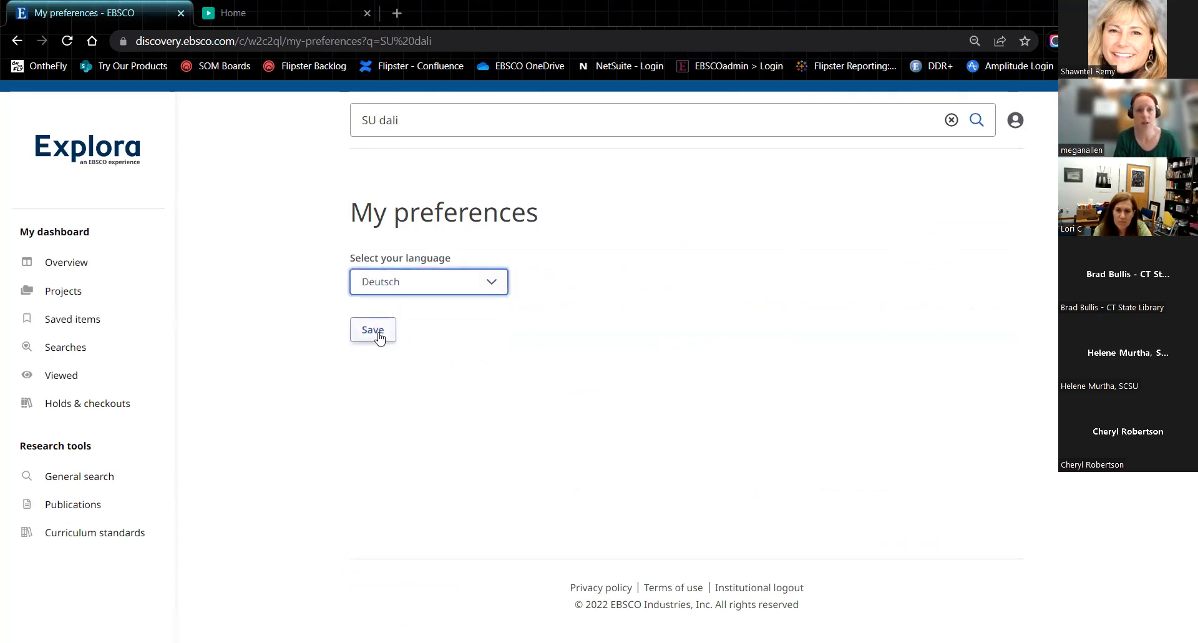
{"action": "left_click", "coordinate": [374, 330]}
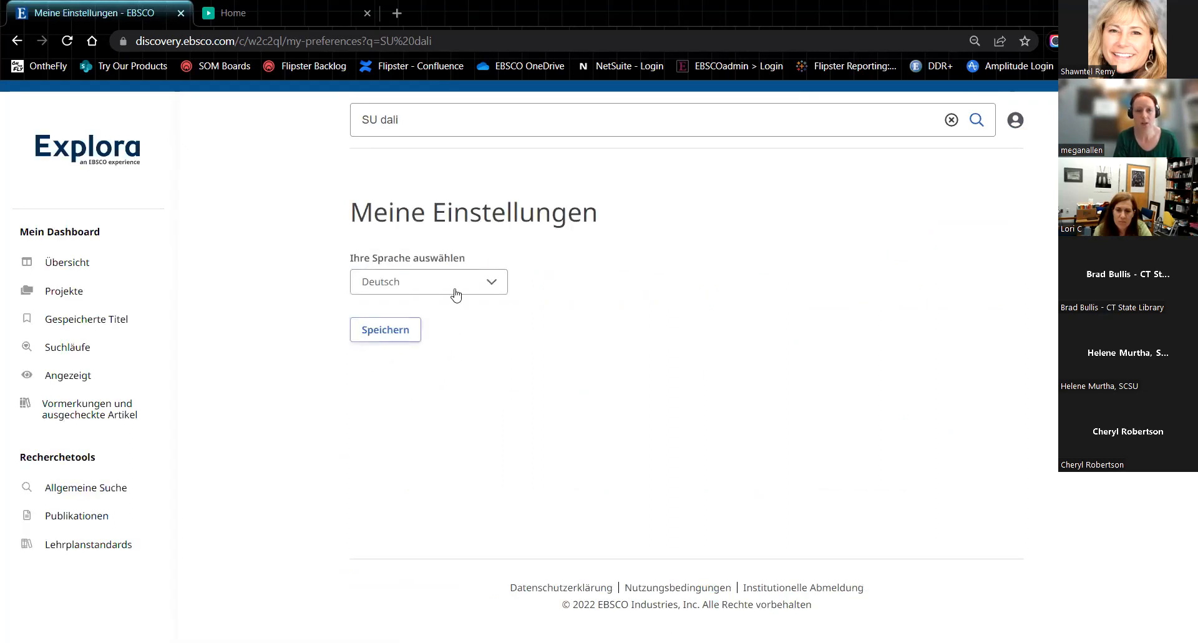
Switch the language back to English and return to the topics home page
{"action": "left_click", "coordinate": [428, 281]}
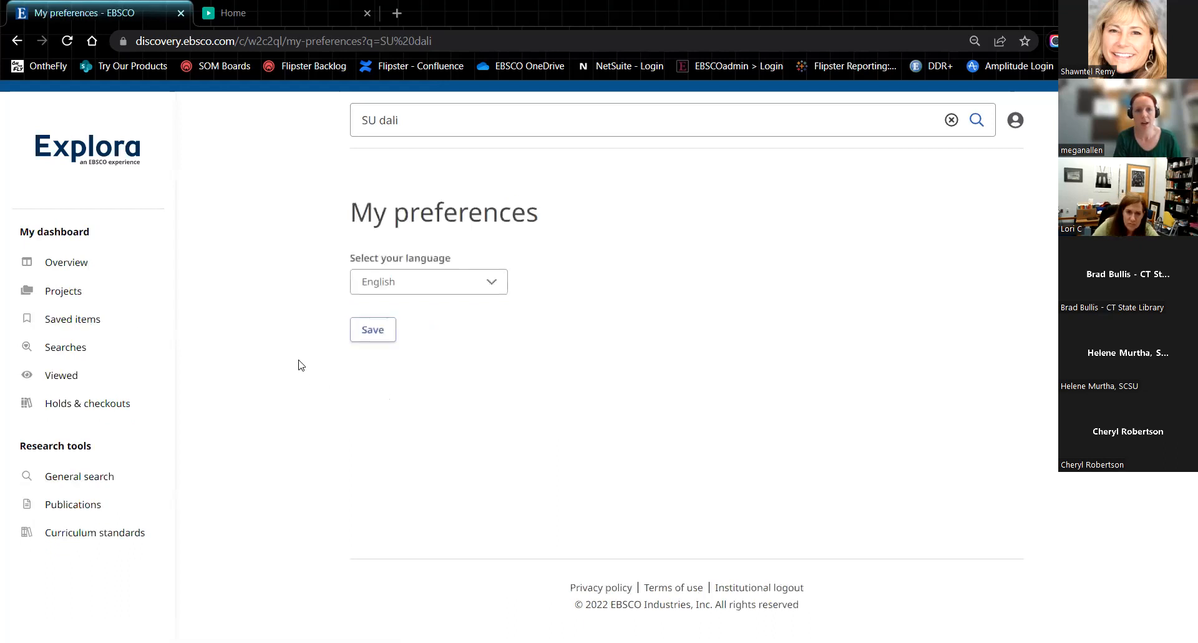
{"action": "mouse_move", "coordinate": [246, 318]}
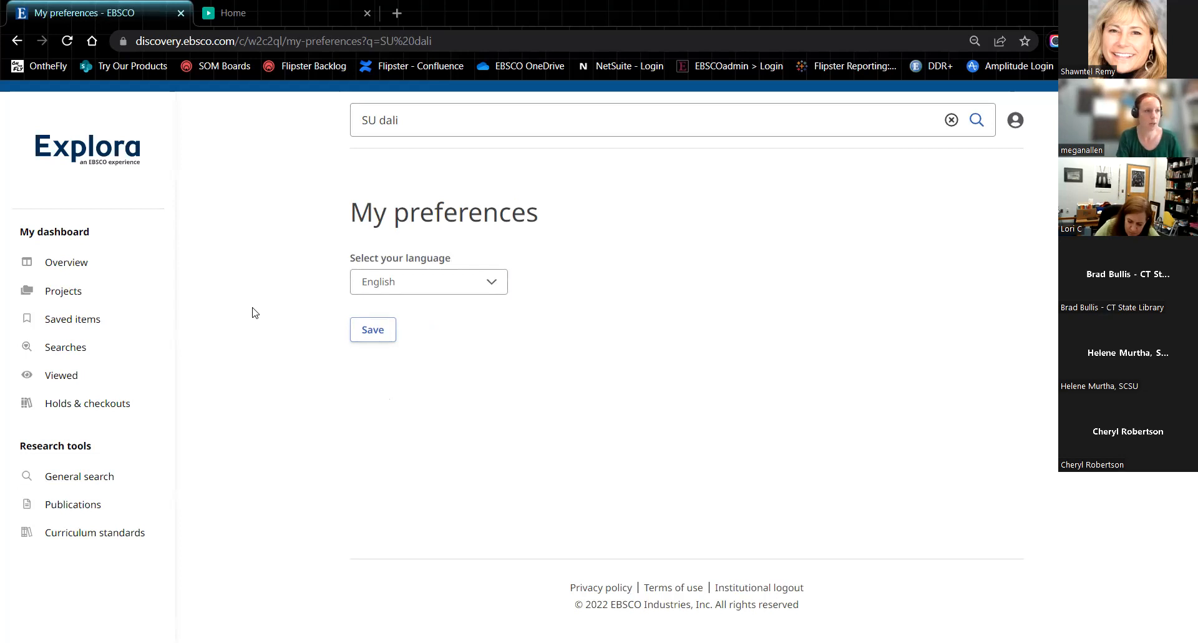
{"action": "mouse_move", "coordinate": [225, 154]}
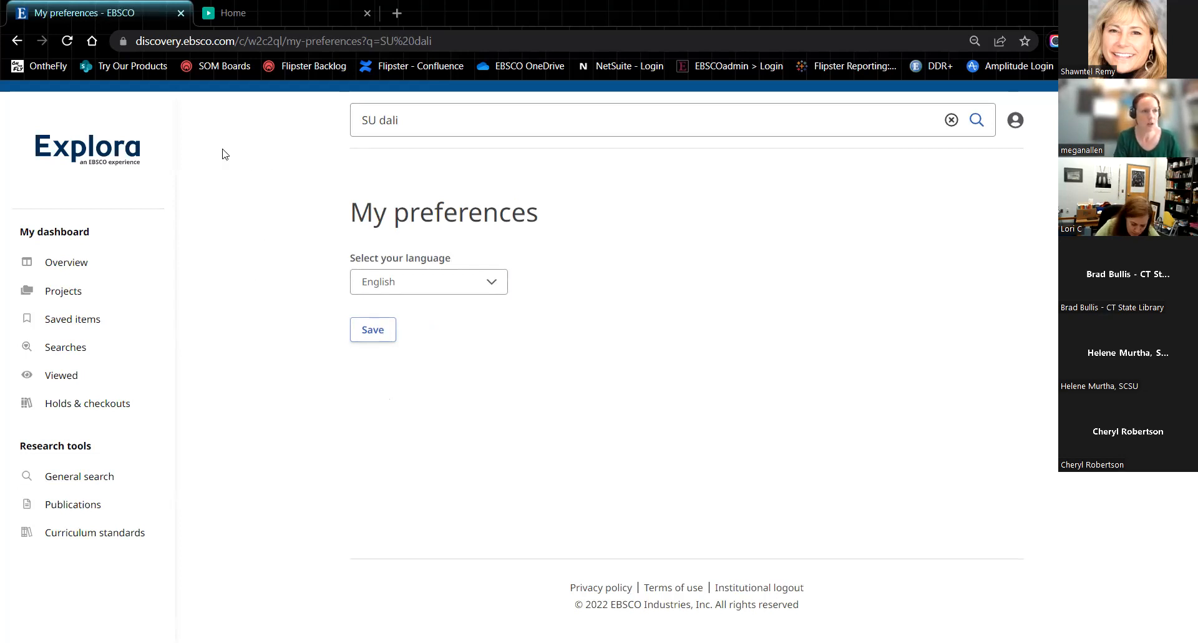
{"action": "left_click", "coordinate": [88, 147]}
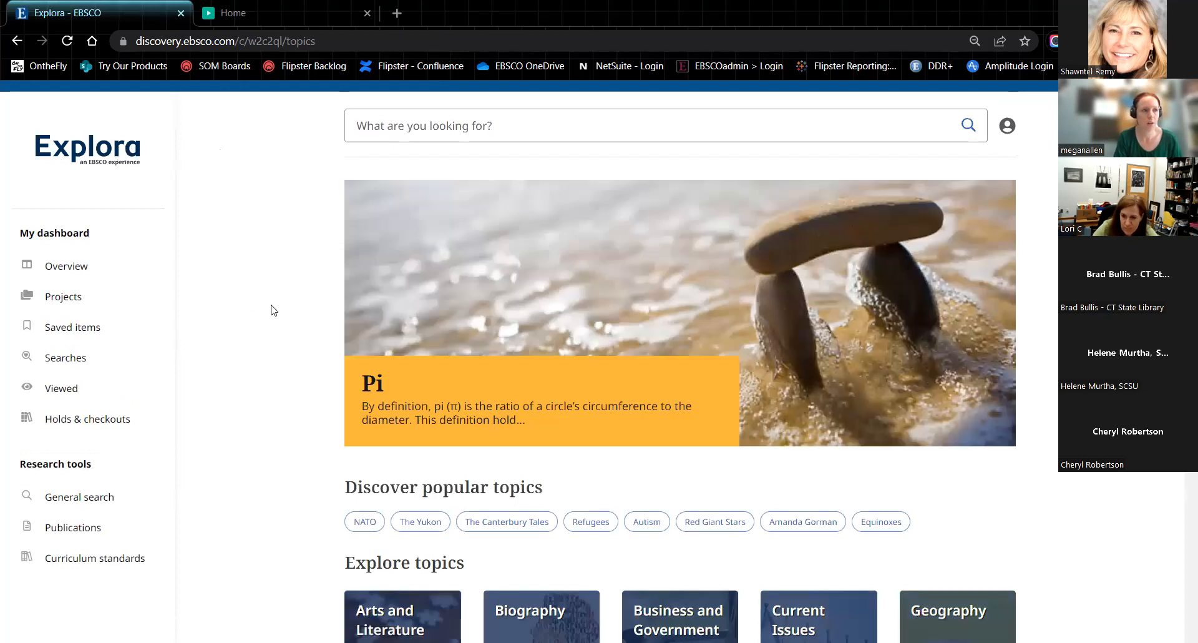
{"action": "mouse_move", "coordinate": [279, 343]}
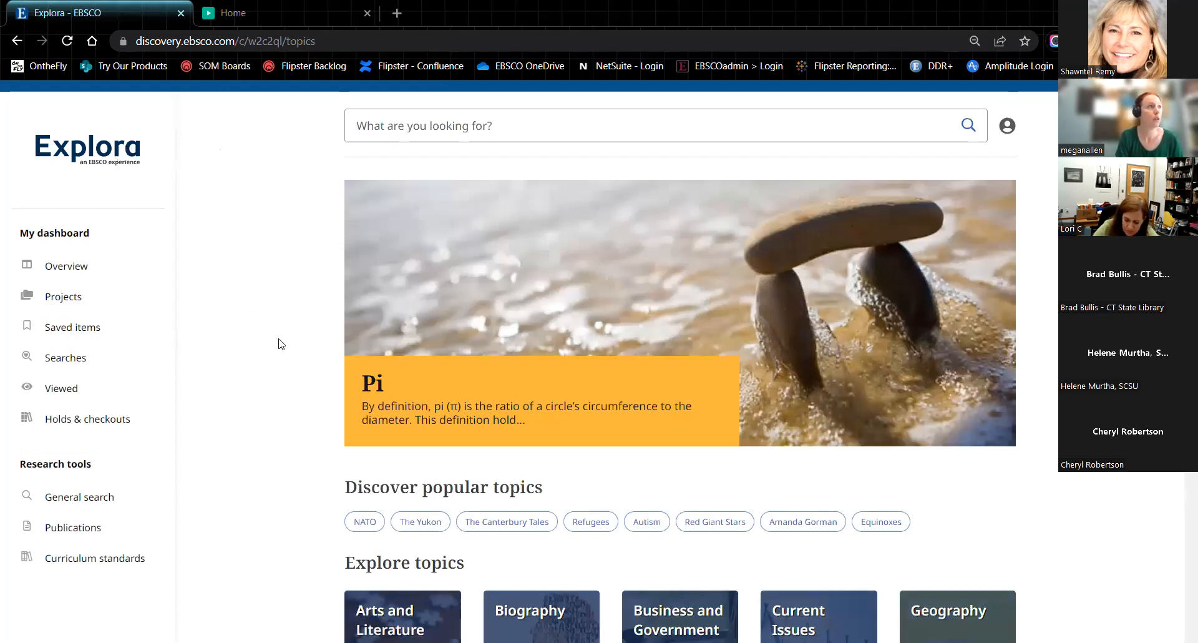
{"action": "mouse_move", "coordinate": [289, 399]}
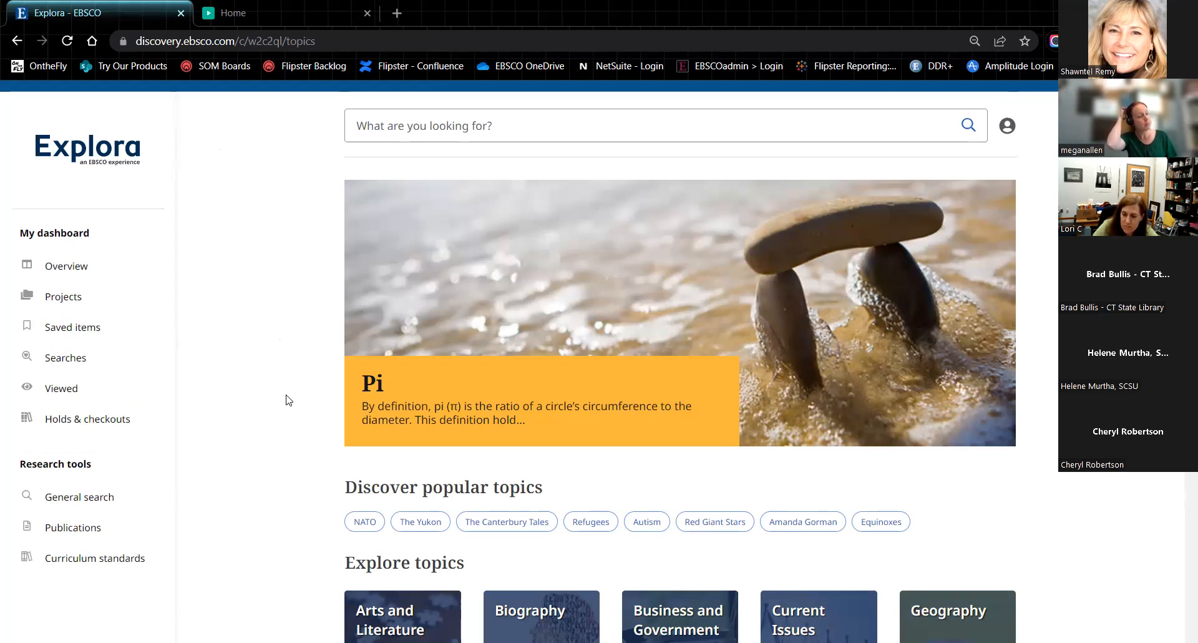
{"action": "mouse_move", "coordinate": [637, 192]}
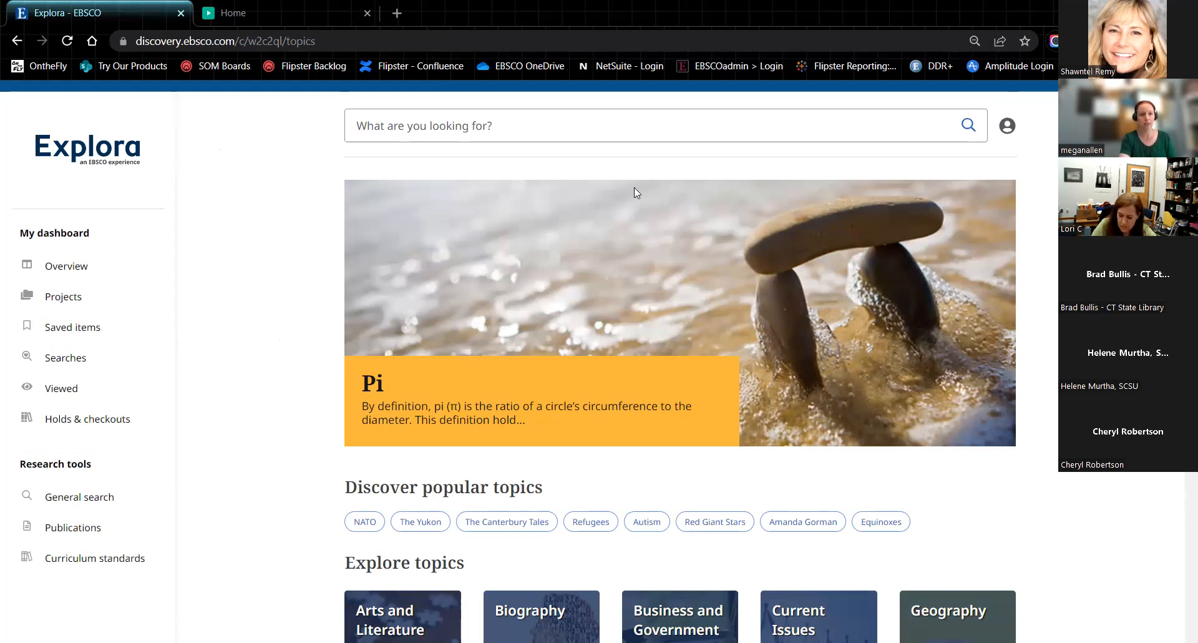
{"action": "mouse_move", "coordinate": [374, 296]}
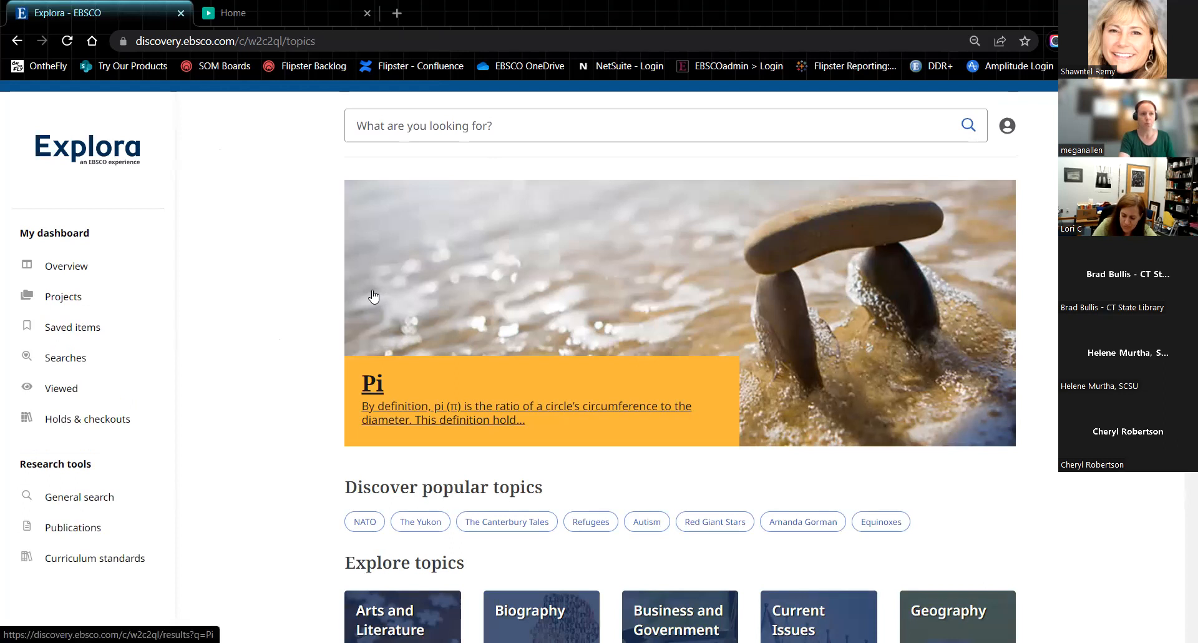
{"action": "mouse_move", "coordinate": [288, 288]}
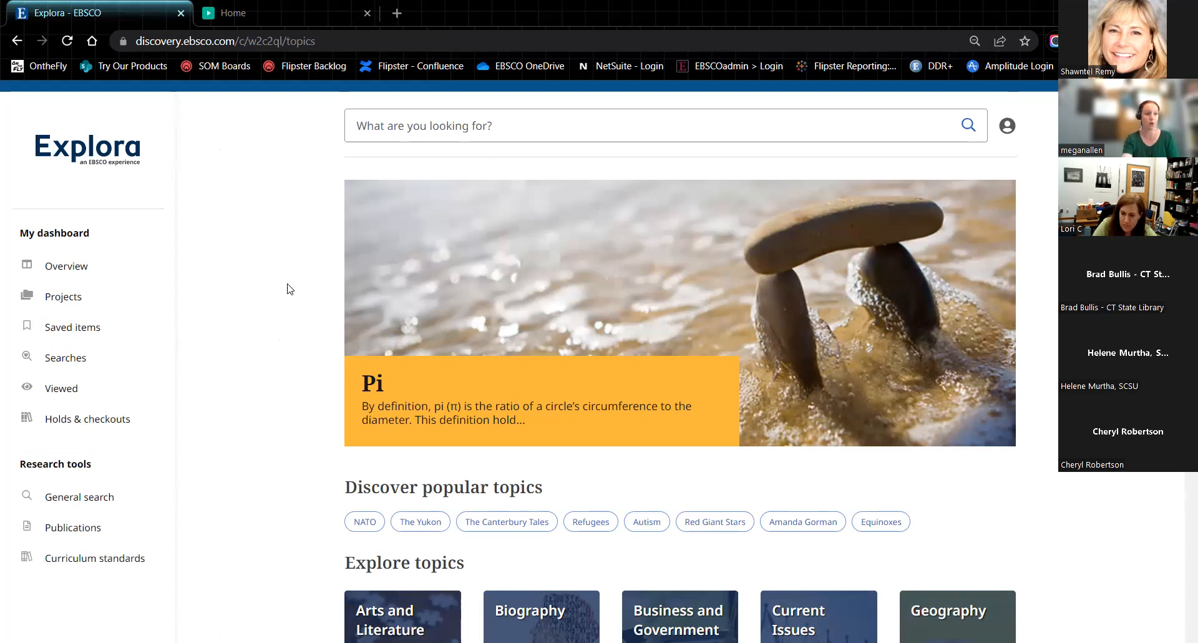
{"action": "mouse_move", "coordinate": [443, 413]}
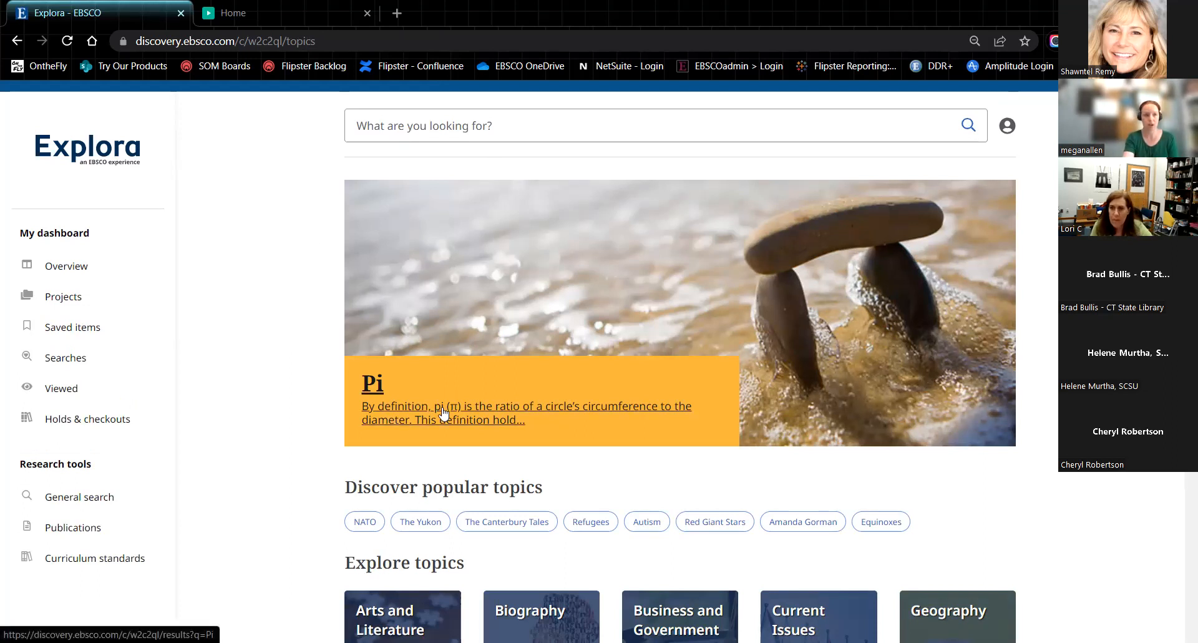
Search the featured Pi topic and read its Pi (mathematics) overview article
{"action": "left_click", "coordinate": [372, 383]}
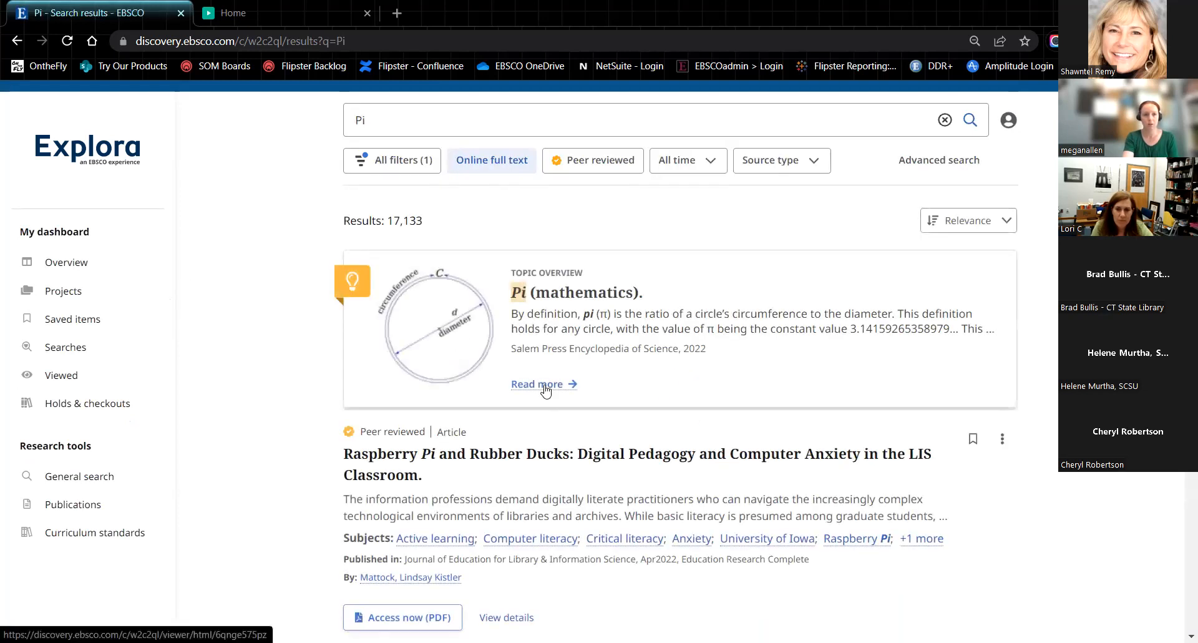
{"action": "left_click", "coordinate": [537, 383]}
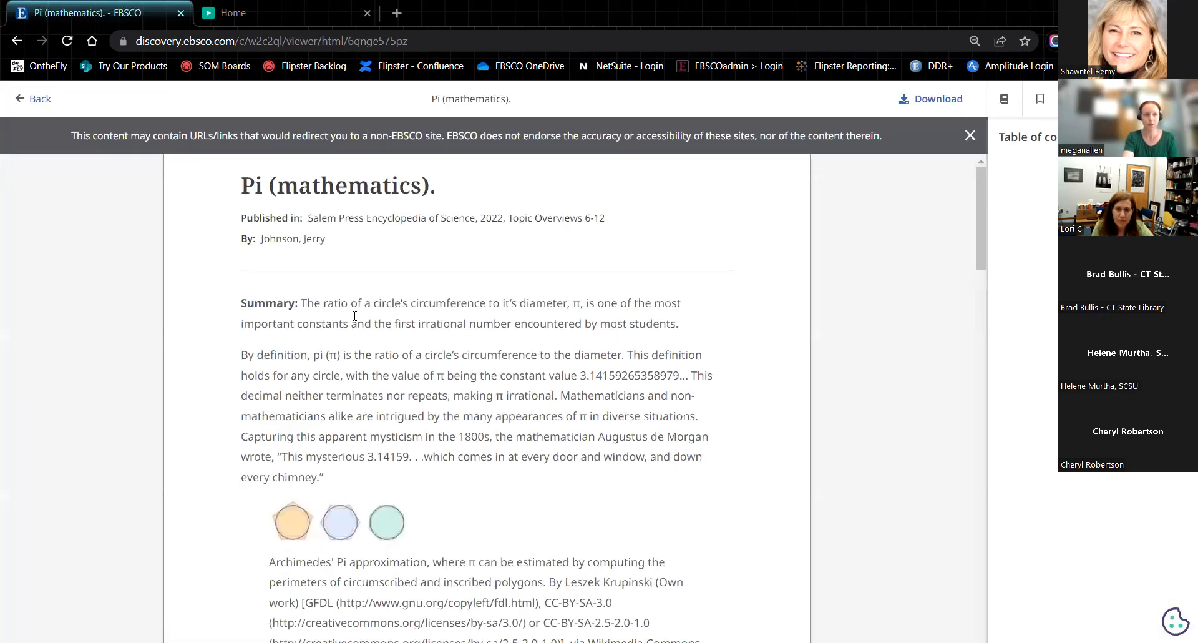
{"action": "scroll", "scroll_direction": "down", "scroll_amount": 3}
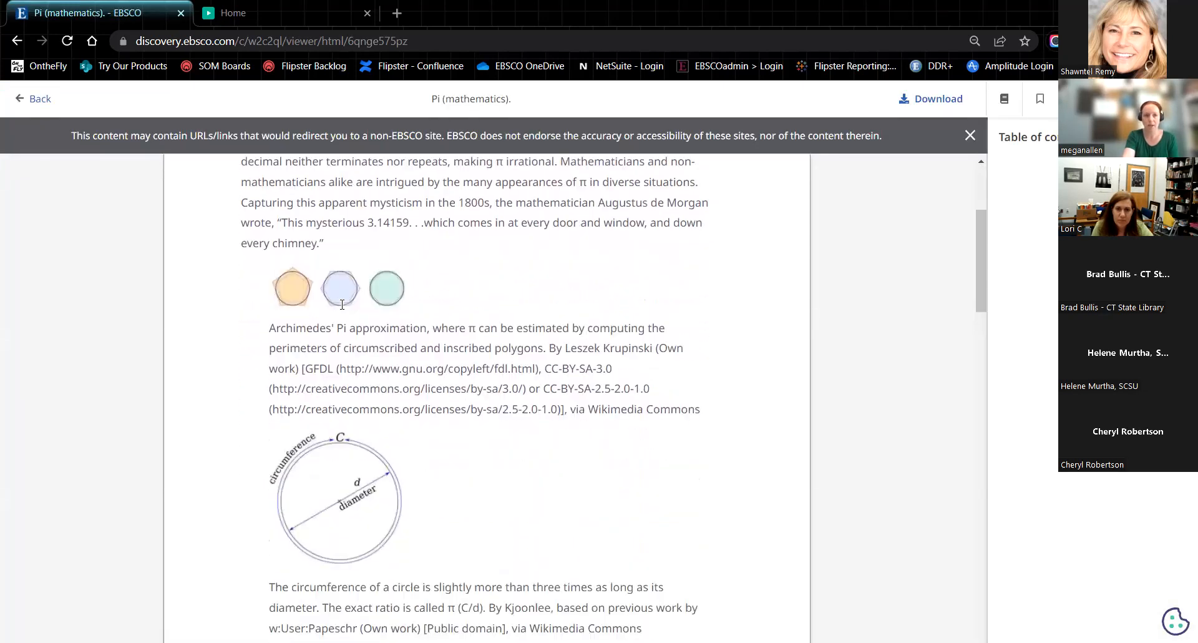
{"action": "scroll", "scroll_direction": "down", "scroll_amount": 3}
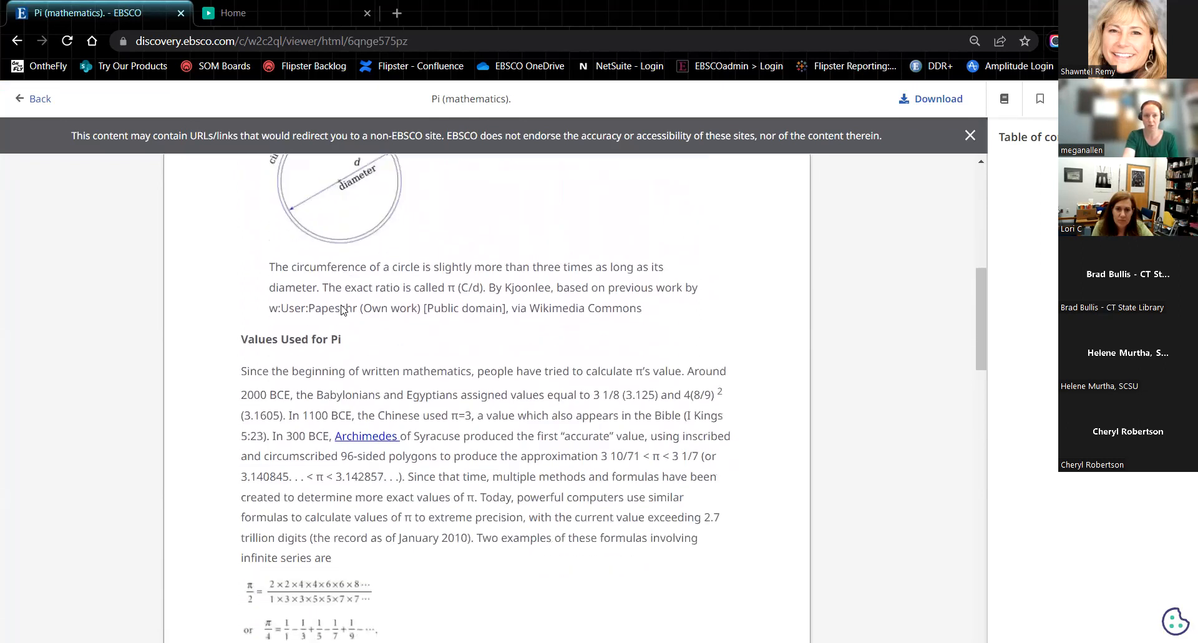
{"action": "scroll", "scroll_direction": "down", "scroll_amount": 3}
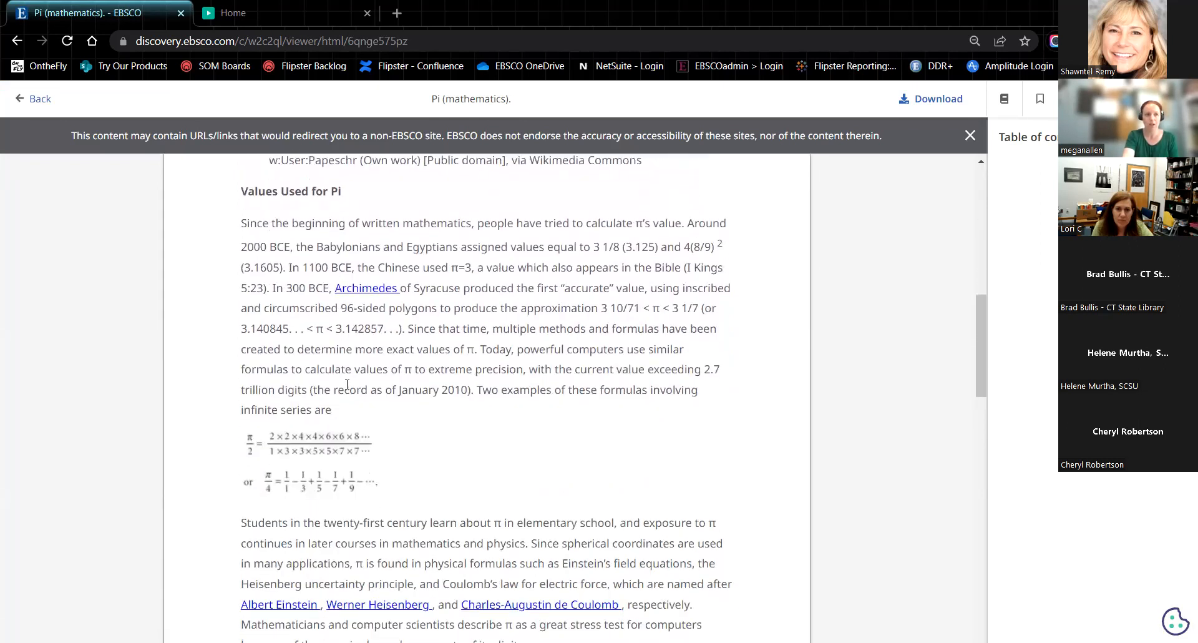
Finish browsing the article and return to the 17,133 Pi search results
{"action": "scroll", "scroll_direction": "up", "scroll_amount": 3}
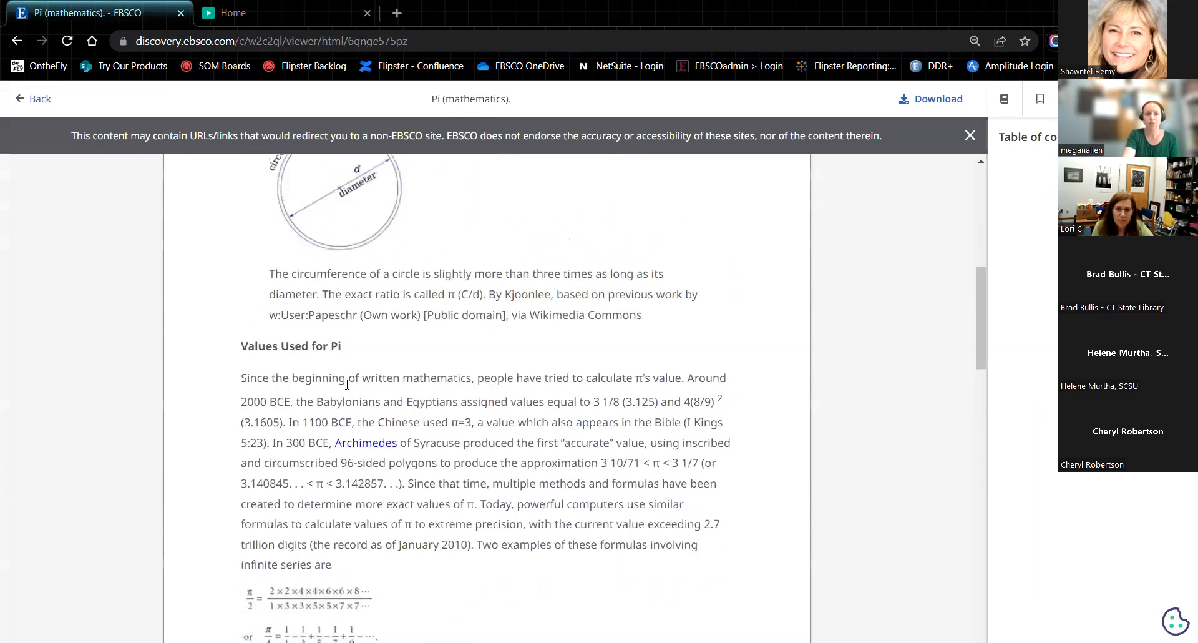
{"action": "scroll", "scroll_direction": "up", "scroll_amount": 3}
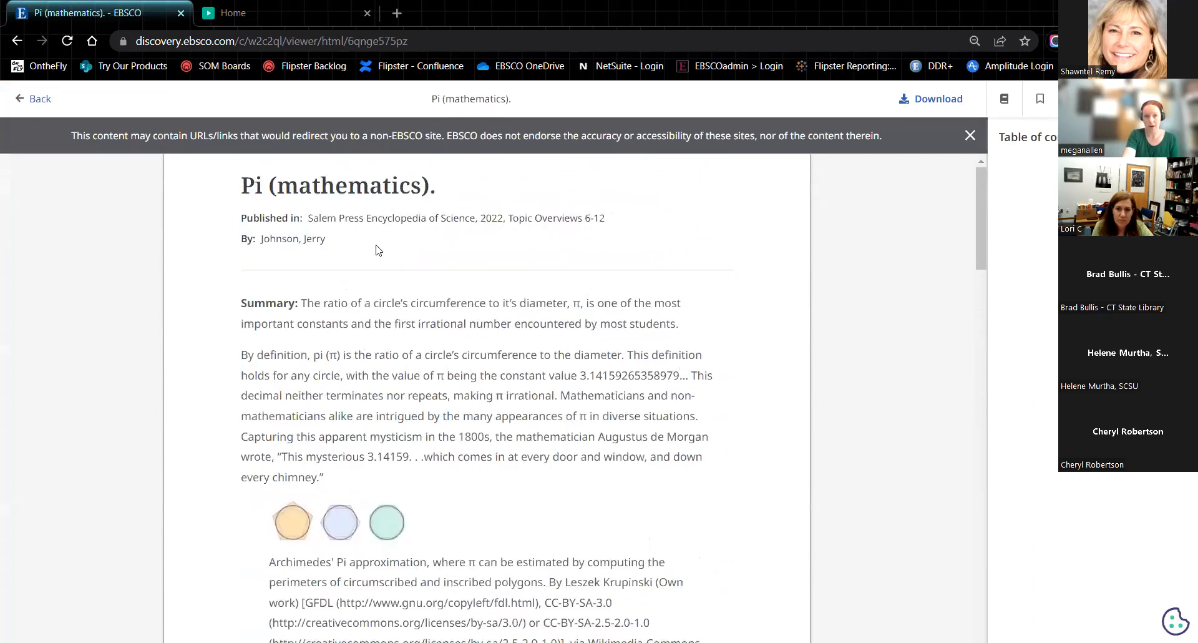
{"action": "scroll", "scroll_direction": "down", "scroll_amount": 3}
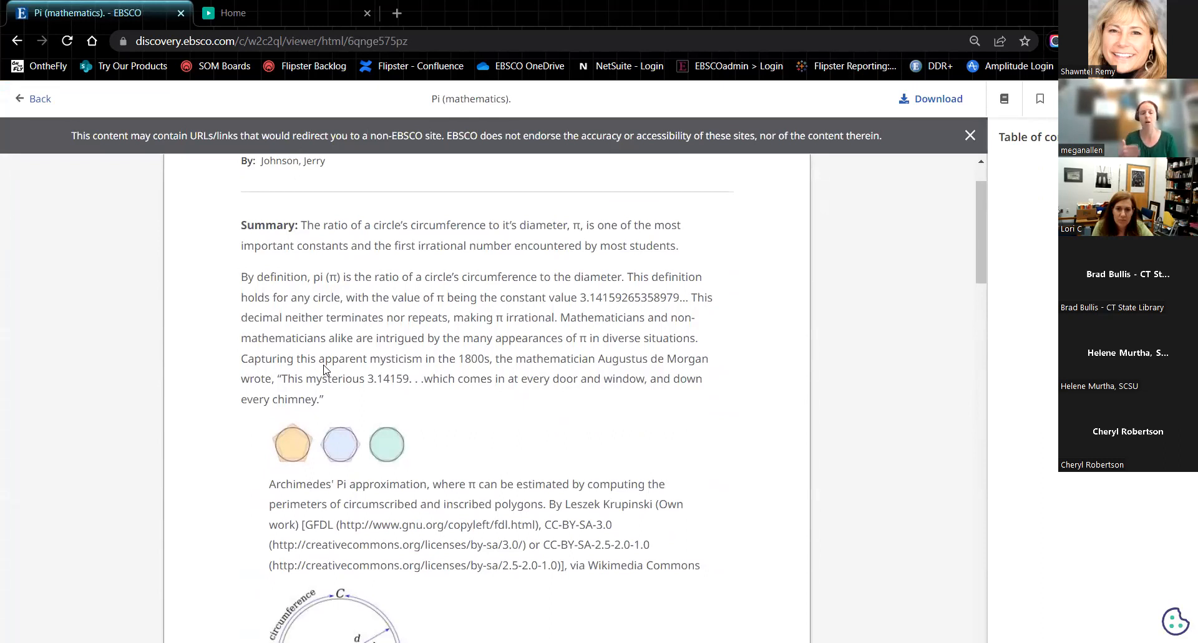
{"action": "scroll", "scroll_direction": "up", "scroll_amount": 3}
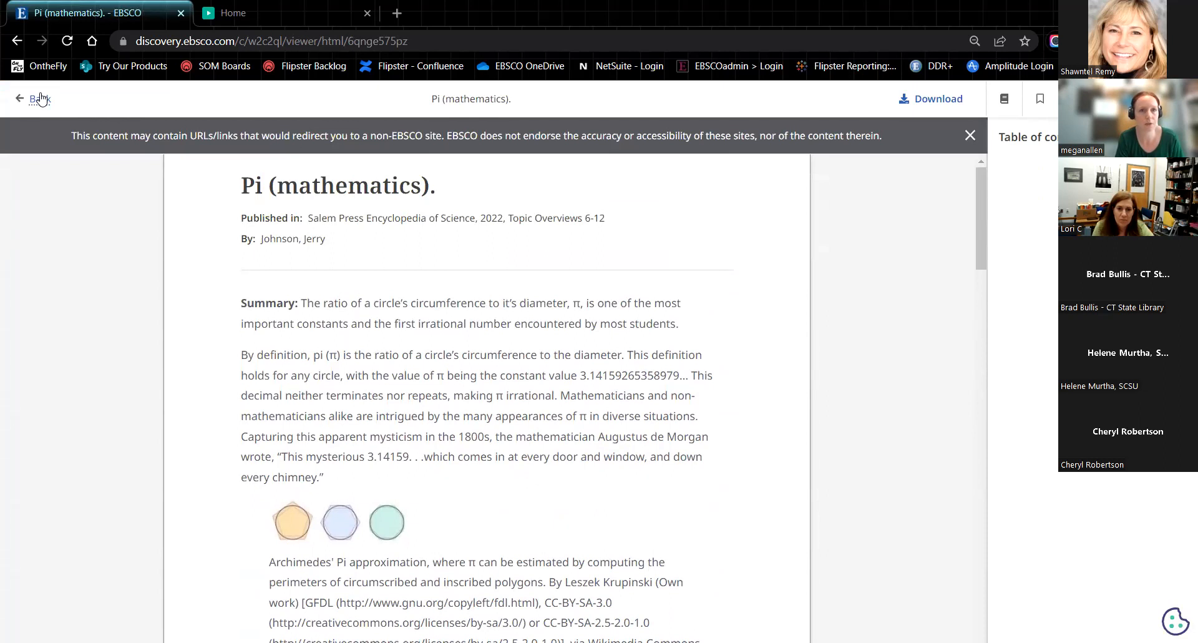
{"action": "left_click", "coordinate": [32, 99]}
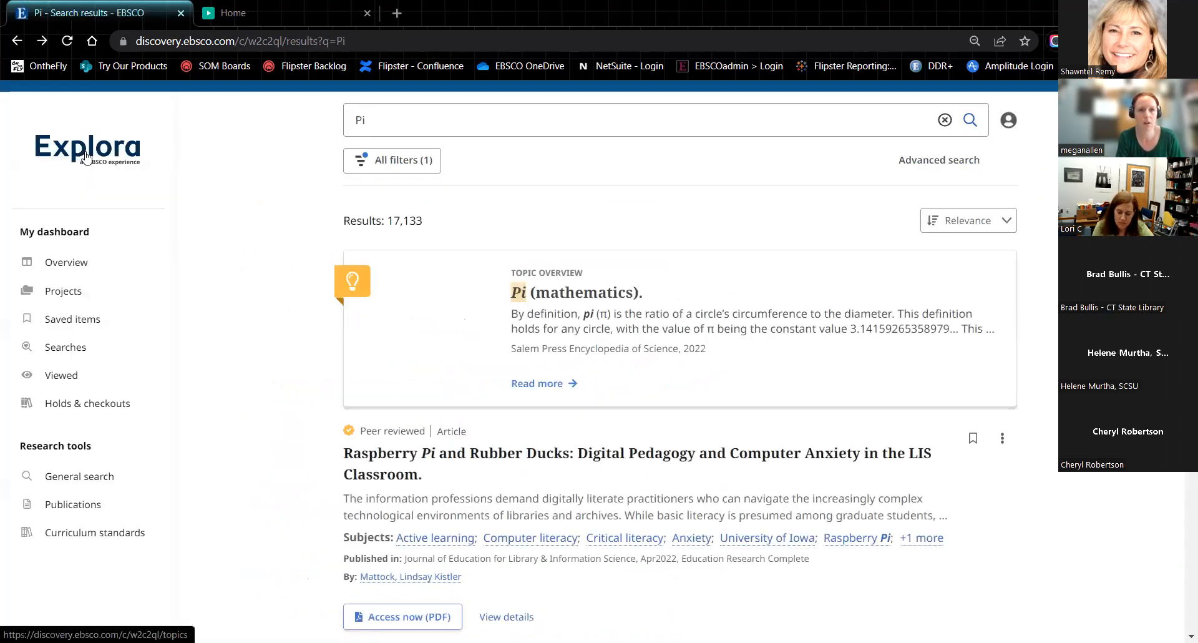
From the topics home page, feature The Canterbury Tales and then Equinoxes as the banner topic
{"action": "left_click", "coordinate": [87, 148]}
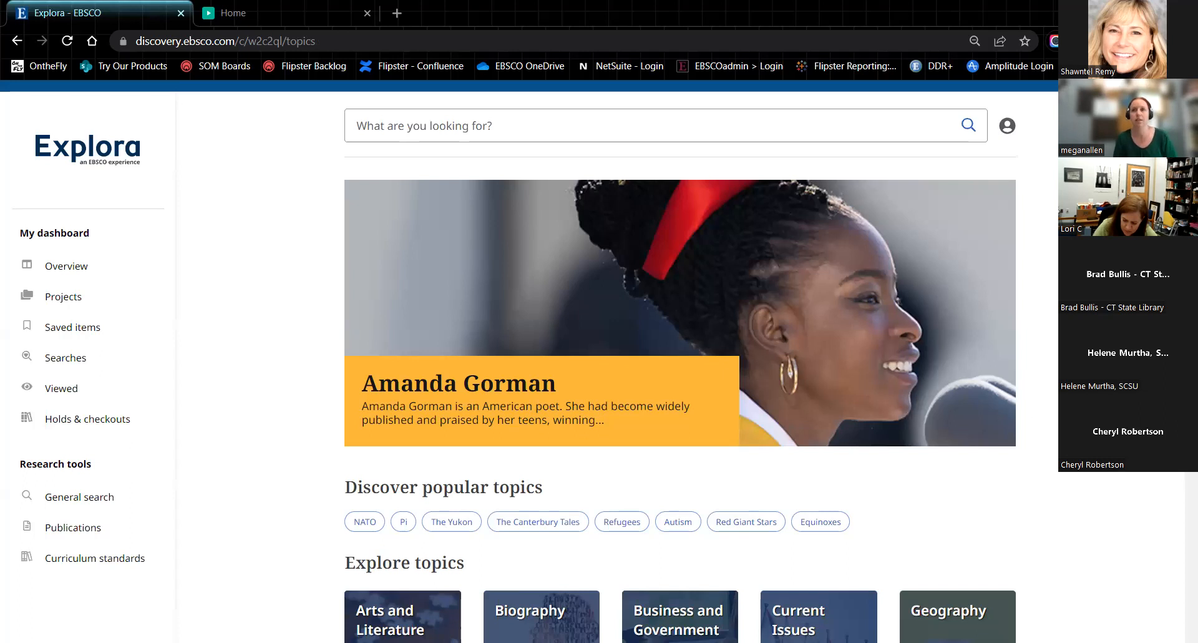
{"action": "mouse_move", "coordinate": [930, 354]}
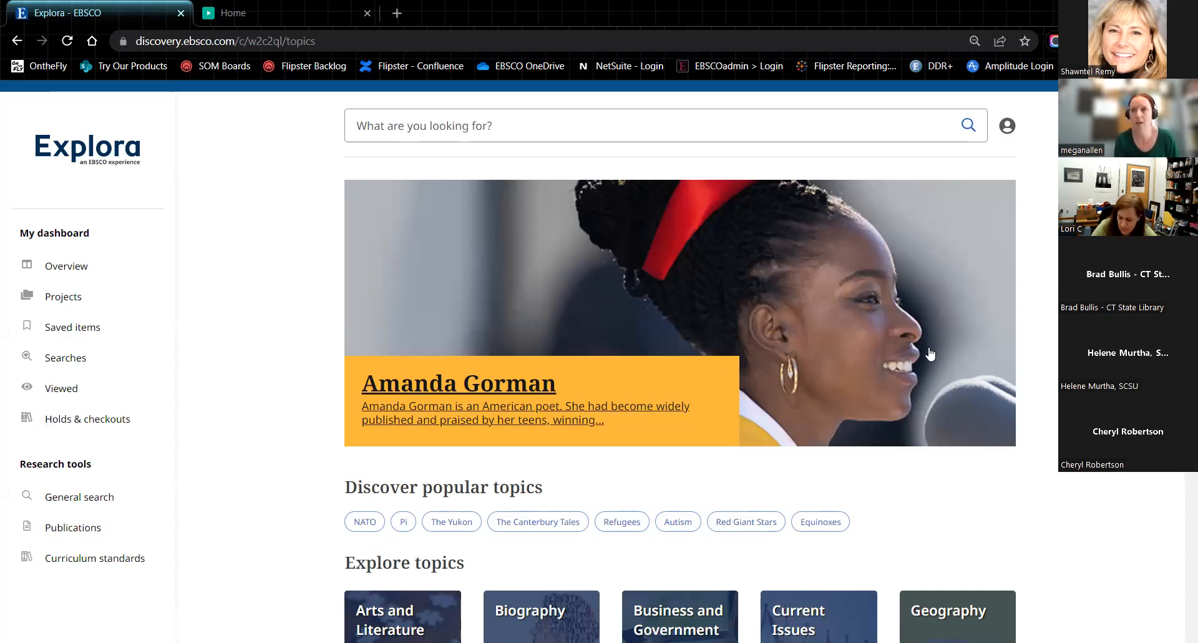
{"action": "mouse_move", "coordinate": [466, 358]}
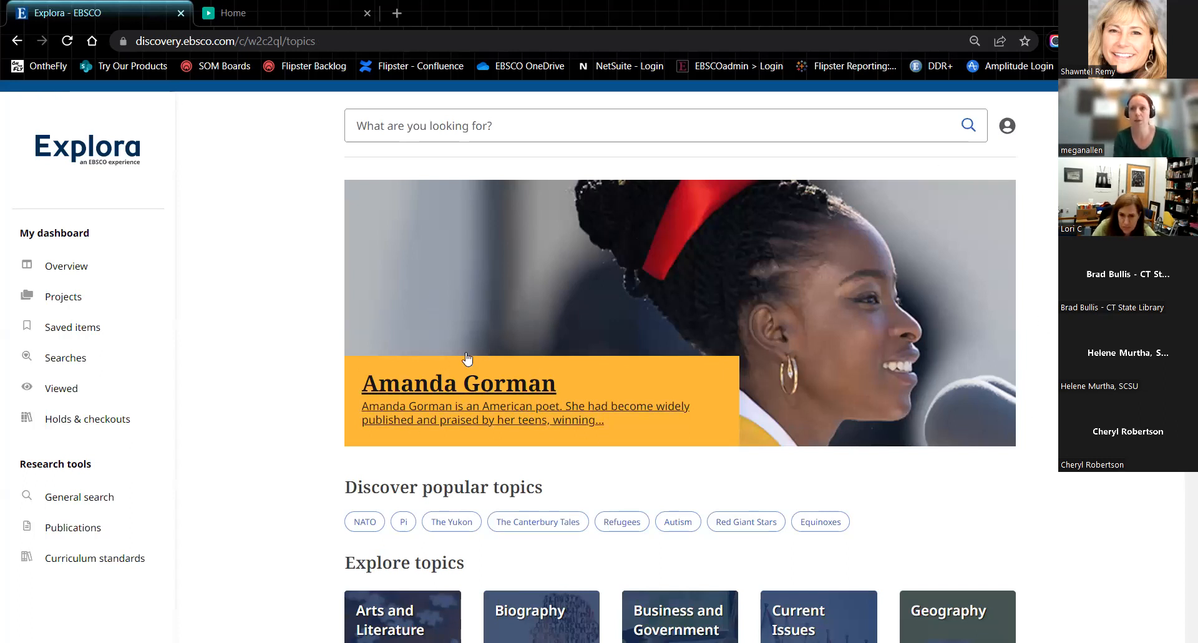
{"action": "mouse_move", "coordinate": [310, 298]}
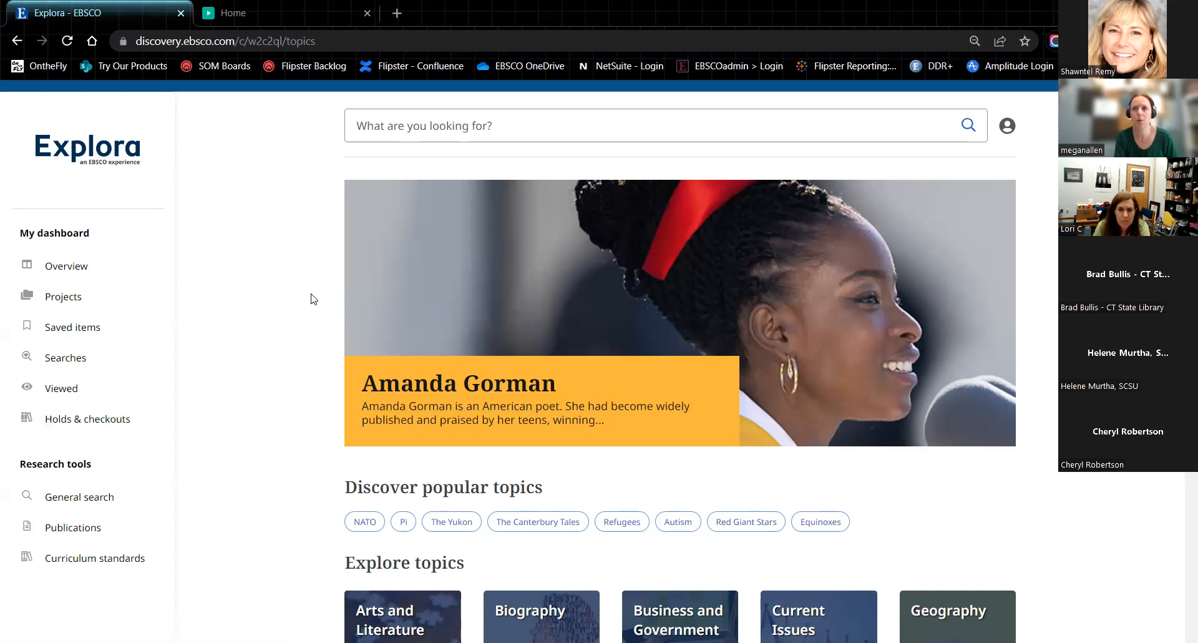
{"action": "mouse_move", "coordinate": [298, 369]}
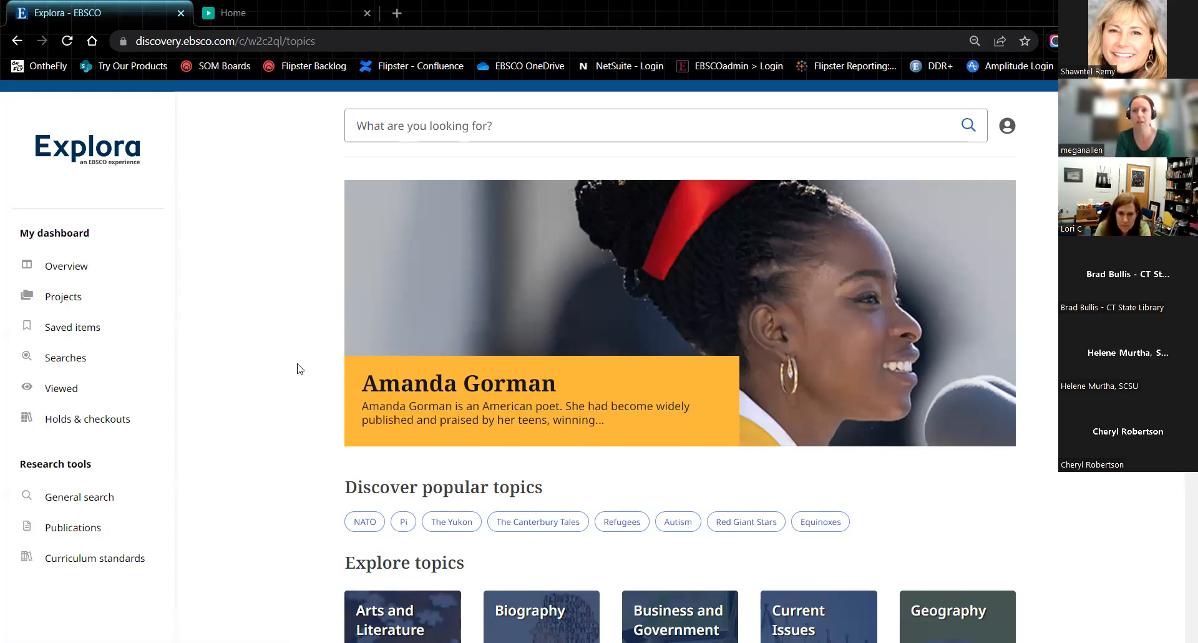
{"action": "mouse_move", "coordinate": [264, 382]}
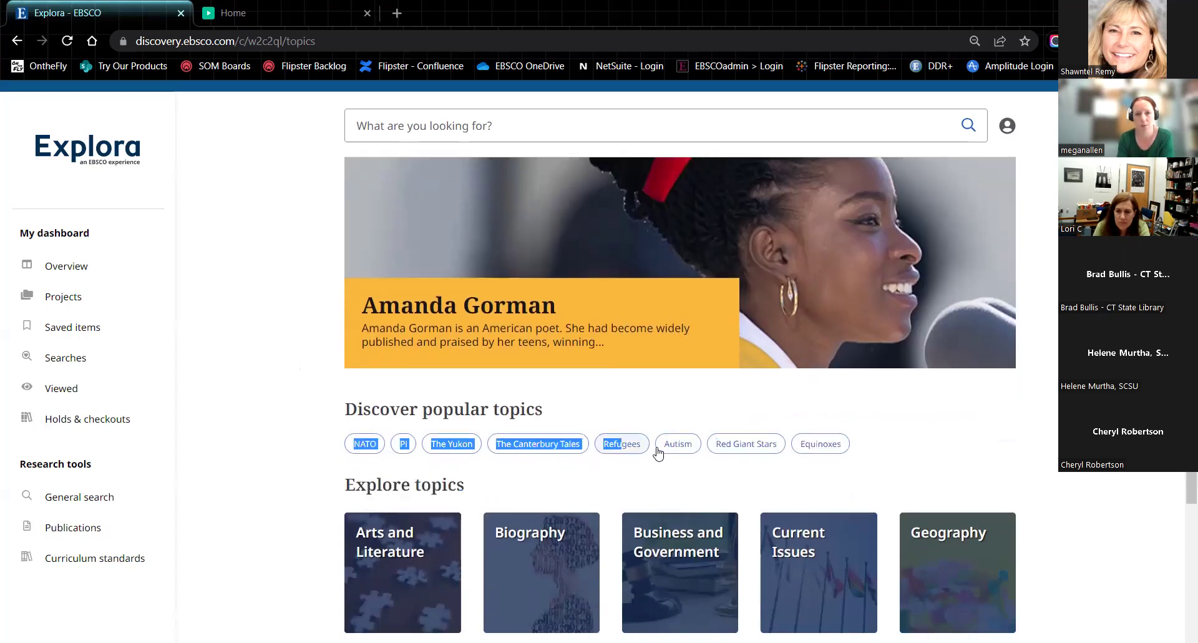
{"action": "mouse_move", "coordinate": [364, 443]}
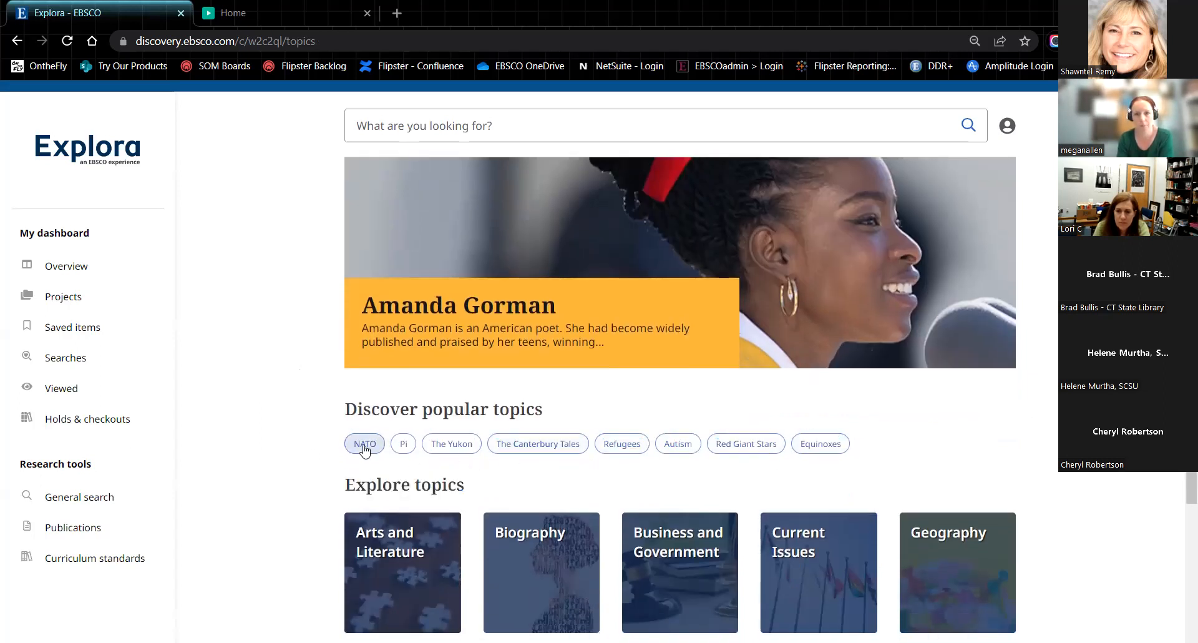
{"action": "left_click", "coordinate": [365, 443]}
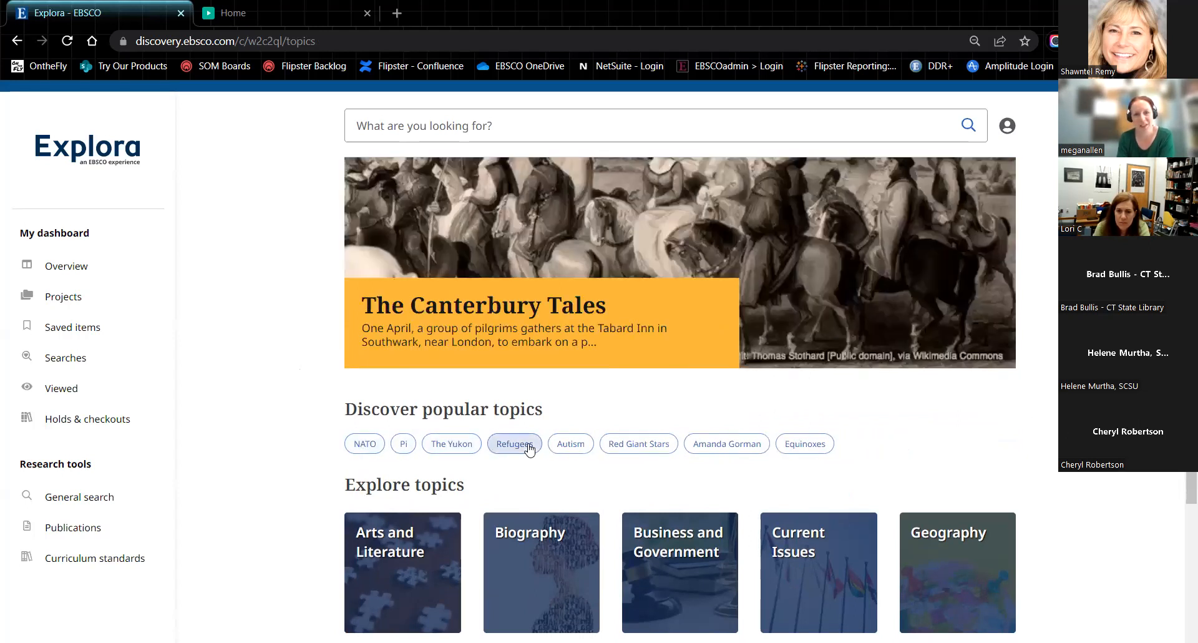
{"action": "mouse_move", "coordinate": [805, 443]}
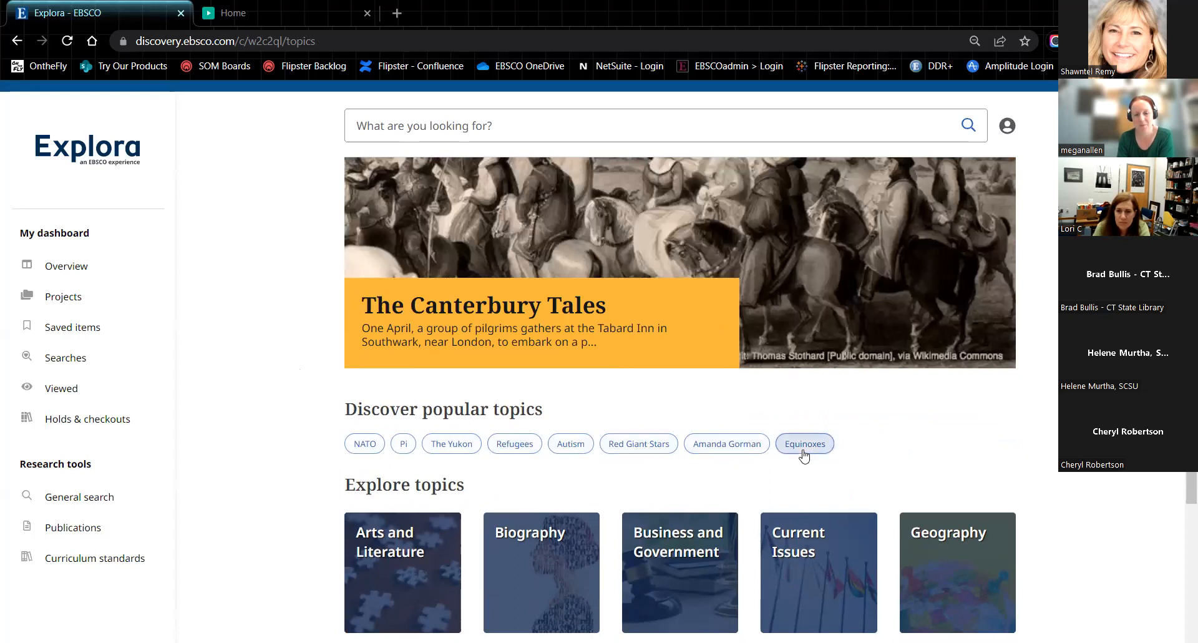
{"action": "left_click", "coordinate": [804, 443]}
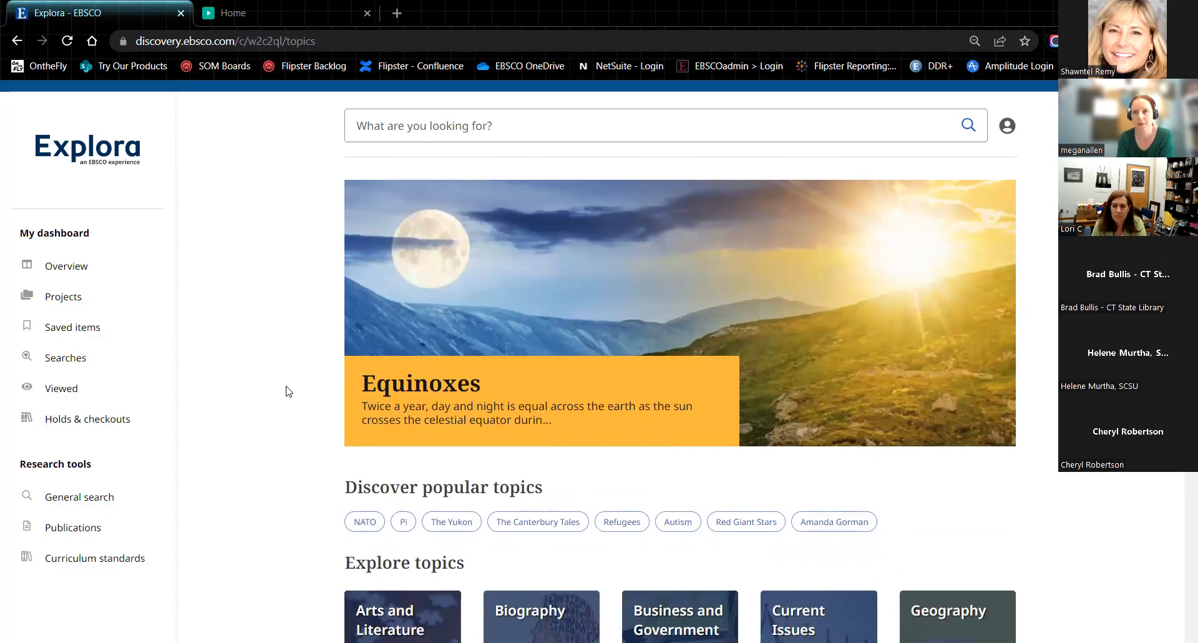
{"action": "scroll", "scroll_direction": "down", "scroll_amount": 3}
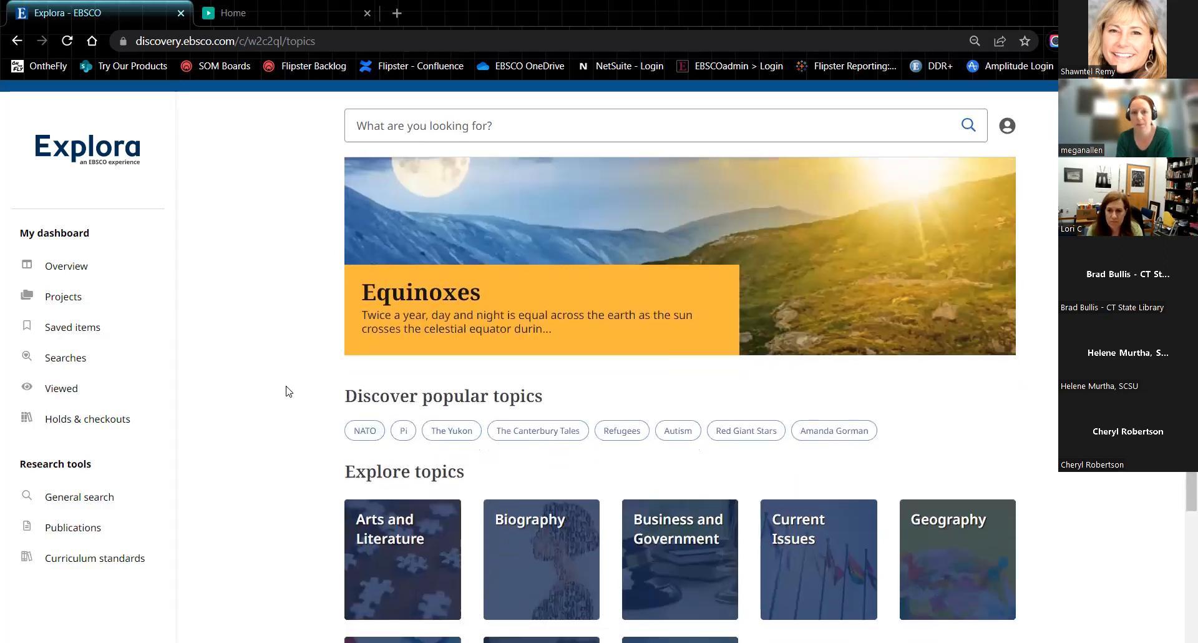
{"action": "scroll", "scroll_direction": "down", "scroll_amount": 3}
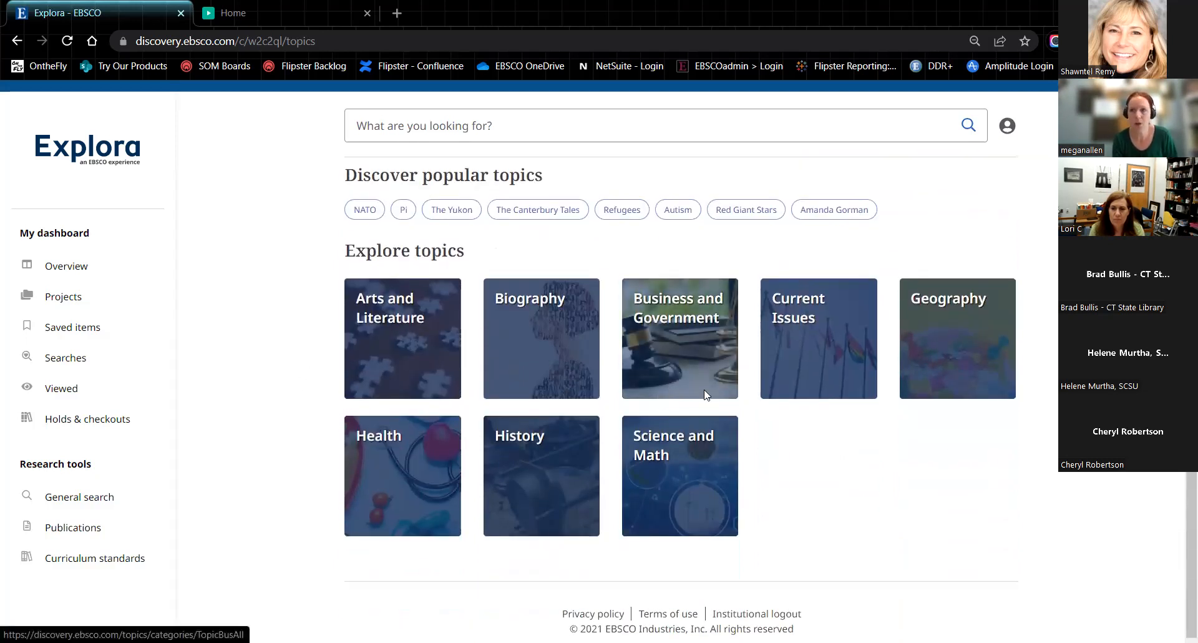
{"action": "mouse_move", "coordinate": [891, 492]}
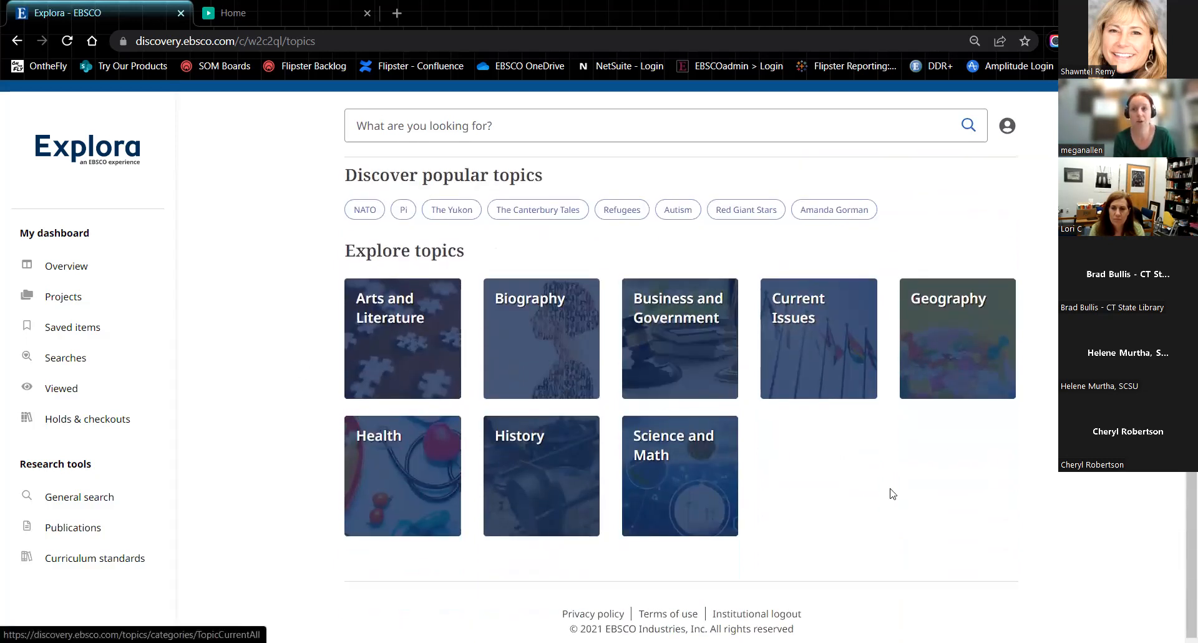
{"action": "mouse_move", "coordinate": [880, 492]}
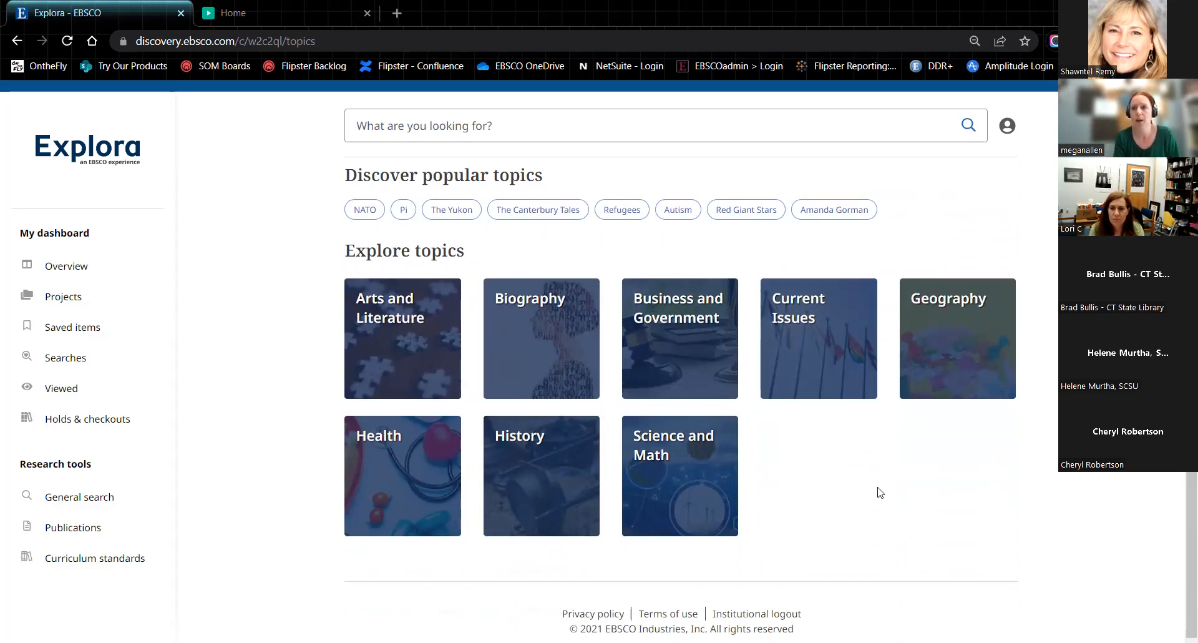
{"action": "mouse_move", "coordinate": [856, 442]}
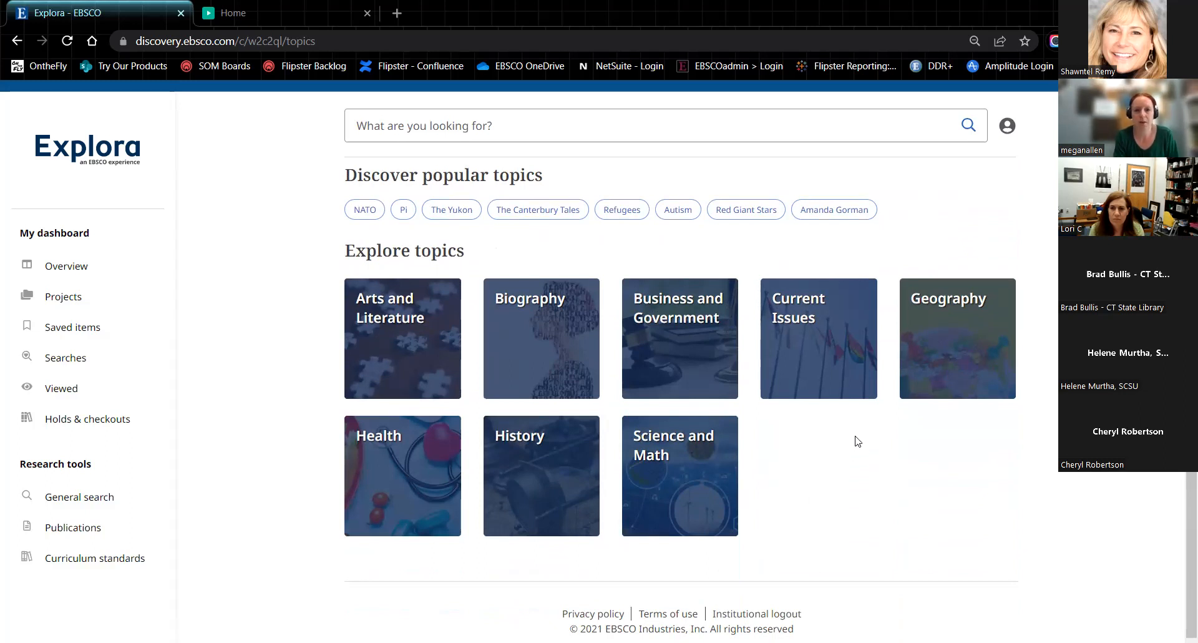
{"action": "mouse_move", "coordinate": [590, 499]}
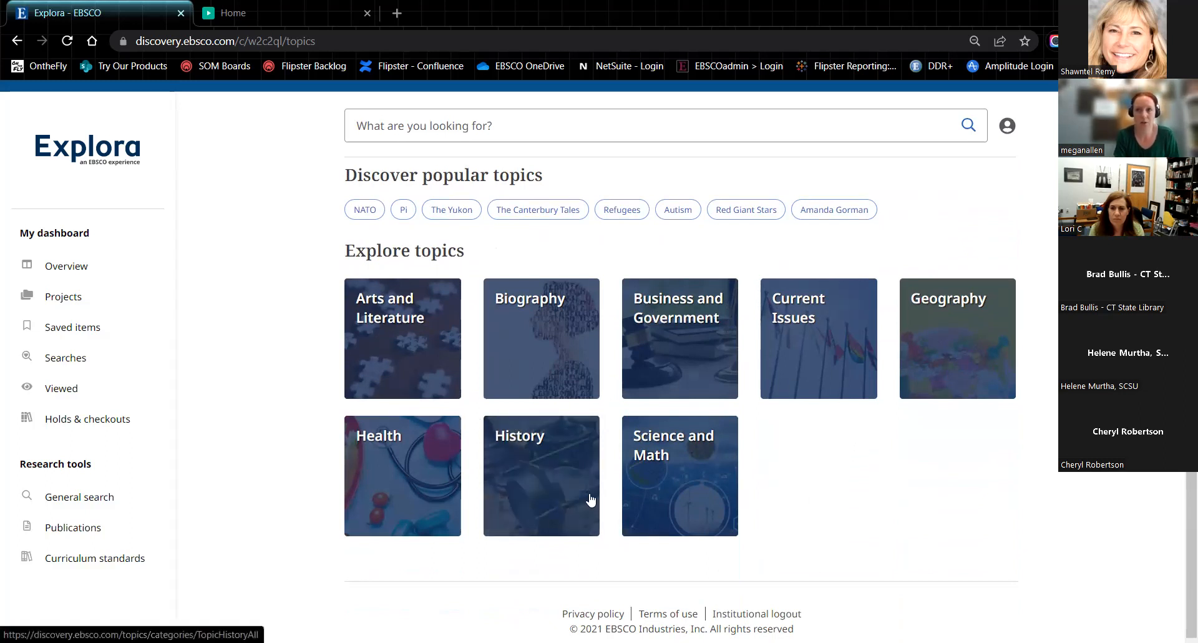
{"action": "mouse_move", "coordinate": [541, 338]}
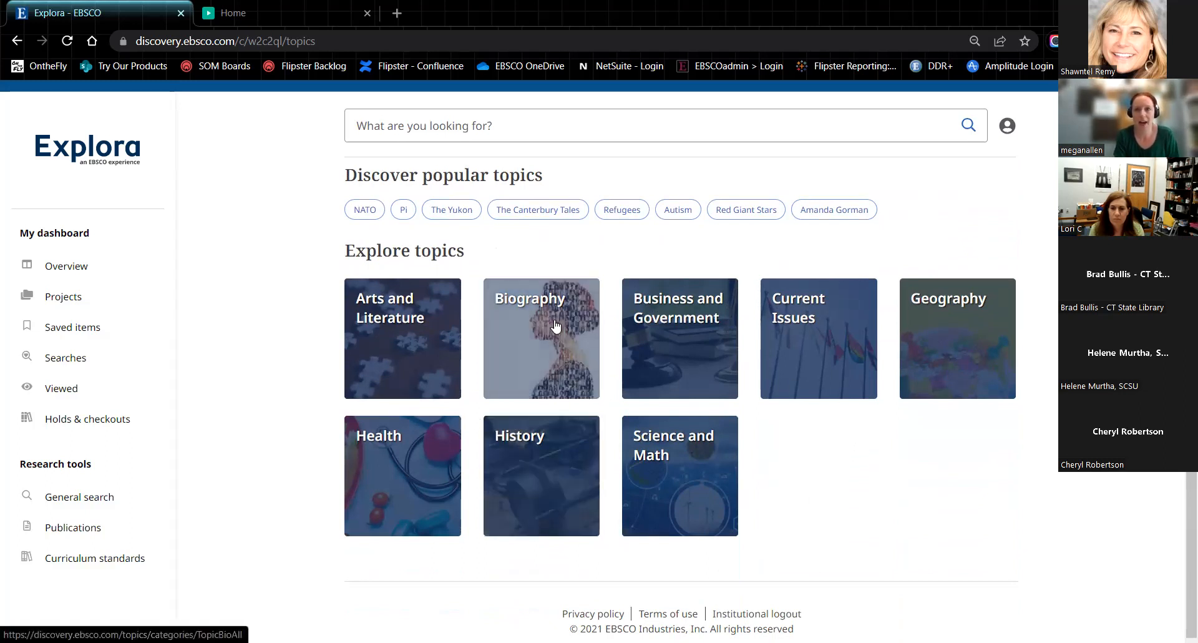
Browse the Biography topic page's 187 people tiles
{"action": "left_click", "coordinate": [540, 338]}
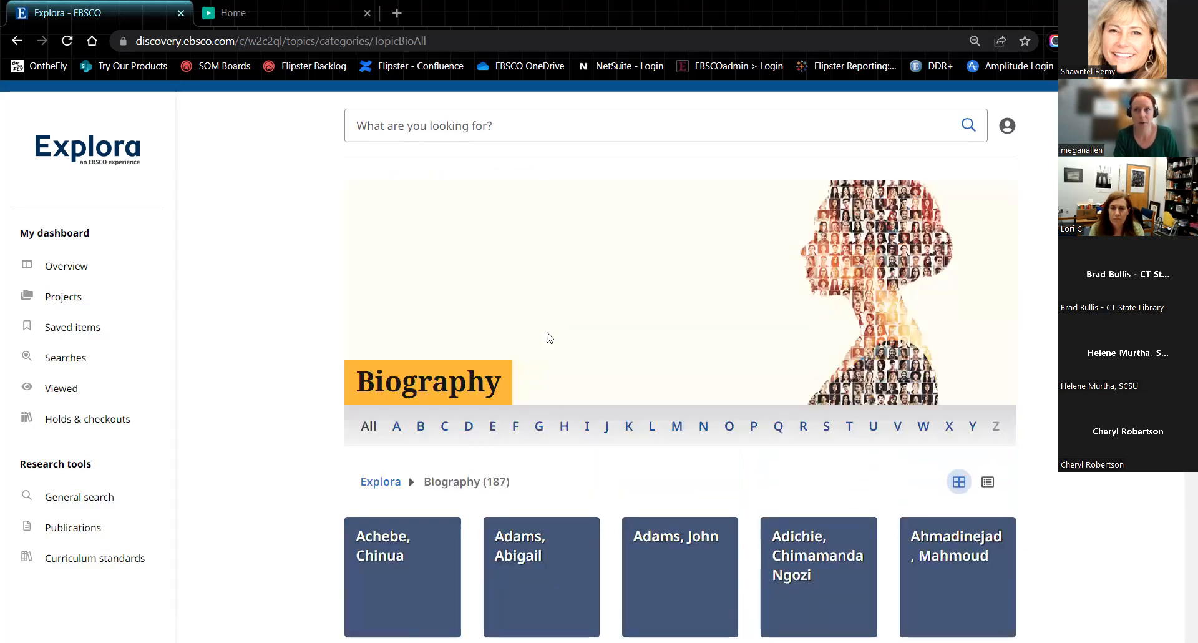
{"action": "scroll", "scroll_direction": "down", "scroll_amount": 3}
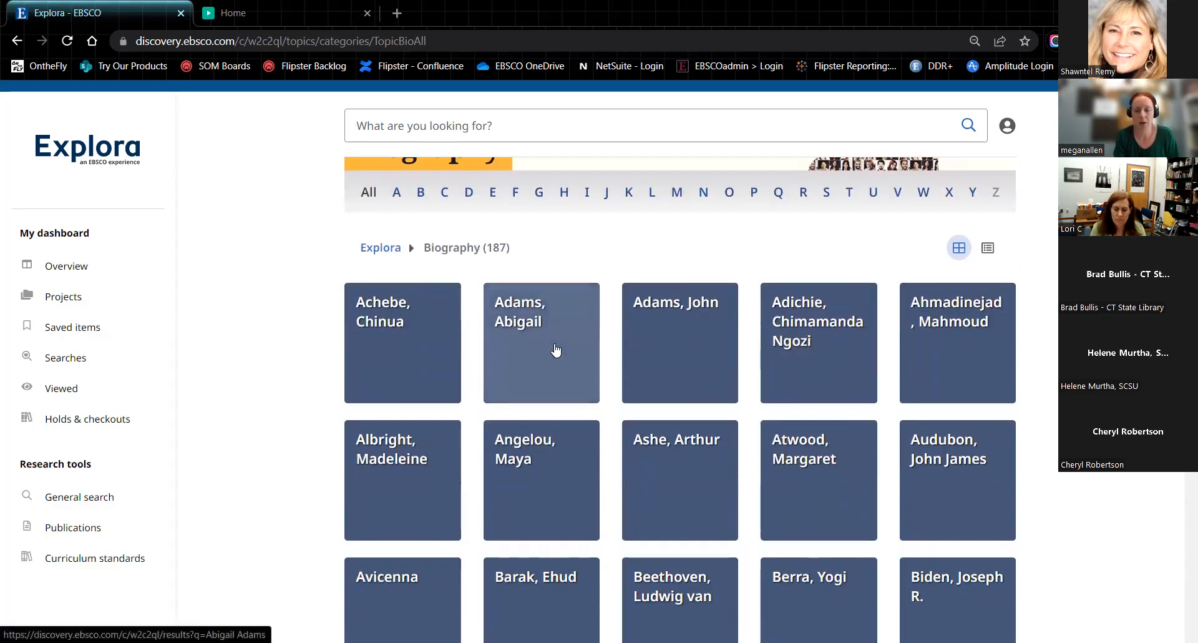
{"action": "scroll", "scroll_direction": "down", "scroll_amount": 3}
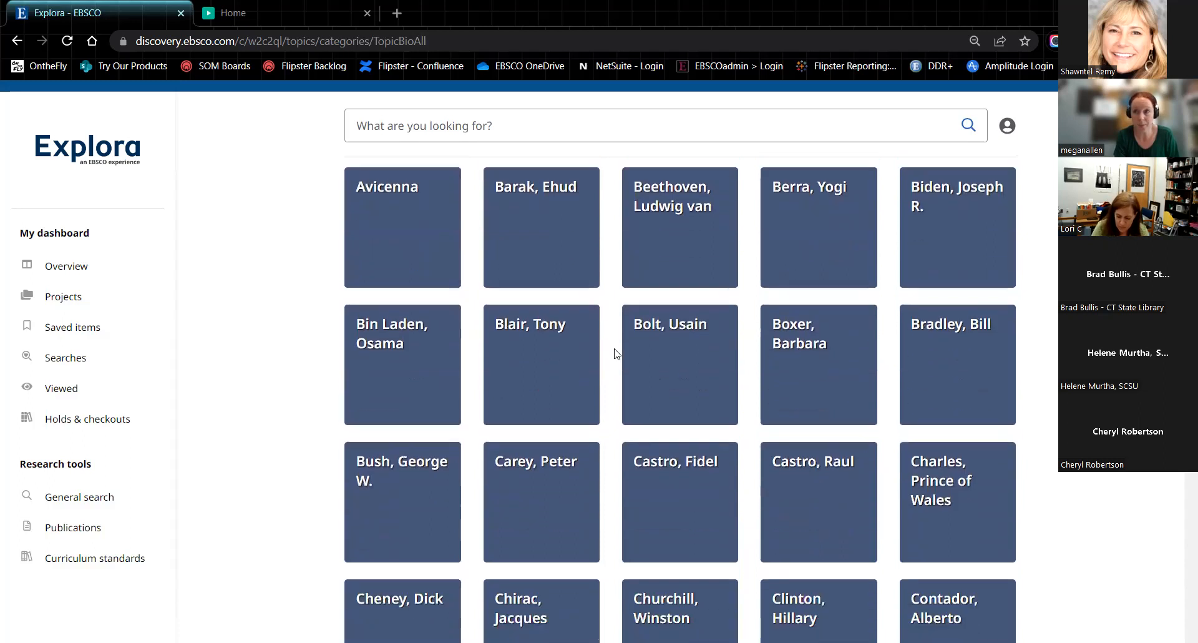
{"action": "scroll", "scroll_direction": "up", "scroll_amount": 3}
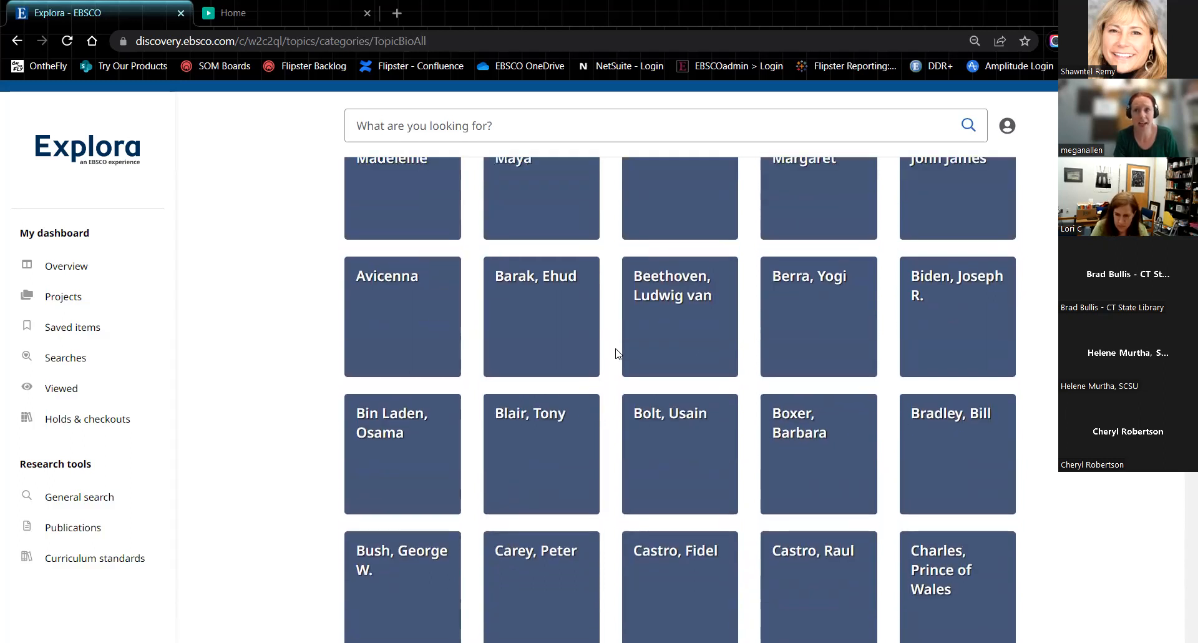
{"action": "scroll", "scroll_direction": "up", "scroll_amount": 3}
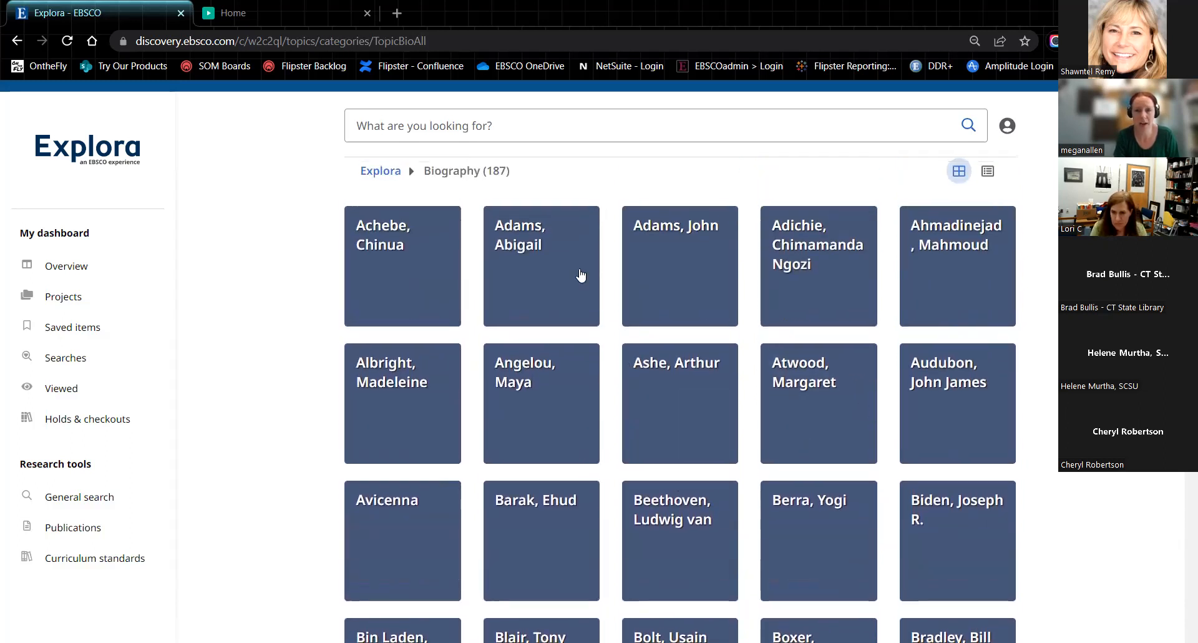
Compare list and grid layouts, then jump to biographies starting with D
{"action": "left_click", "coordinate": [986, 171]}
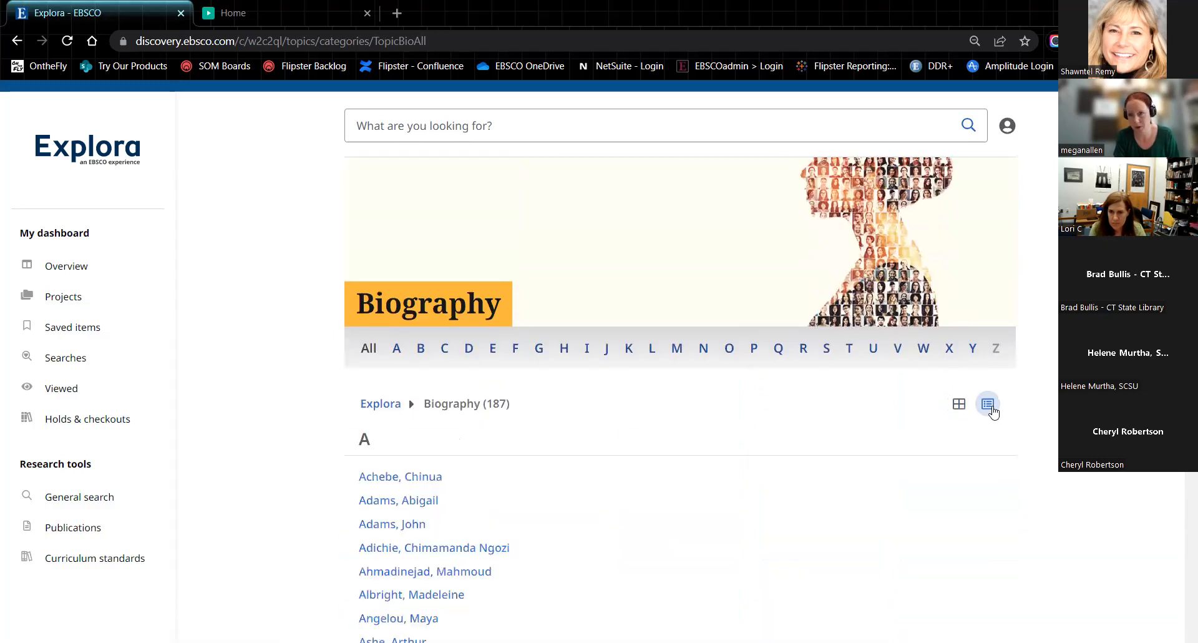
{"action": "left_click", "coordinate": [958, 404]}
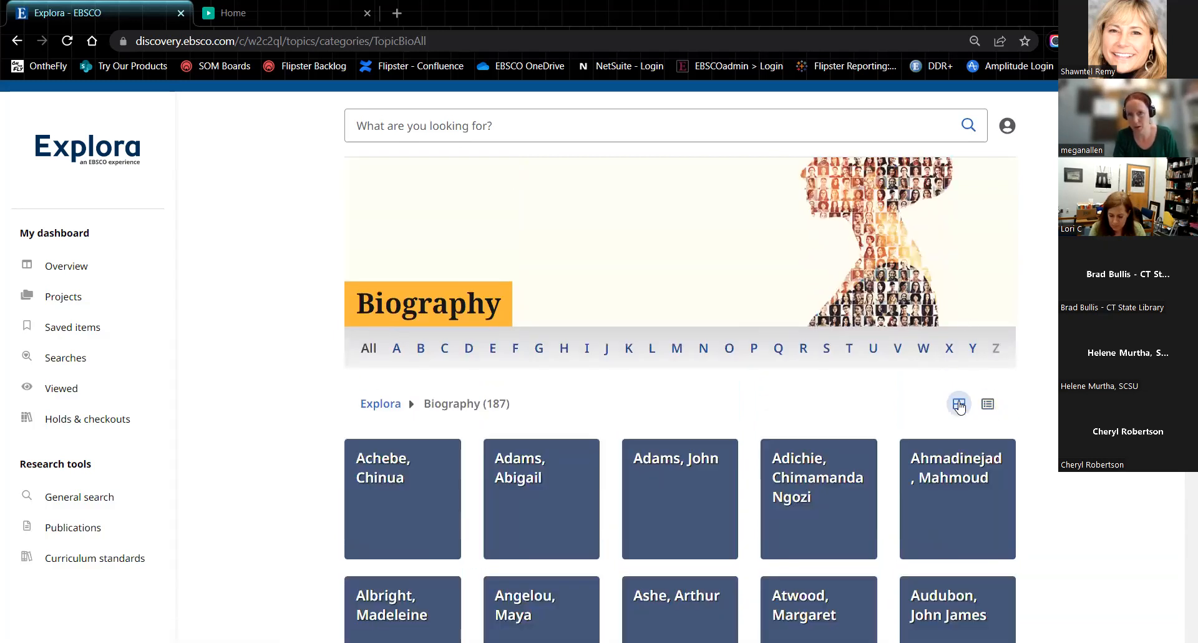
{"action": "scroll", "scroll_direction": "up", "scroll_amount": 3}
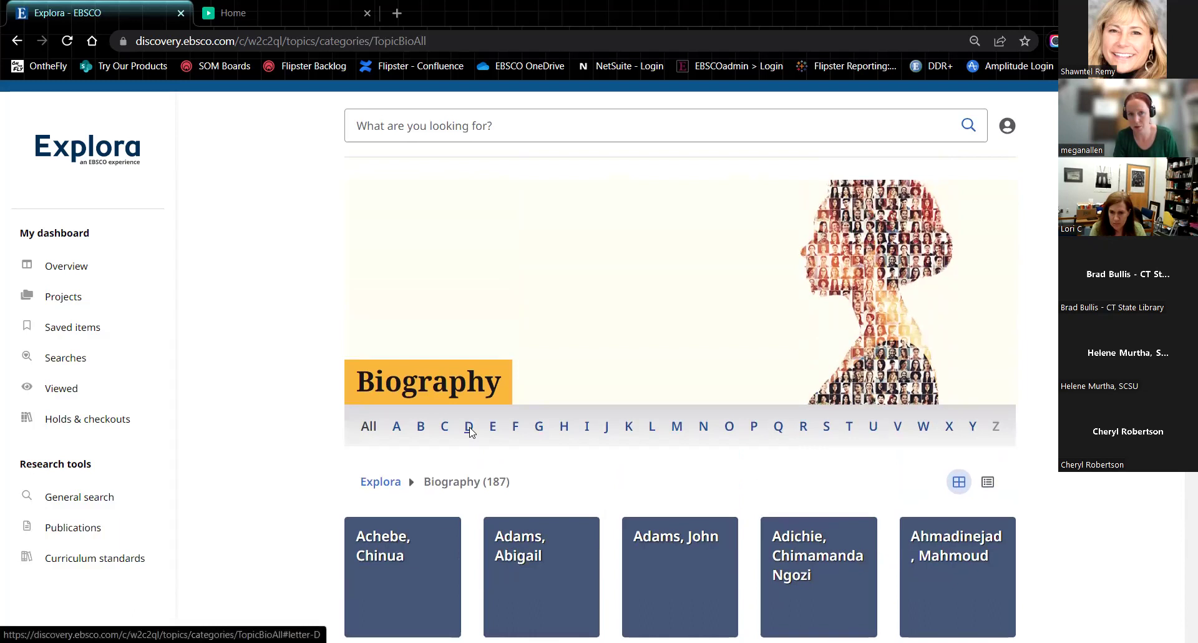
{"action": "left_click", "coordinate": [468, 426]}
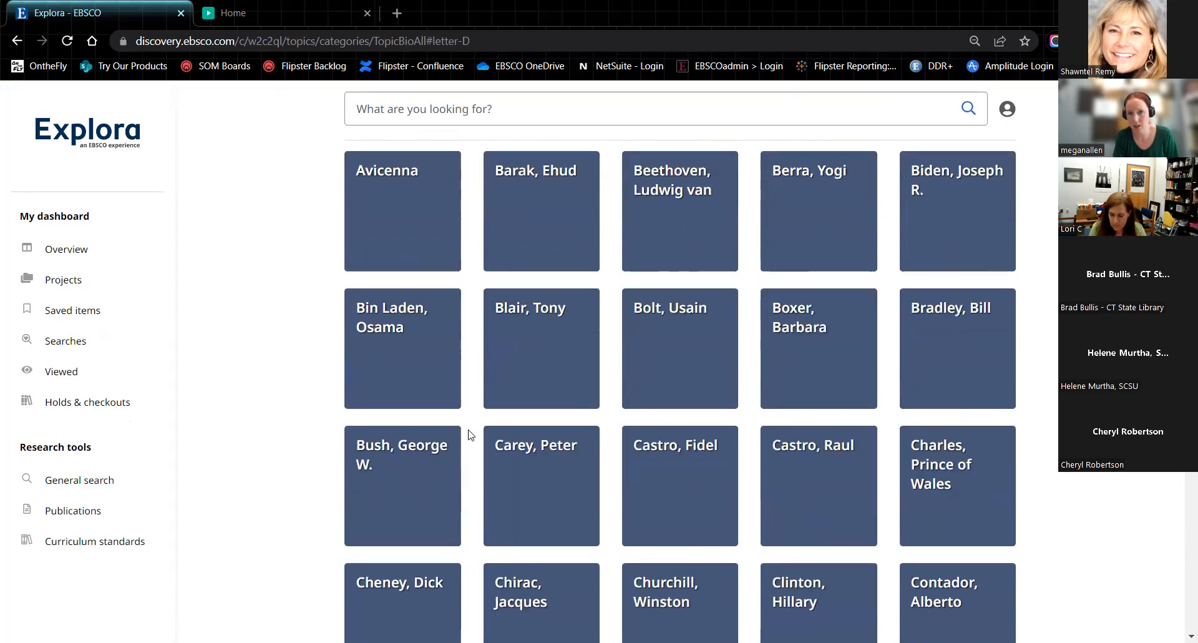
{"action": "scroll", "scroll_direction": "up", "scroll_amount": 3}
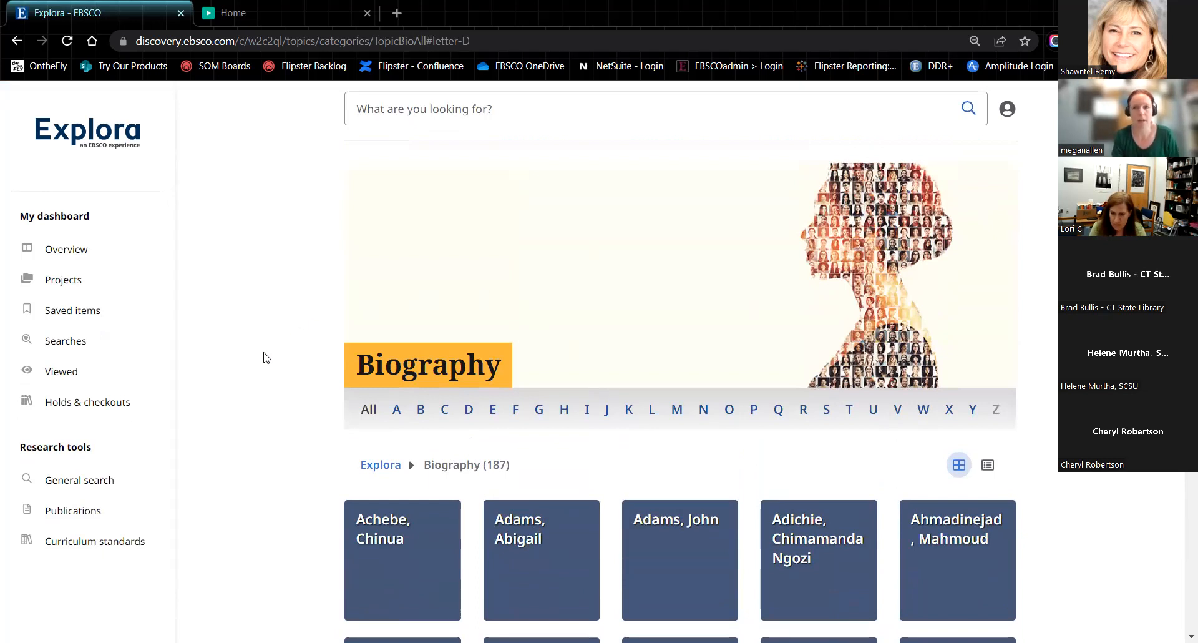
{"action": "mouse_move", "coordinate": [232, 359]}
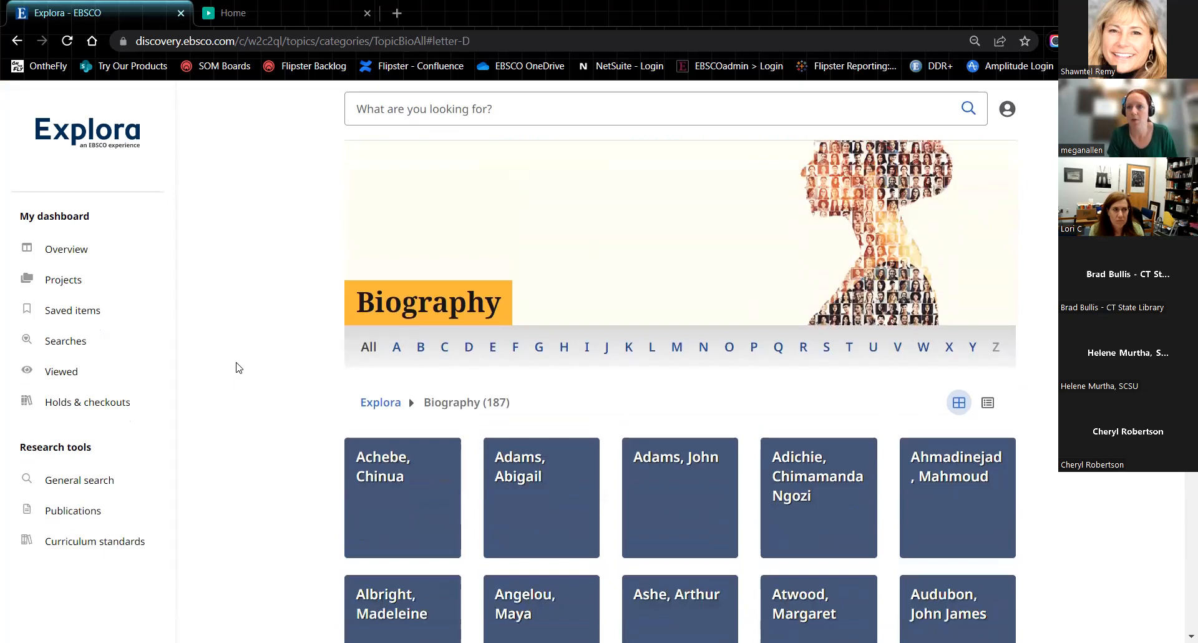
{"action": "scroll", "scroll_direction": "down", "scroll_amount": 3}
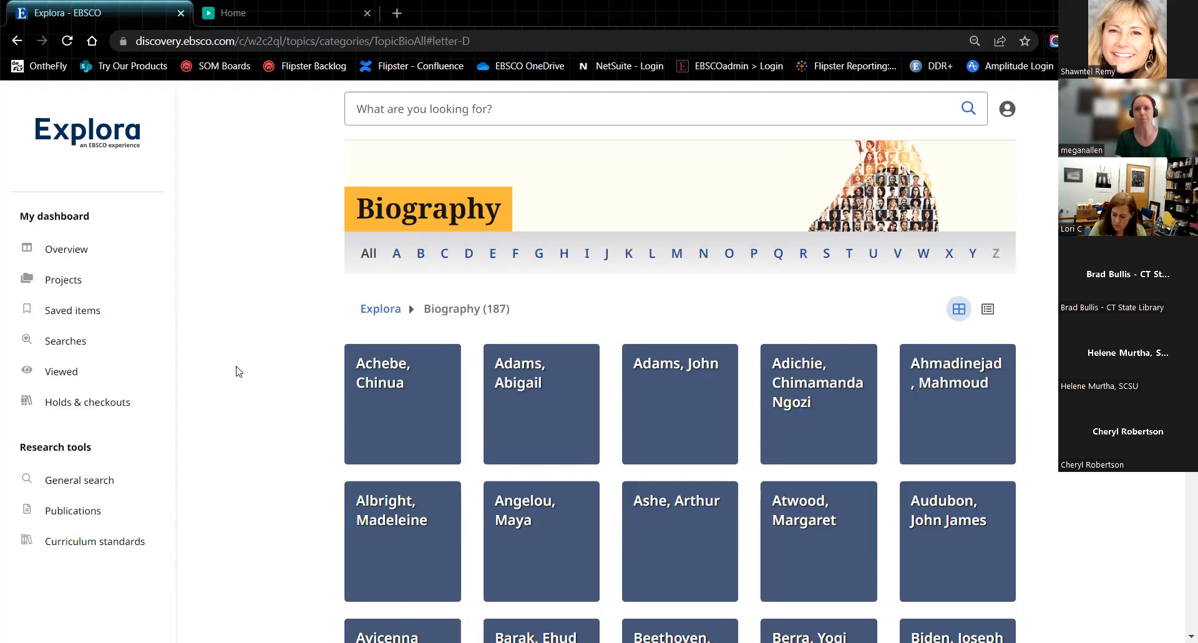
{"action": "mouse_move", "coordinate": [924, 419]}
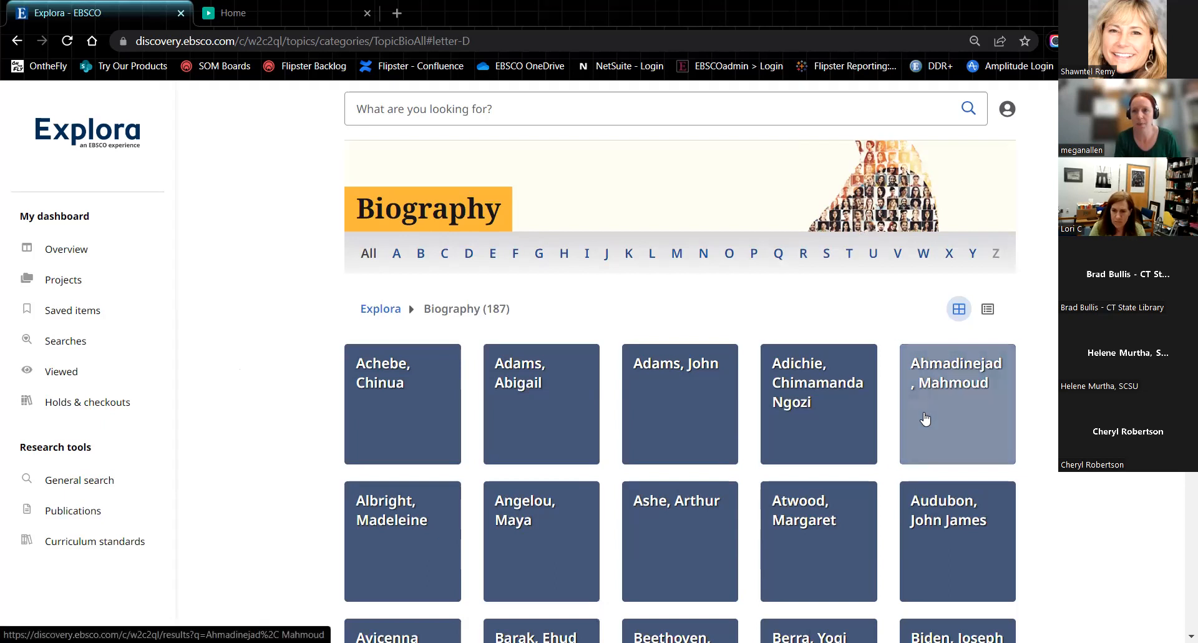
Search for Ahmadinejad, Mahmoud, showing 17,688 results led by his topic overview
{"action": "left_click", "coordinate": [957, 403]}
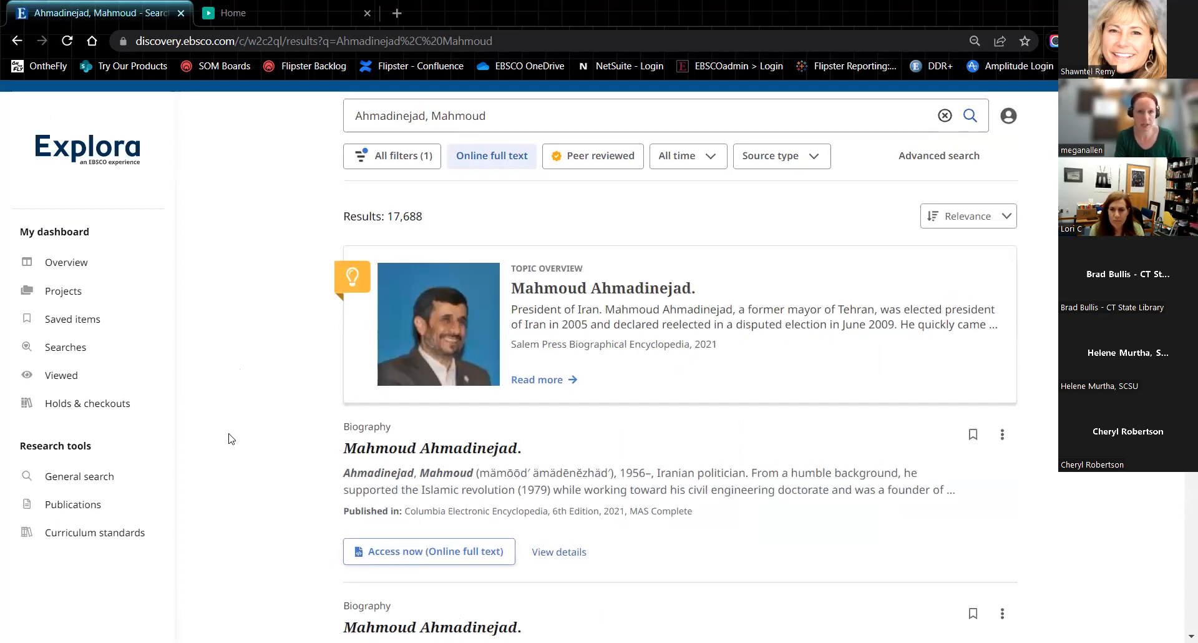
{"action": "scroll", "scroll_direction": "down", "scroll_amount": 3}
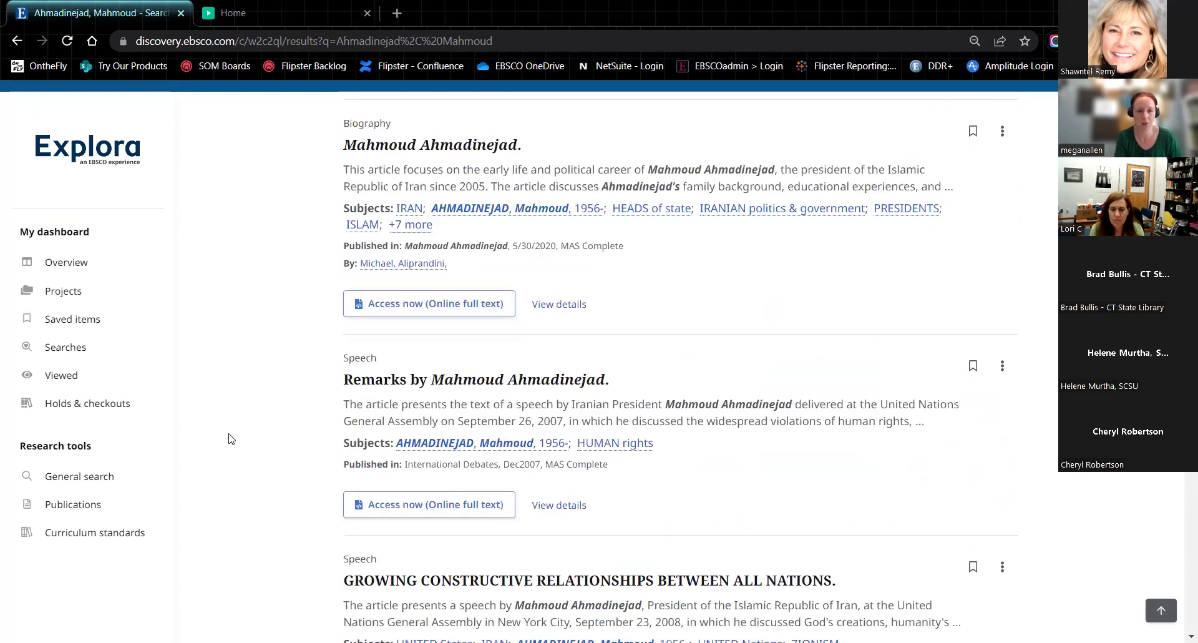
{"action": "scroll", "scroll_direction": "up", "scroll_amount": 3}
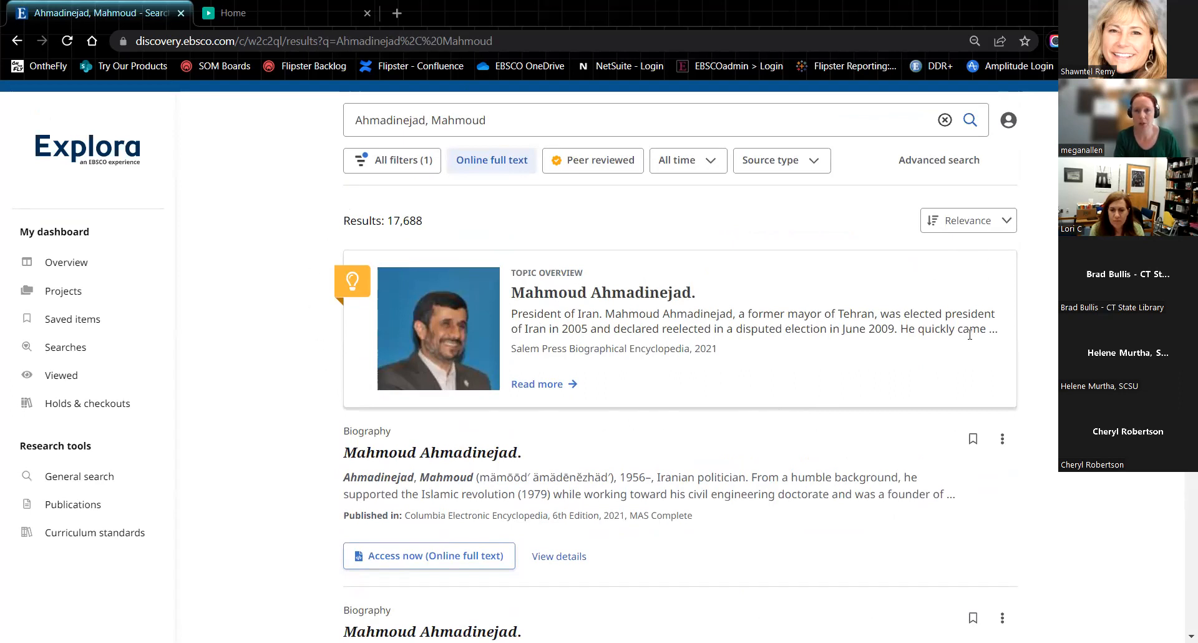
{"action": "mouse_move", "coordinate": [418, 236]}
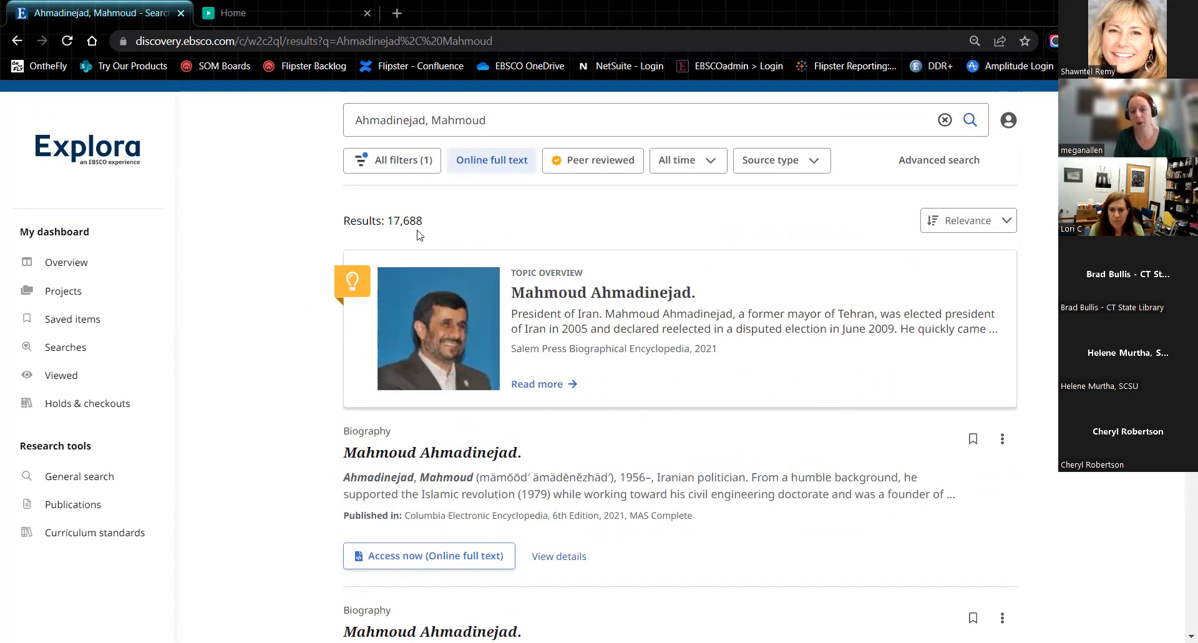
{"action": "mouse_move", "coordinate": [541, 370]}
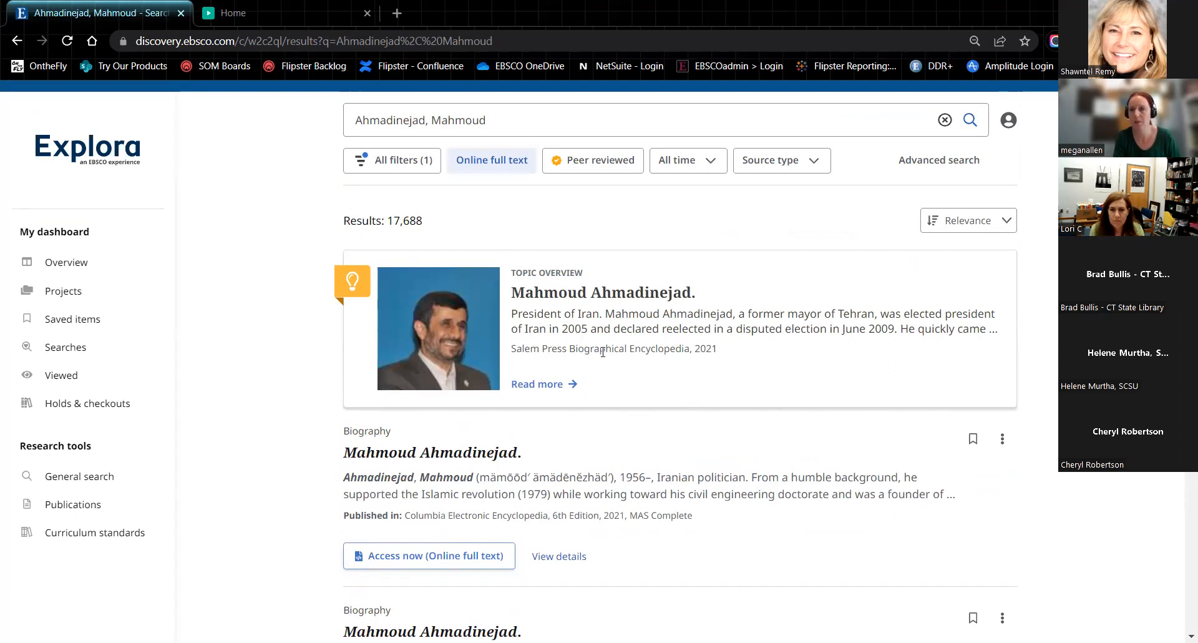
{"action": "mouse_move", "coordinate": [583, 362]}
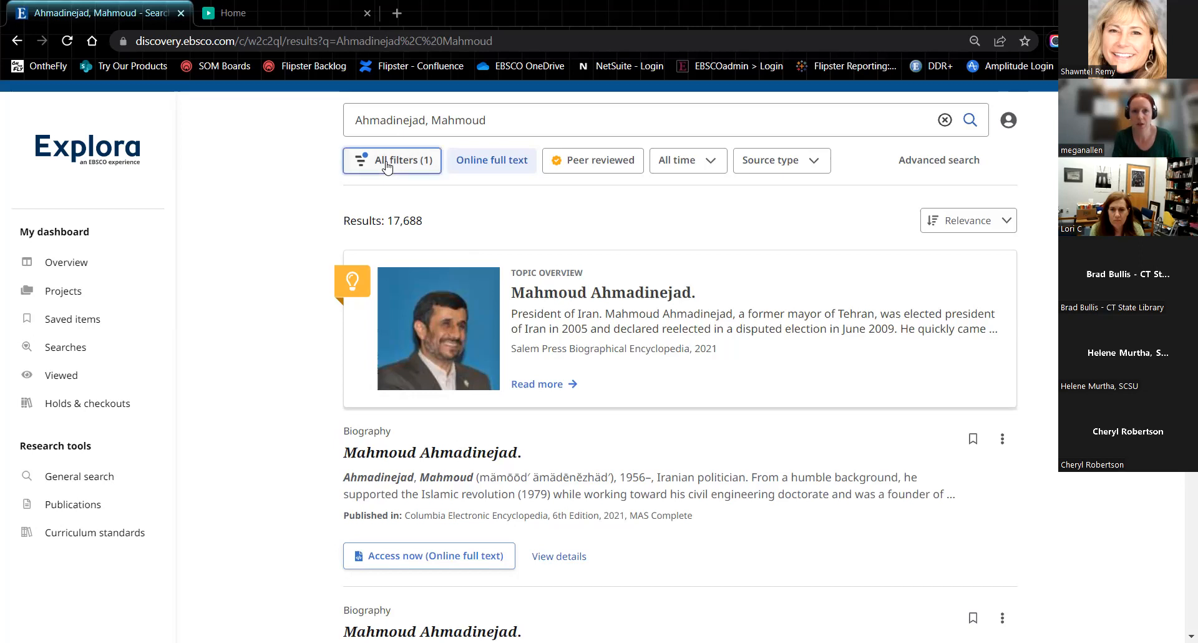
{"action": "left_click", "coordinate": [392, 160]}
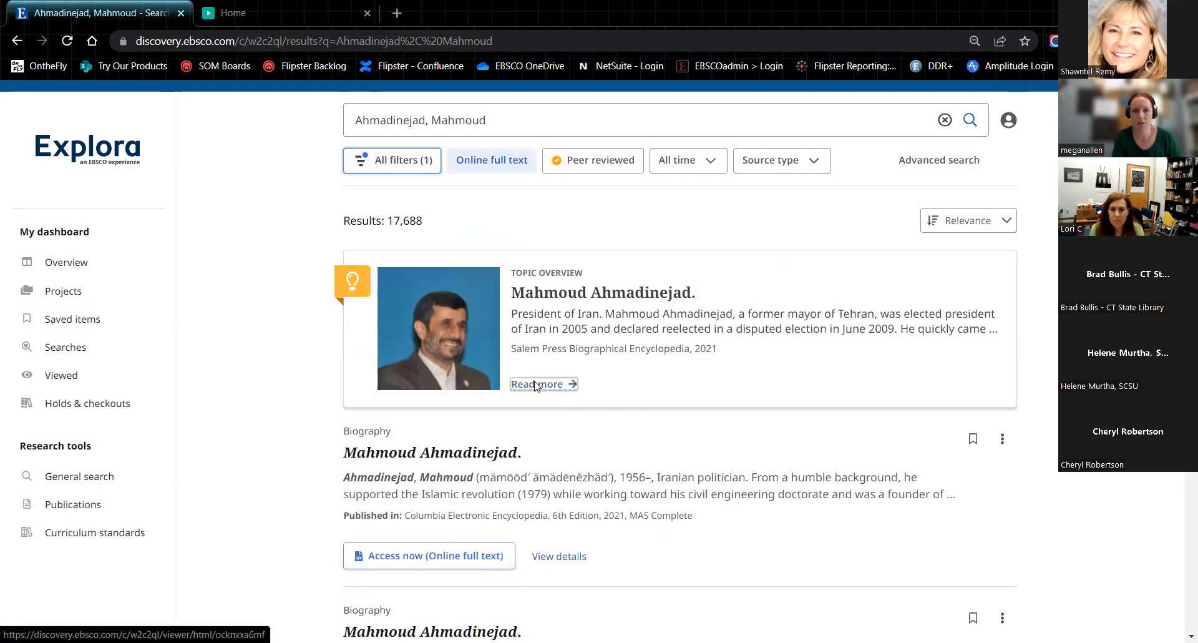
Read the Salem Press topic overview of Ahmadinejad and return to the results
{"action": "left_click", "coordinate": [539, 383]}
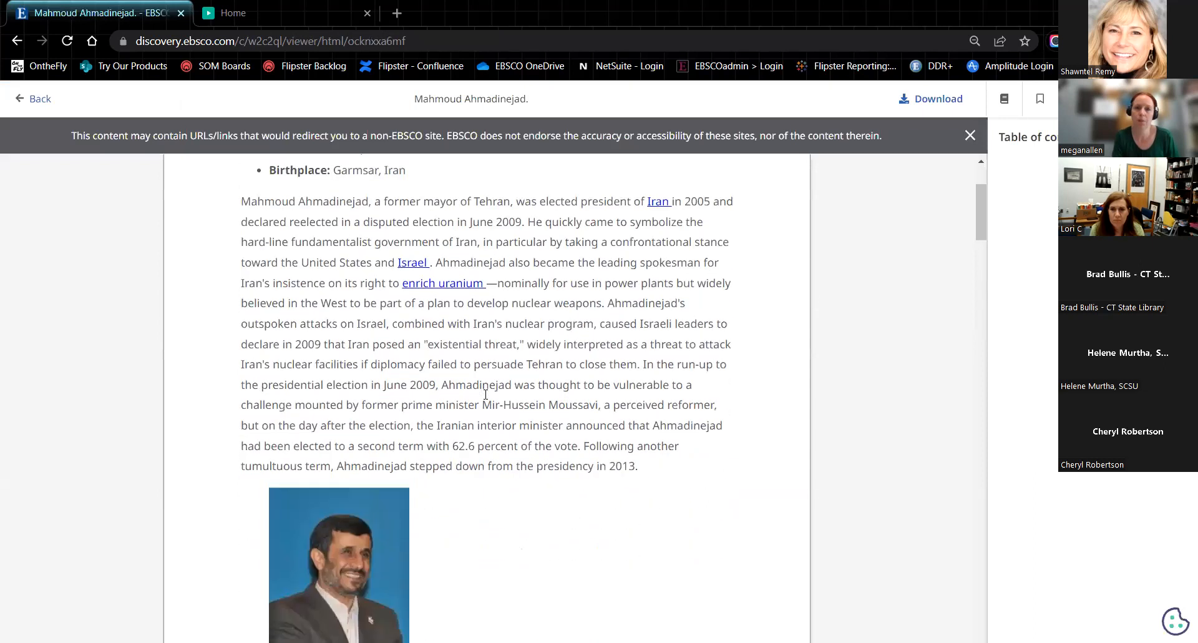
{"action": "scroll", "scroll_direction": "down", "scroll_amount": 3}
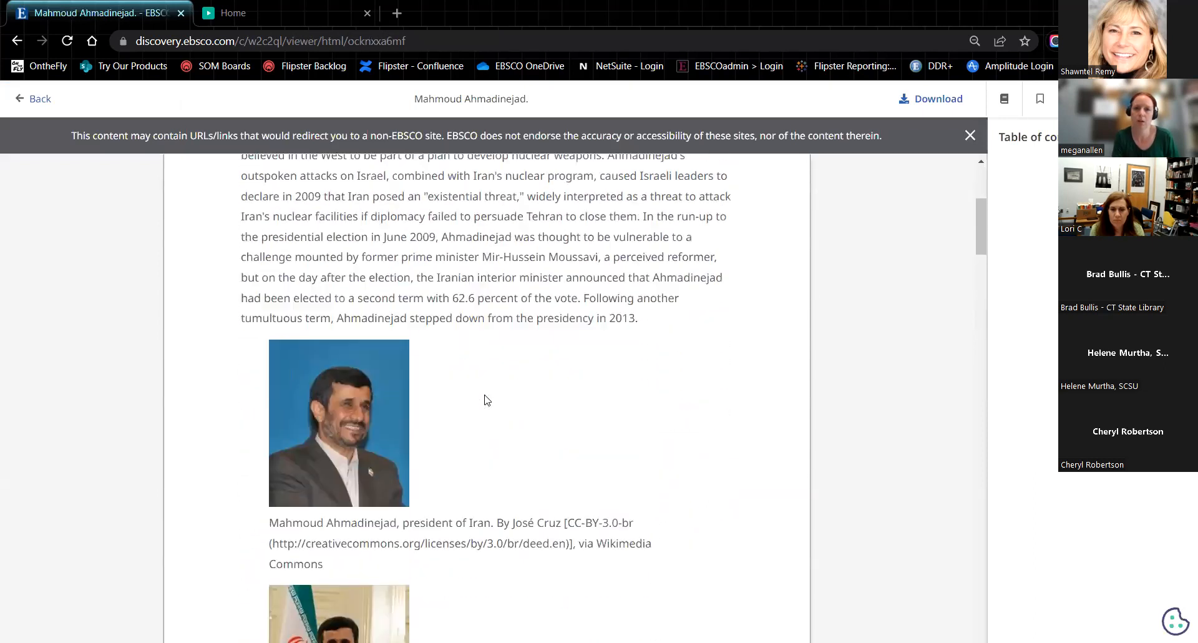
{"action": "left_click", "coordinate": [40, 98]}
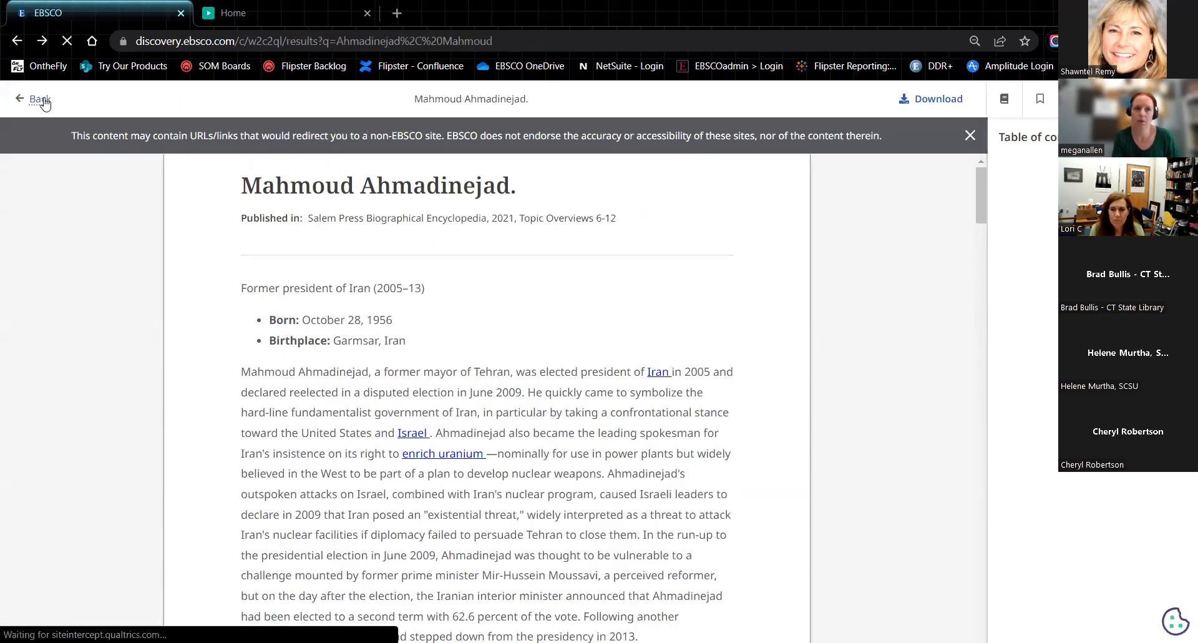
{"action": "left_click", "coordinate": [33, 98]}
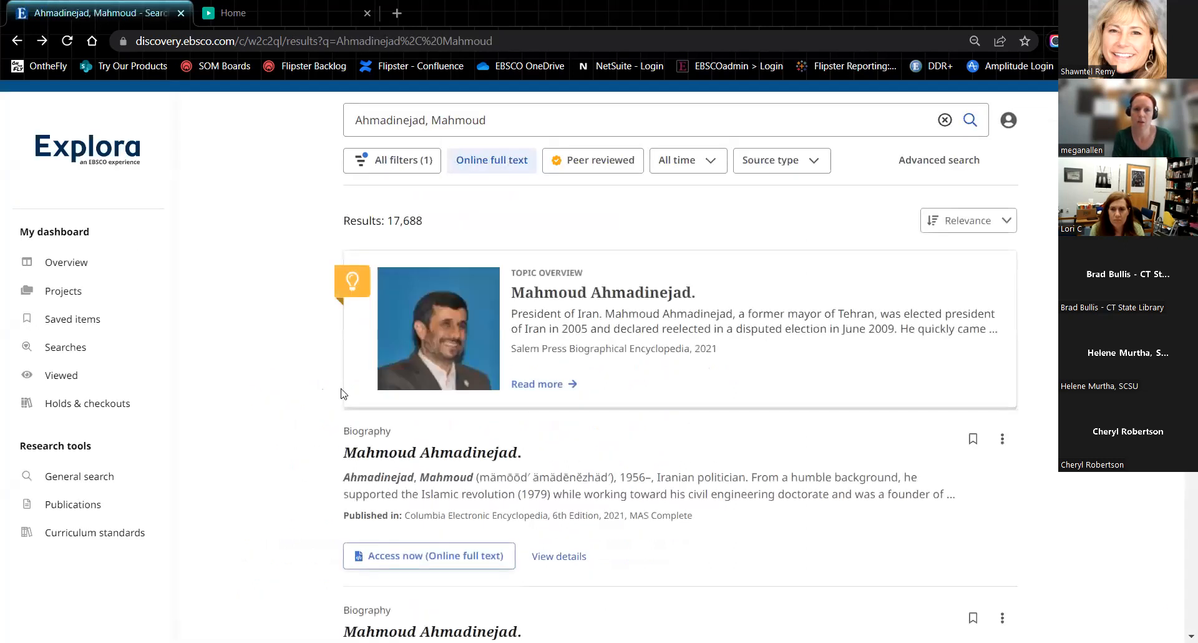
Read the Columbia Electronic Encyclopedia biography full text and return to the results
{"action": "scroll", "scroll_direction": "down", "scroll_amount": 3}
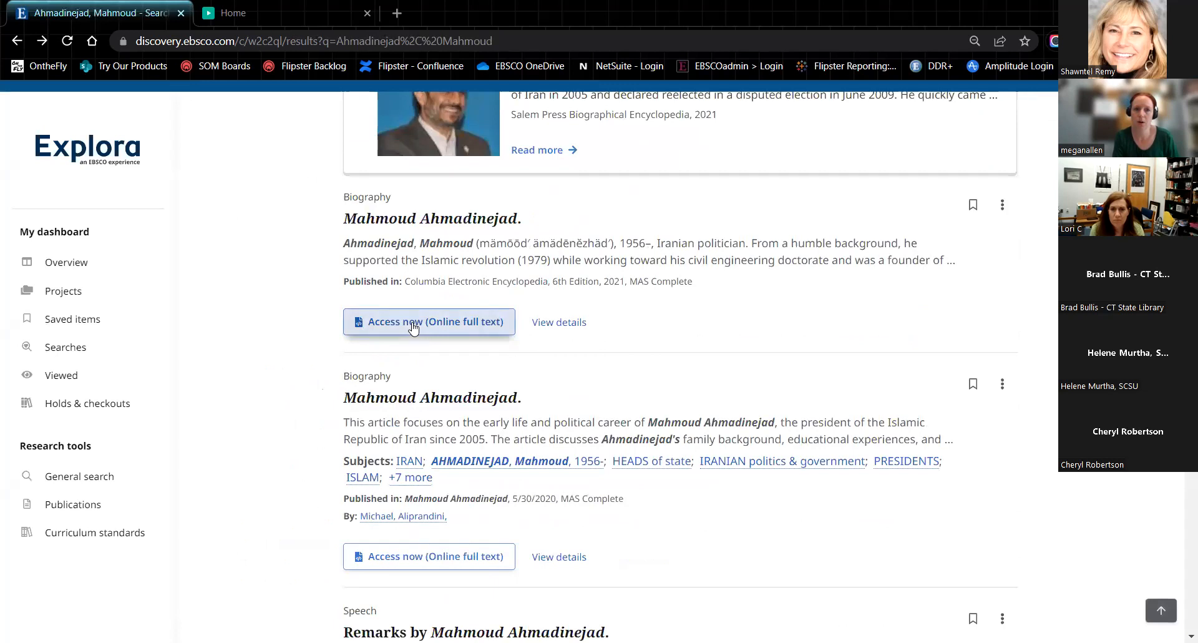
{"action": "left_click", "coordinate": [428, 321]}
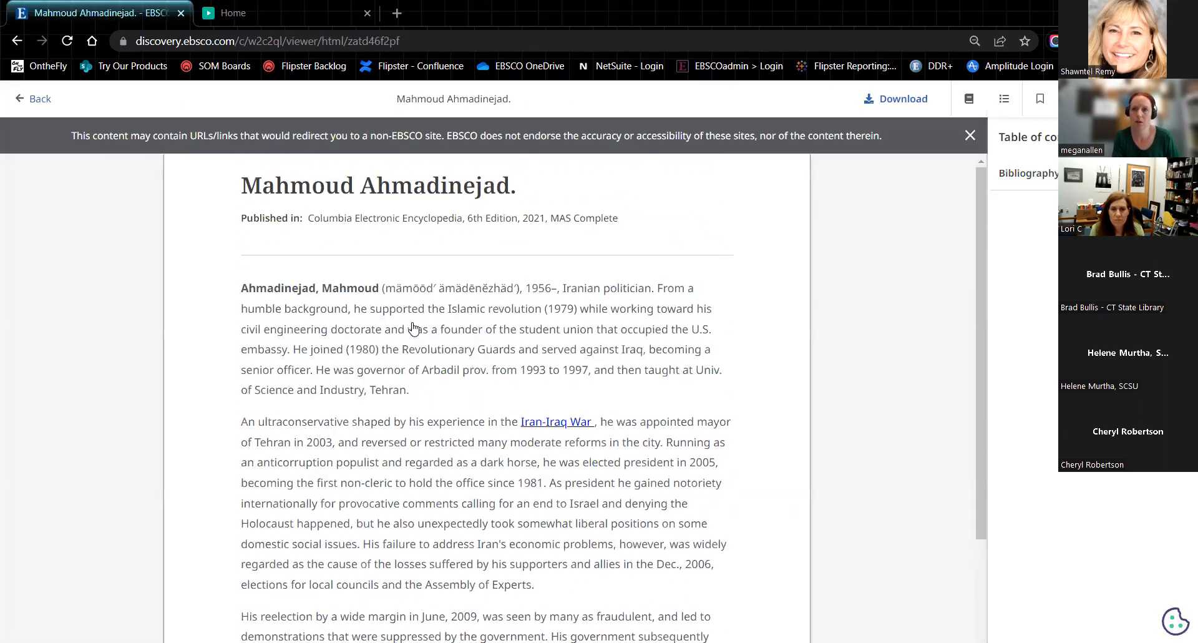
{"action": "left_click", "coordinate": [35, 98]}
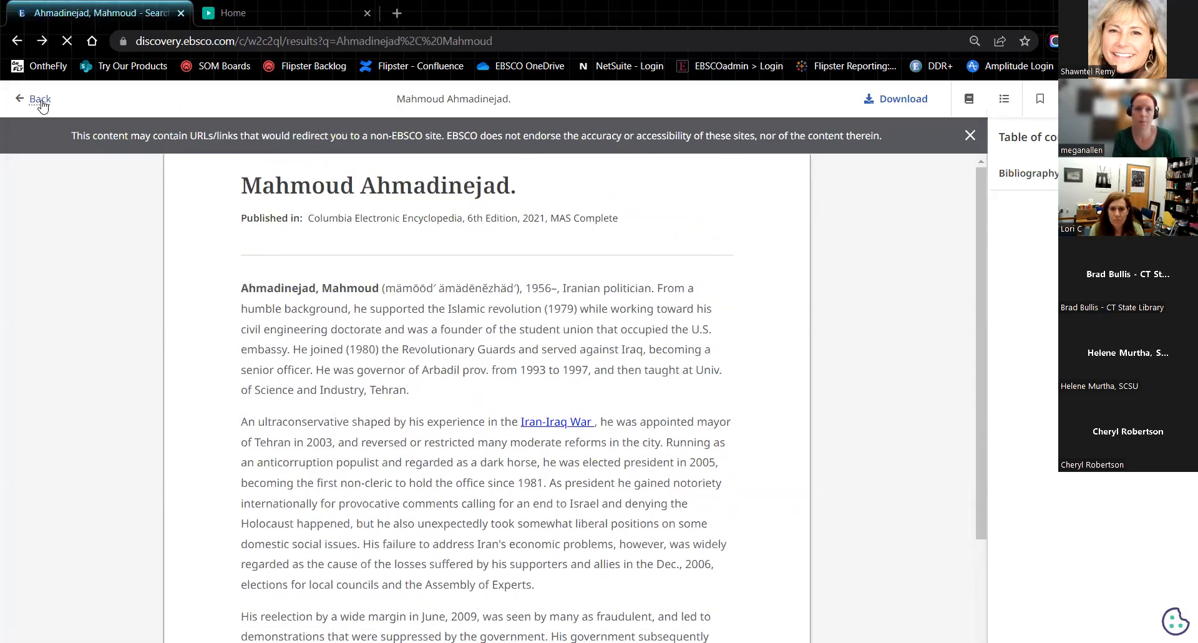
{"action": "left_click", "coordinate": [35, 98]}
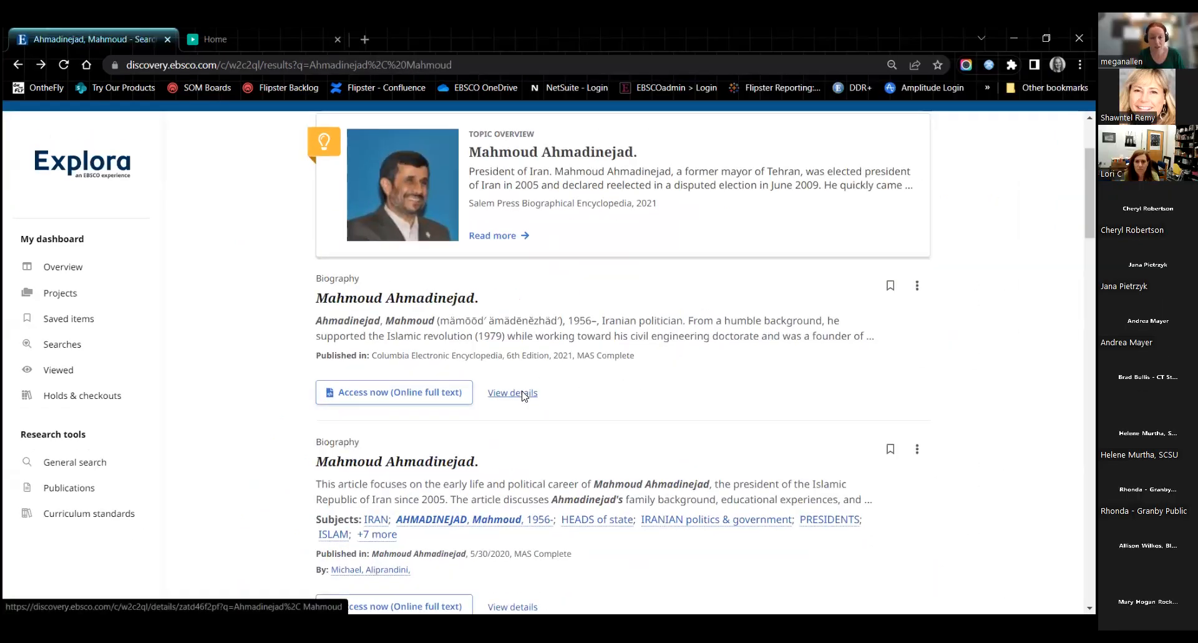
View the Columbia Electronic Encyclopedia biography's details record with abstract, Lexile and ISBN
{"action": "left_click", "coordinate": [511, 392]}
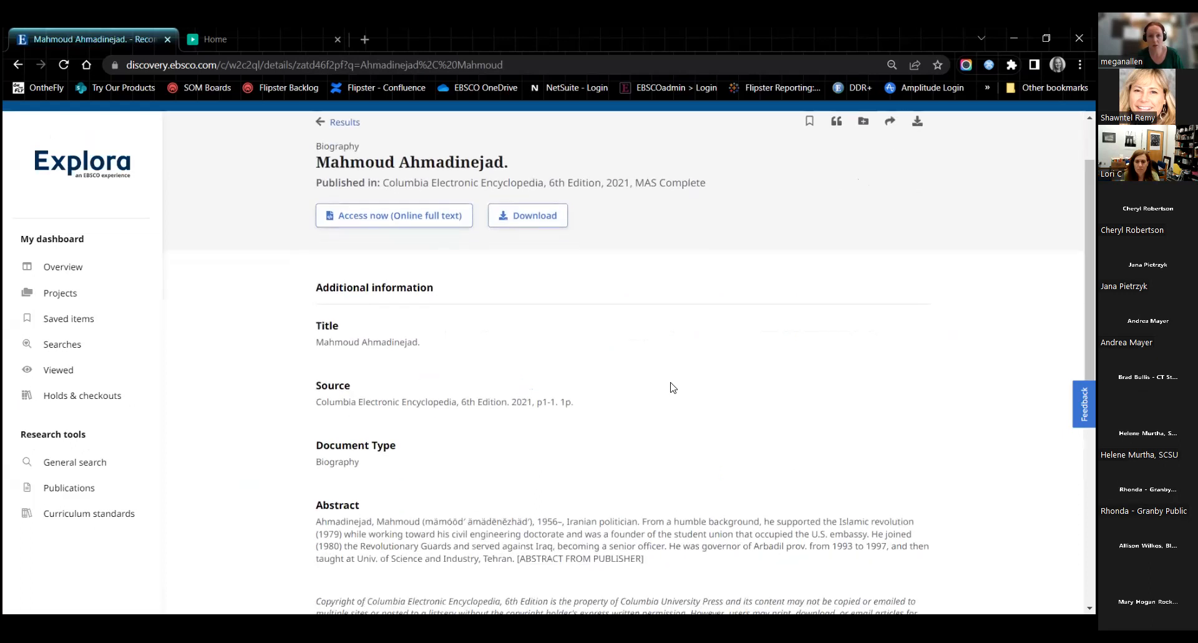
{"action": "scroll", "scroll_direction": "down", "scroll_amount": 3}
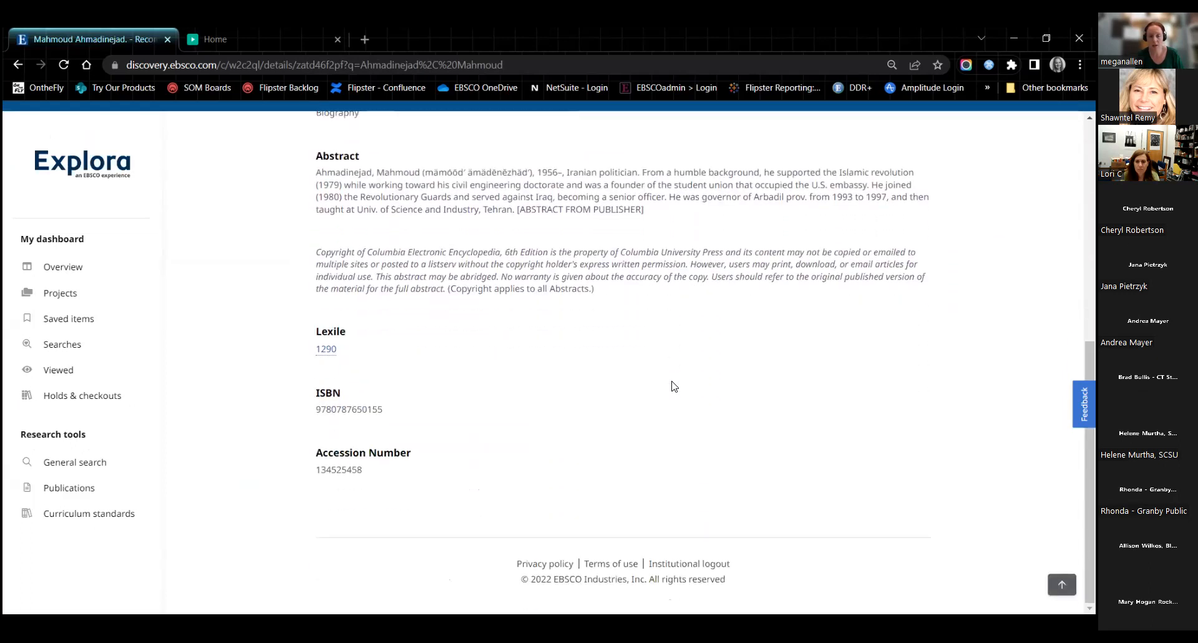
{"action": "double_click", "coordinate": [324, 348]}
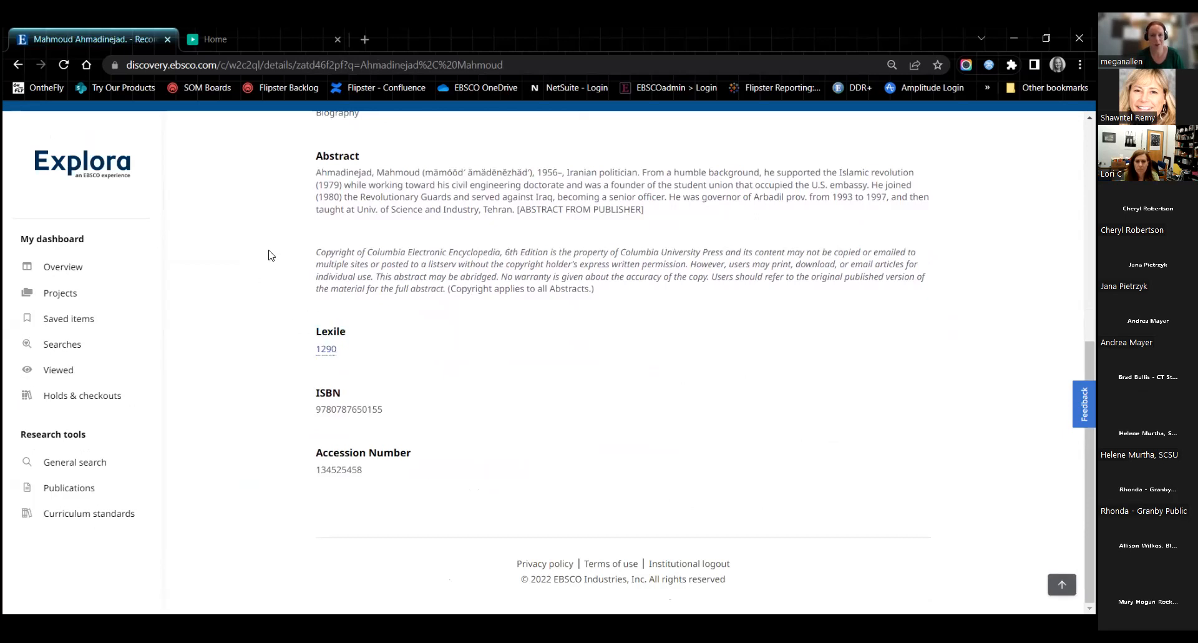
{"action": "scroll", "scroll_direction": "up", "scroll_amount": 3}
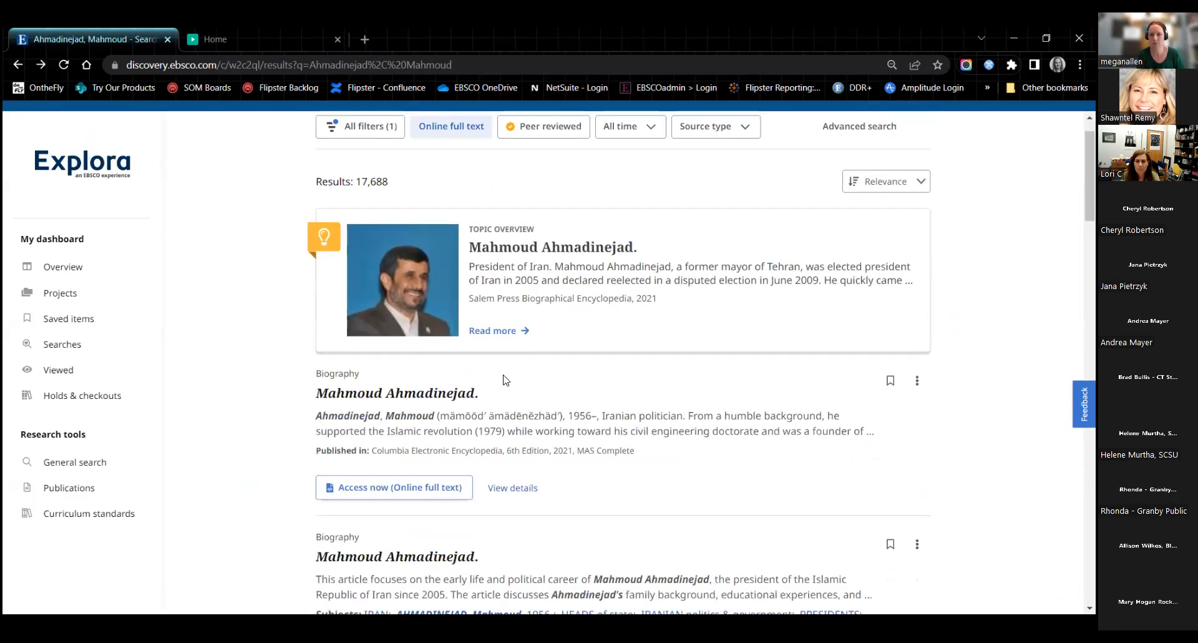
{"action": "scroll", "scroll_direction": "down", "scroll_amount": 3}
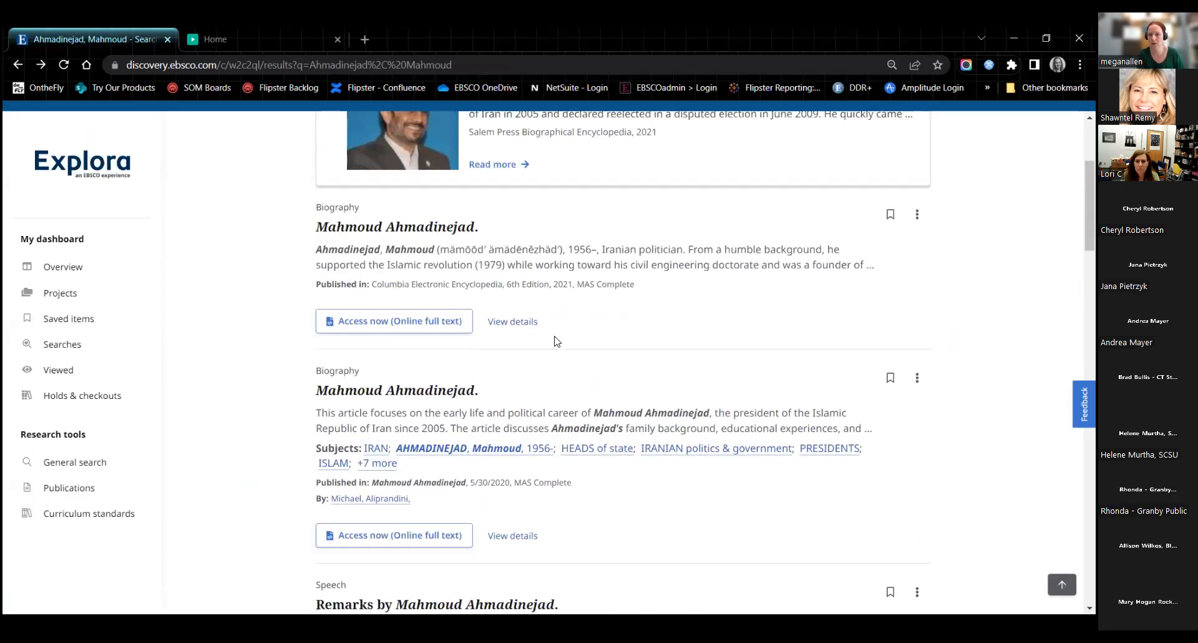
{"action": "left_click", "coordinate": [512, 320]}
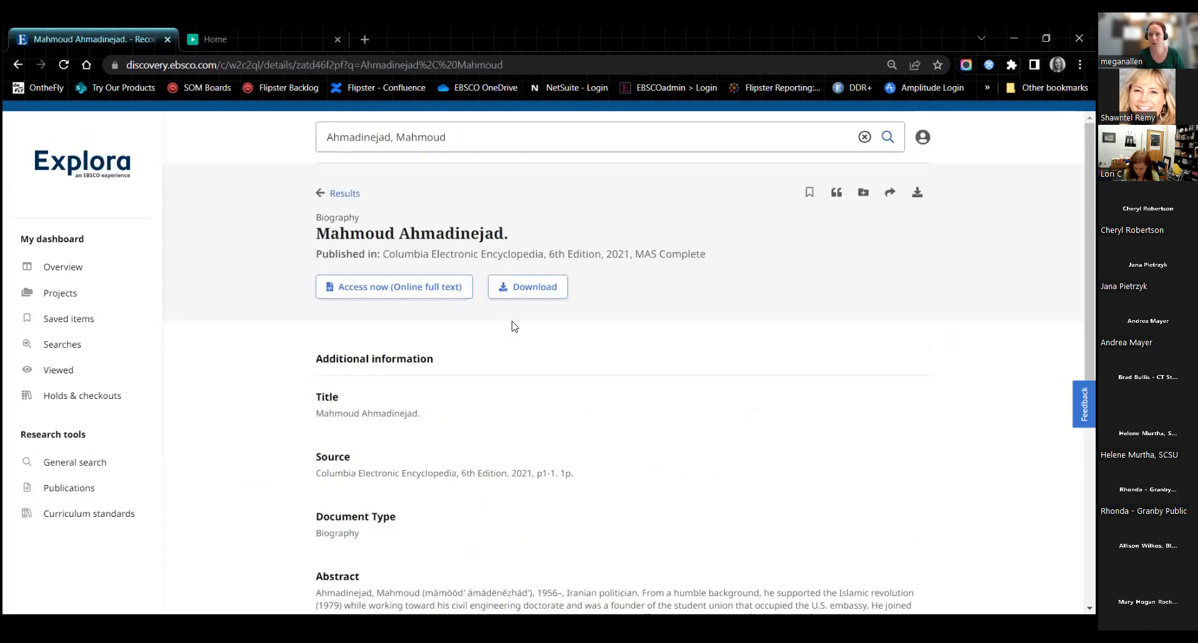
{"action": "mouse_move", "coordinate": [774, 362]}
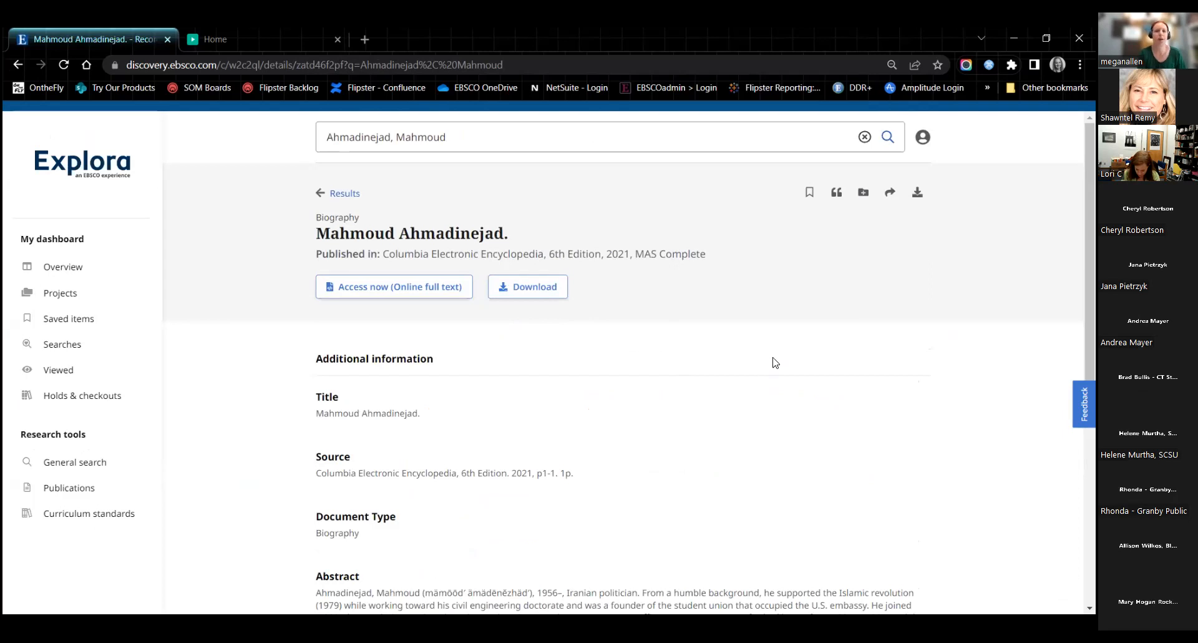
{"action": "mouse_move", "coordinate": [917, 192]}
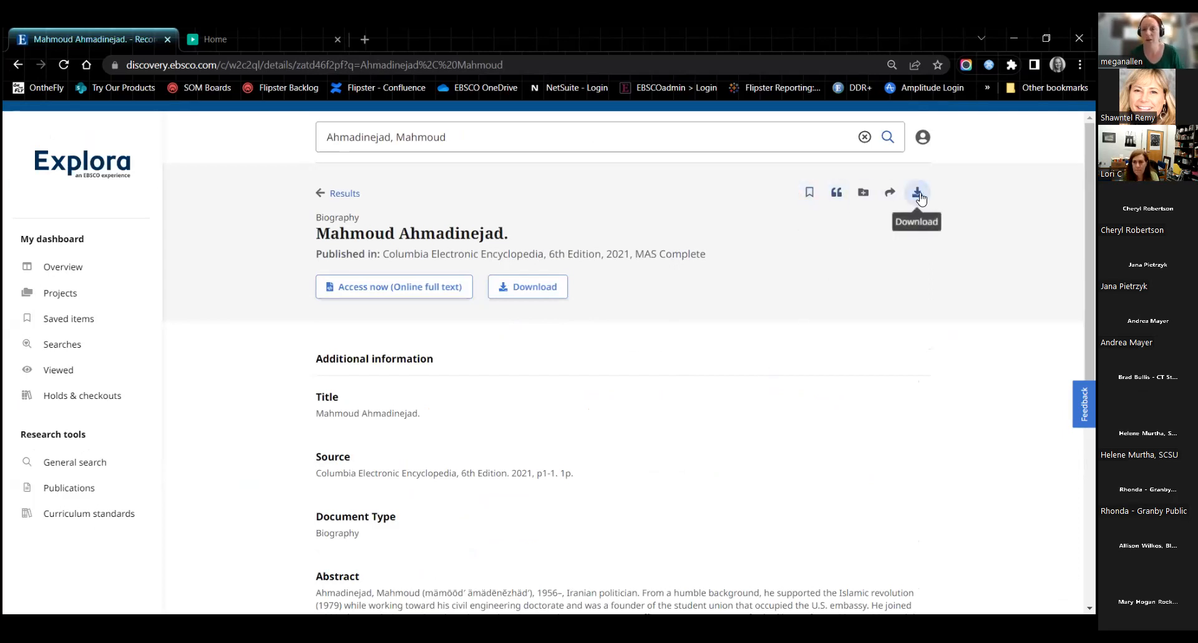
{"action": "mouse_move", "coordinate": [862, 304]}
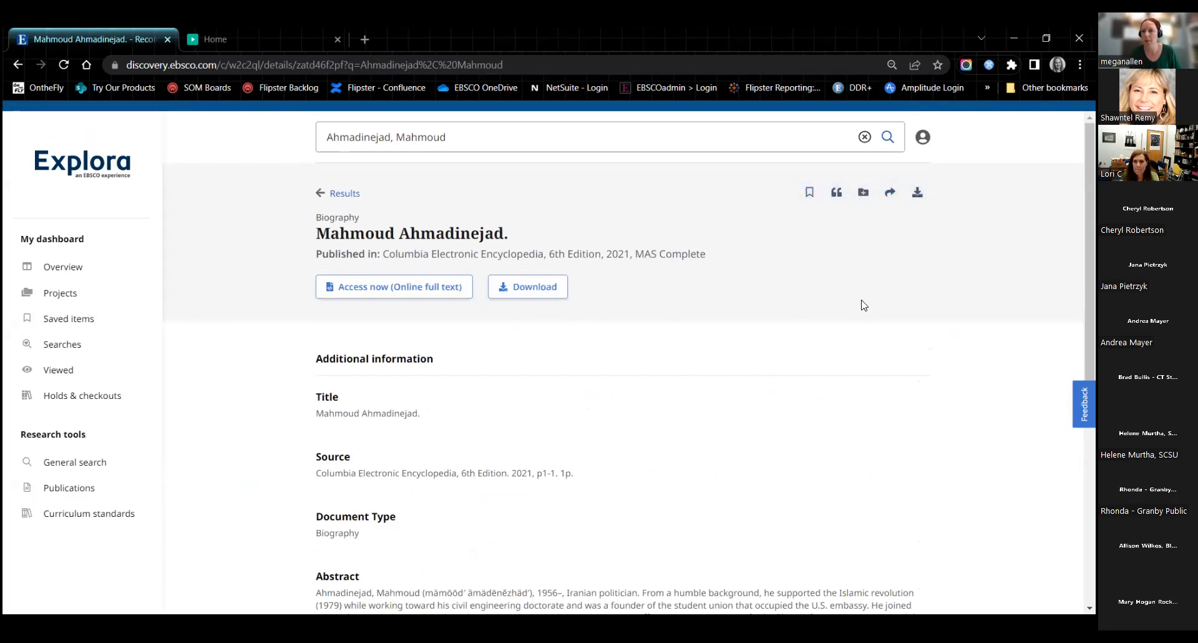
{"action": "mouse_move", "coordinate": [836, 192]}
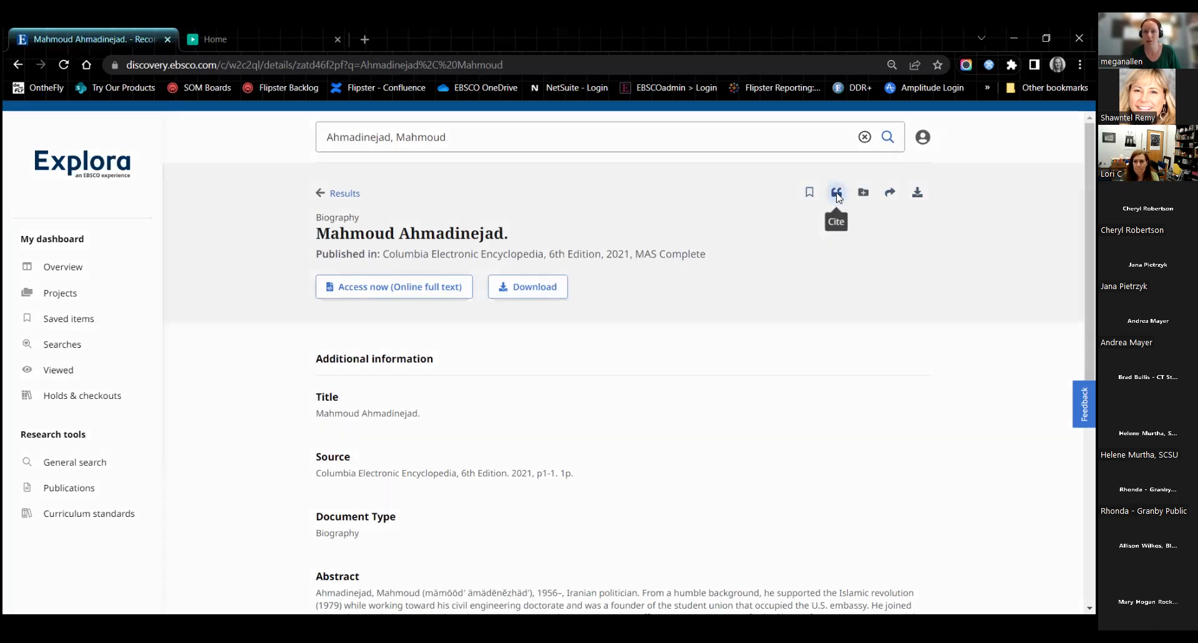
{"action": "left_click", "coordinate": [836, 192]}
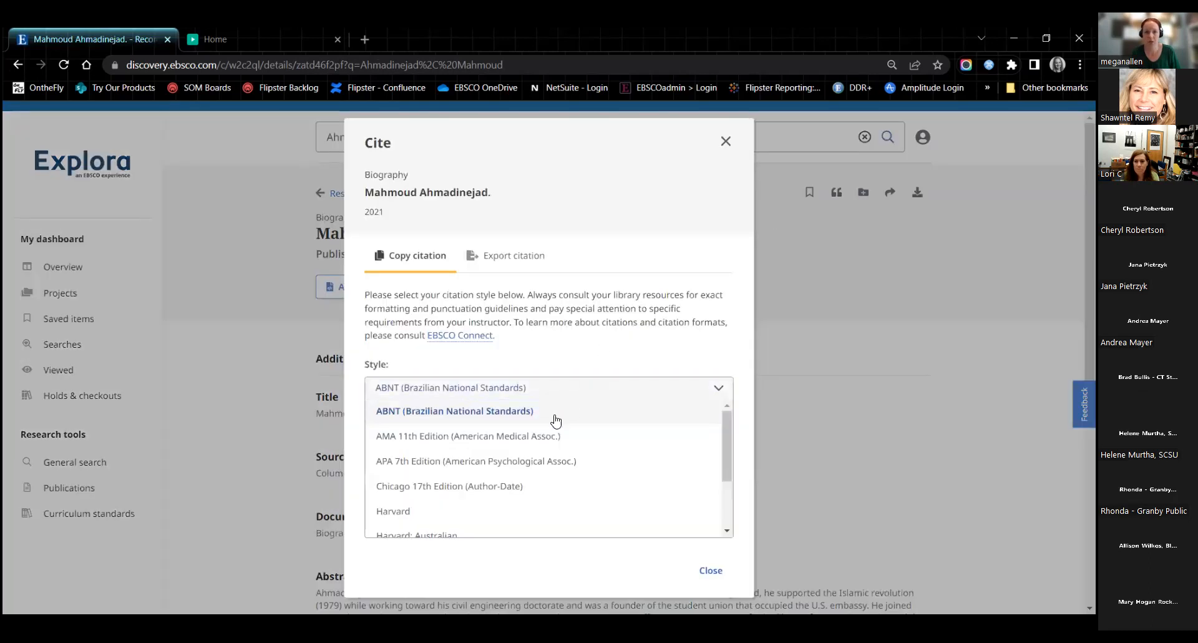
{"action": "left_click", "coordinate": [448, 486]}
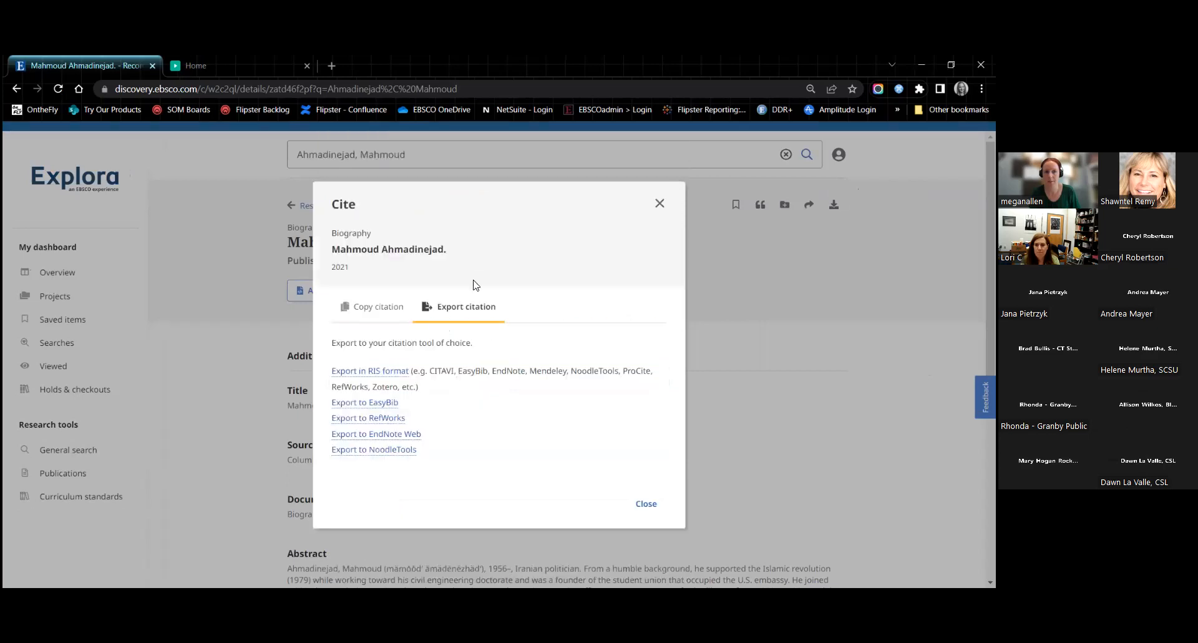
{"action": "mouse_move", "coordinate": [659, 205]}
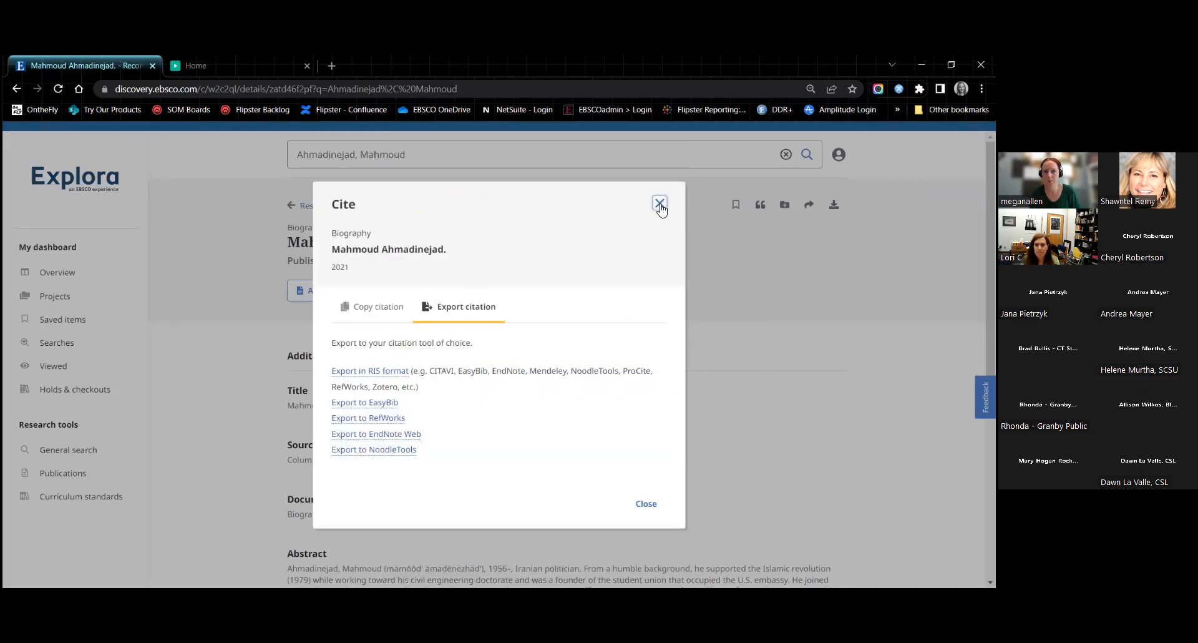
{"action": "left_click", "coordinate": [660, 204]}
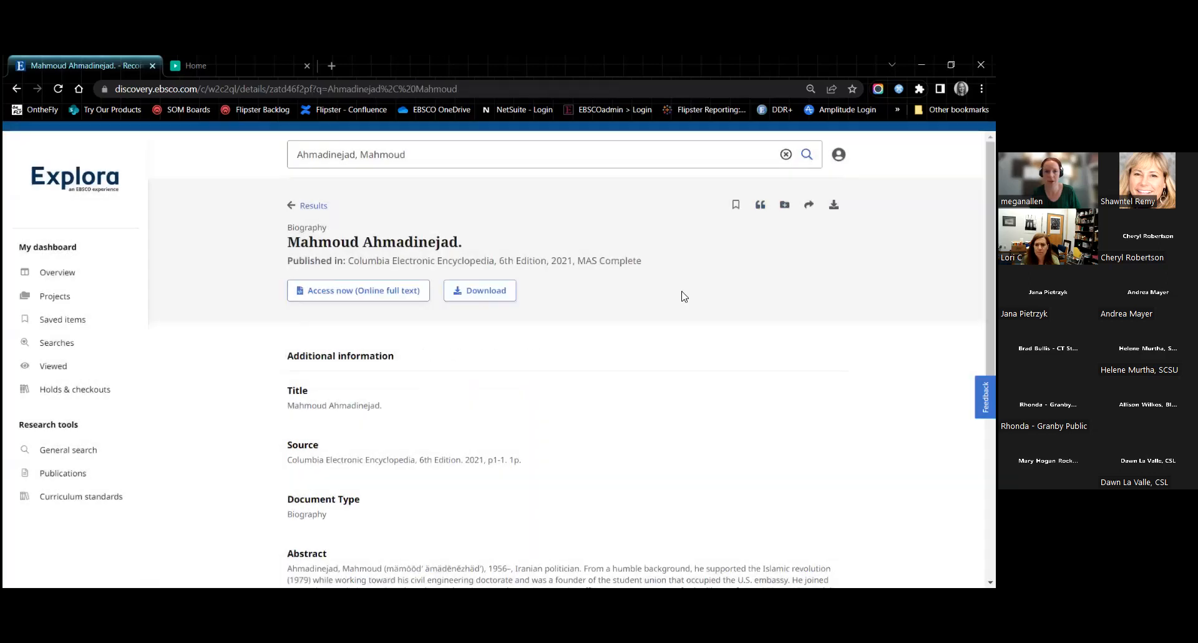
{"action": "left_click", "coordinate": [783, 205]}
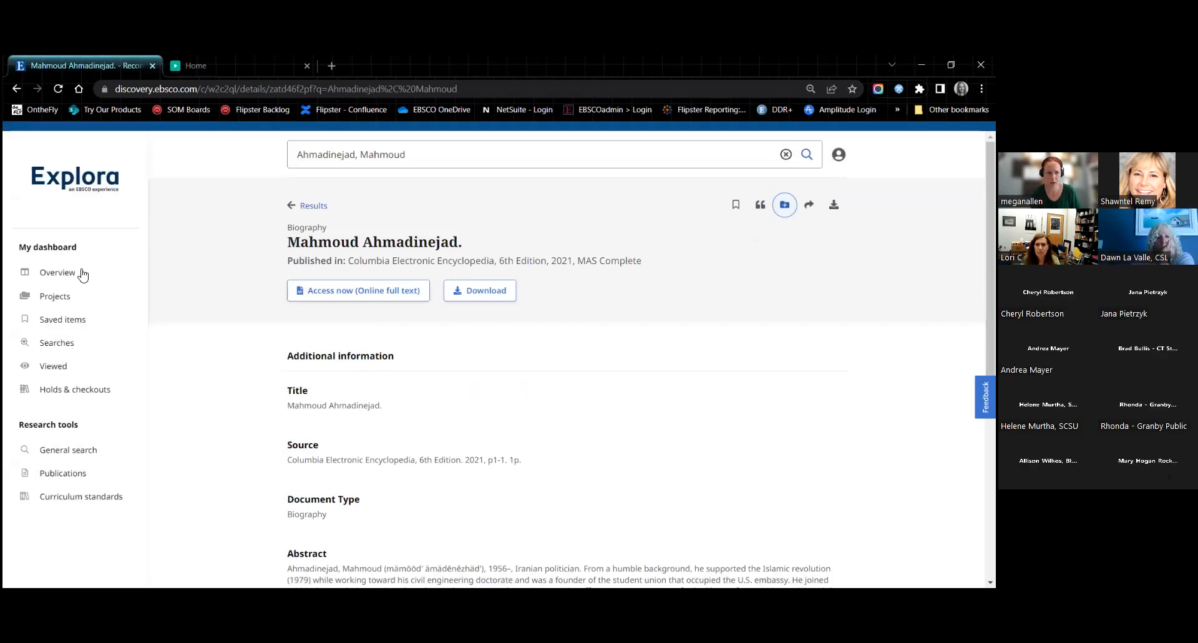
{"action": "mouse_move", "coordinate": [247, 242]}
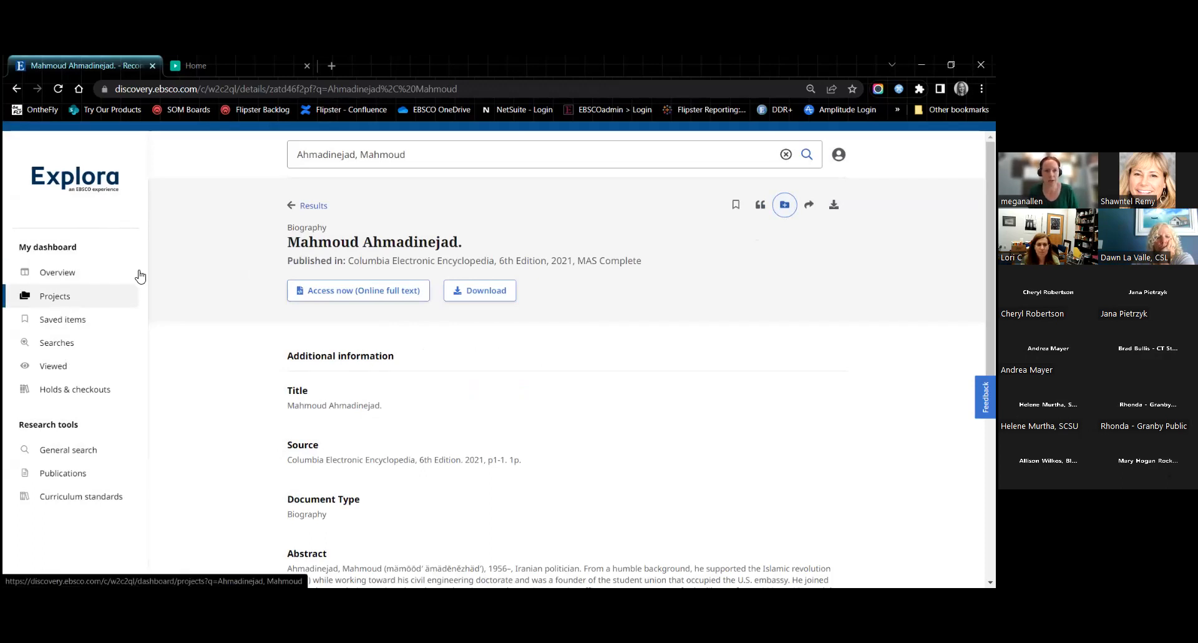
{"action": "mouse_move", "coordinate": [808, 204]}
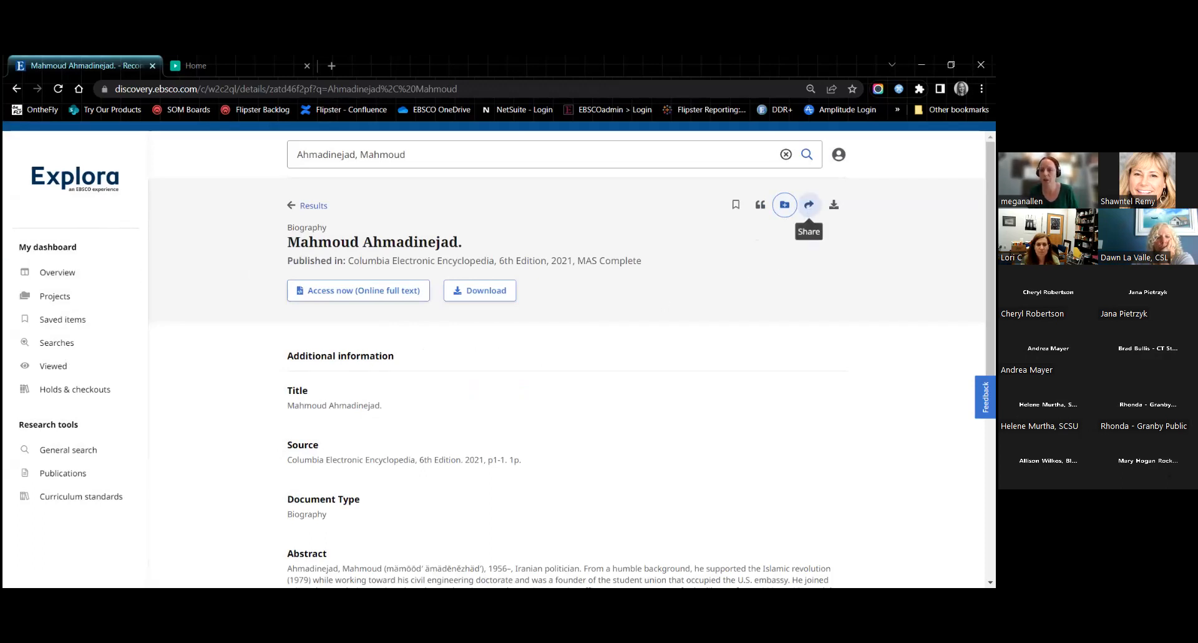
Create a shareable link for the biography record, then go to the redesigned prototype's home page
{"action": "left_click", "coordinate": [809, 204]}
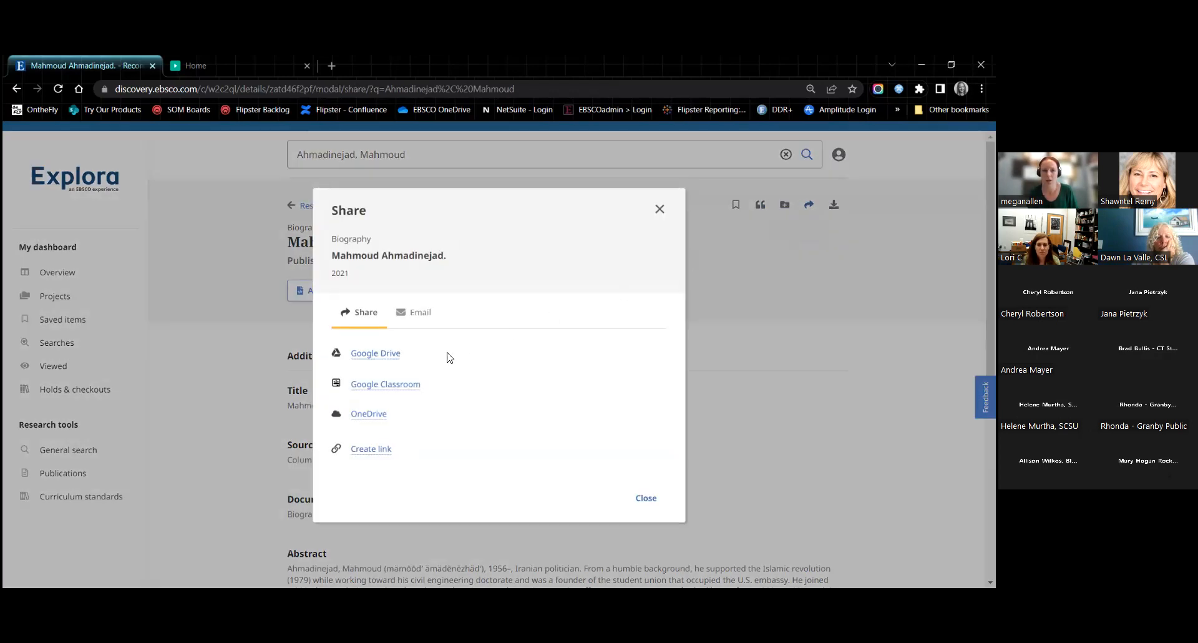
{"action": "mouse_move", "coordinate": [428, 433]}
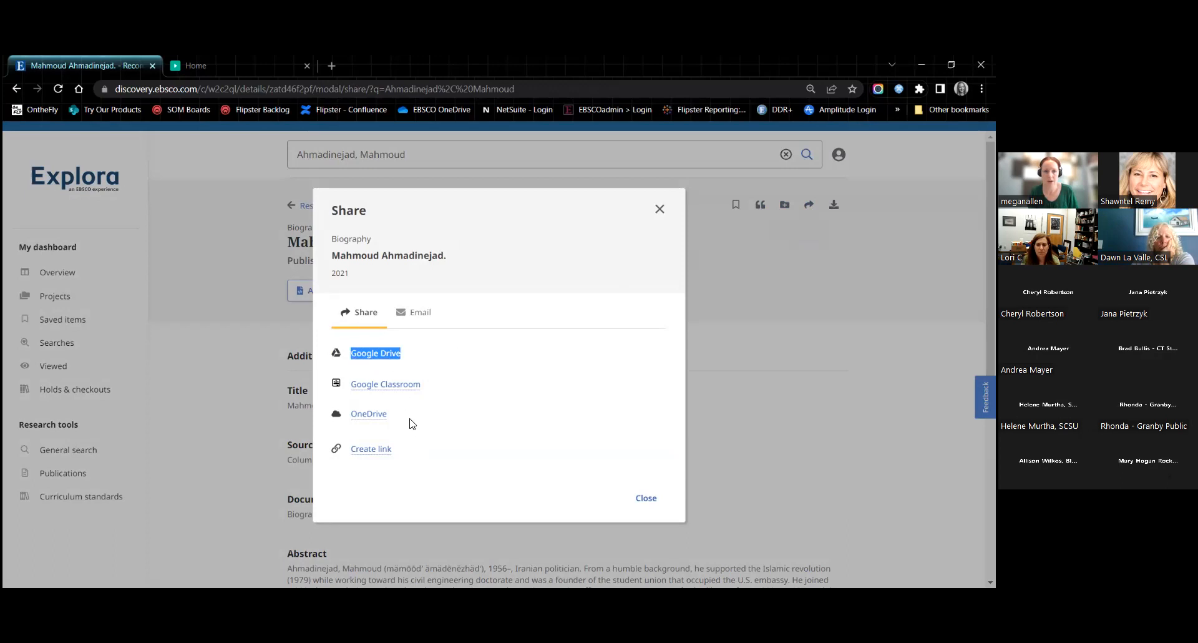
{"action": "mouse_move", "coordinate": [370, 448]}
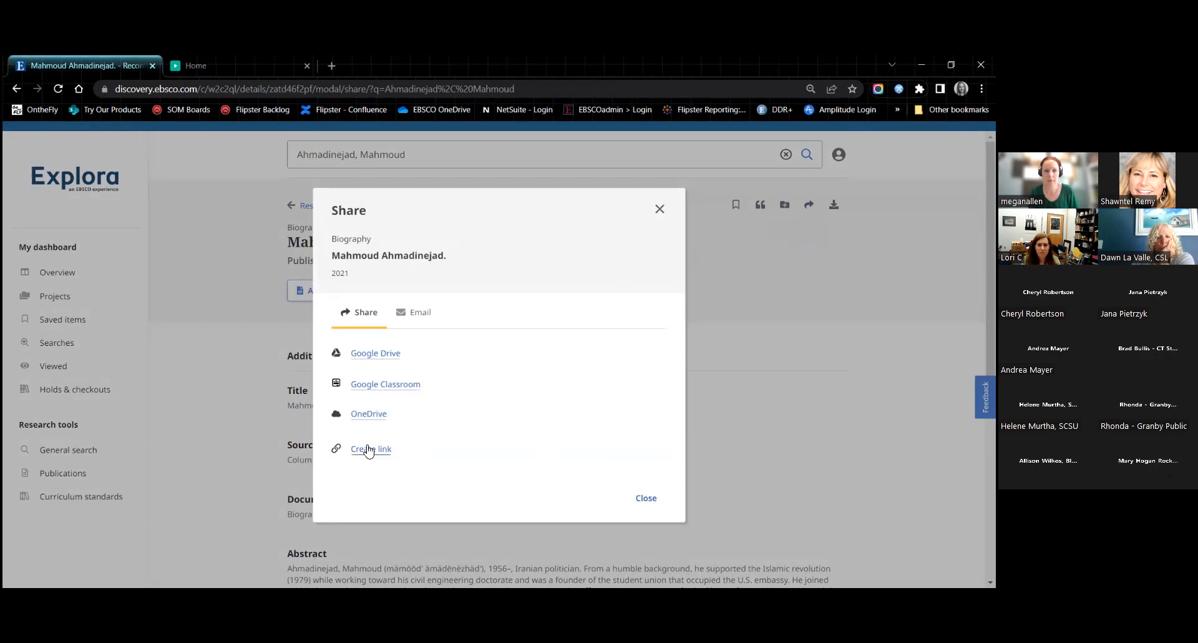
{"action": "left_click", "coordinate": [371, 448]}
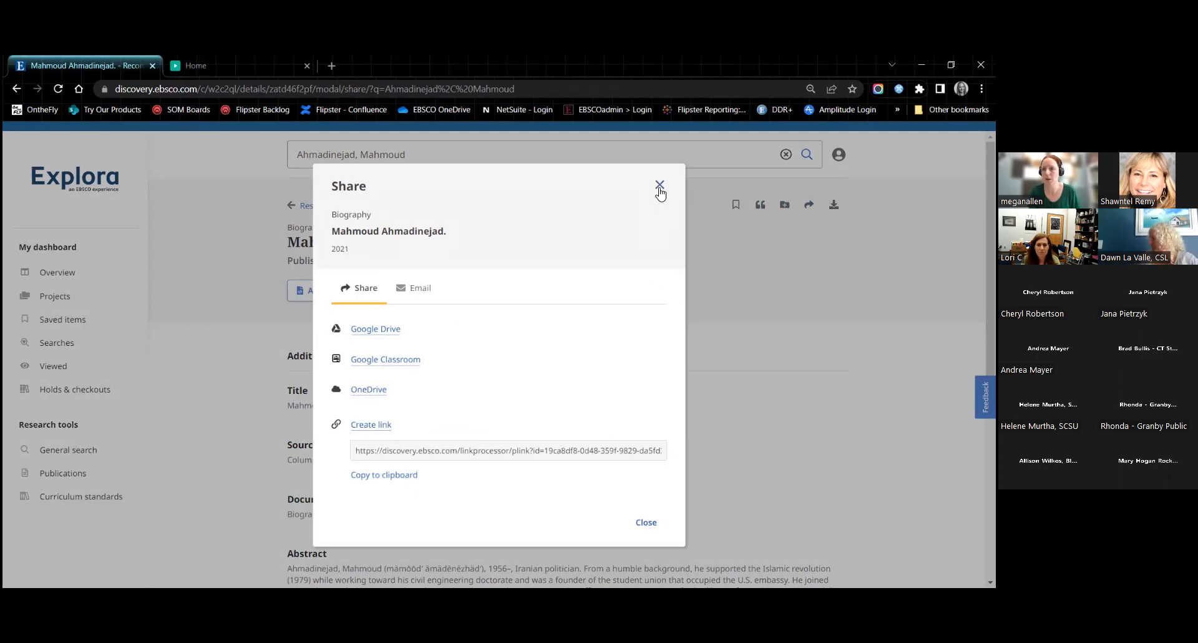
{"action": "left_click", "coordinate": [659, 186]}
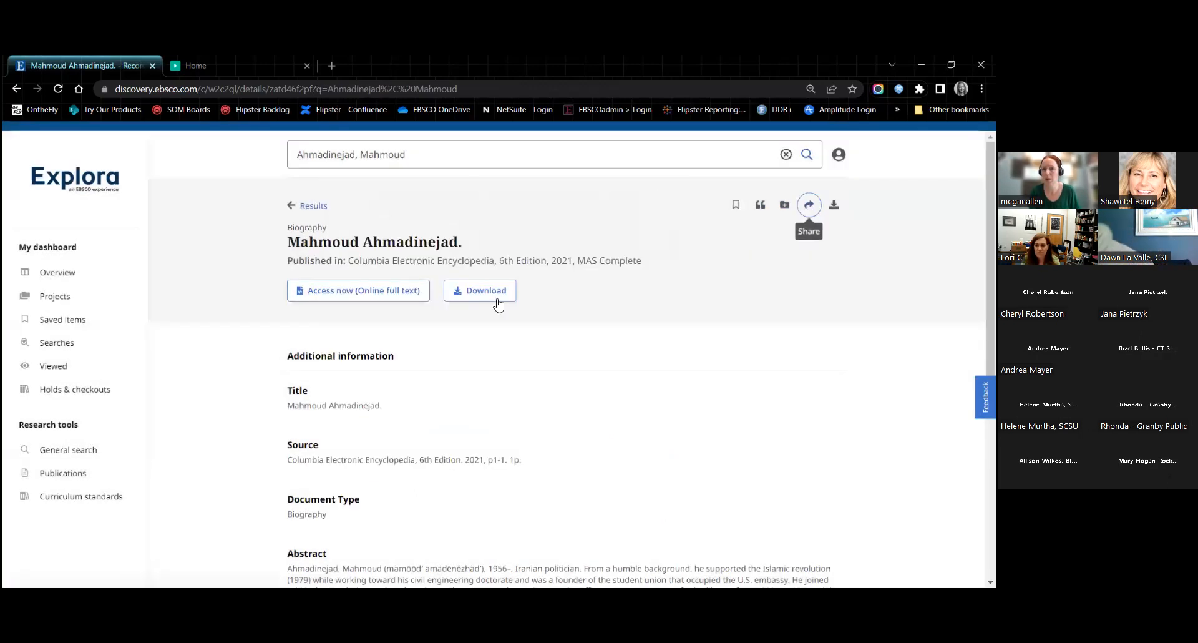
{"action": "scroll", "scroll_direction": "down", "scroll_amount": 3}
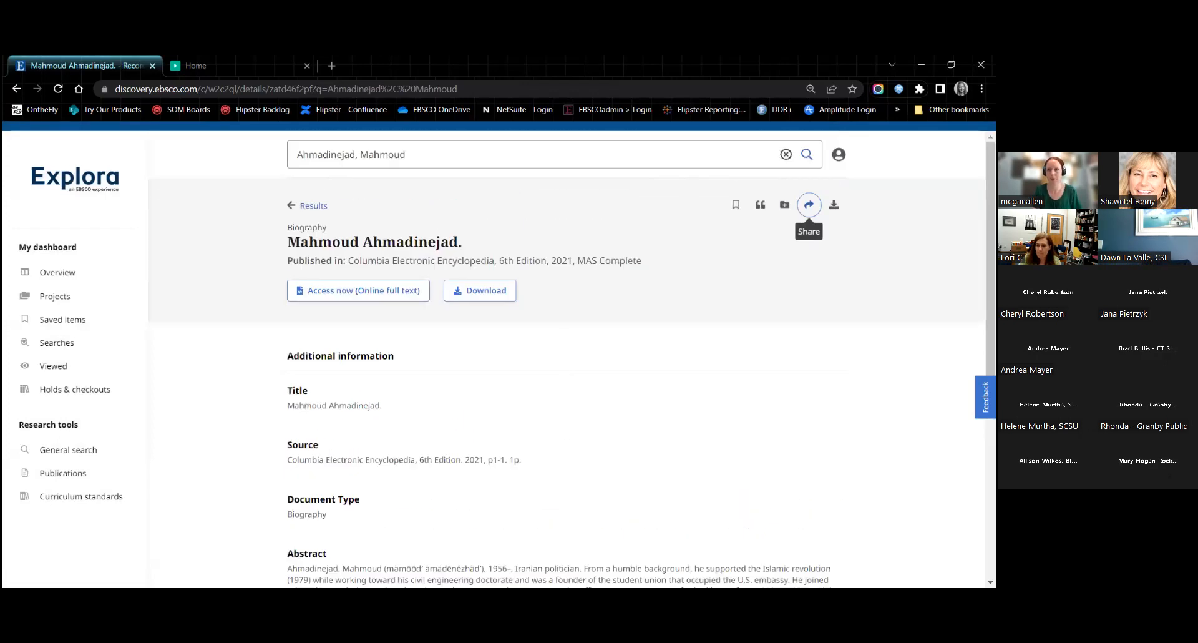
{"action": "mouse_move", "coordinate": [120, 189]}
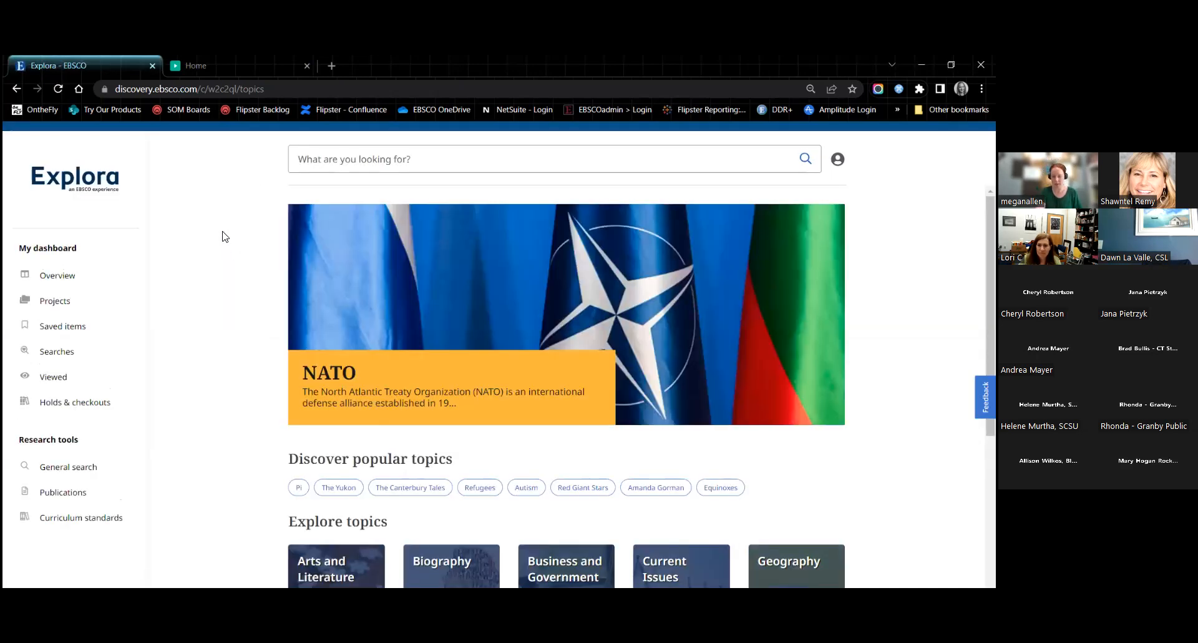
{"action": "mouse_move", "coordinate": [217, 173]}
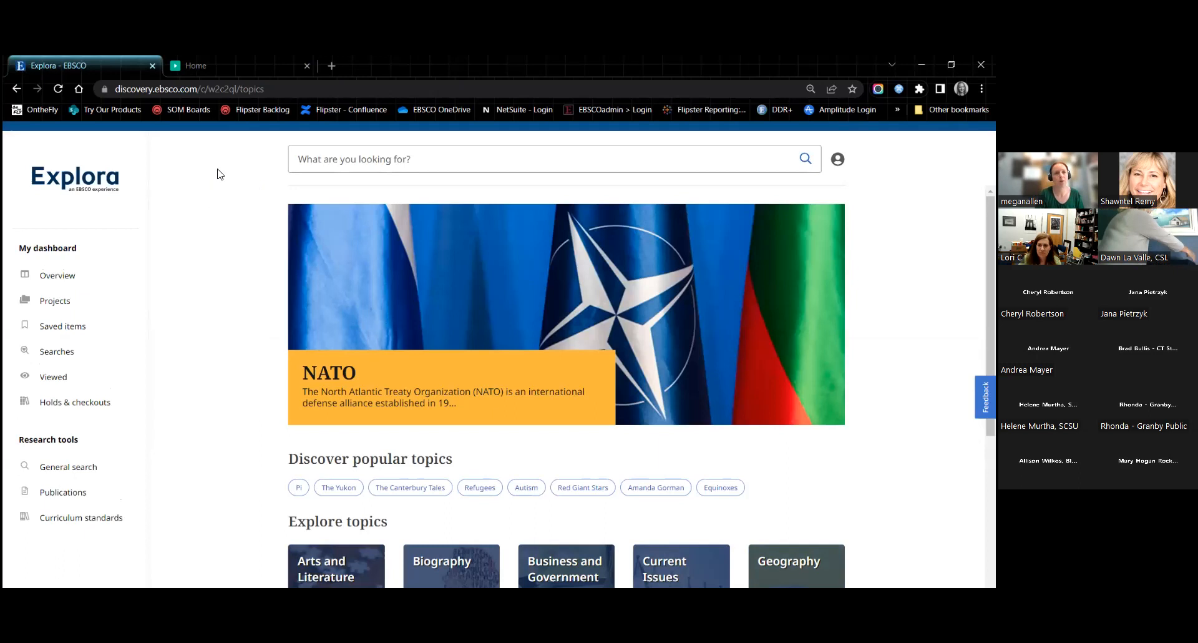
{"action": "left_click", "coordinate": [194, 66]}
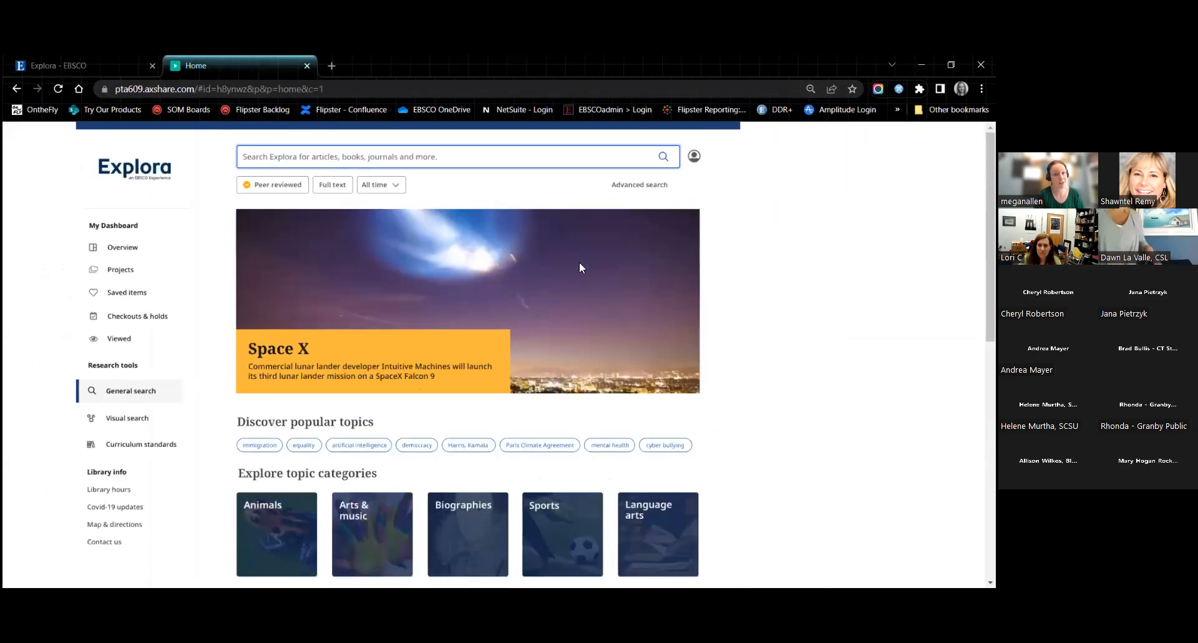
{"action": "mouse_move", "coordinate": [761, 299]}
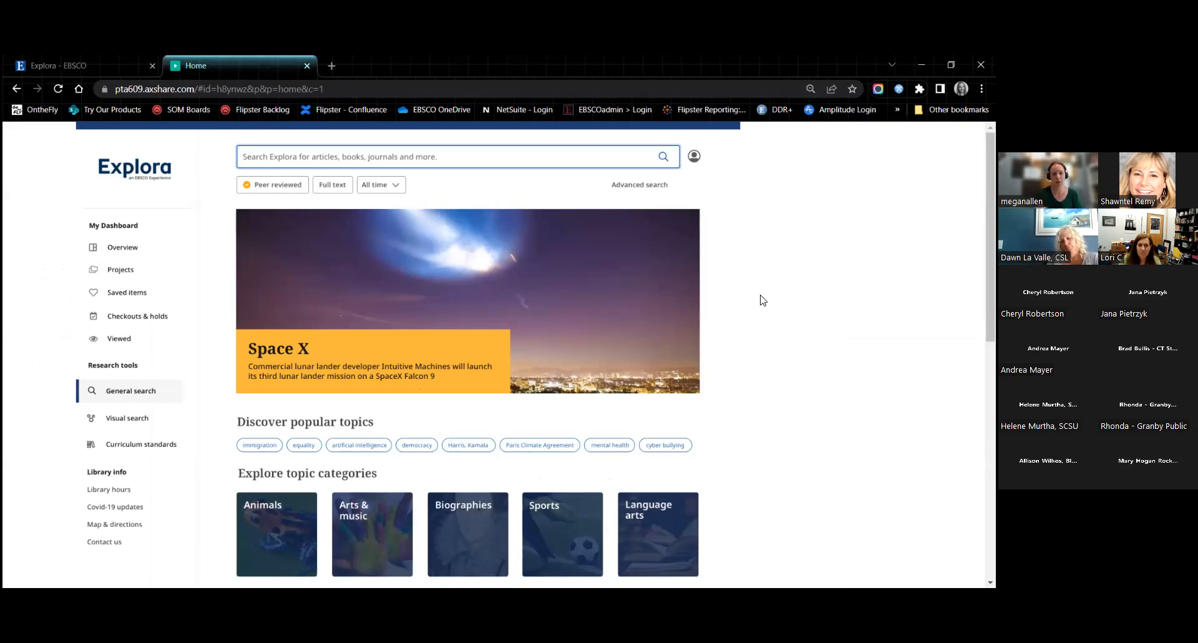
{"action": "mouse_move", "coordinate": [745, 373]}
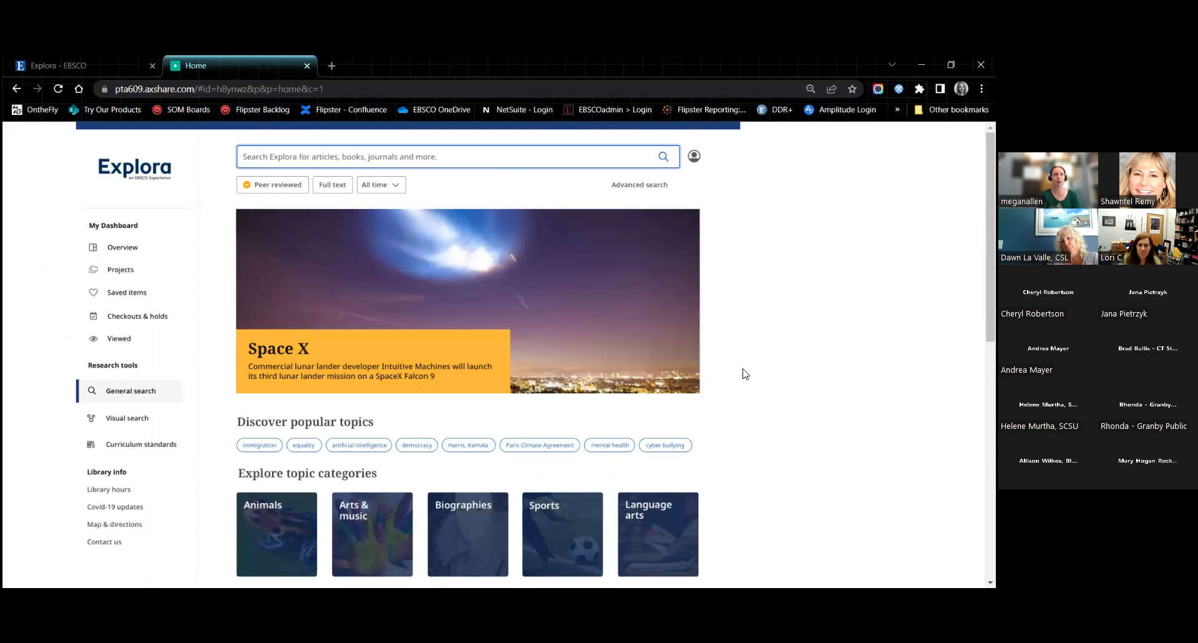
{"action": "mouse_move", "coordinate": [740, 369]}
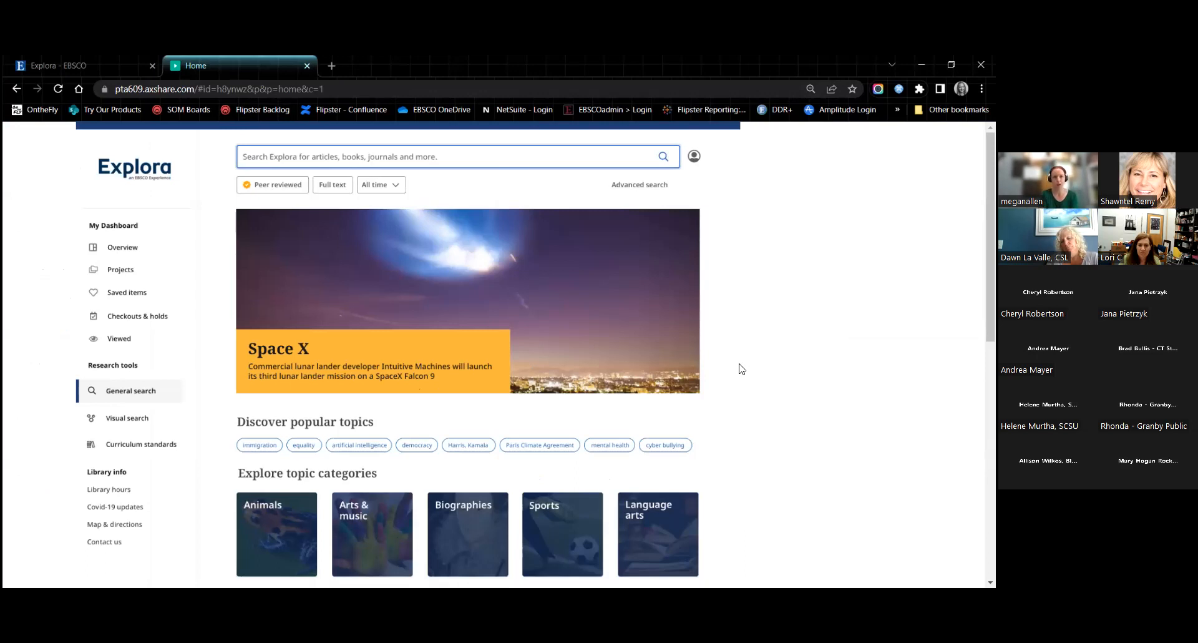
Review the redesigned home page's popular topics, categories and featured magazines and ebooks
{"action": "scroll", "scroll_direction": "down", "scroll_amount": 3}
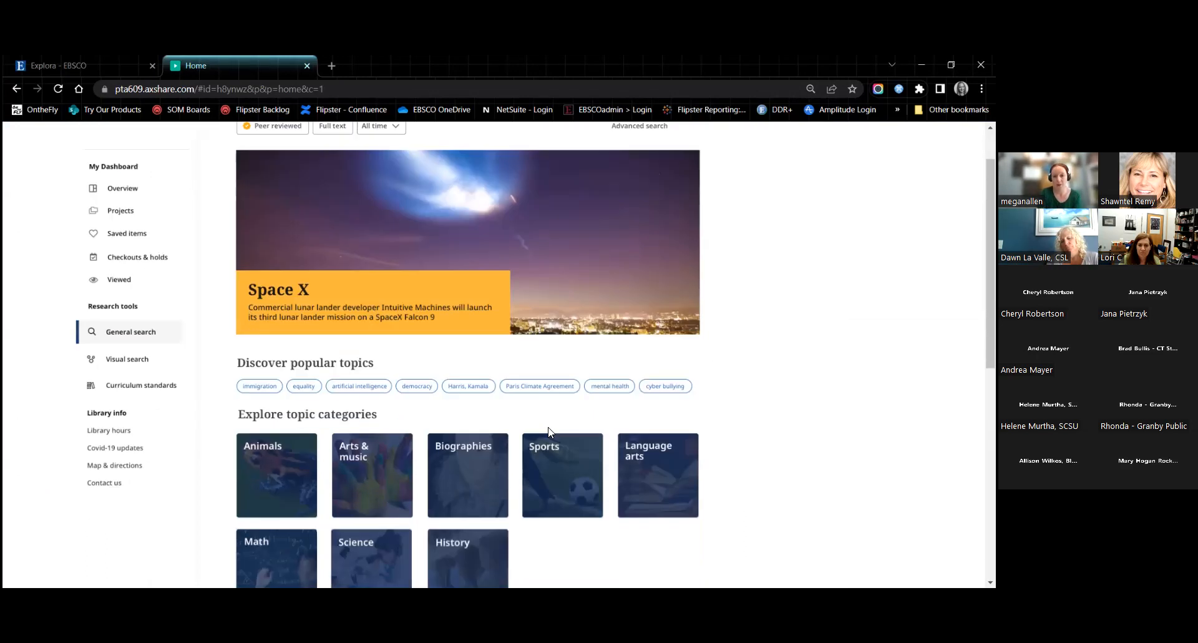
{"action": "scroll", "scroll_direction": "down", "scroll_amount": 3}
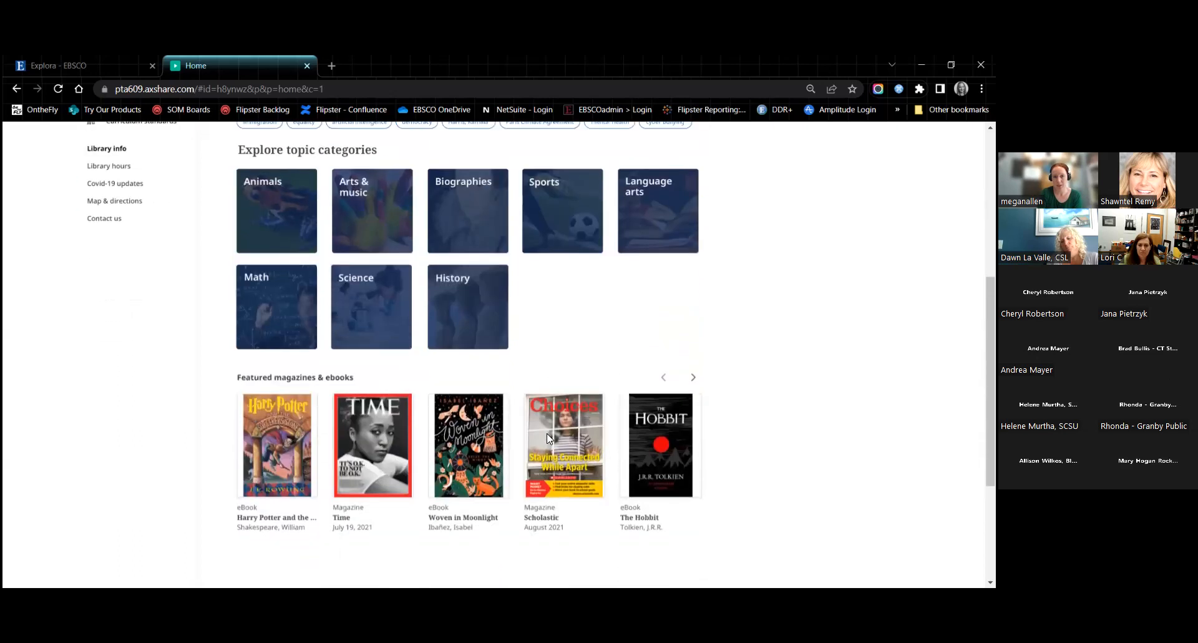
{"action": "scroll", "scroll_direction": "up", "scroll_amount": 3}
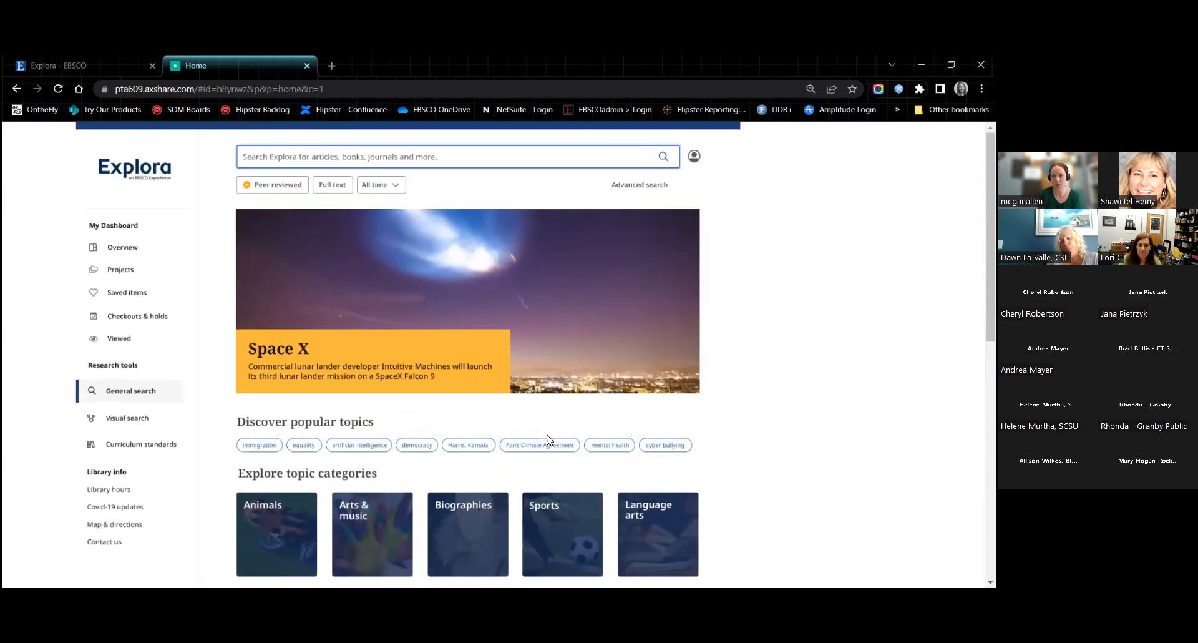
{"action": "mouse_move", "coordinate": [545, 405]}
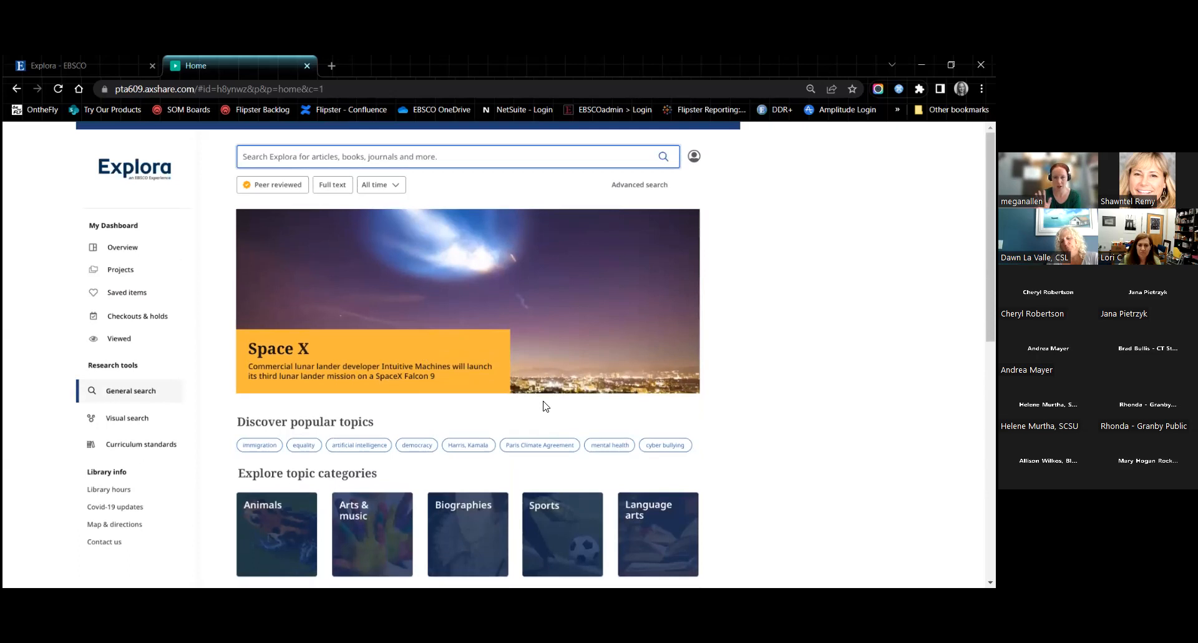
{"action": "mouse_move", "coordinate": [577, 392]}
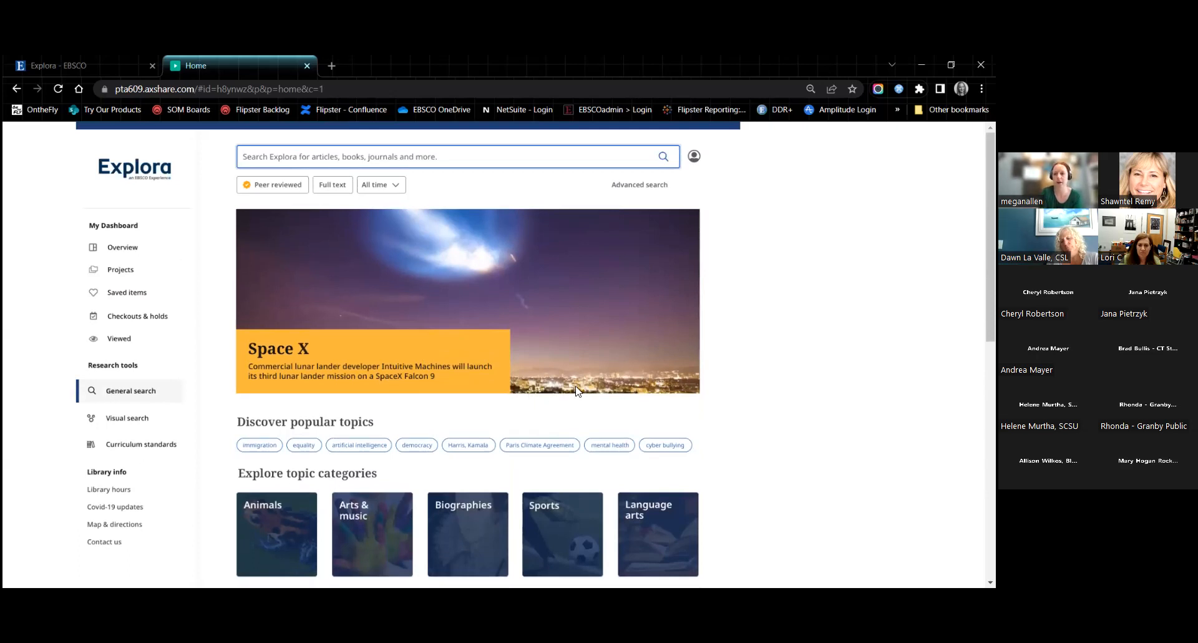
{"action": "mouse_move", "coordinate": [287, 365]}
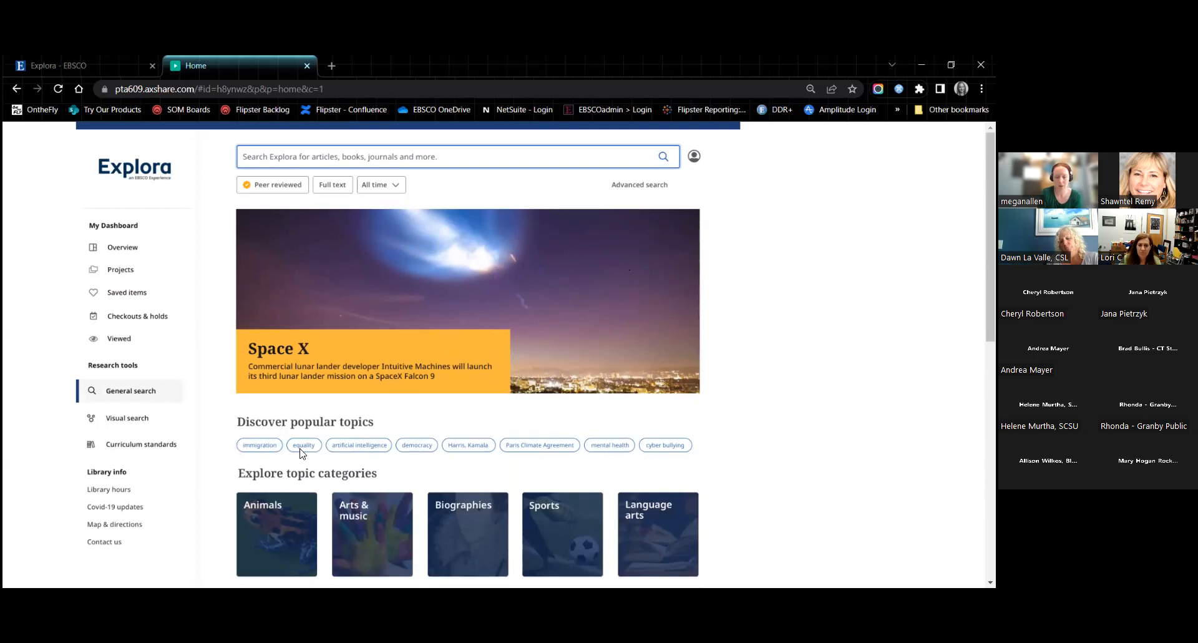
{"action": "mouse_move", "coordinate": [450, 361]}
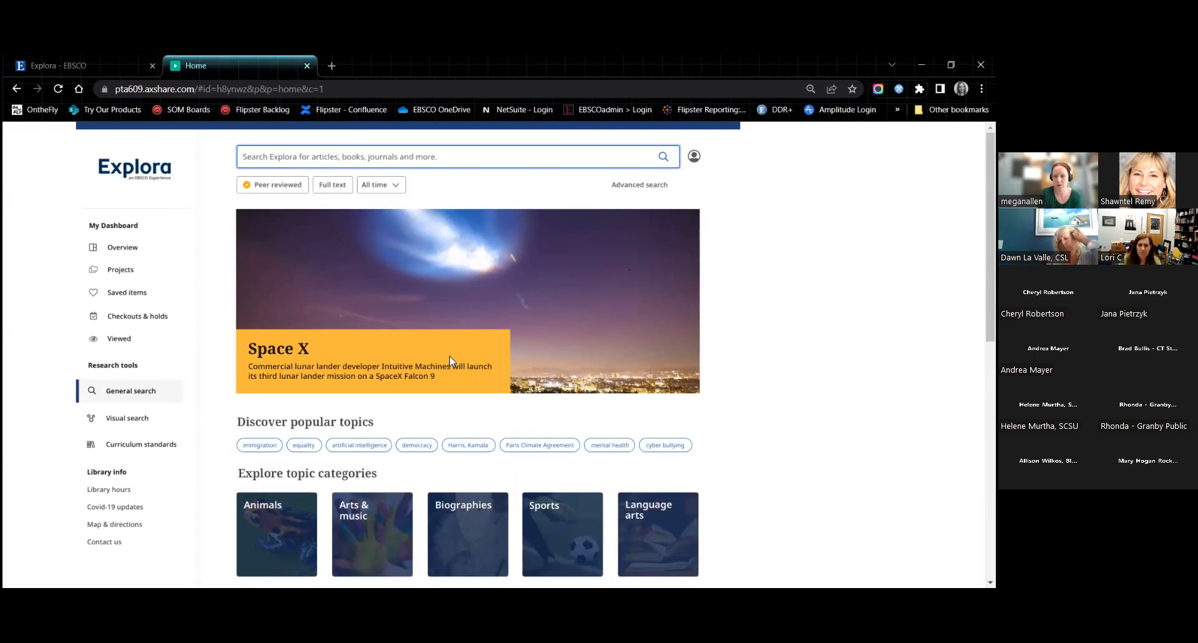
{"action": "scroll", "scroll_direction": "down", "scroll_amount": 3}
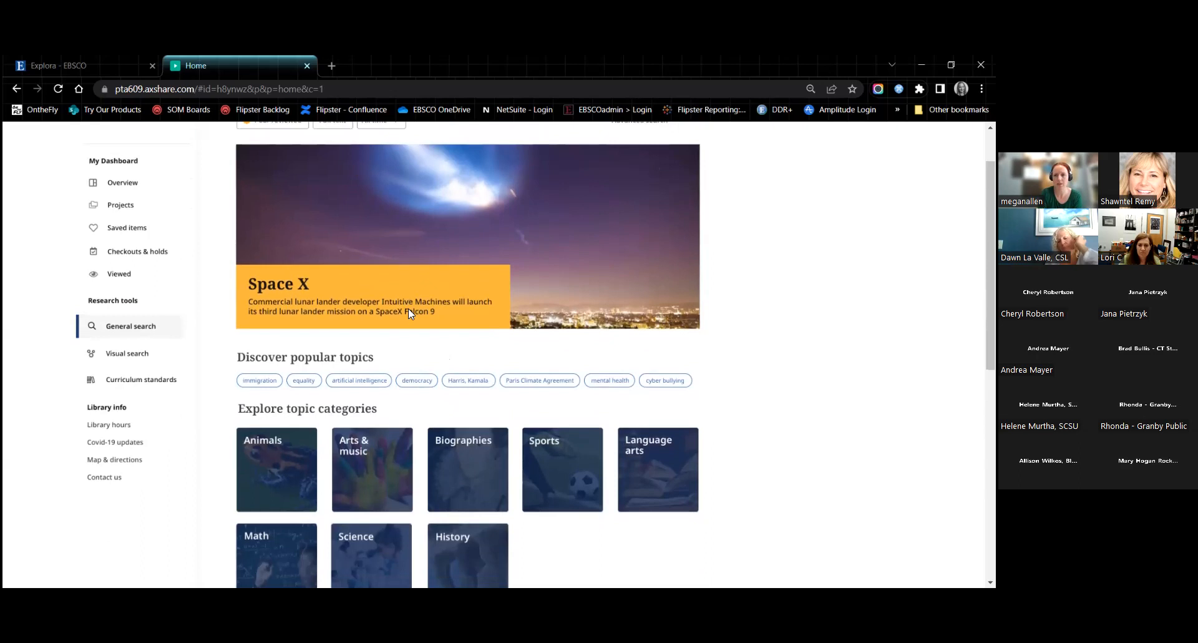
{"action": "scroll", "scroll_direction": "down", "scroll_amount": 3}
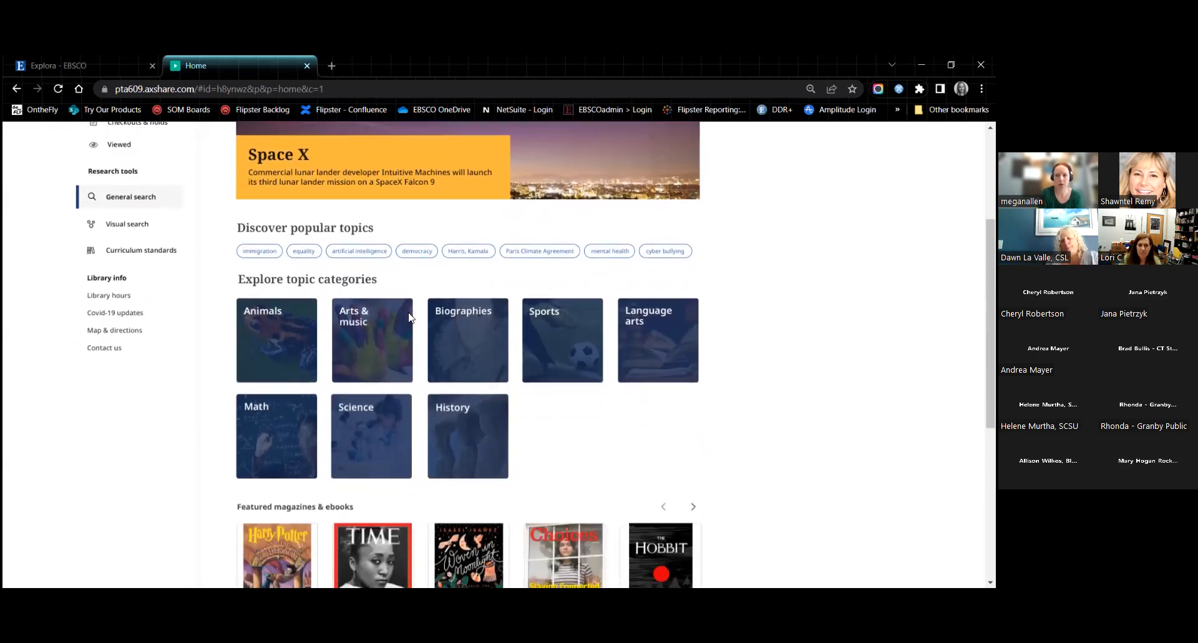
{"action": "mouse_move", "coordinate": [521, 466]}
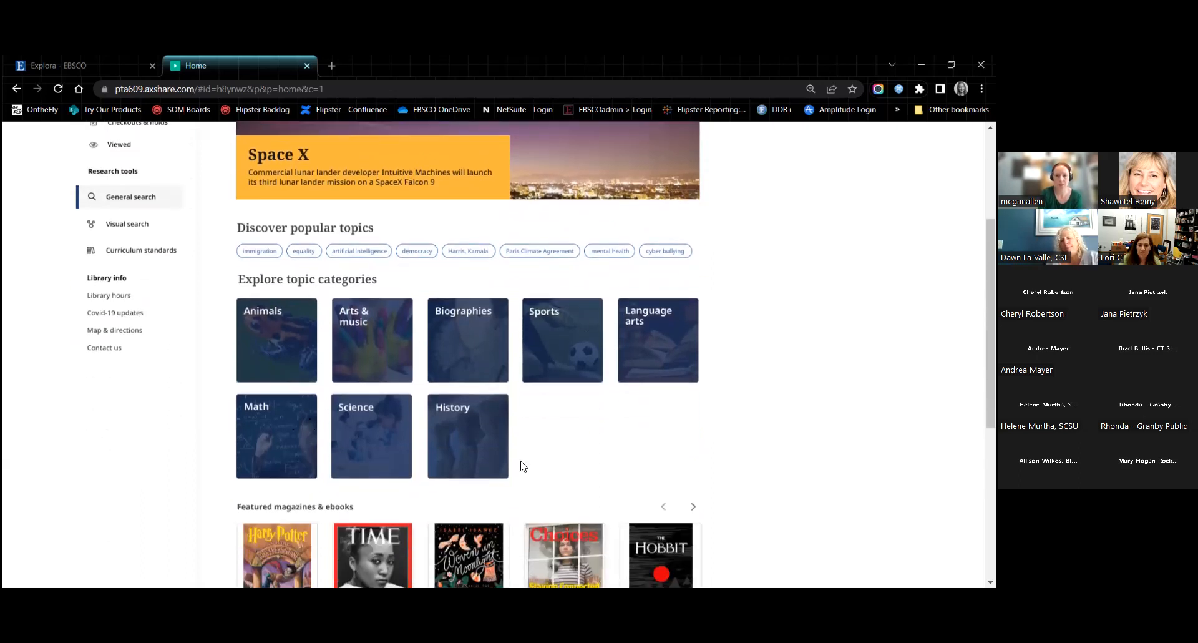
{"action": "mouse_move", "coordinate": [392, 423]}
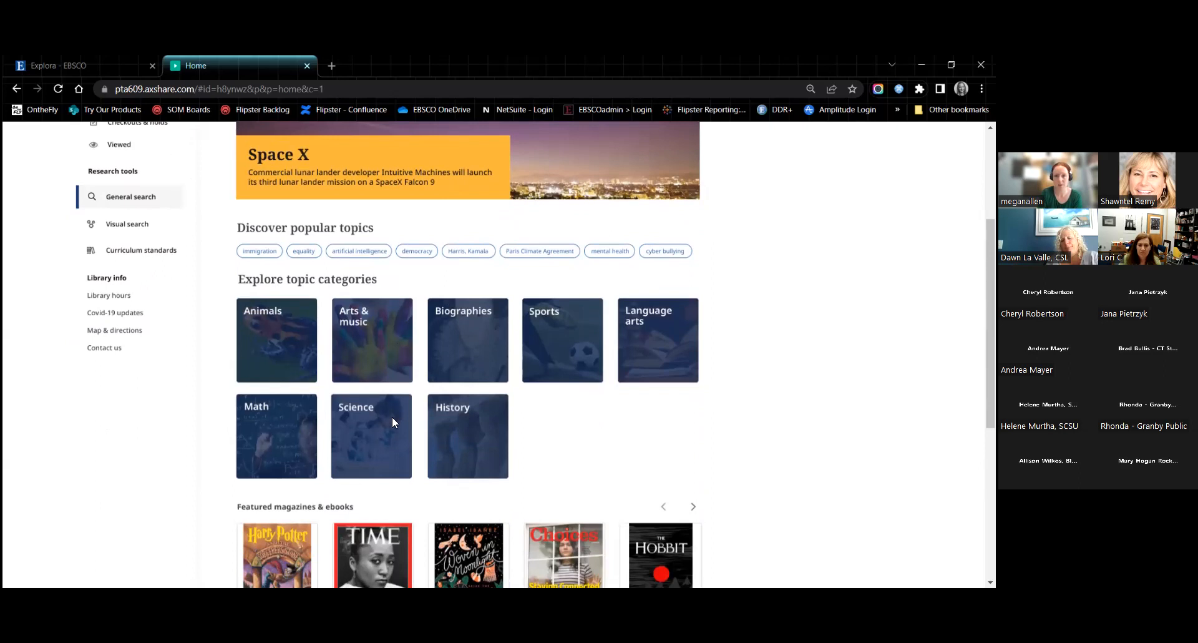
{"action": "scroll", "scroll_direction": "down", "scroll_amount": 3}
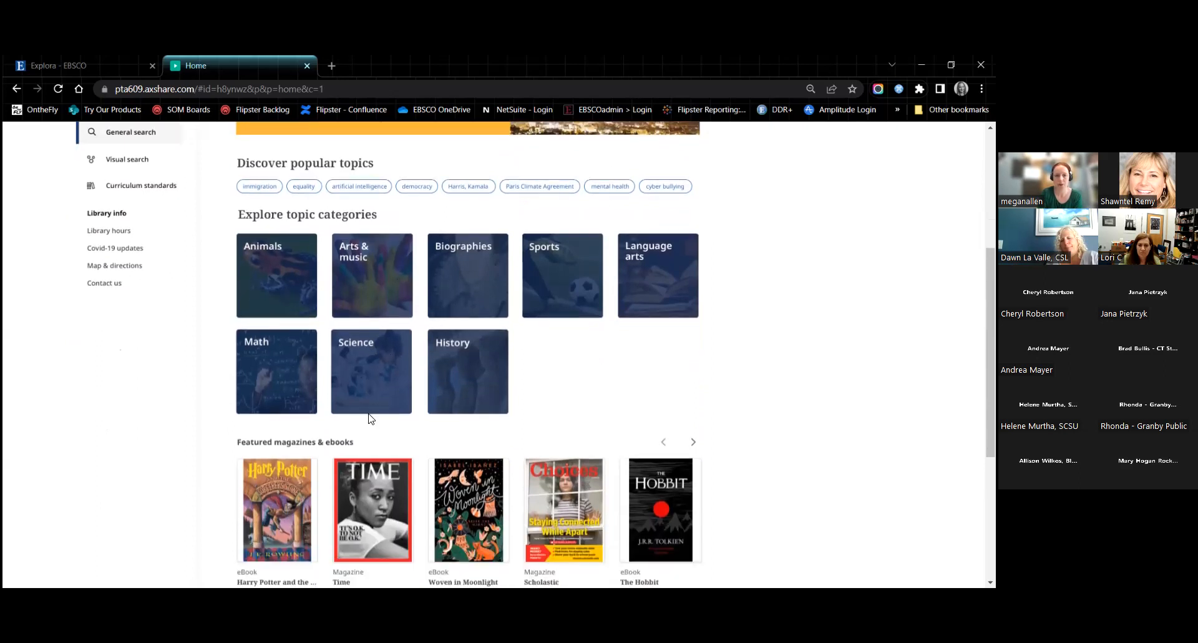
Return to the top of the home page and enter the Animals topic category with 66 entries
{"action": "scroll", "scroll_direction": "down", "scroll_amount": 3}
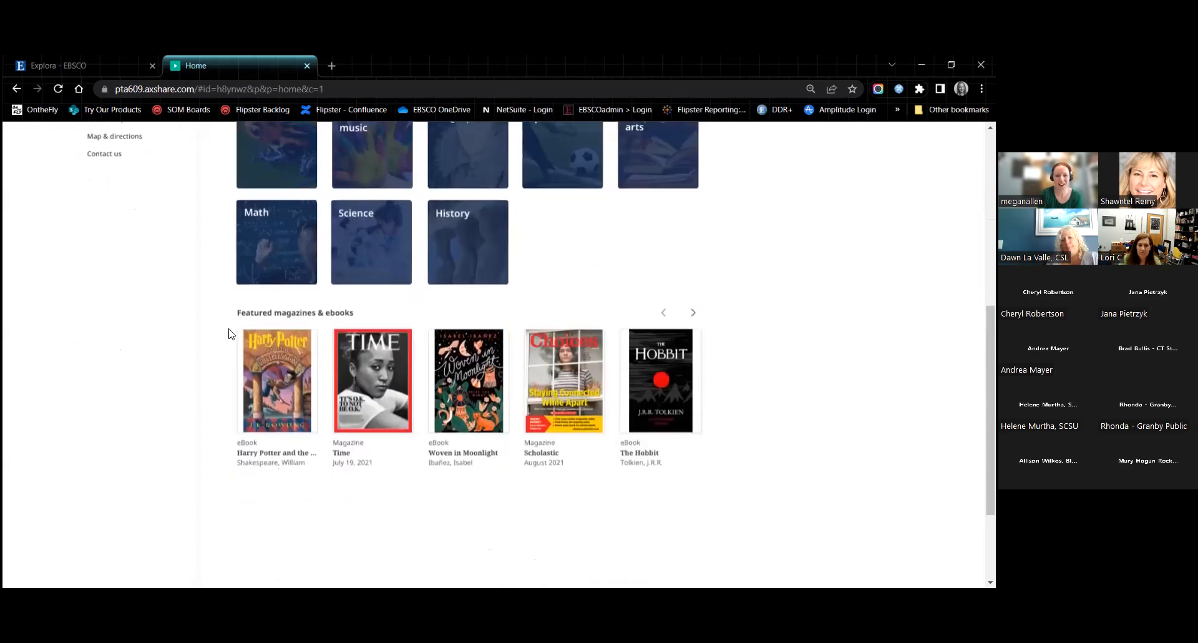
{"action": "right_click", "coordinate": [661, 379]}
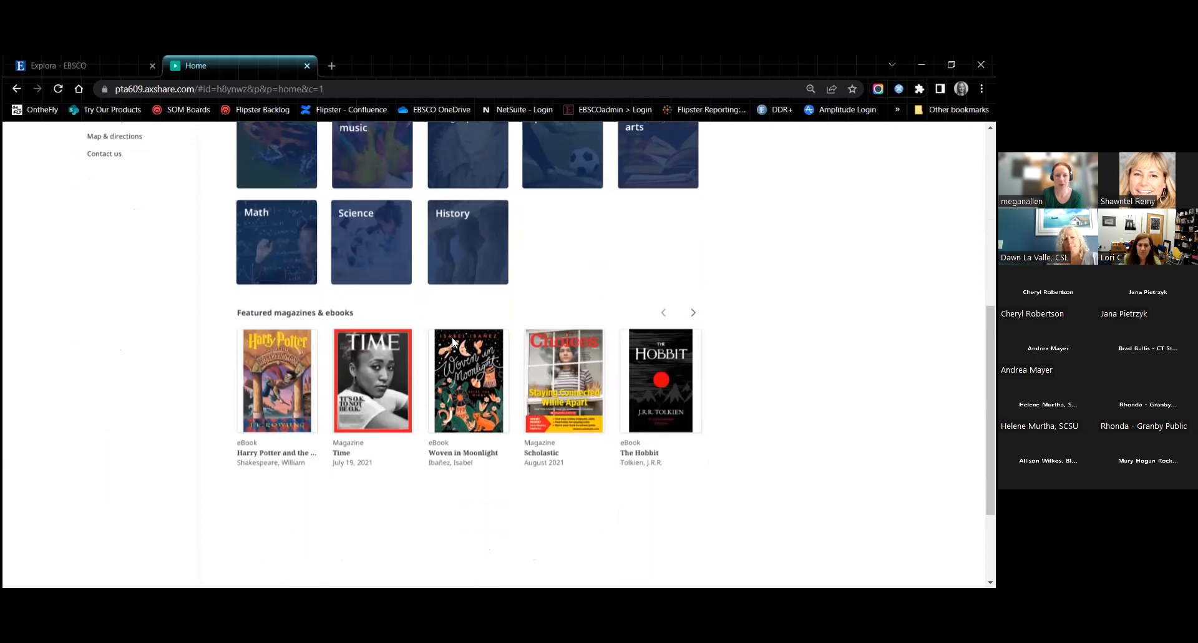
{"action": "mouse_move", "coordinate": [726, 442]}
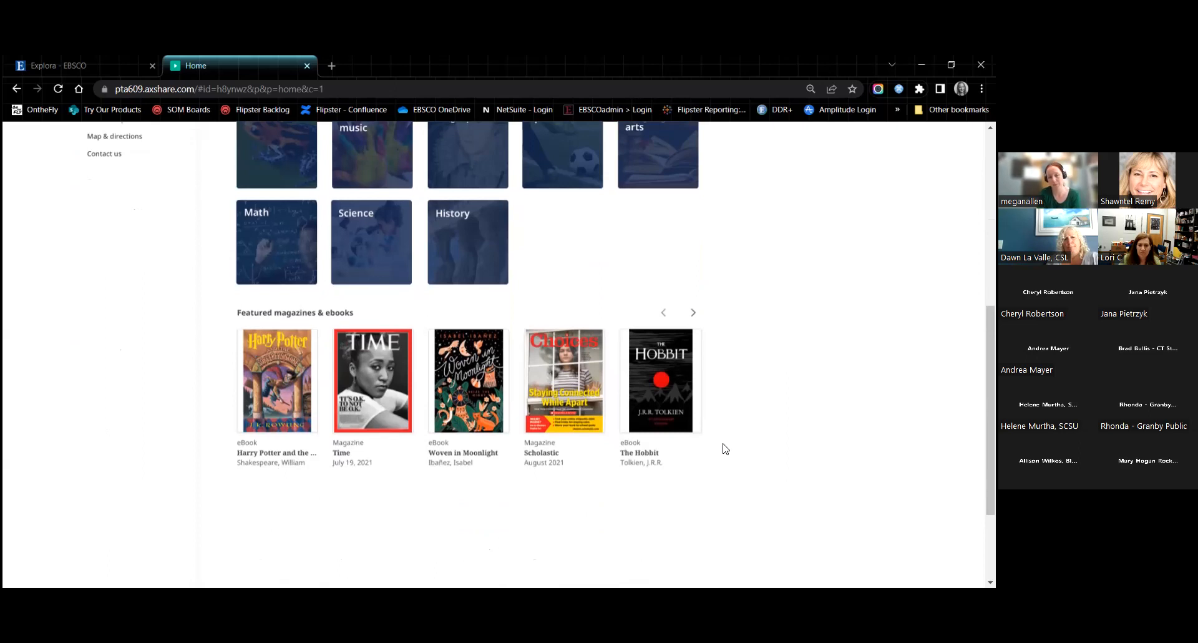
{"action": "scroll", "scroll_direction": "up", "scroll_amount": 3}
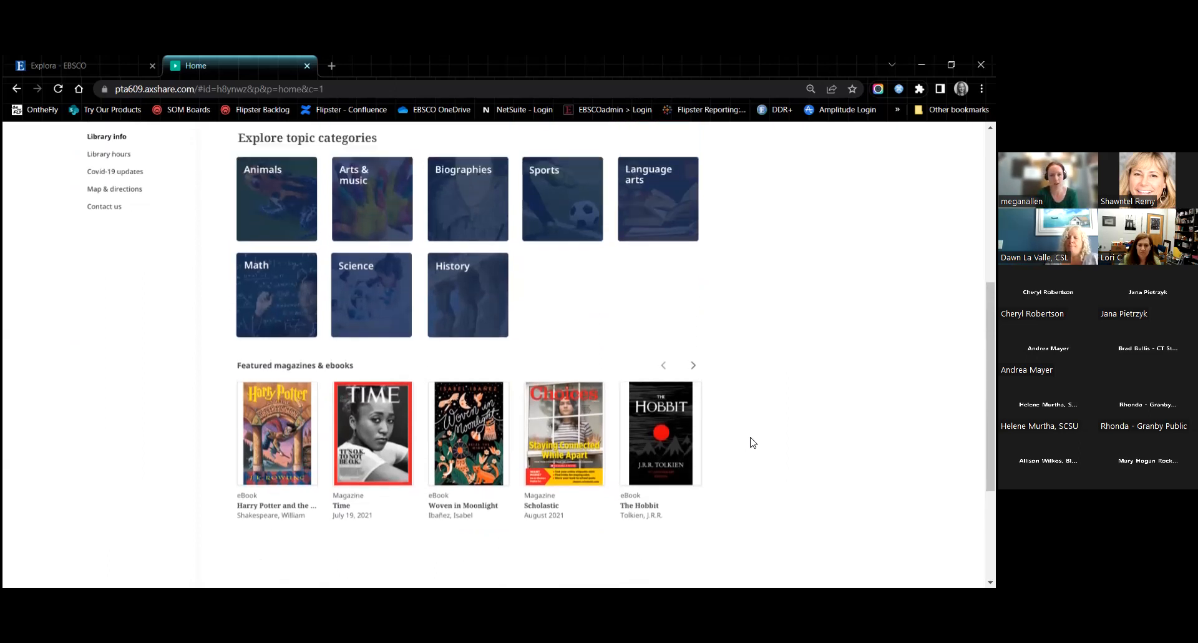
{"action": "scroll", "scroll_direction": "up", "scroll_amount": 3}
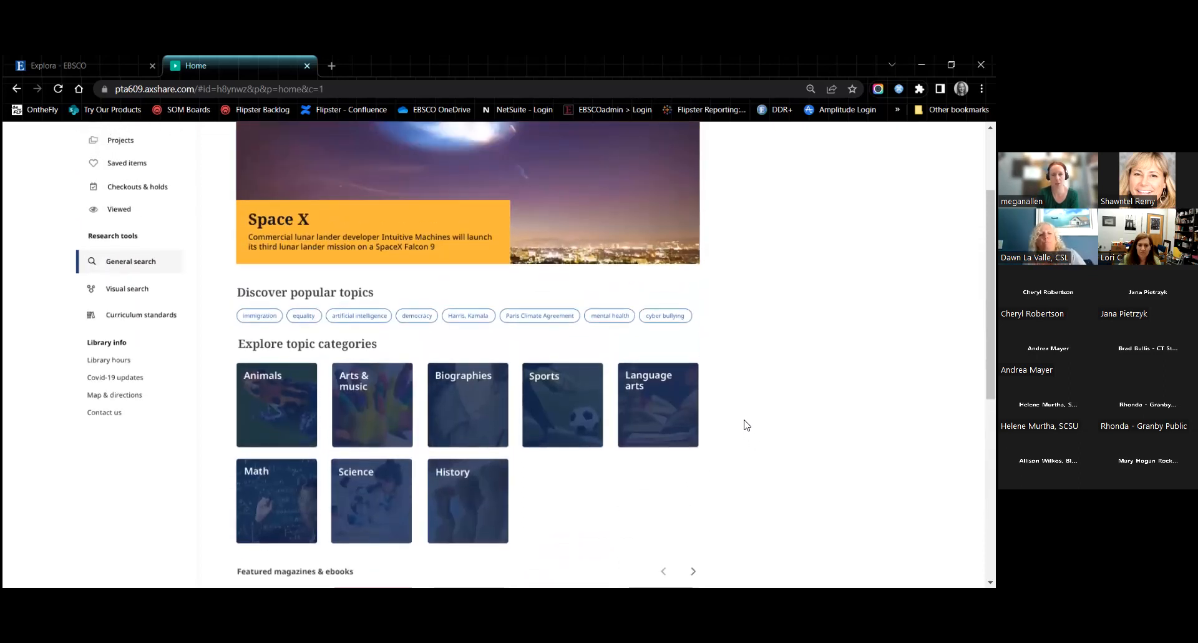
{"action": "mouse_move", "coordinate": [678, 262]}
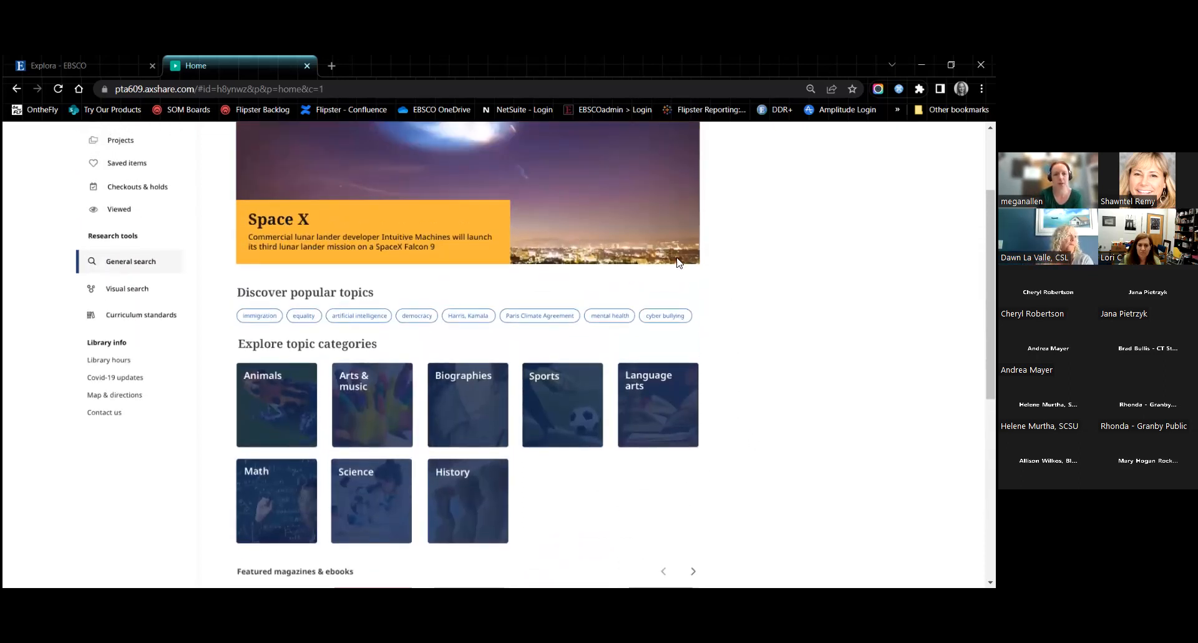
{"action": "mouse_move", "coordinate": [191, 450]}
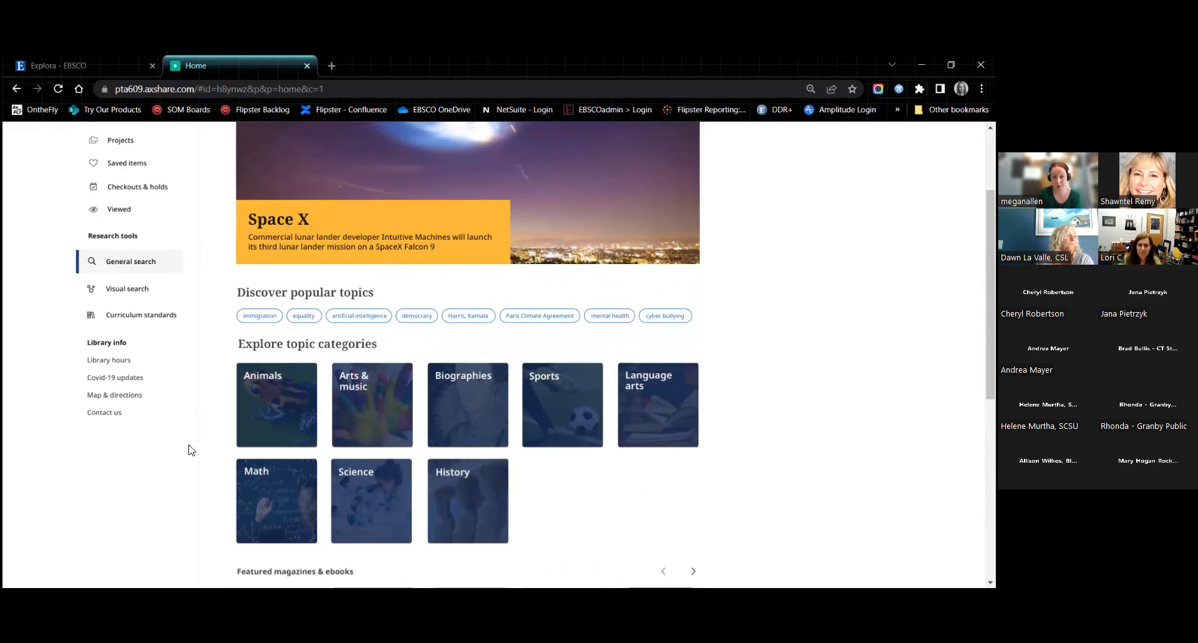
{"action": "mouse_move", "coordinate": [163, 413]}
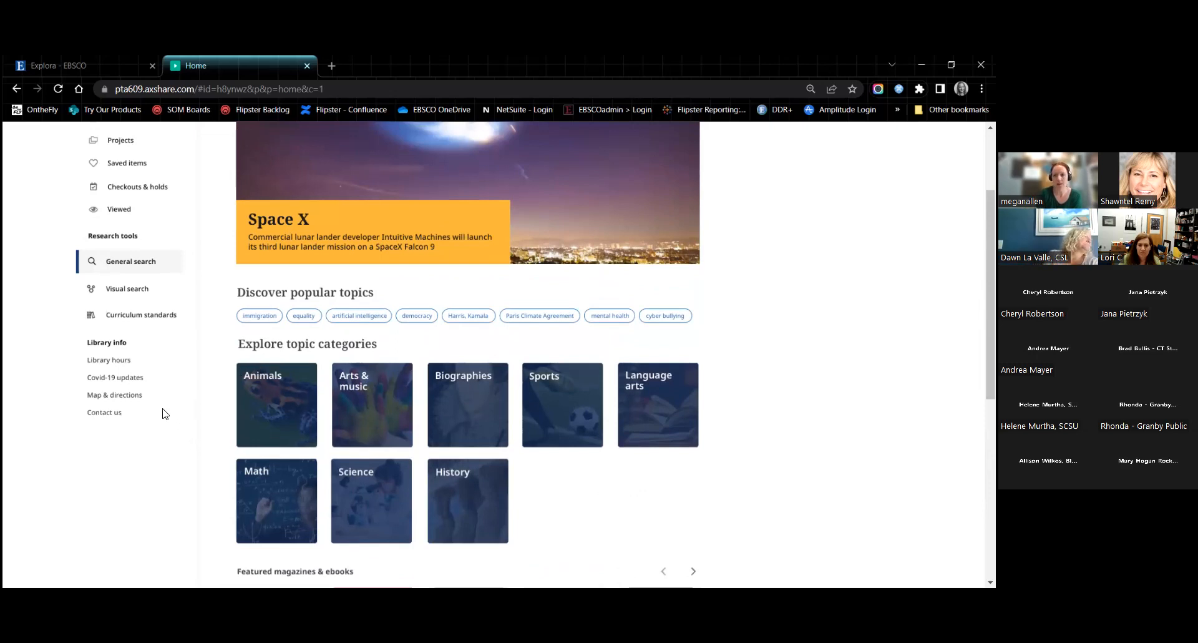
{"action": "mouse_move", "coordinate": [595, 445]}
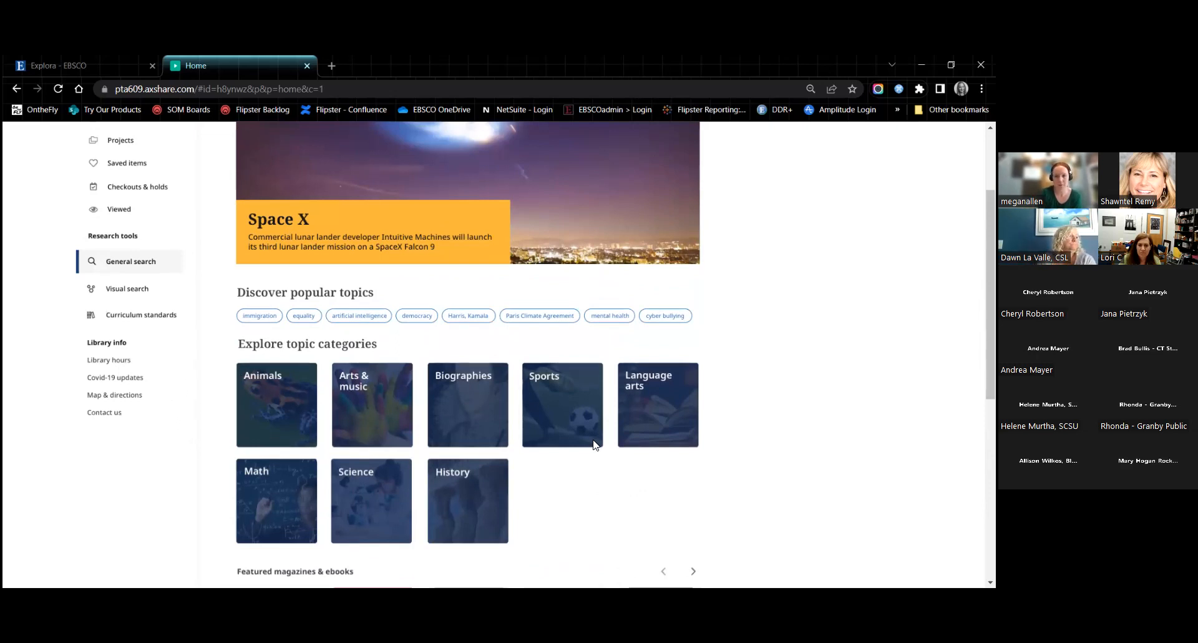
{"action": "mouse_move", "coordinate": [616, 429]}
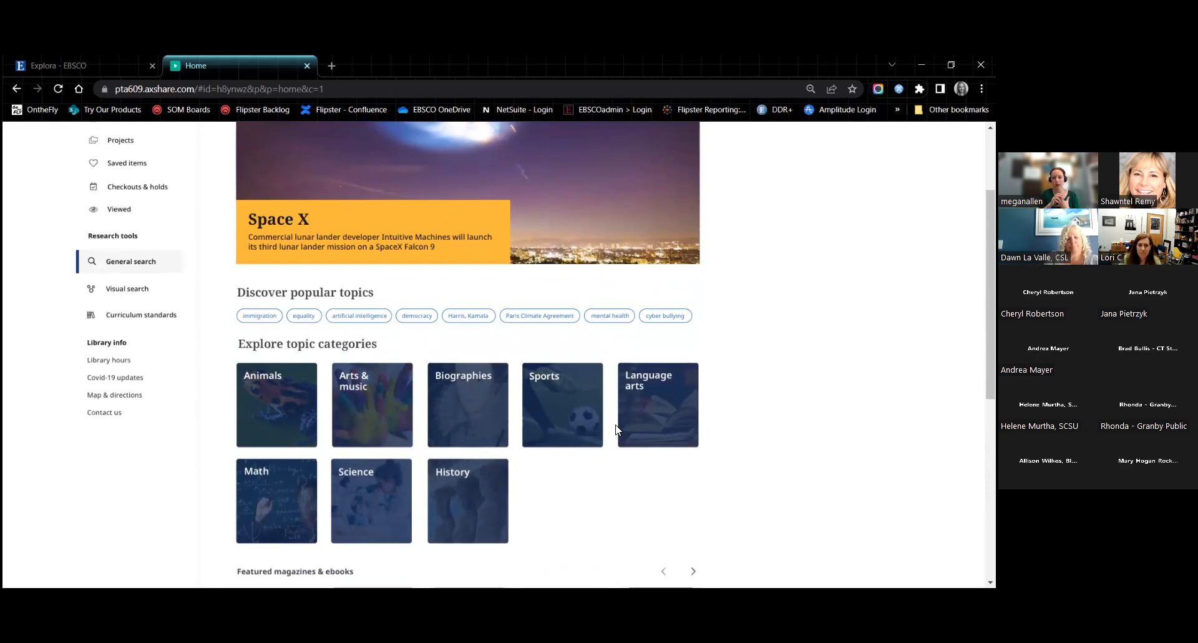
{"action": "mouse_move", "coordinate": [572, 376]}
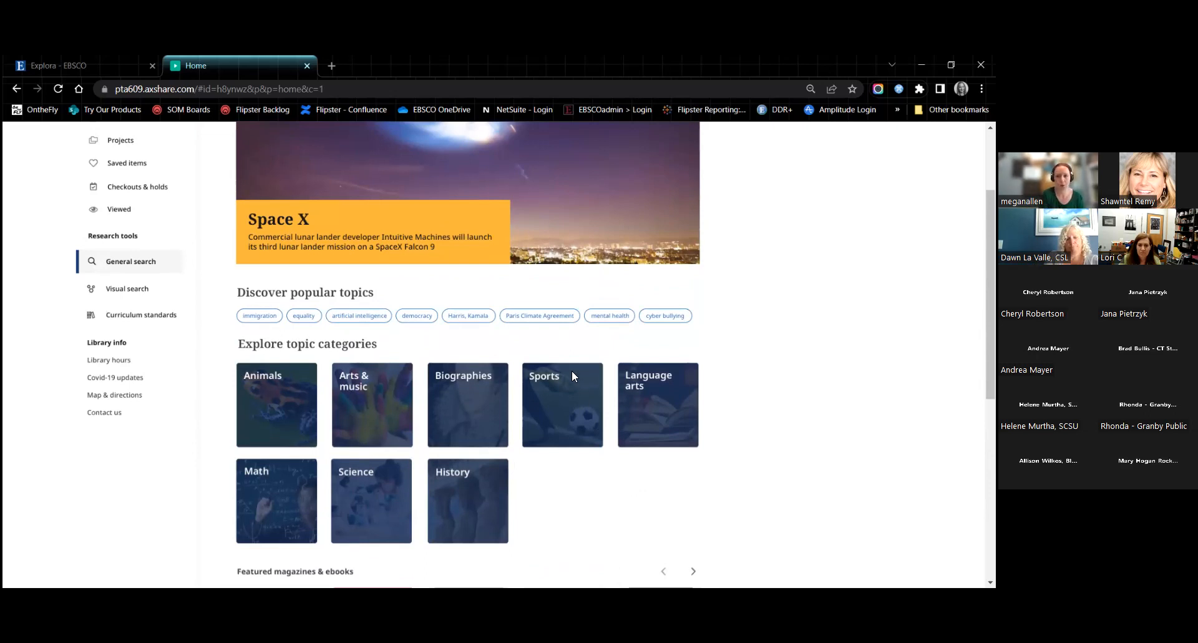
{"action": "mouse_move", "coordinate": [268, 403]}
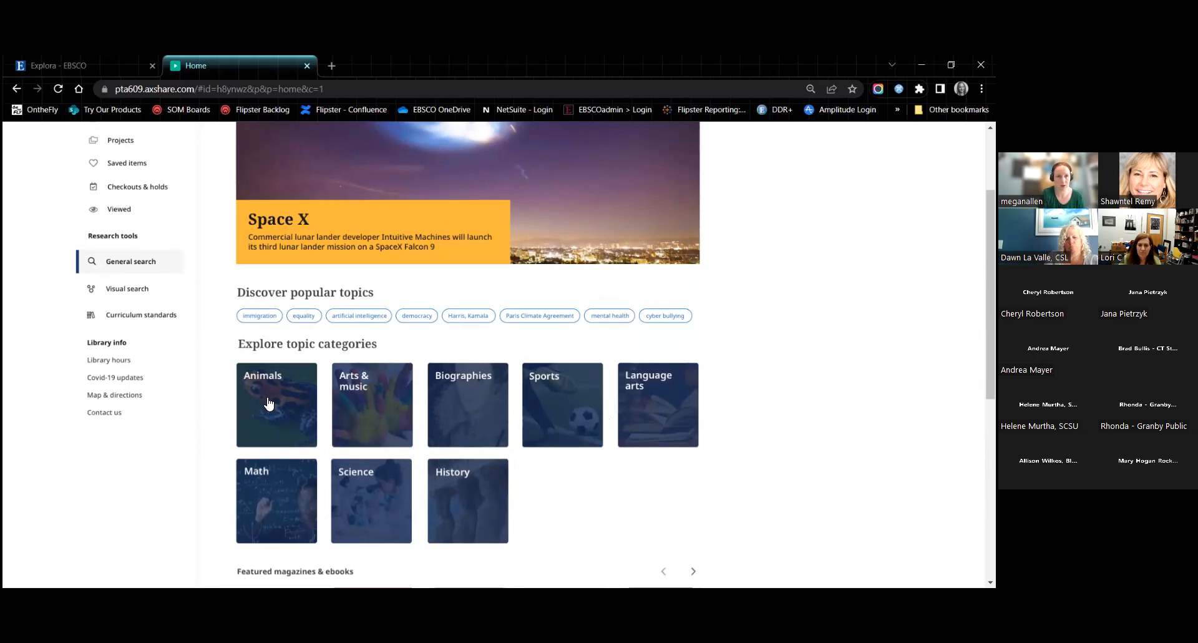
{"action": "left_click", "coordinate": [275, 405]}
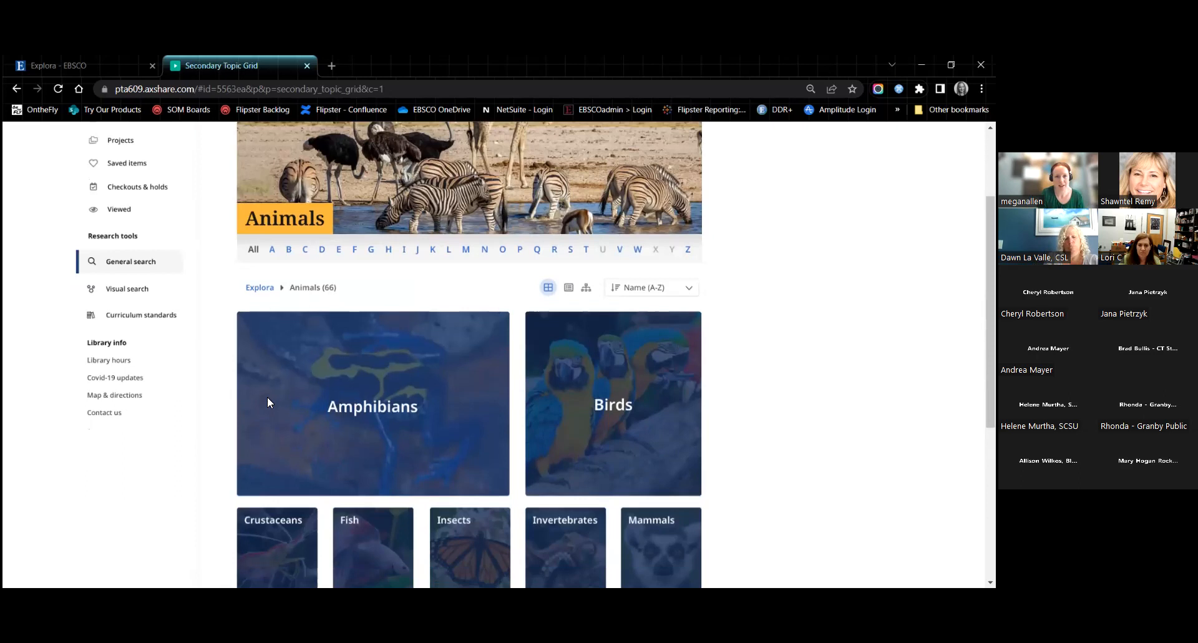
Go from Animals into the Birds subcategory and on to the Bald Eagle topic page
{"action": "scroll", "scroll_direction": "down", "scroll_amount": 3}
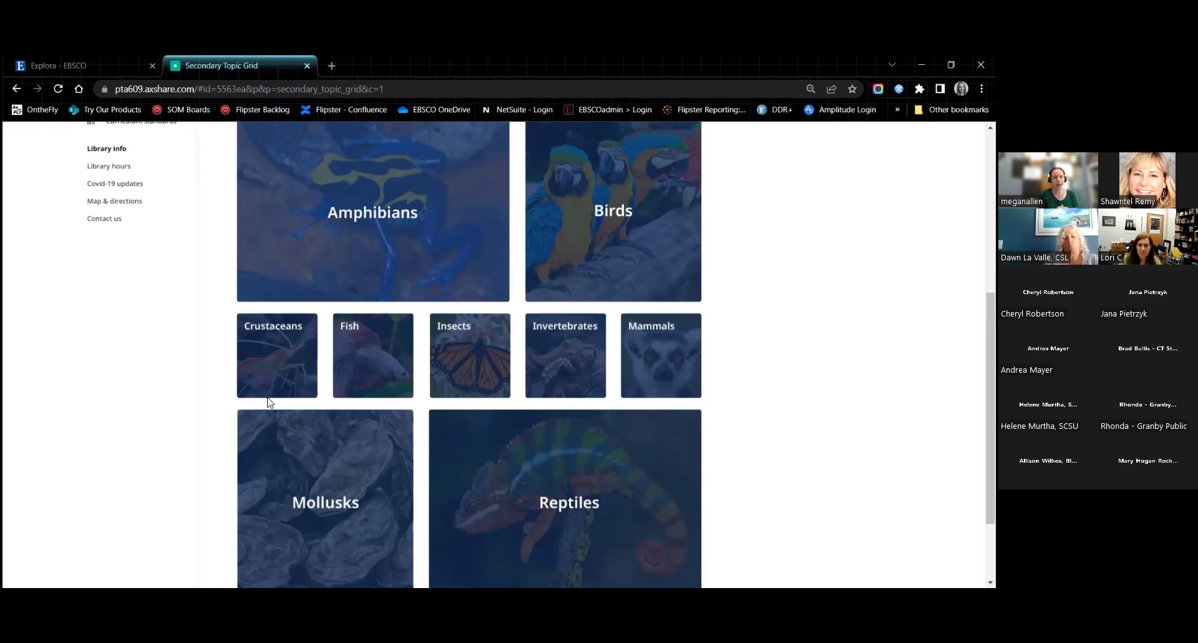
{"action": "mouse_move", "coordinate": [557, 262]}
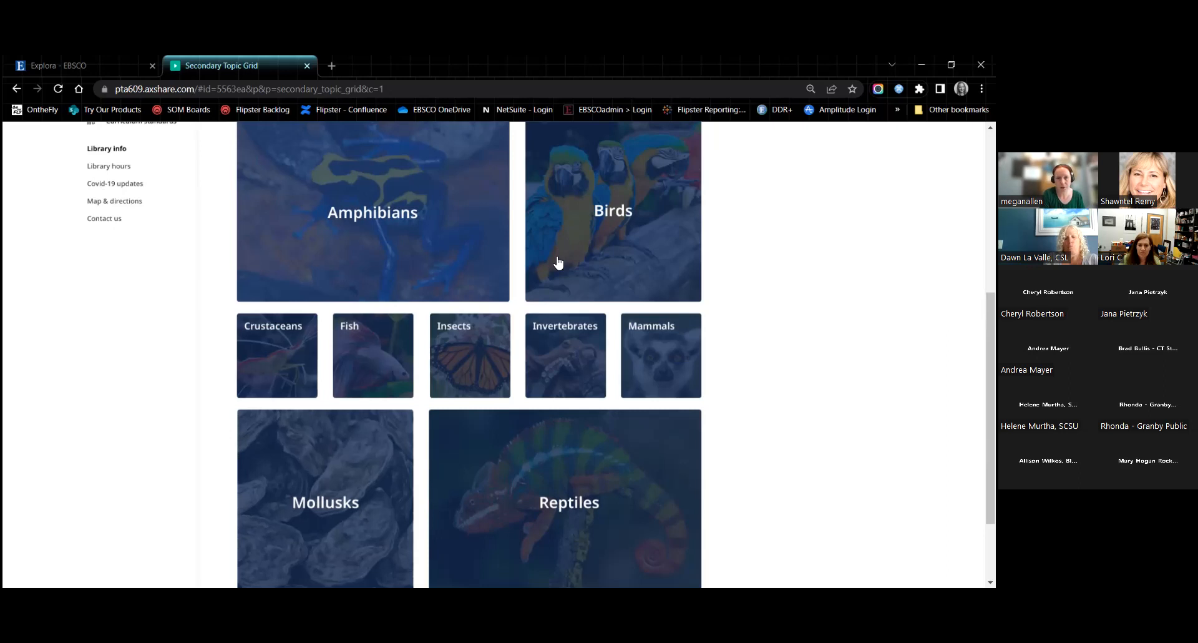
{"action": "left_click", "coordinate": [611, 211]}
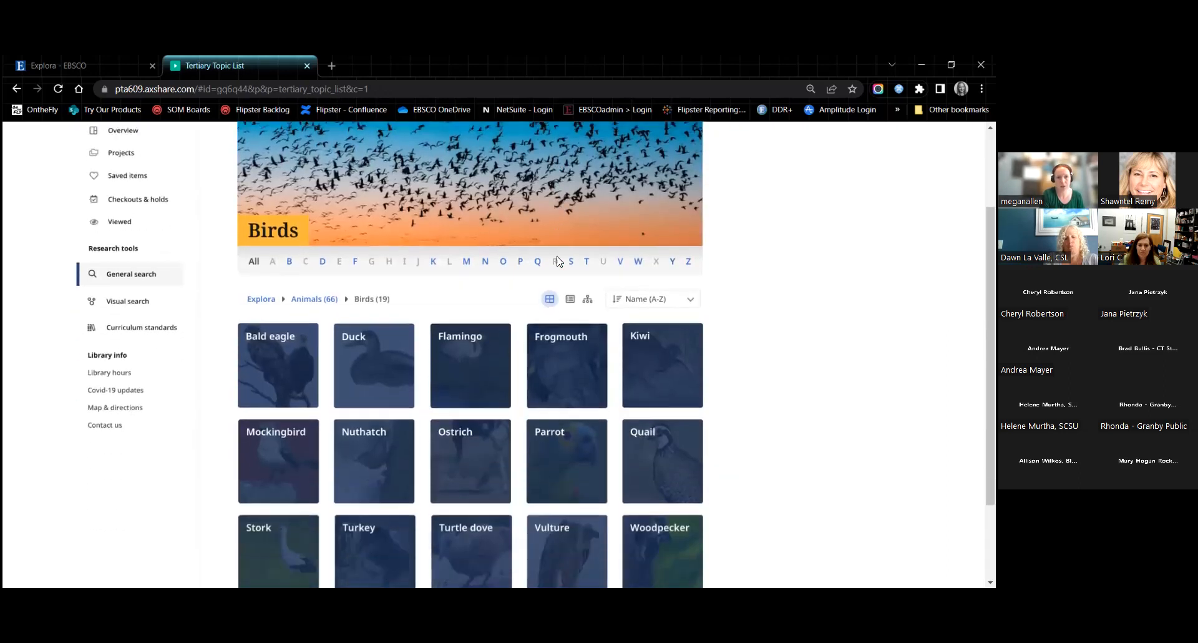
{"action": "scroll", "scroll_direction": "down", "scroll_amount": 3}
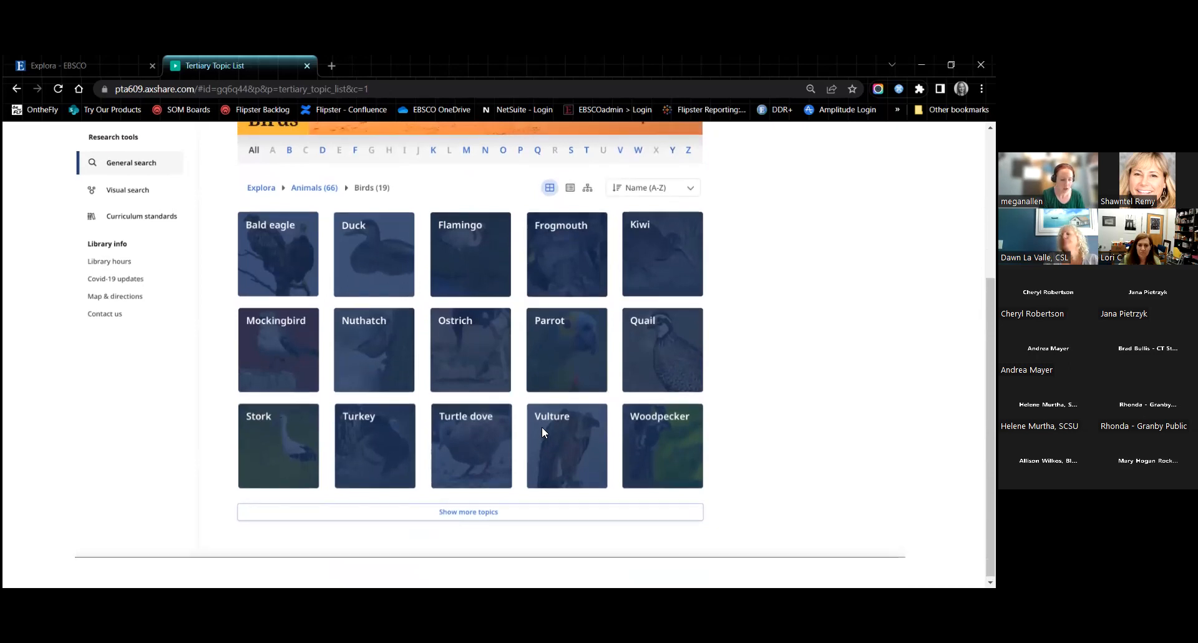
{"action": "scroll", "scroll_direction": "up", "scroll_amount": 3}
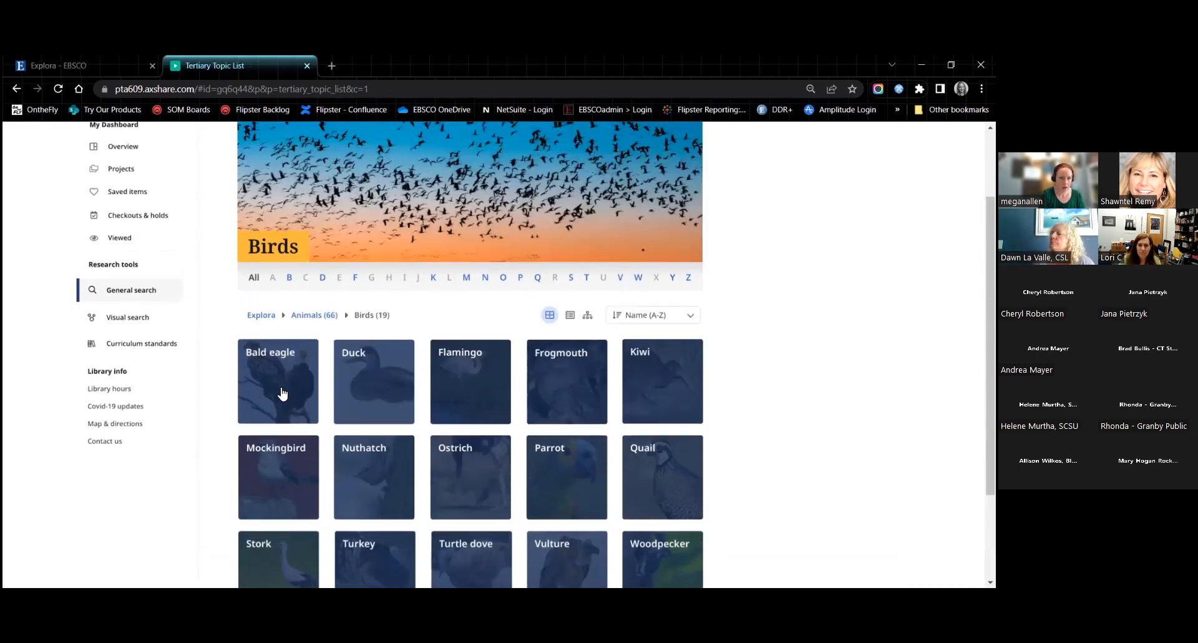
{"action": "left_click", "coordinate": [277, 381]}
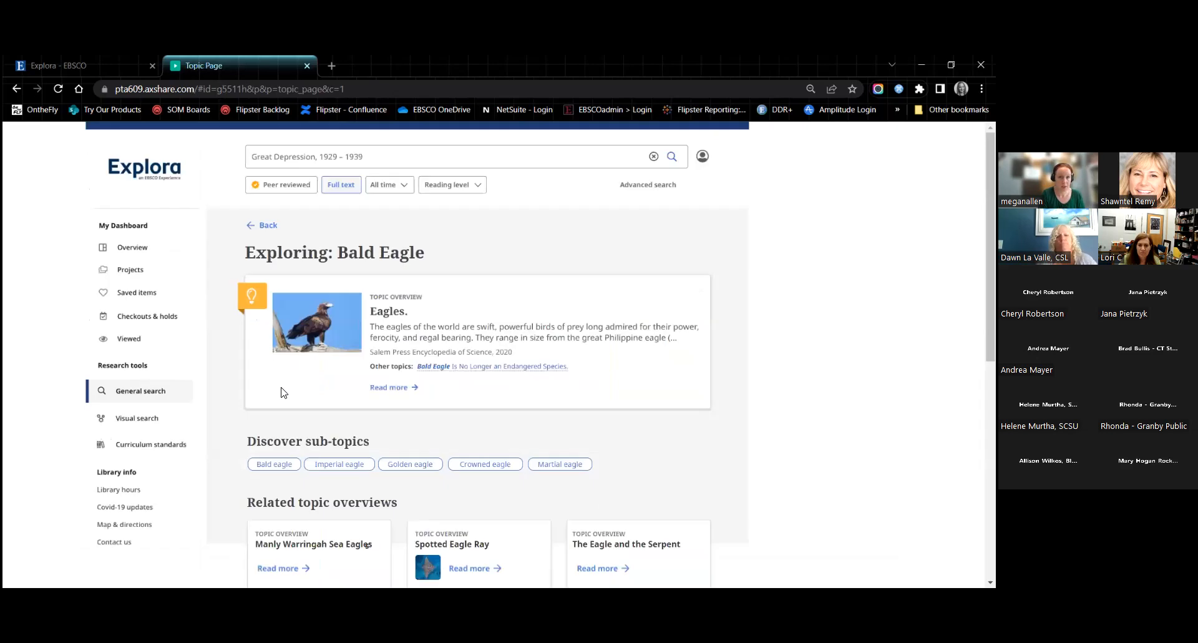
{"action": "mouse_move", "coordinate": [787, 298]}
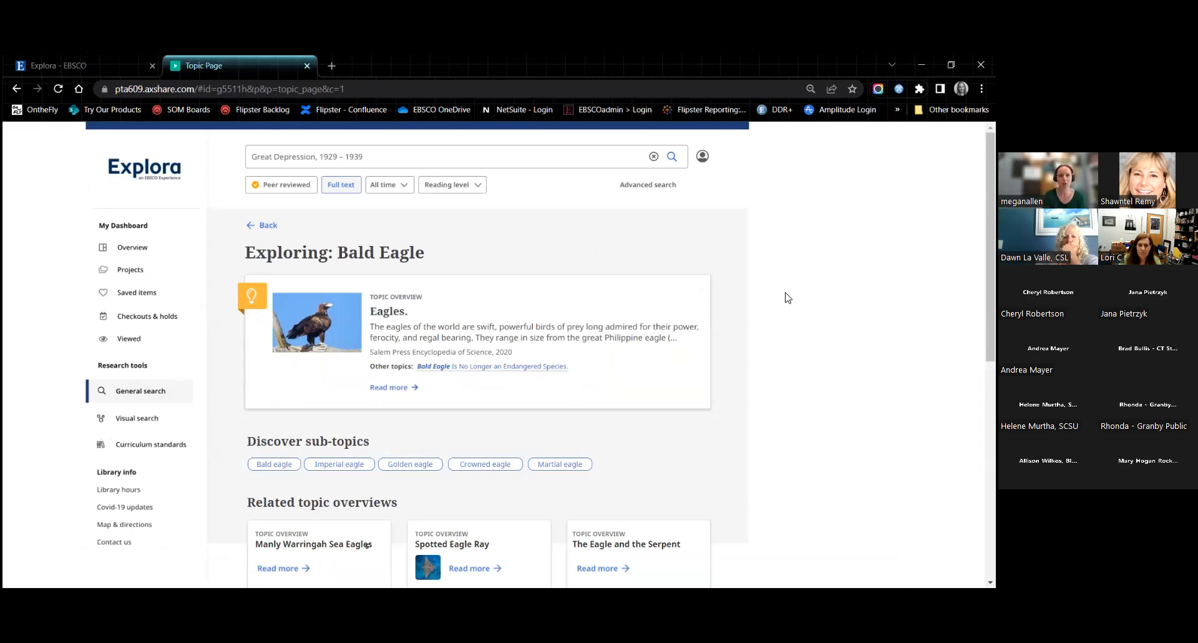
{"action": "scroll", "scroll_direction": "down", "scroll_amount": 3}
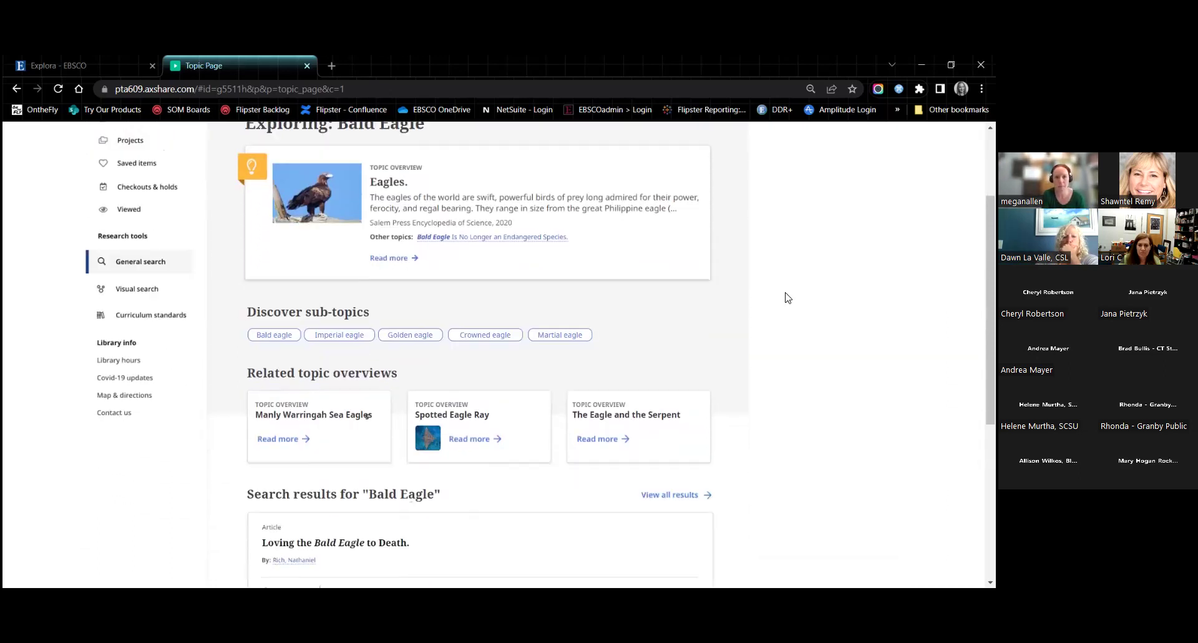
{"action": "scroll", "scroll_direction": "down", "scroll_amount": 3}
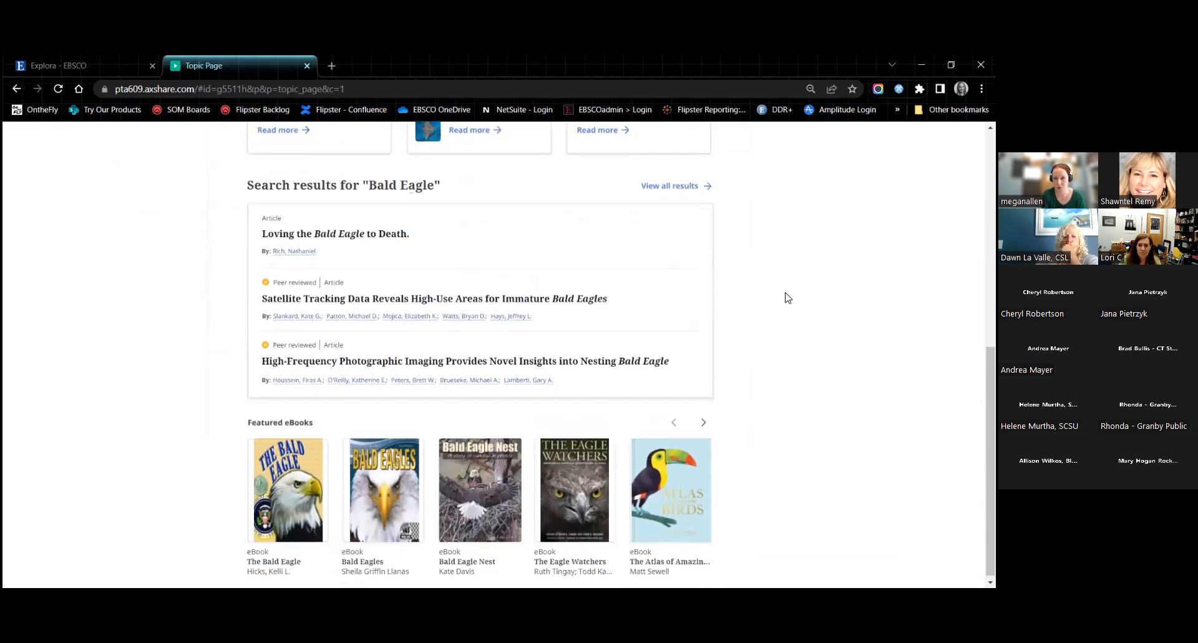
{"action": "scroll", "scroll_direction": "up", "scroll_amount": 3}
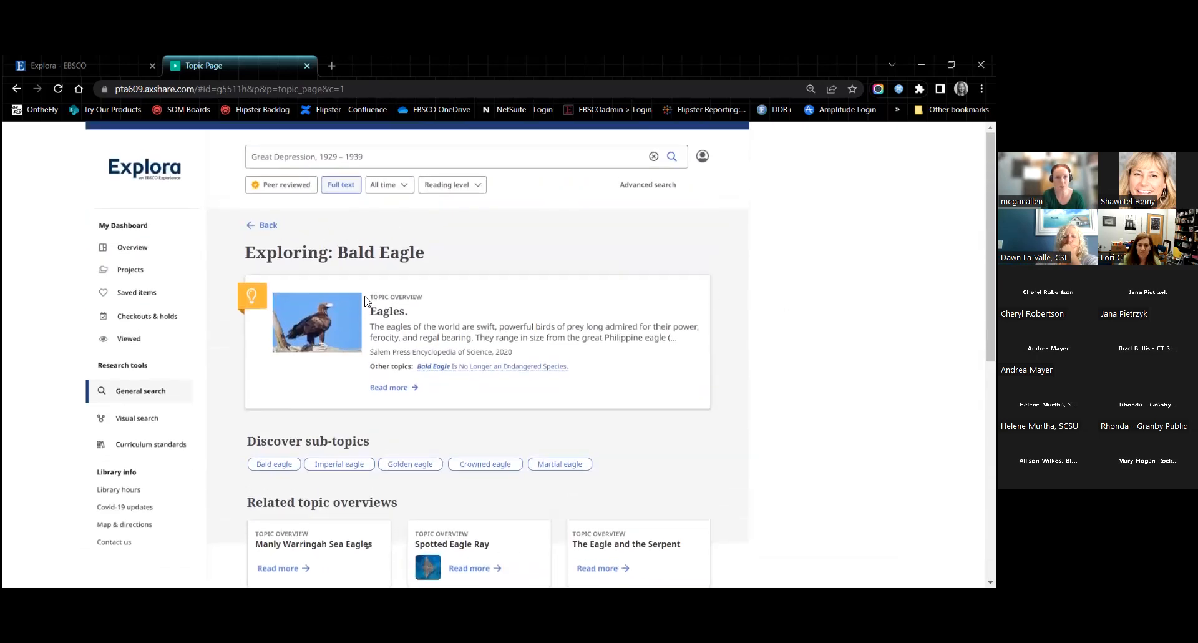
{"action": "mouse_move", "coordinate": [629, 307]}
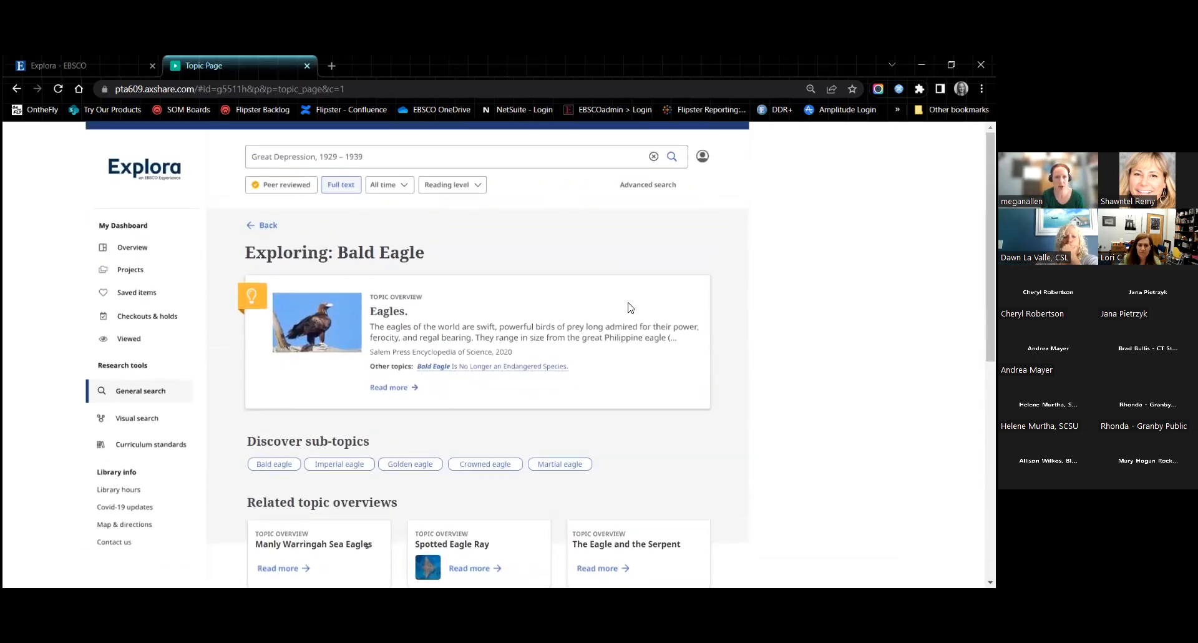
{"action": "mouse_move", "coordinate": [432, 321]}
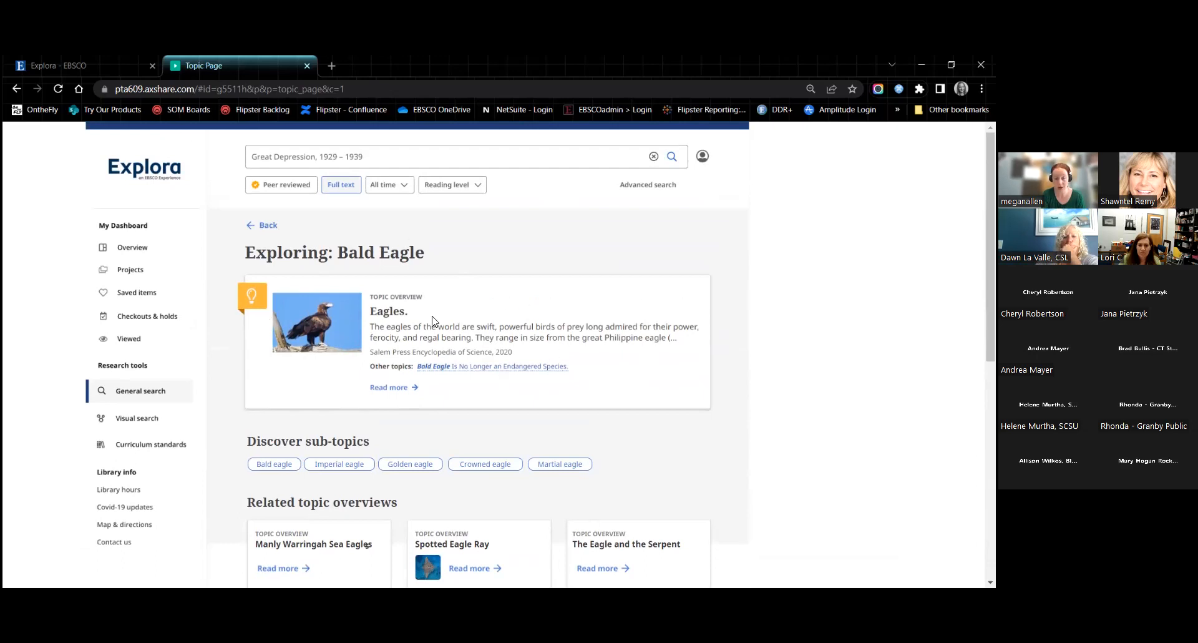
{"action": "scroll", "scroll_direction": "down", "scroll_amount": 3}
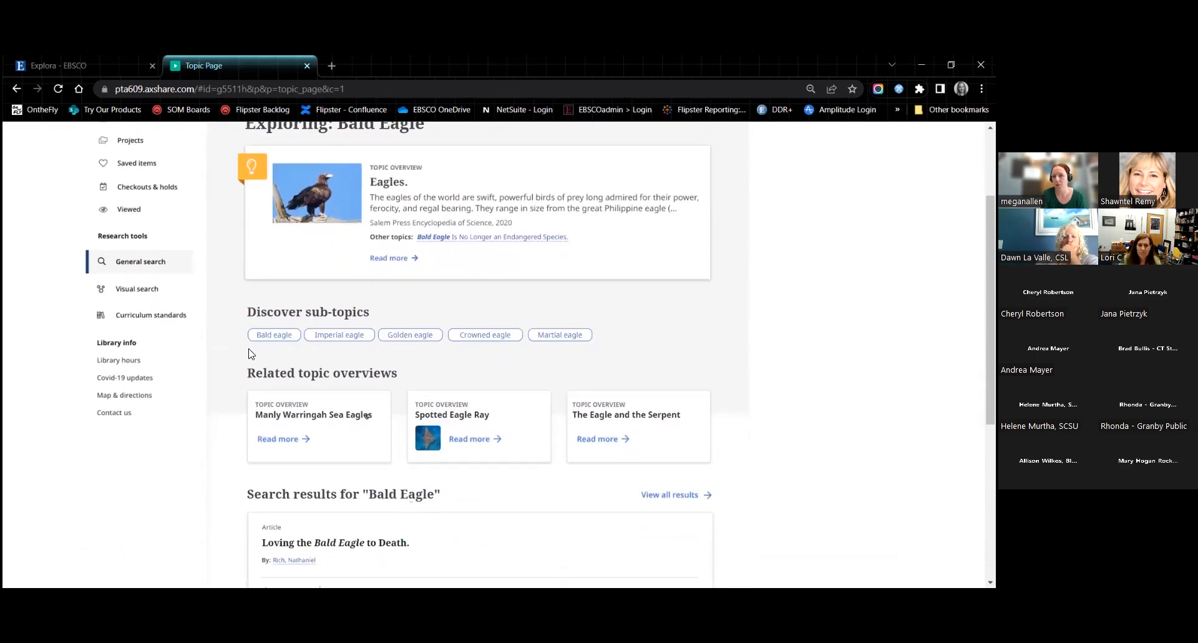
{"action": "mouse_move", "coordinate": [427, 349]}
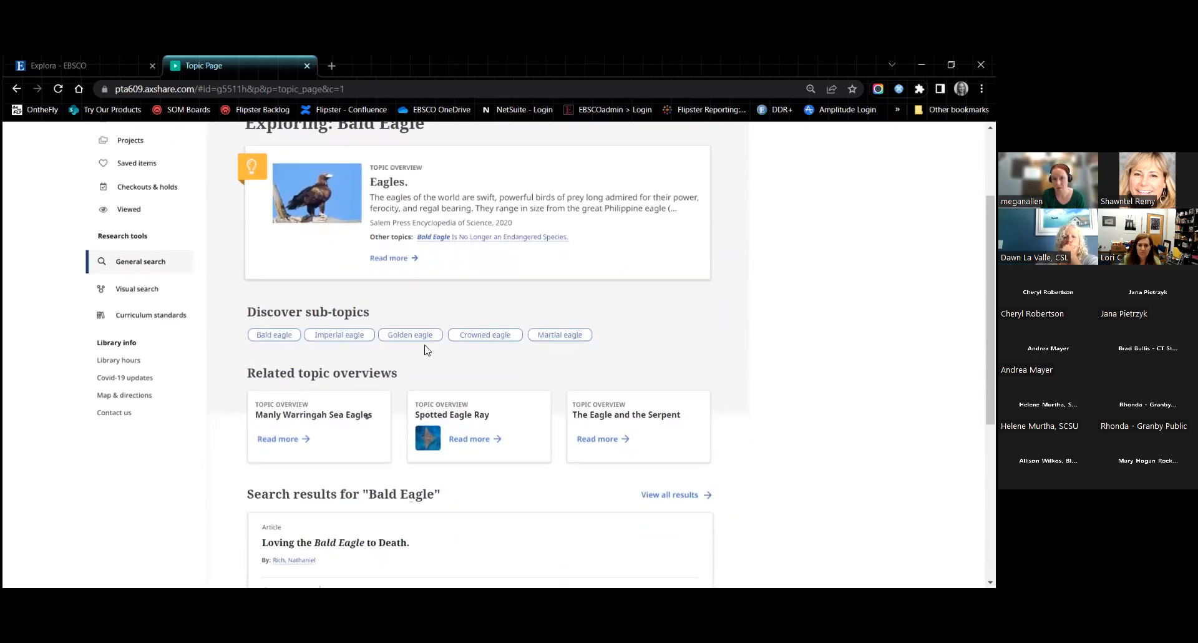
{"action": "mouse_move", "coordinate": [496, 348]}
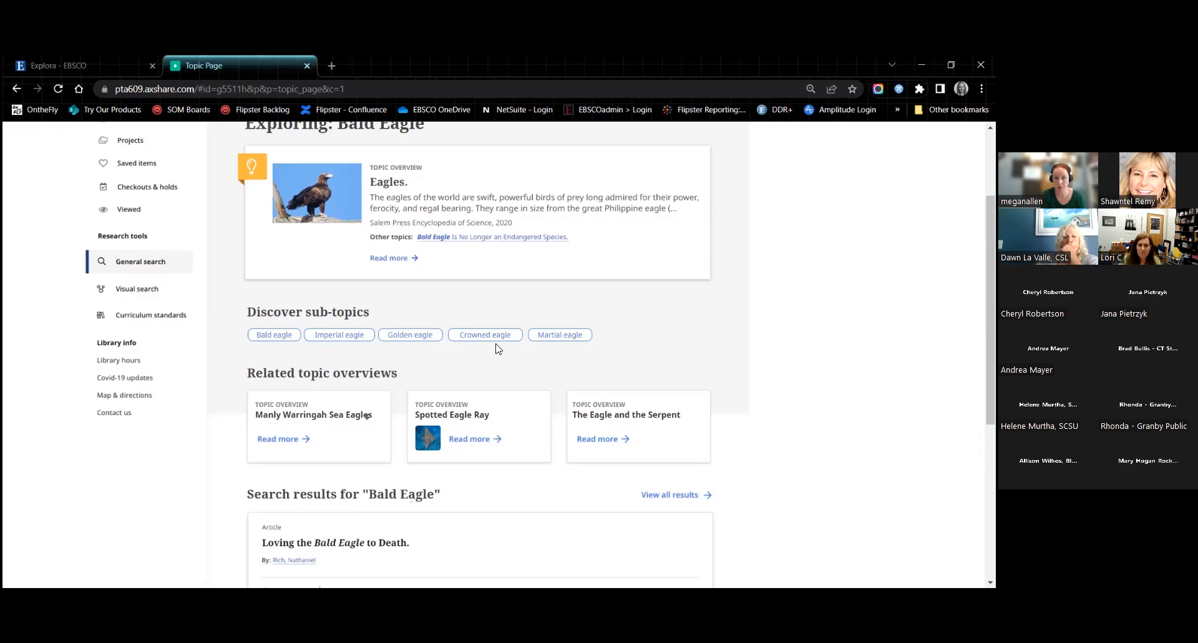
{"action": "mouse_move", "coordinate": [649, 348]}
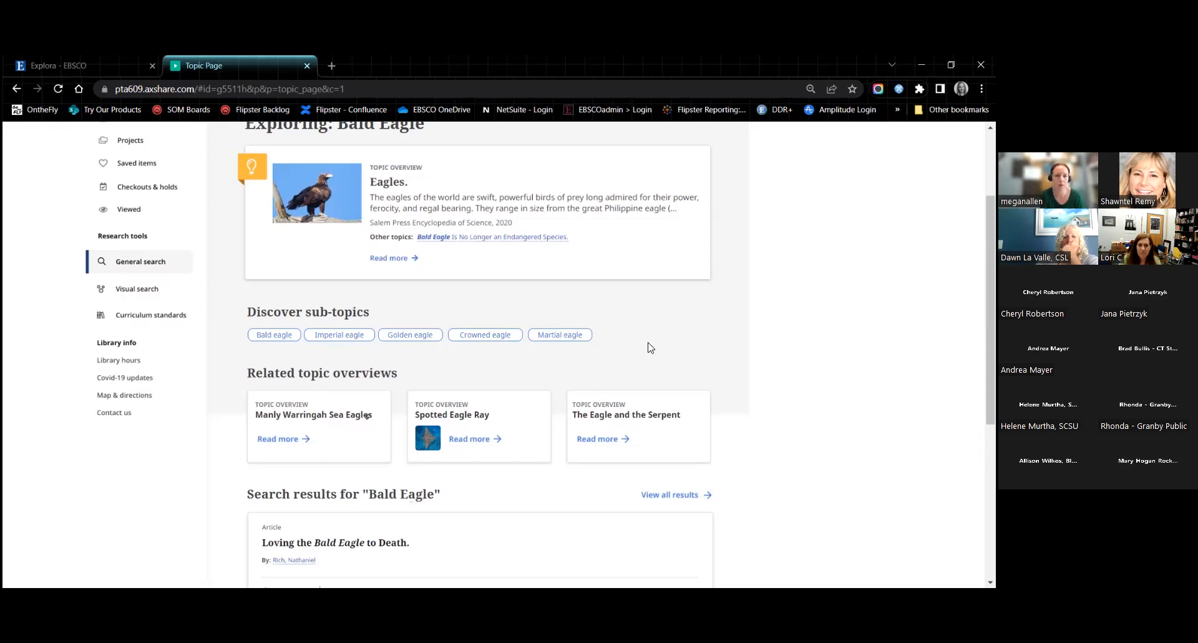
{"action": "mouse_move", "coordinate": [342, 433]}
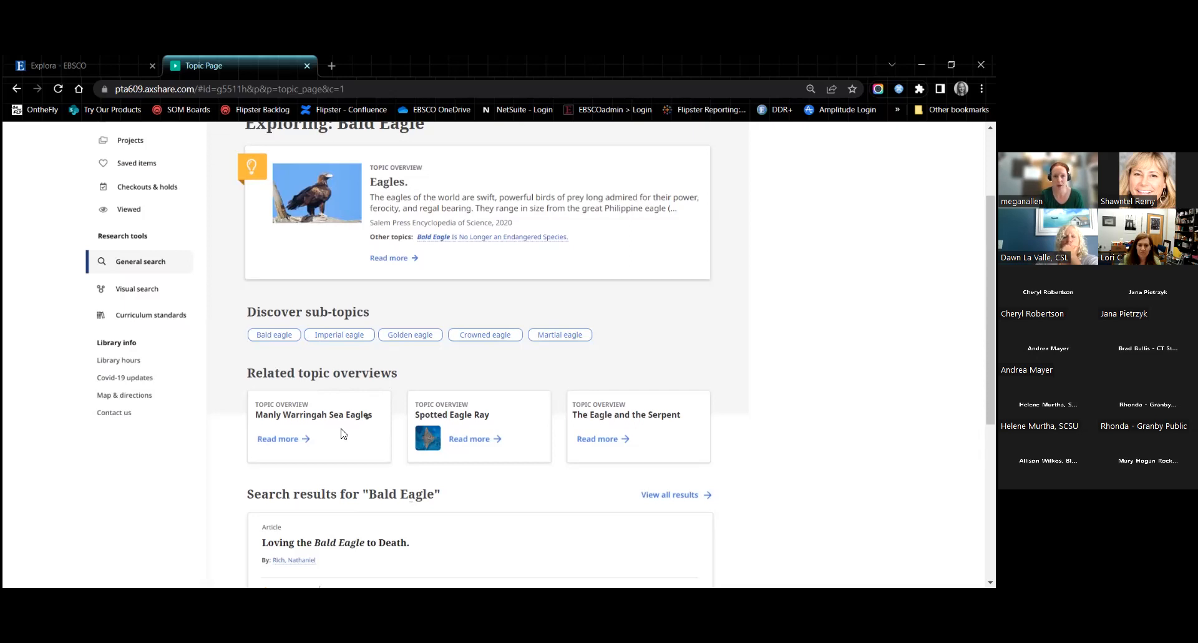
{"action": "mouse_move", "coordinate": [335, 409]}
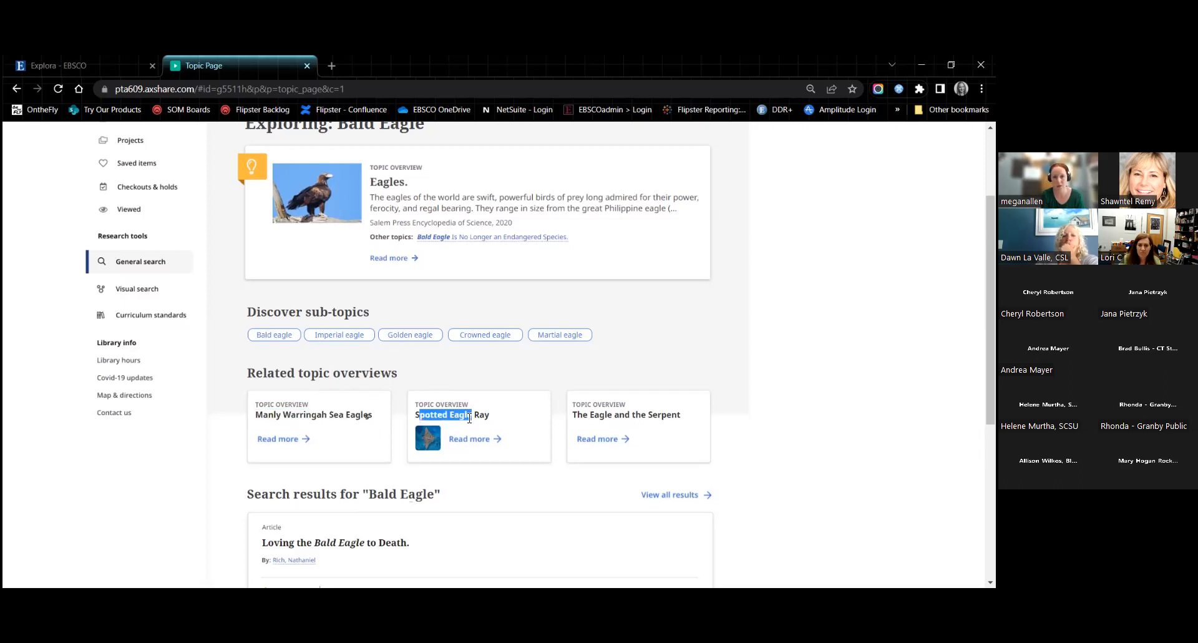
{"action": "mouse_move", "coordinate": [533, 425]}
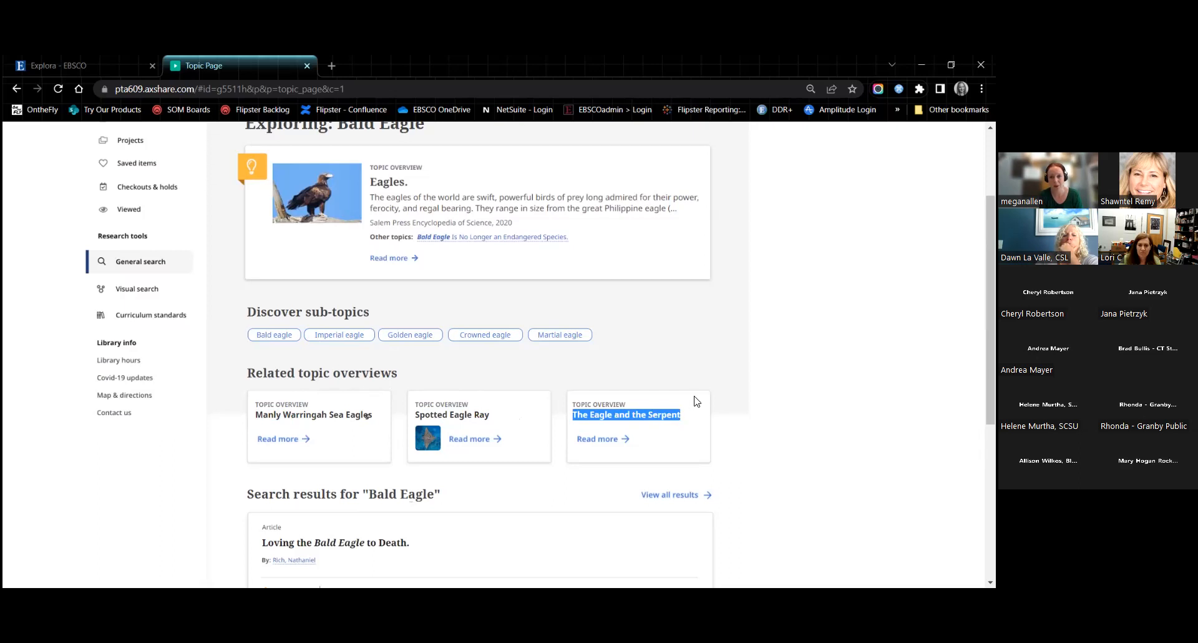
{"action": "scroll", "scroll_direction": "down", "scroll_amount": 3}
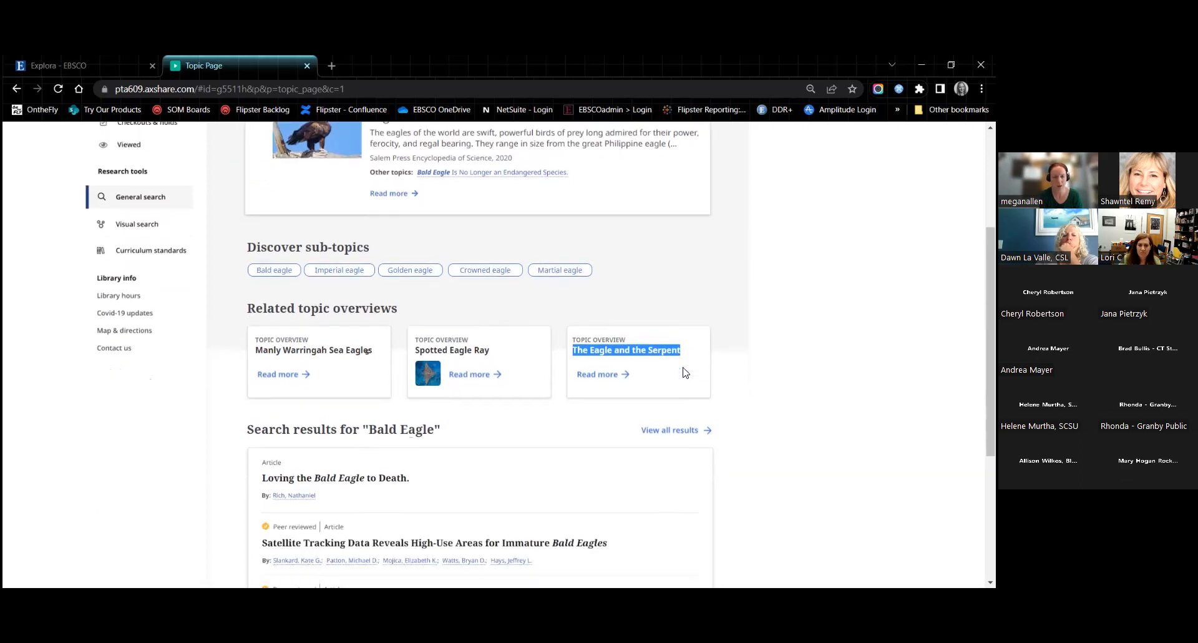
{"action": "scroll", "scroll_direction": "down", "scroll_amount": 3}
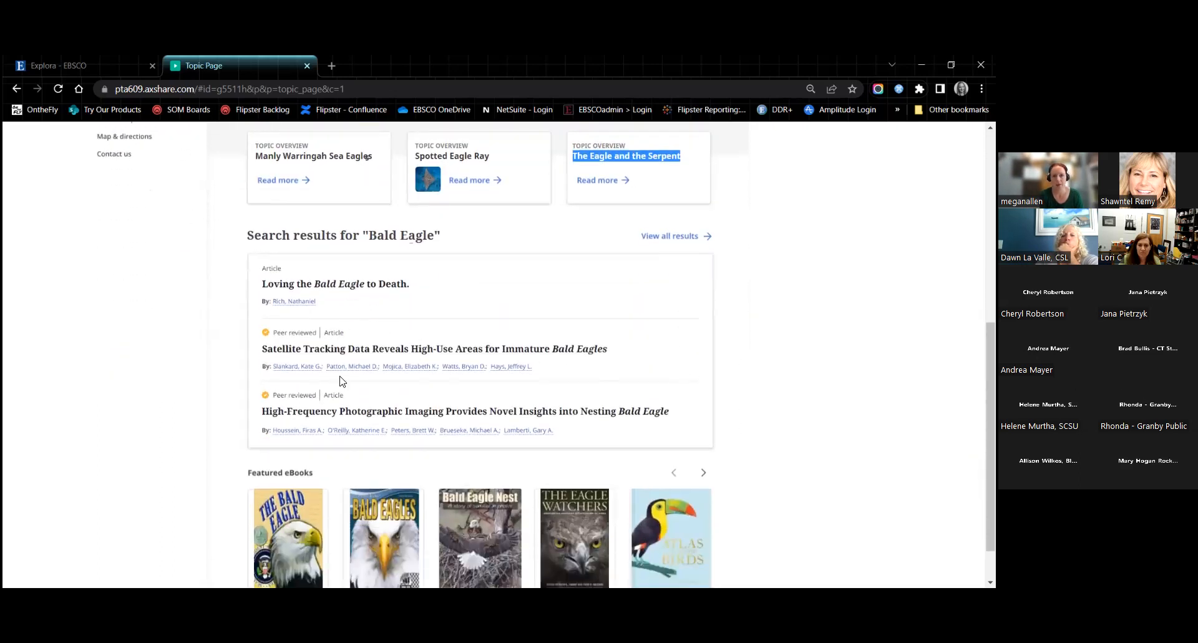
{"action": "mouse_move", "coordinate": [331, 273]}
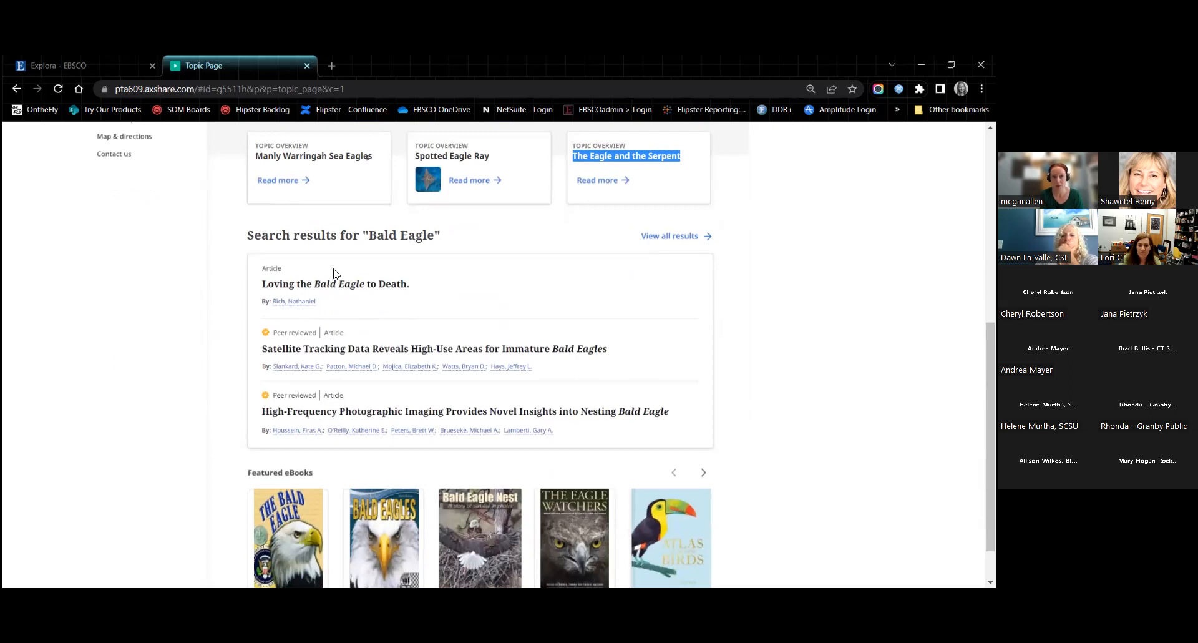
{"action": "mouse_move", "coordinate": [320, 379]}
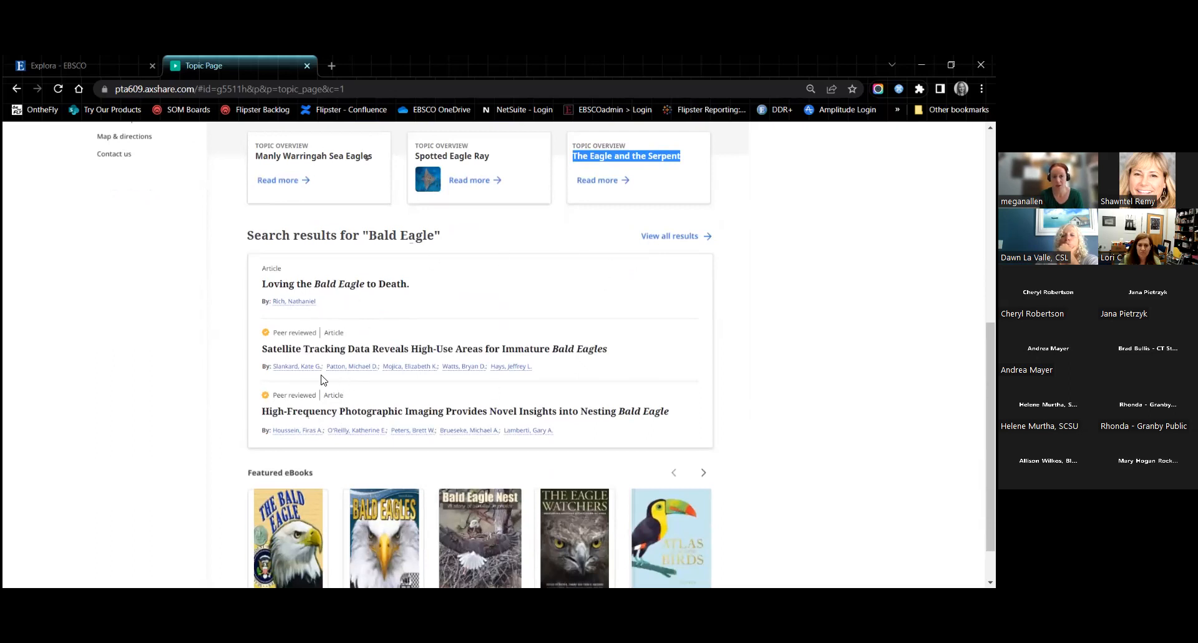
{"action": "scroll", "scroll_direction": "down", "scroll_amount": 3}
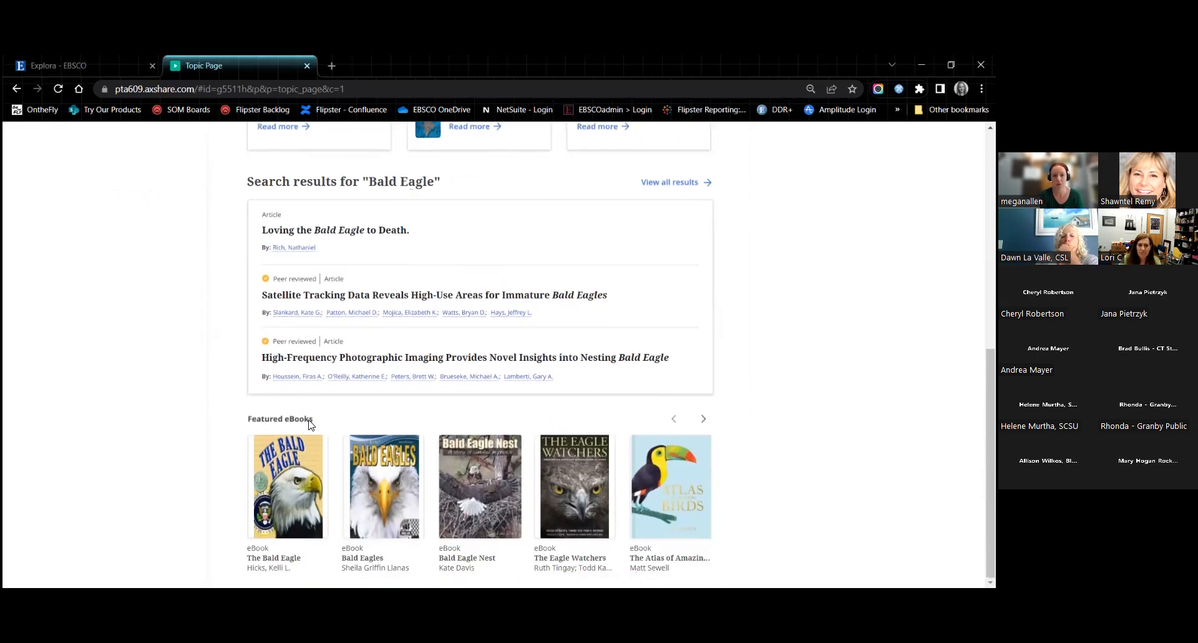
{"action": "mouse_move", "coordinate": [451, 515]}
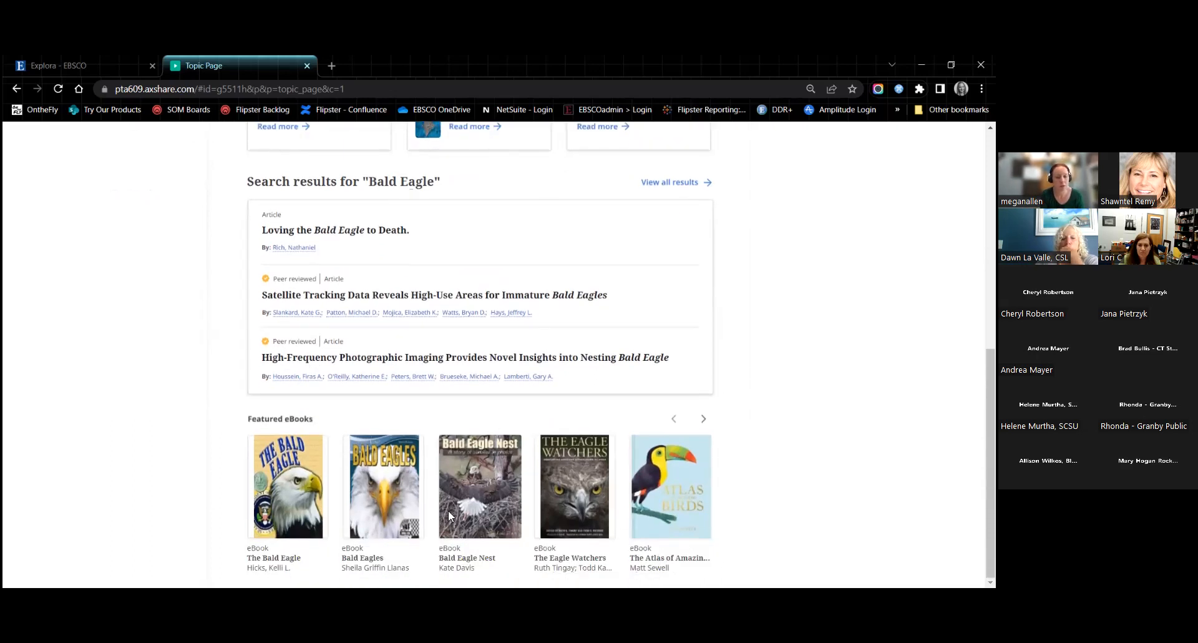
{"action": "mouse_move", "coordinate": [619, 483]}
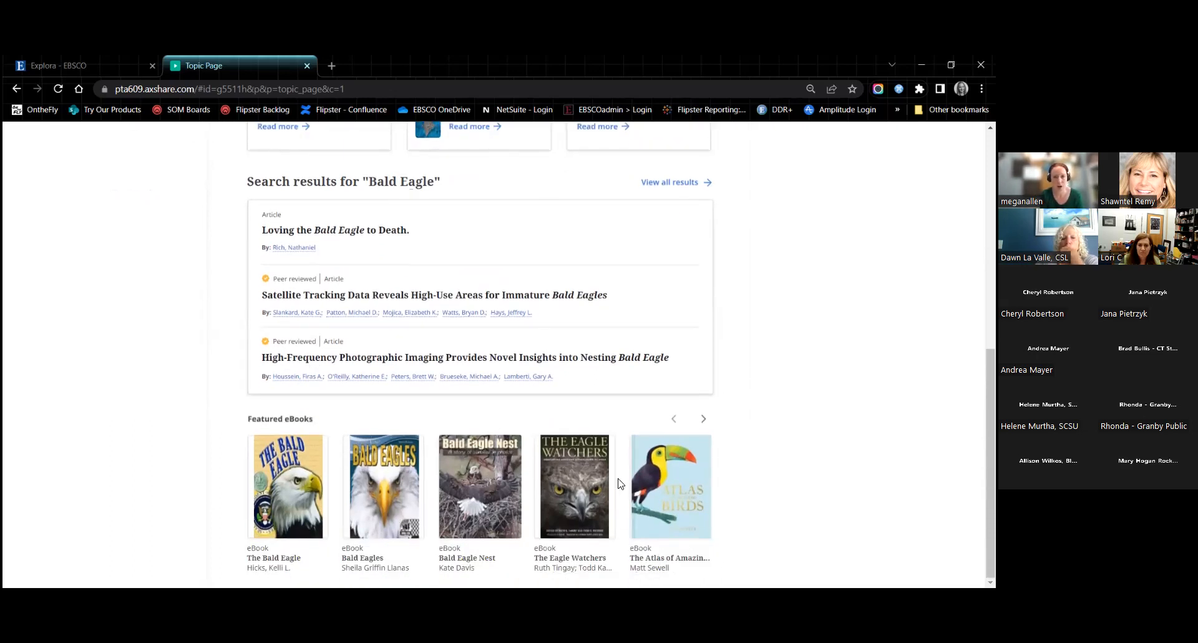
{"action": "scroll", "scroll_direction": "up", "scroll_amount": 3}
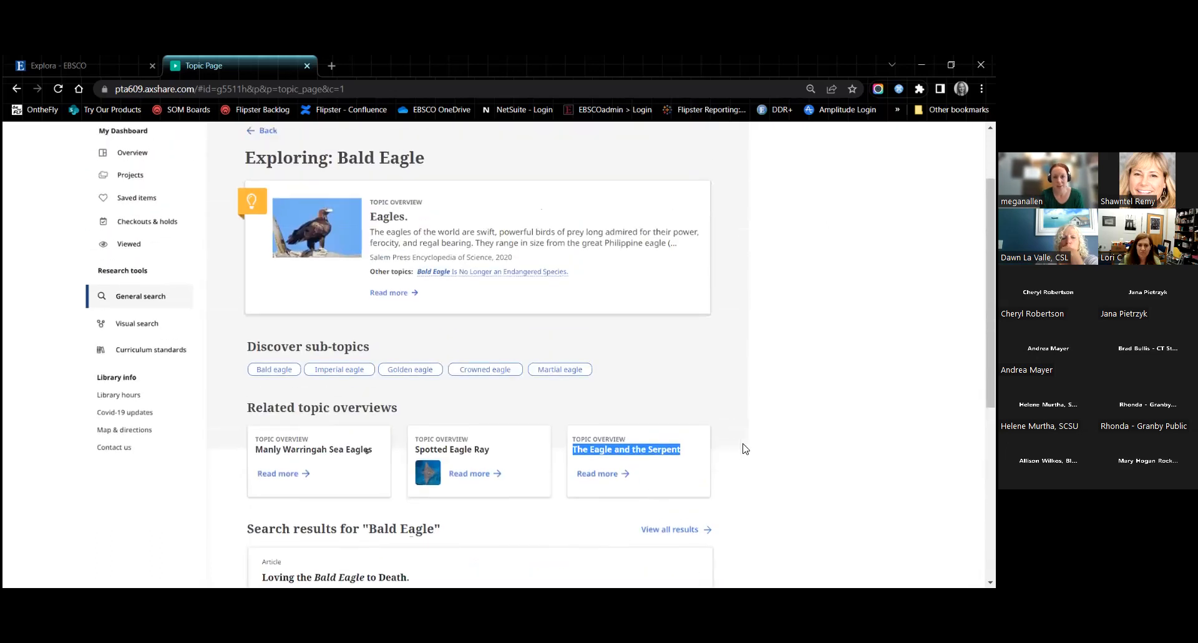
{"action": "scroll", "scroll_direction": "up", "scroll_amount": 3}
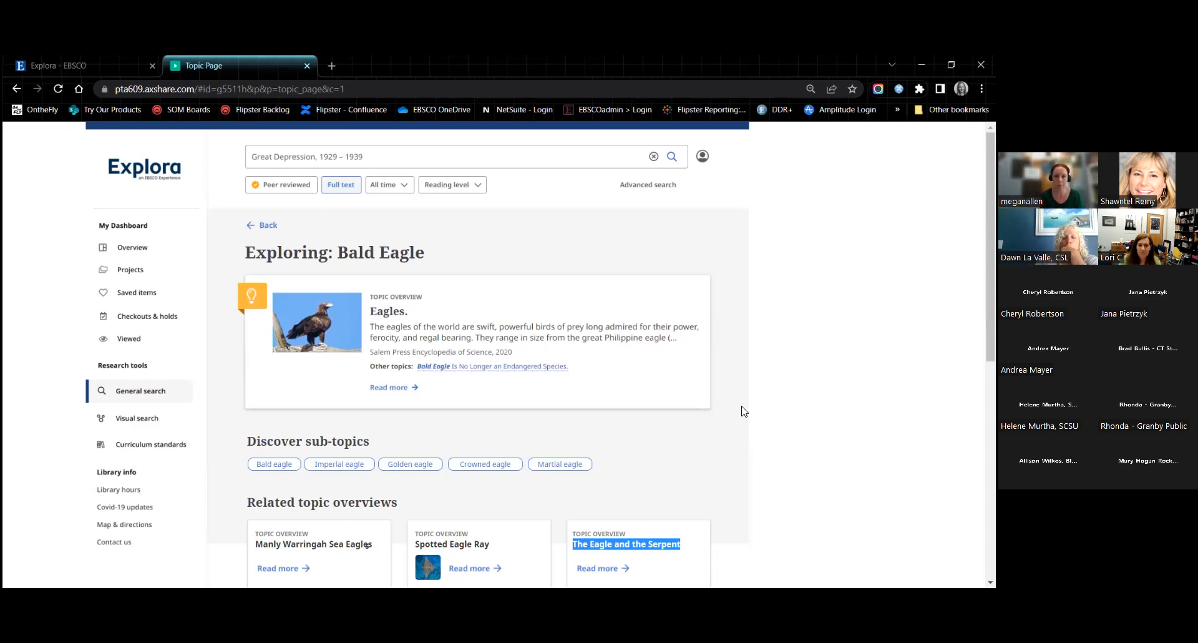
{"action": "mouse_move", "coordinate": [618, 352]}
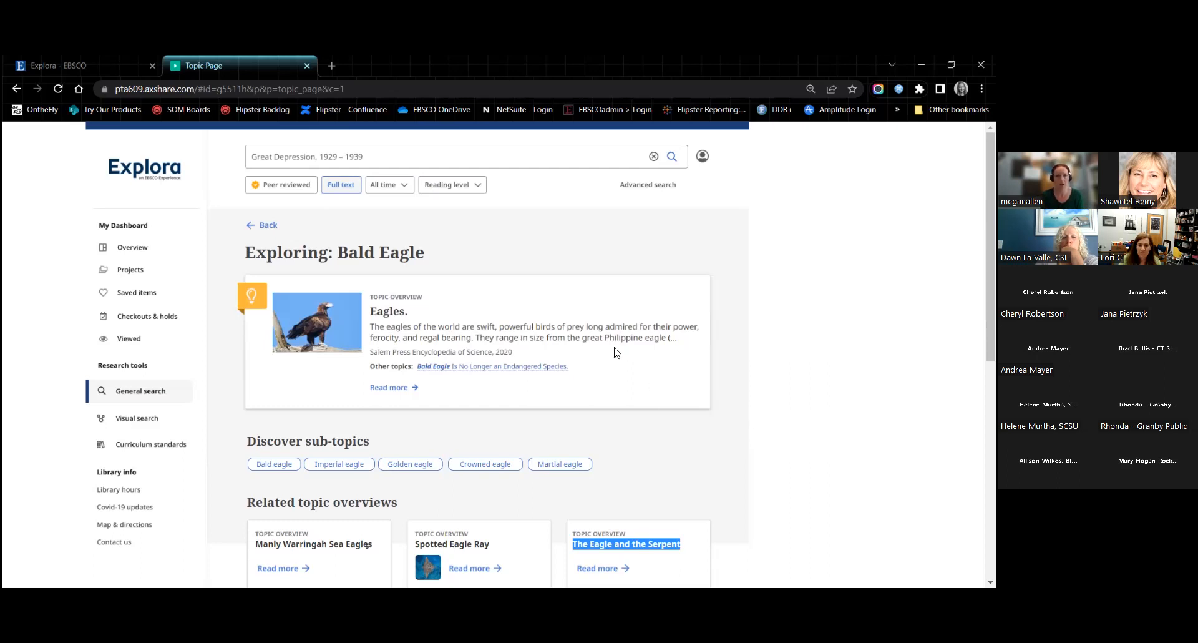
Step back from Bald Eagle through the Birds list and Animals grid to the home page
{"action": "left_click", "coordinate": [16, 88]}
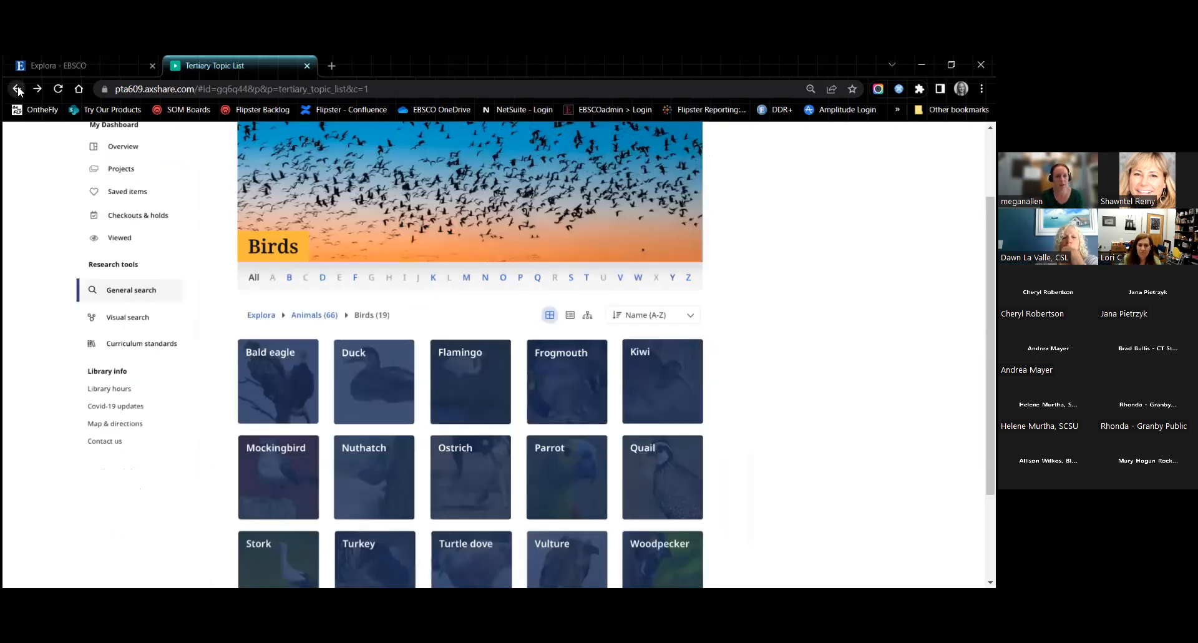
{"action": "left_click", "coordinate": [16, 88]}
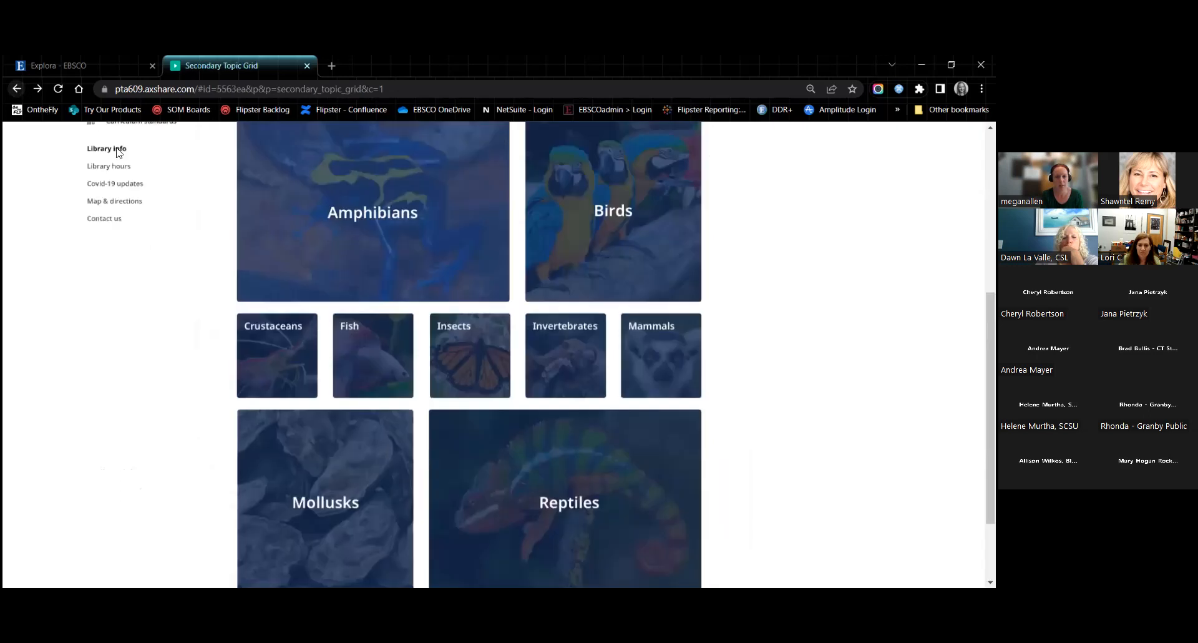
{"action": "scroll", "scroll_direction": "up", "scroll_amount": 3}
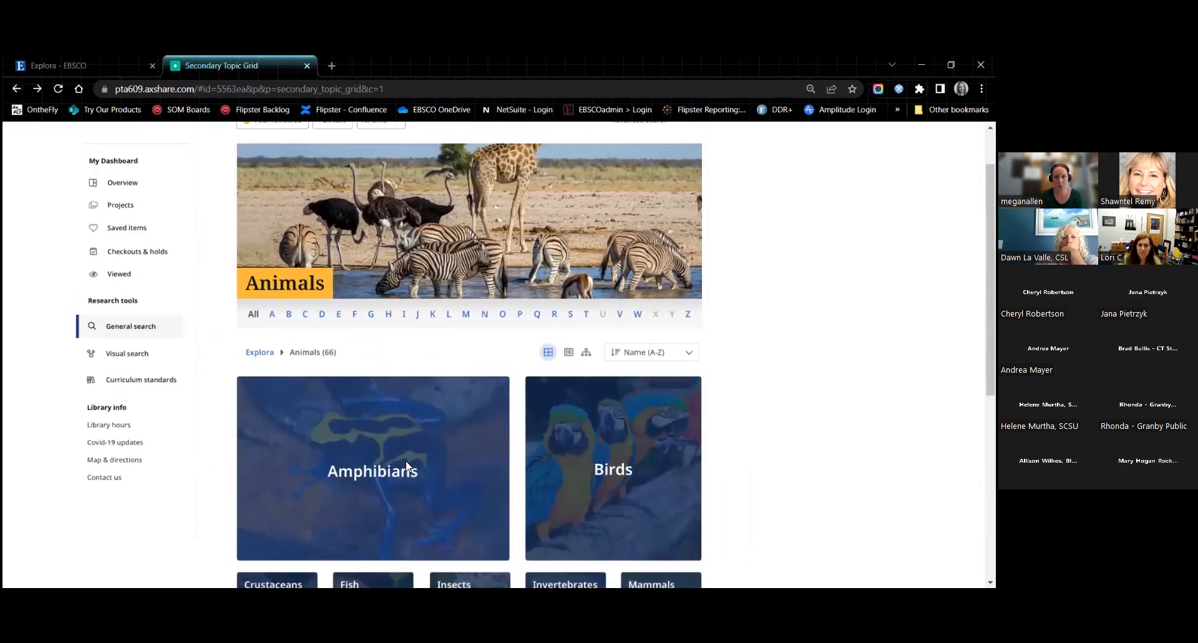
{"action": "scroll", "scroll_direction": "up", "scroll_amount": 3}
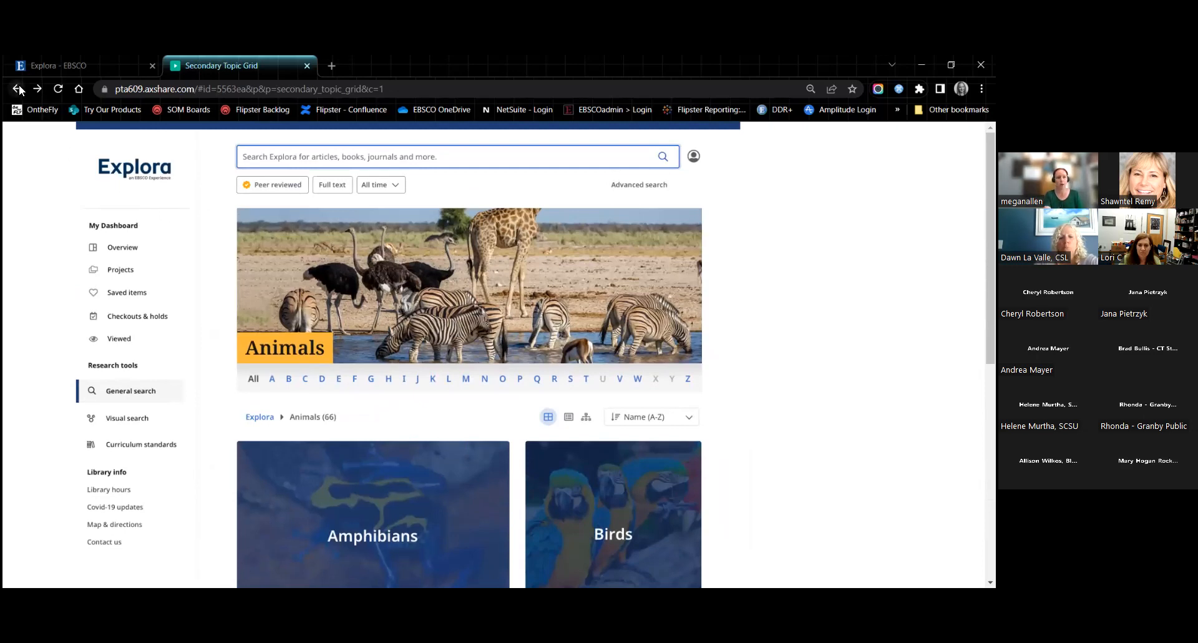
{"action": "left_click", "coordinate": [16, 89]}
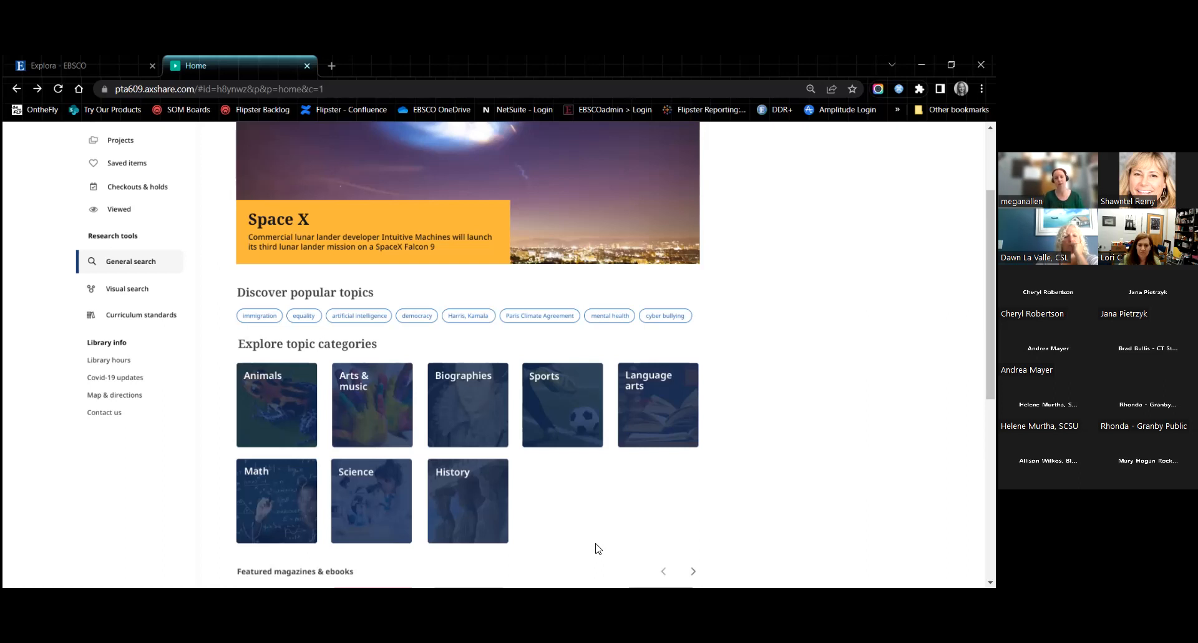
{"action": "mouse_move", "coordinate": [378, 446]}
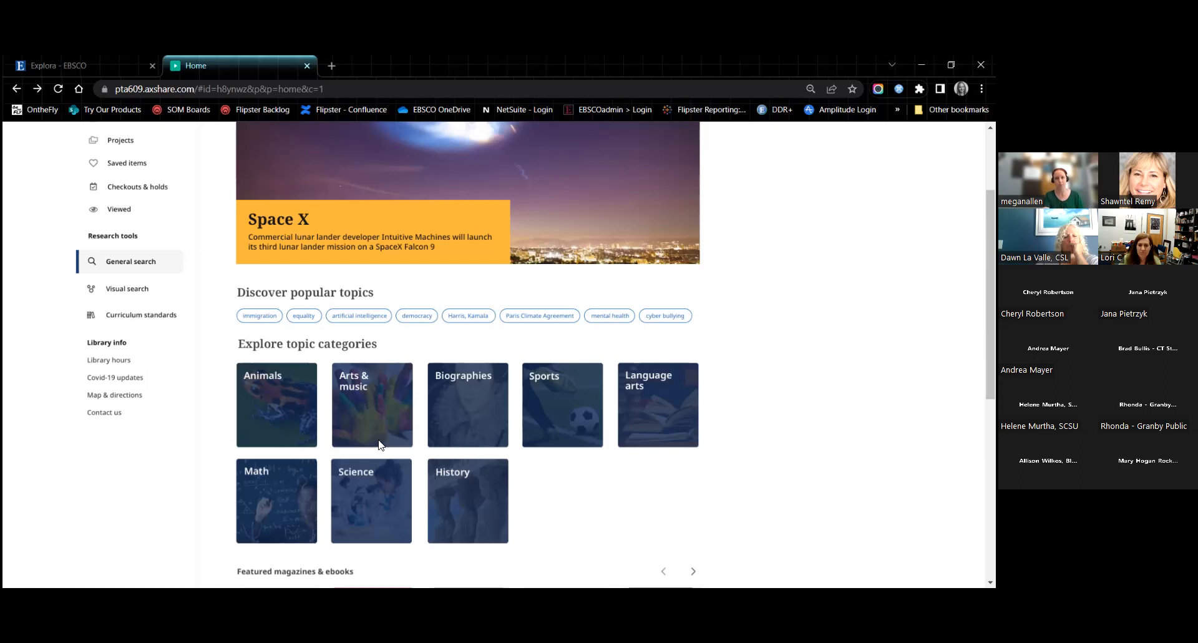
Scroll up to the top of the prototype home page with the Space X feature
{"action": "scroll", "scroll_direction": "up", "scroll_amount": 3}
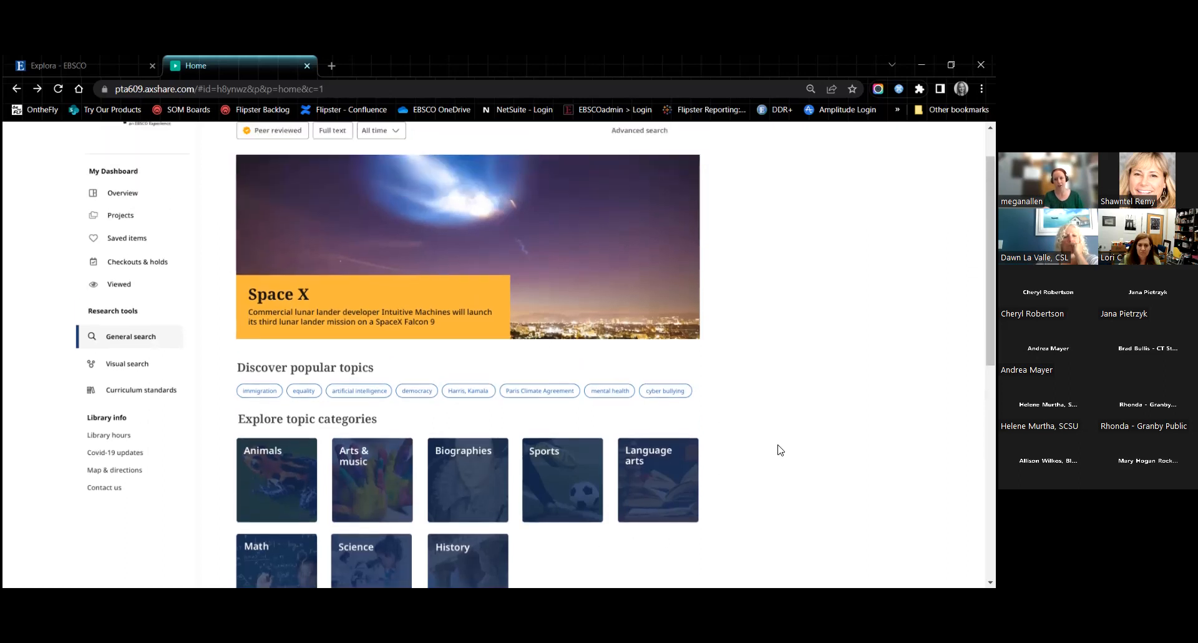
{"action": "scroll", "scroll_direction": "up", "scroll_amount": 3}
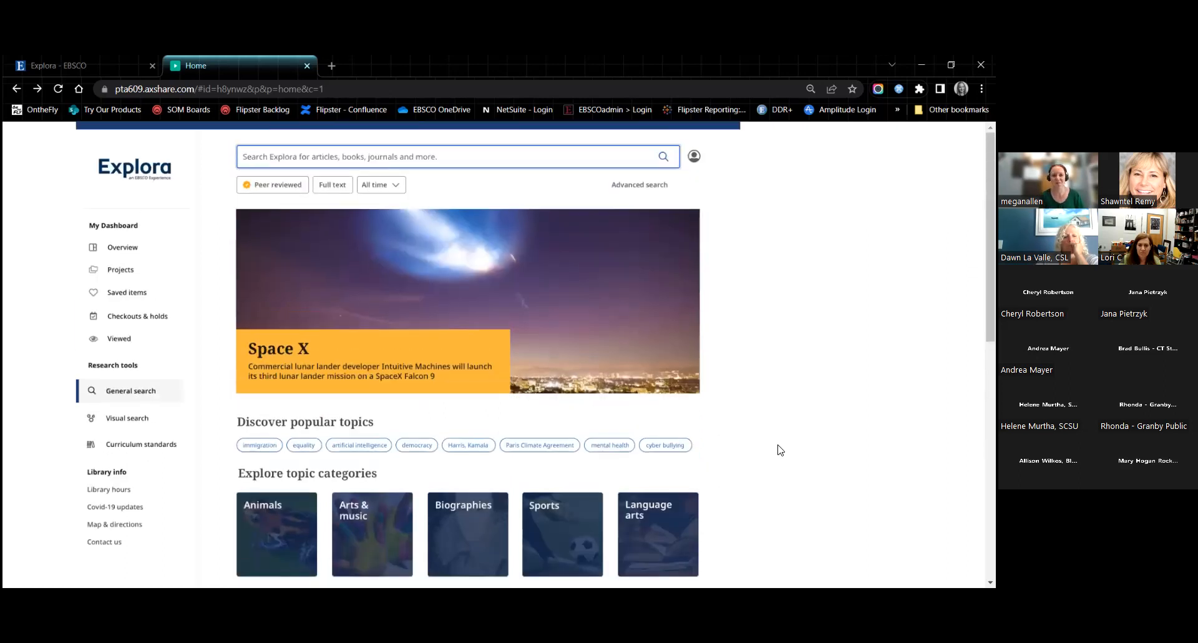
{"action": "mouse_move", "coordinate": [762, 448]}
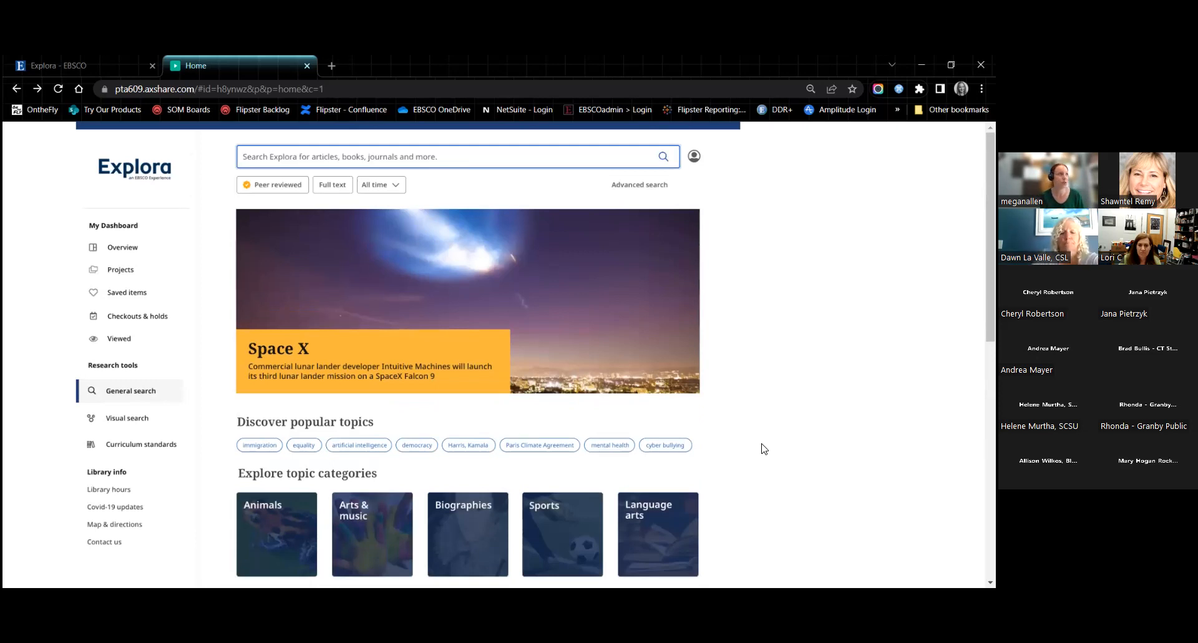
{"action": "mouse_move", "coordinate": [639, 362]}
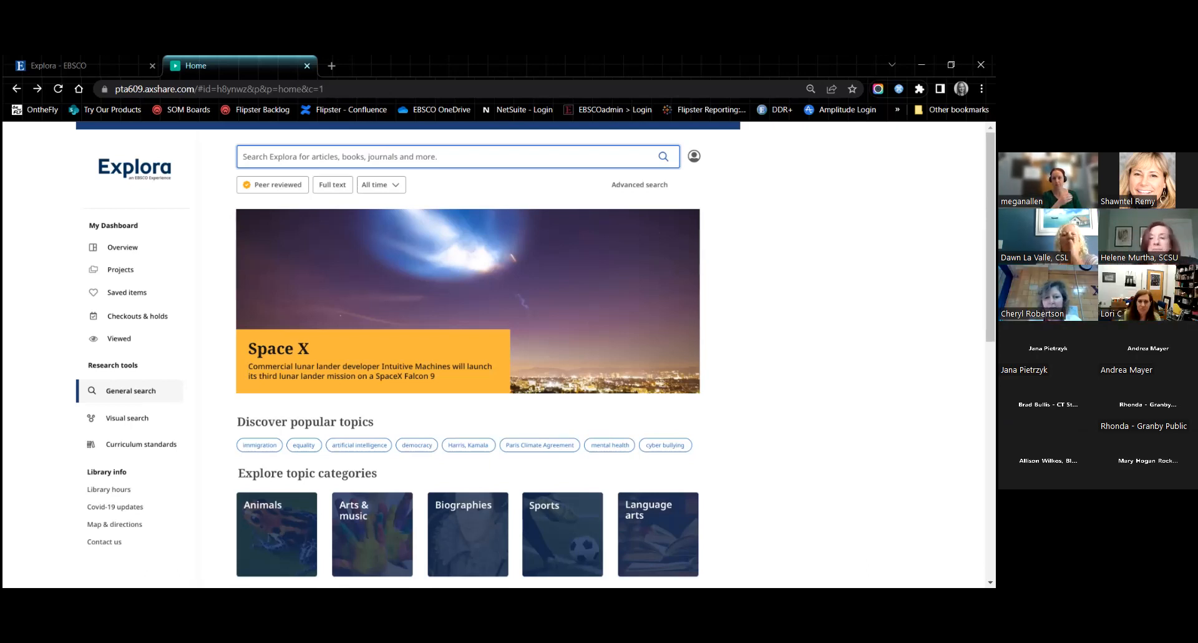
Glance at the live topics page, then scroll the prototype down to Featured magazines & ebooks
{"action": "scroll", "scroll_direction": "down", "scroll_amount": 3}
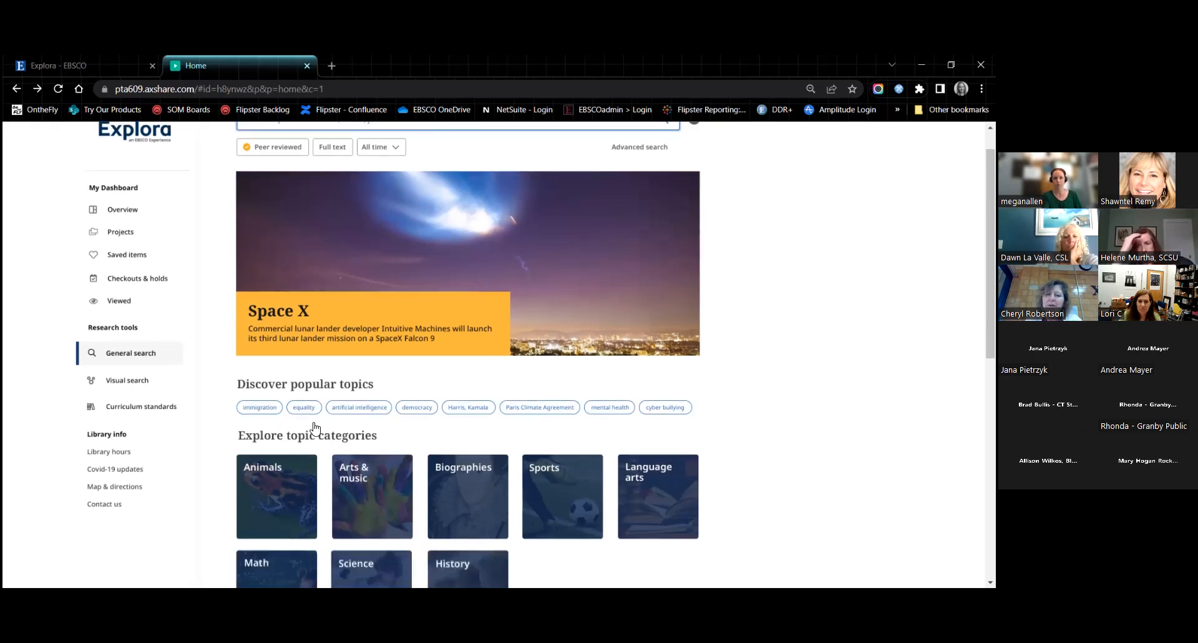
{"action": "scroll", "scroll_direction": "down", "scroll_amount": 3}
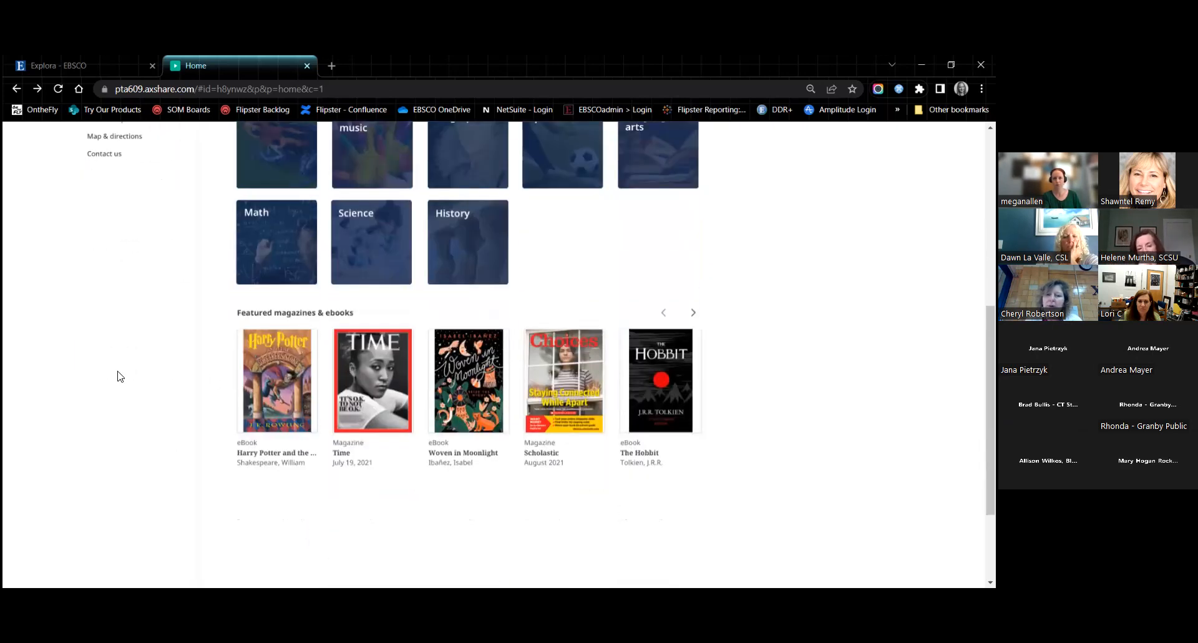
{"action": "mouse_move", "coordinate": [140, 373]}
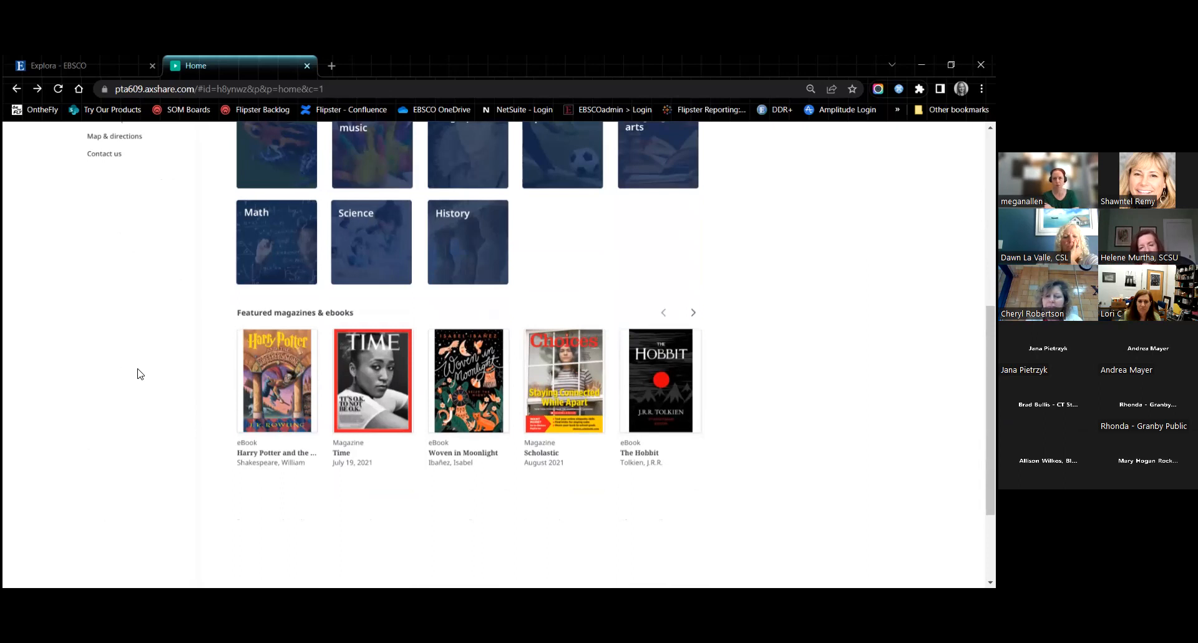
{"action": "left_click", "coordinate": [57, 65]}
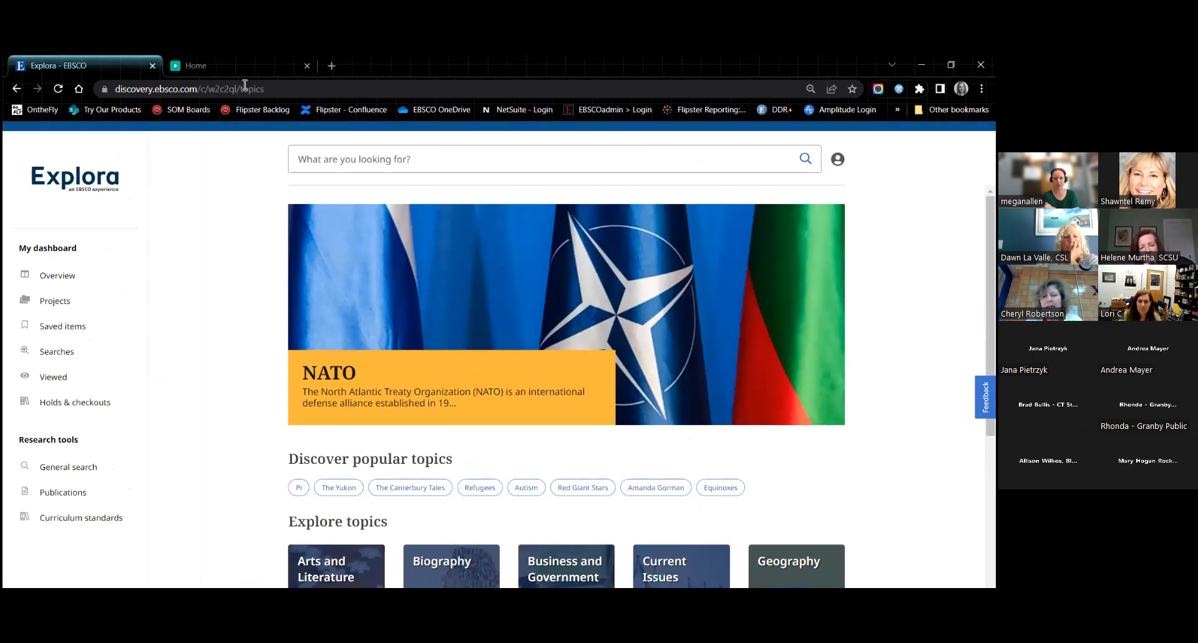
{"action": "left_click", "coordinate": [222, 65]}
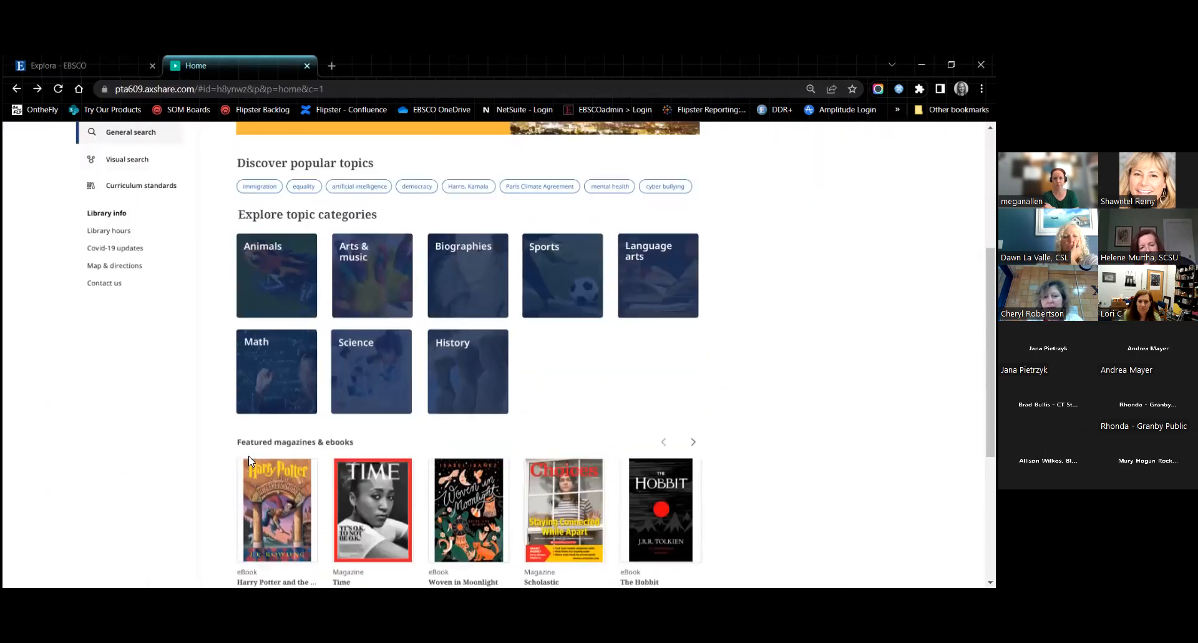
{"action": "scroll", "scroll_direction": "down", "scroll_amount": 3}
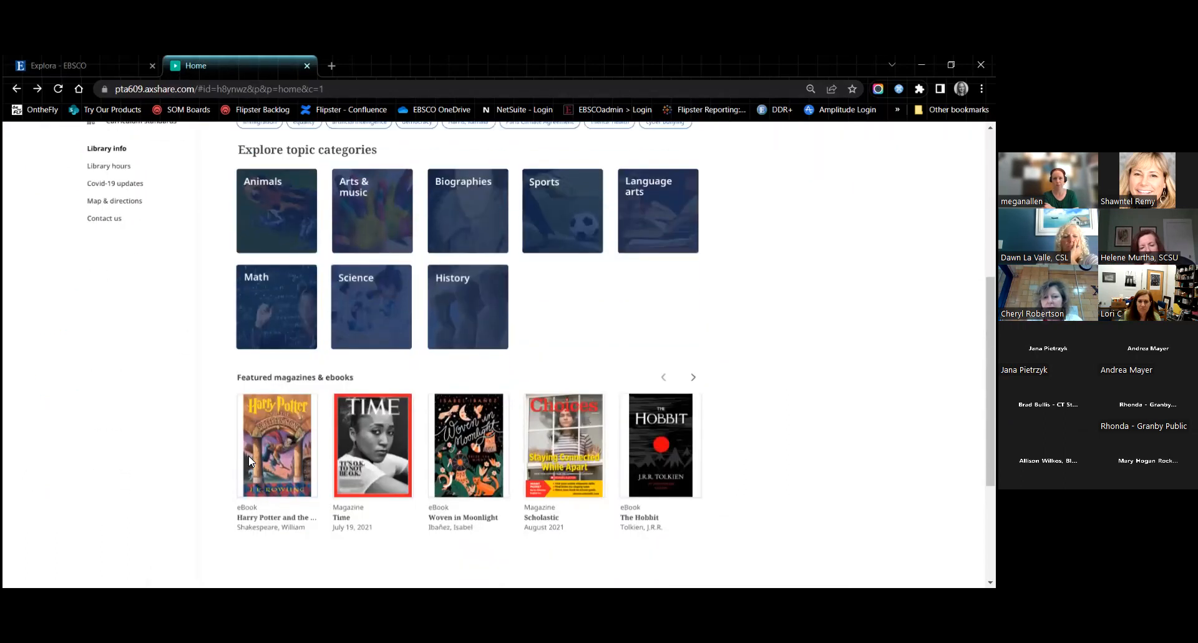
{"action": "mouse_move", "coordinate": [567, 419]}
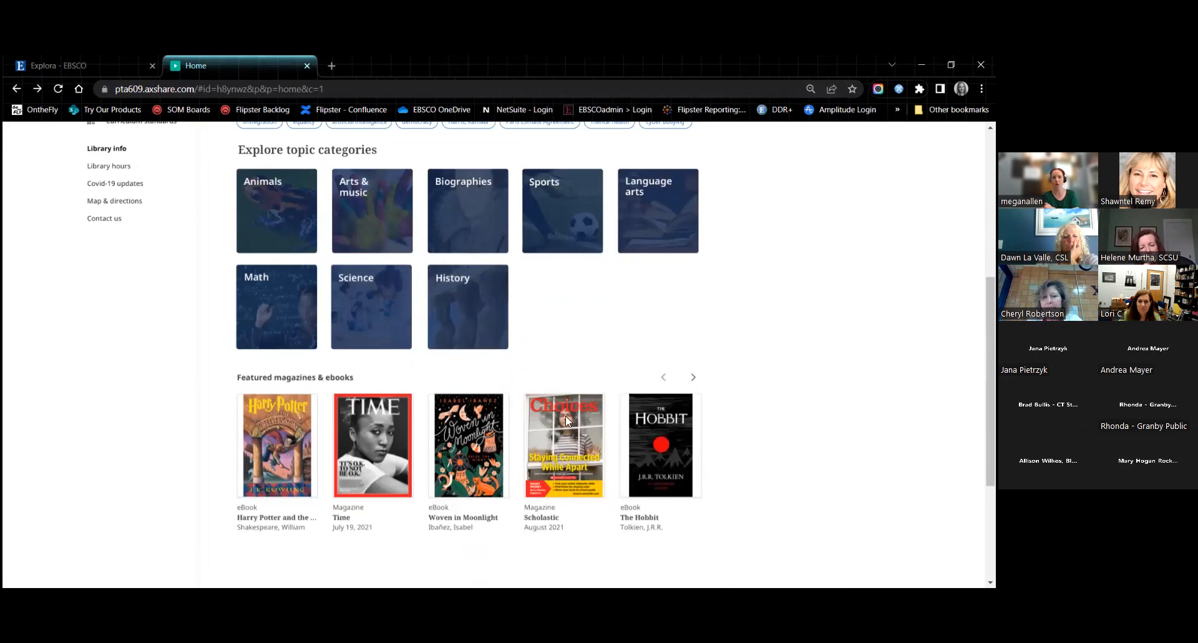
{"action": "mouse_move", "coordinate": [572, 542]}
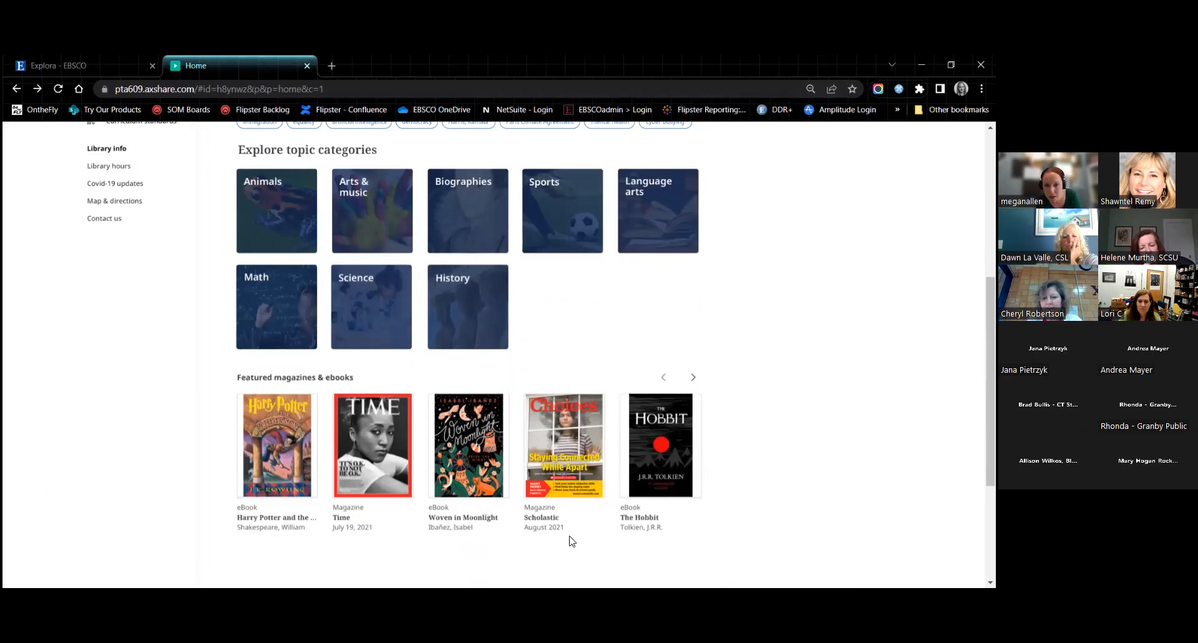
{"action": "mouse_move", "coordinate": [641, 307]}
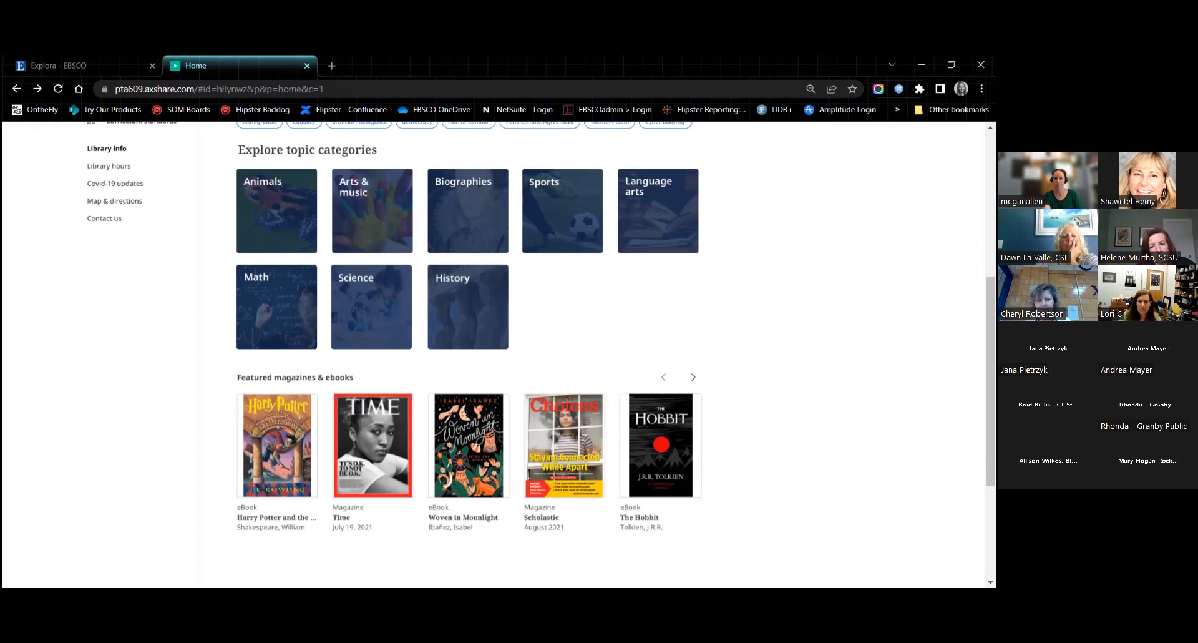
{"action": "mouse_move", "coordinate": [722, 410]}
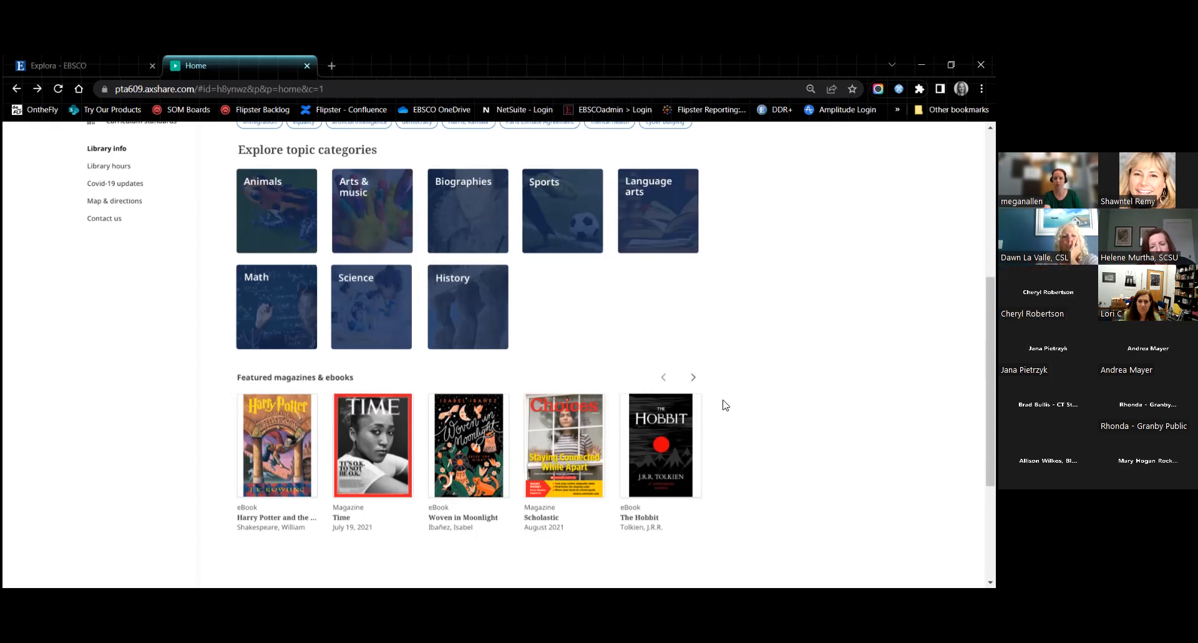
{"action": "scroll", "scroll_direction": "up", "scroll_amount": 3}
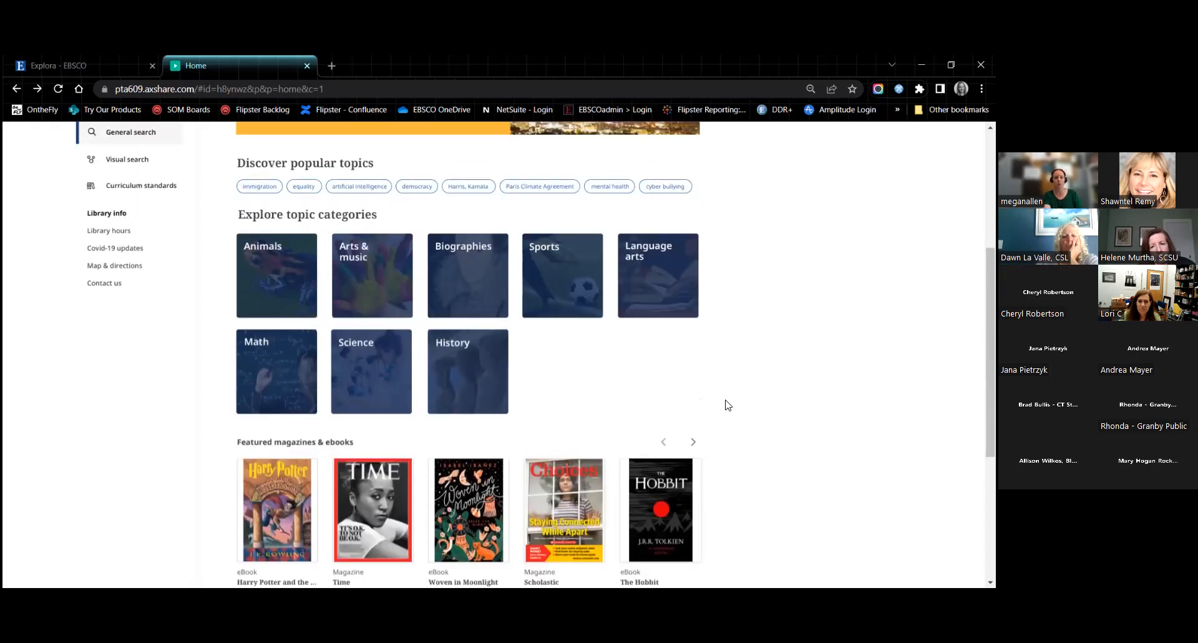
{"action": "scroll", "scroll_direction": "down", "scroll_amount": 3}
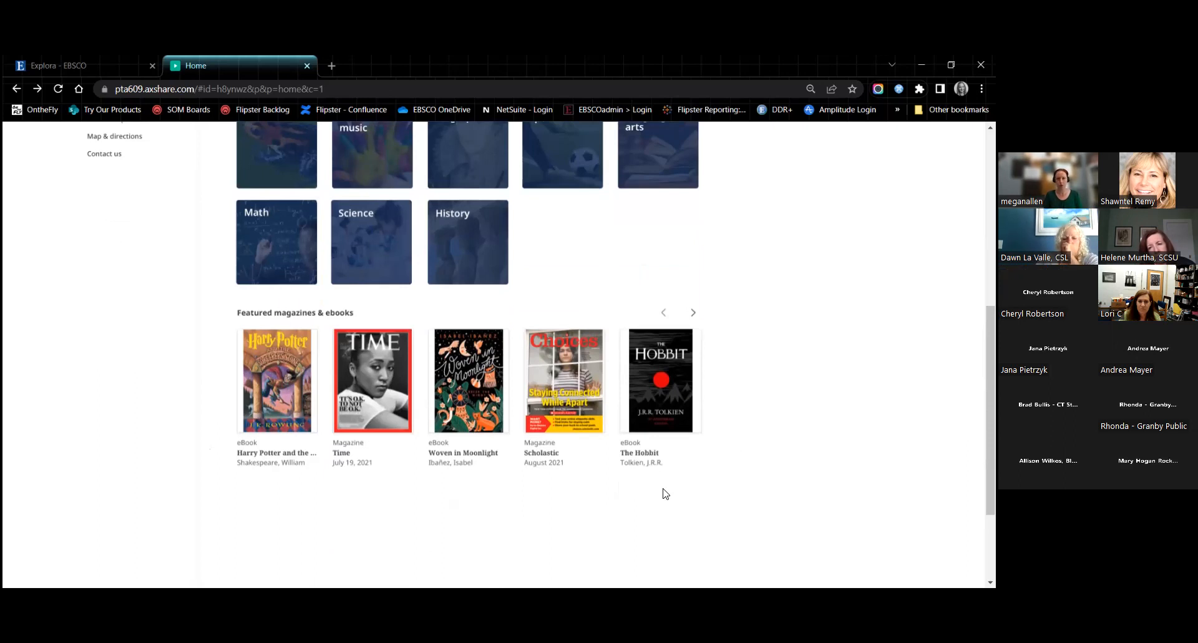
{"action": "mouse_move", "coordinate": [698, 484]}
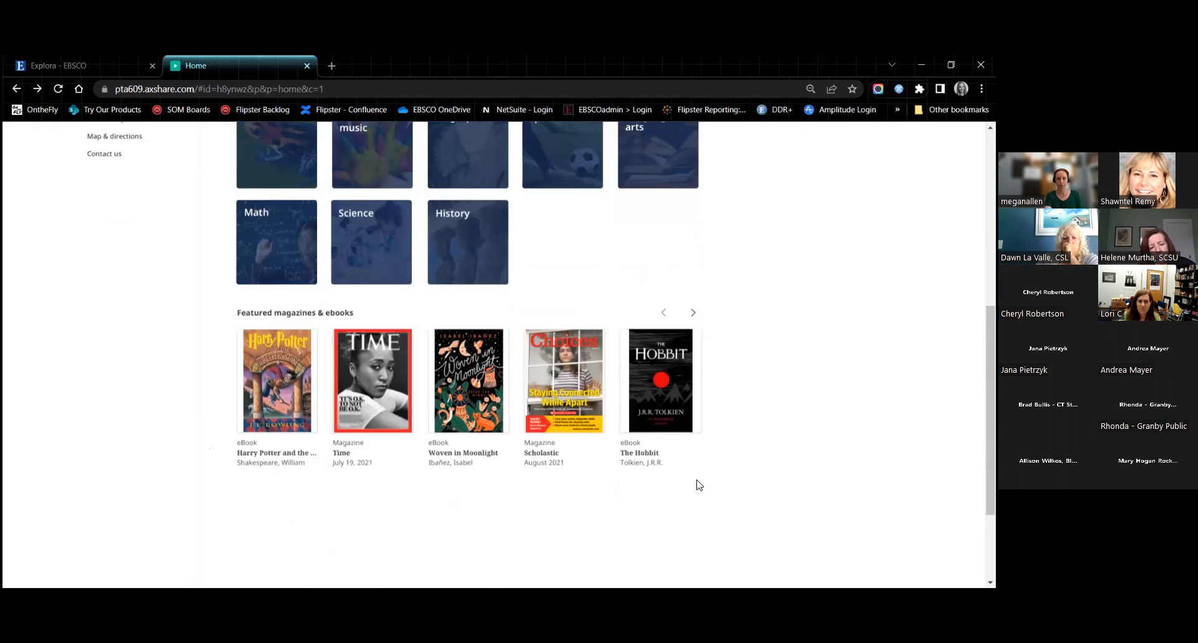
{"action": "scroll", "scroll_direction": "up", "scroll_amount": 3}
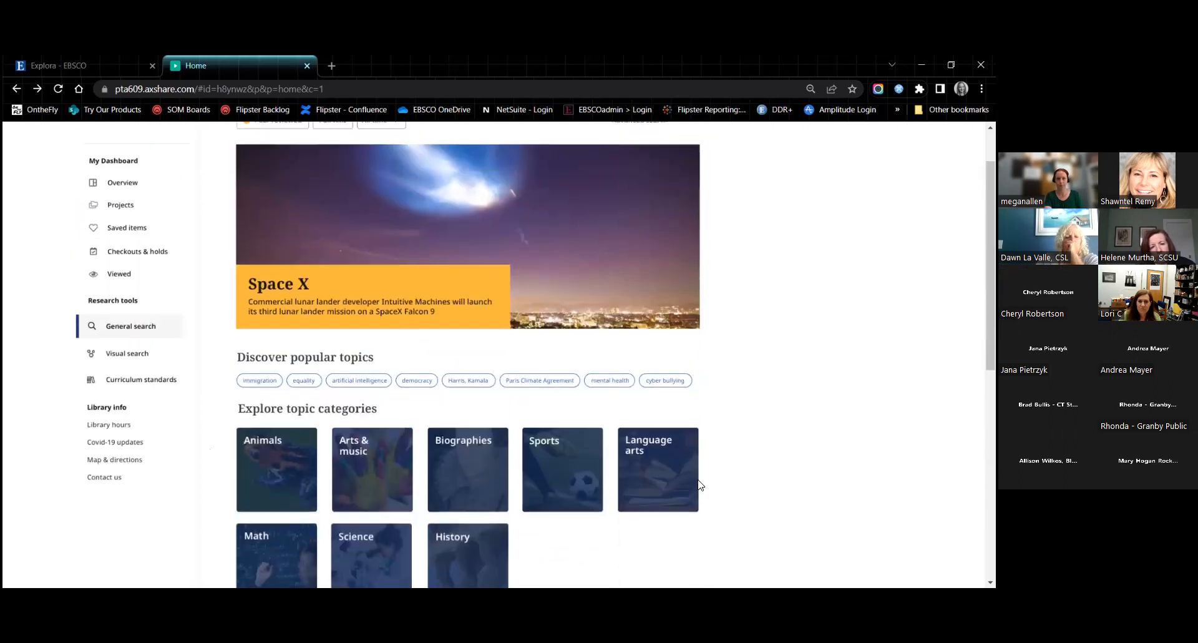
{"action": "scroll", "scroll_direction": "up", "scroll_amount": 3}
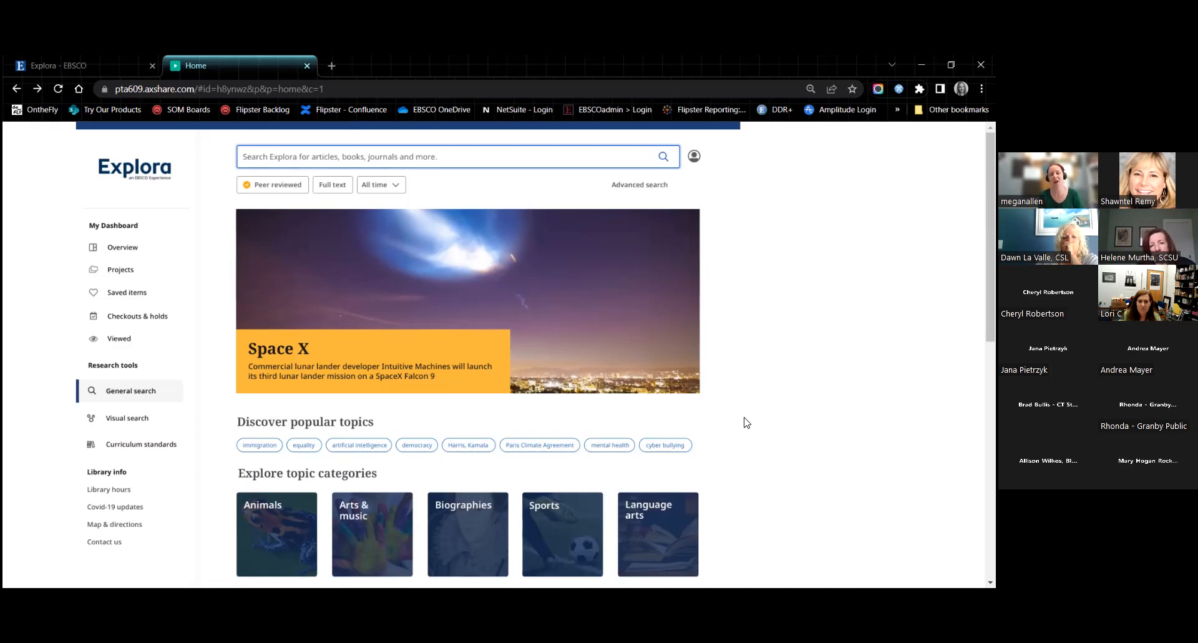
Search the live site for NATO and try the Peer reviewed quick filter on and off
{"action": "left_click", "coordinate": [57, 65]}
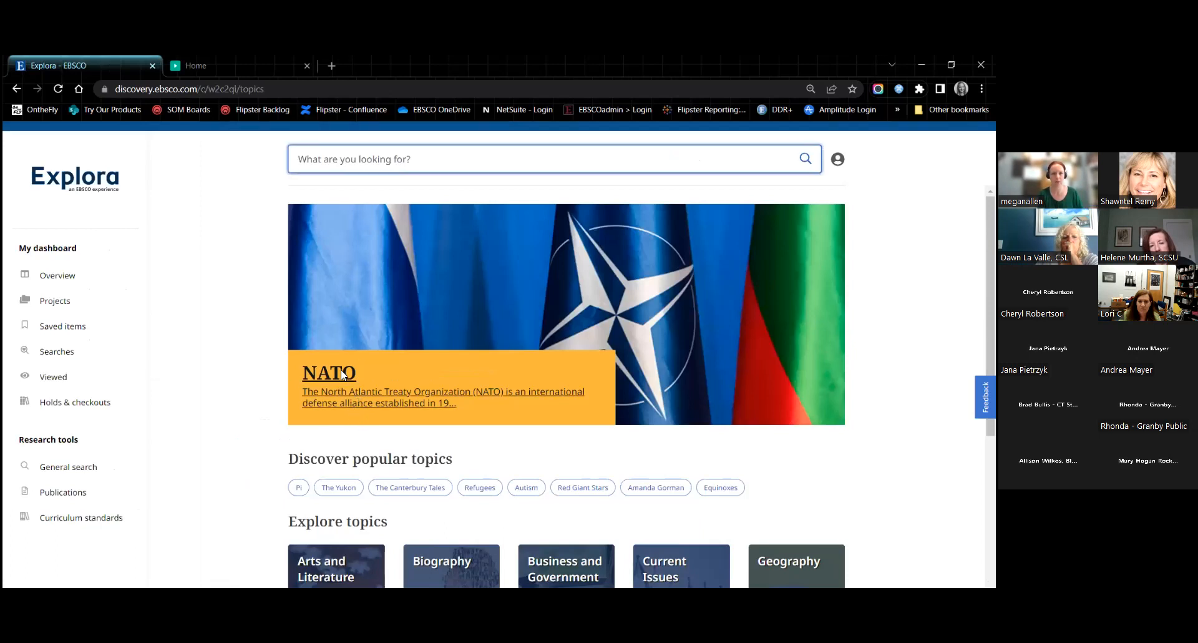
{"action": "left_click", "coordinate": [329, 373]}
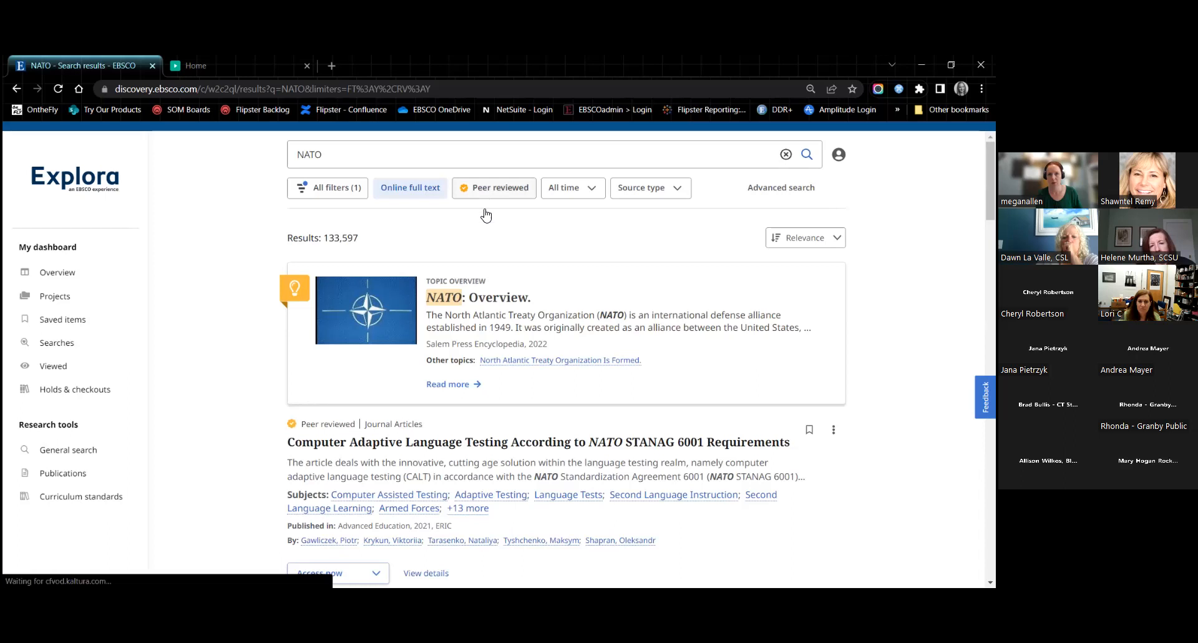
{"action": "left_click", "coordinate": [499, 187]}
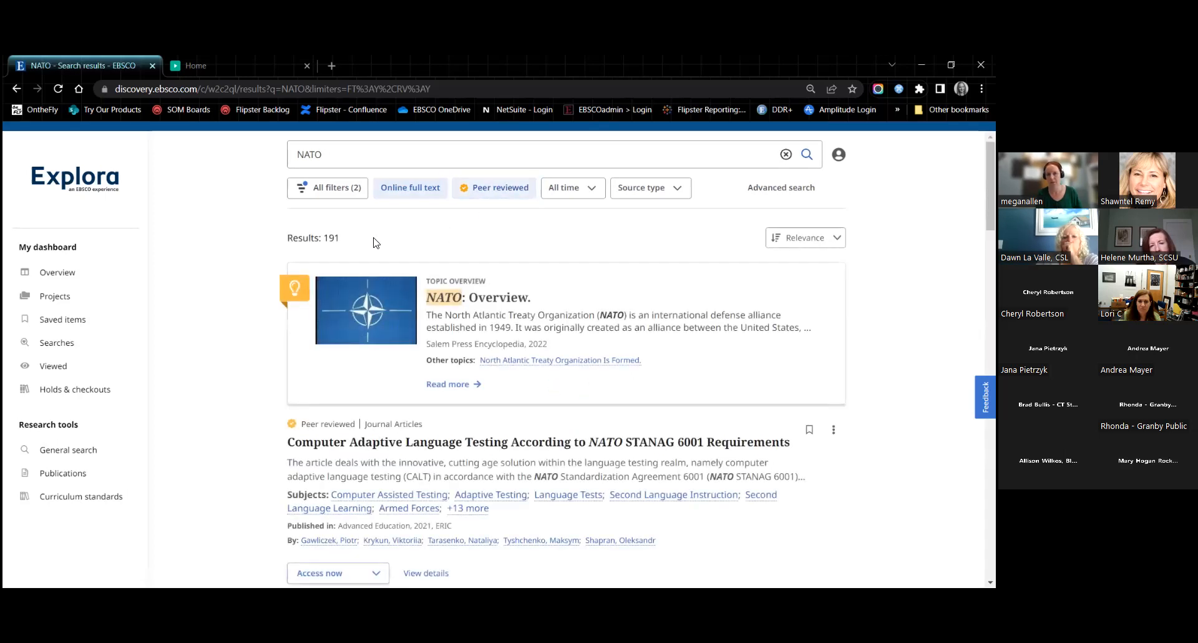
{"action": "left_click", "coordinate": [495, 187]}
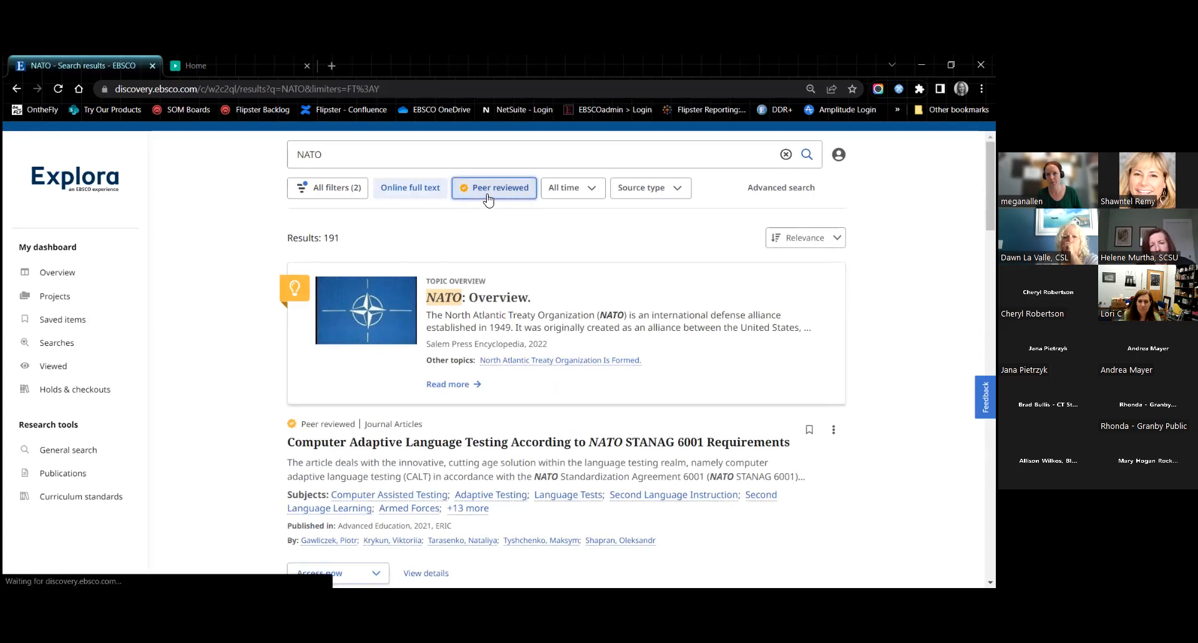
{"action": "left_click", "coordinate": [410, 187]}
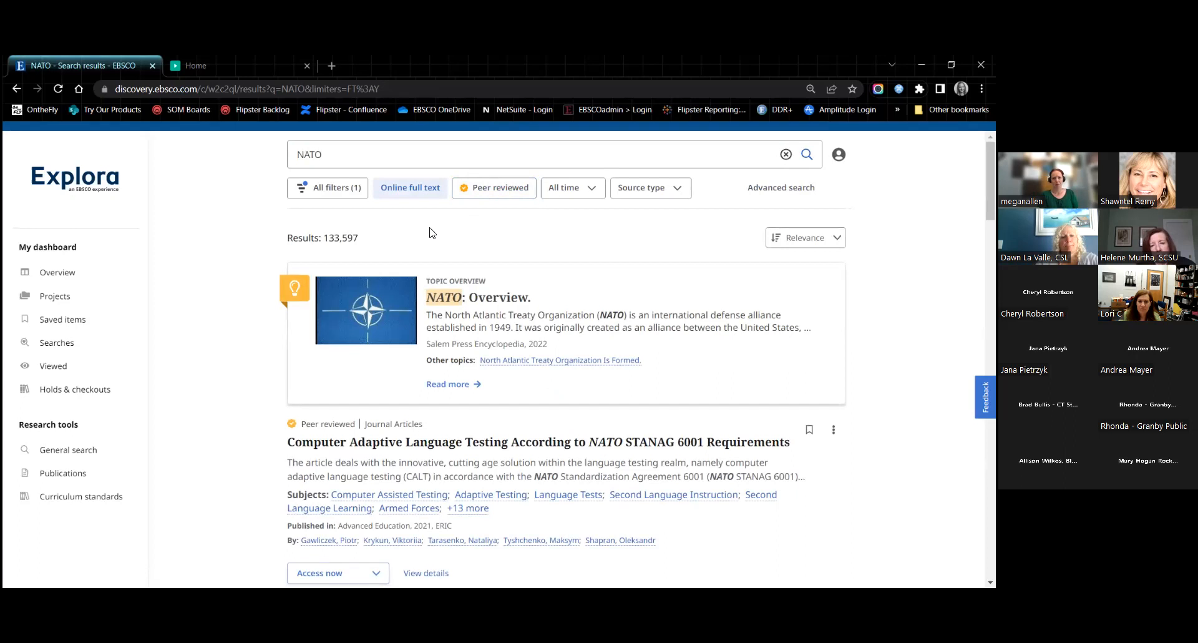
Scroll through the NATO online-full-text results led by the topic overview
{"action": "scroll", "scroll_direction": "down", "scroll_amount": 3}
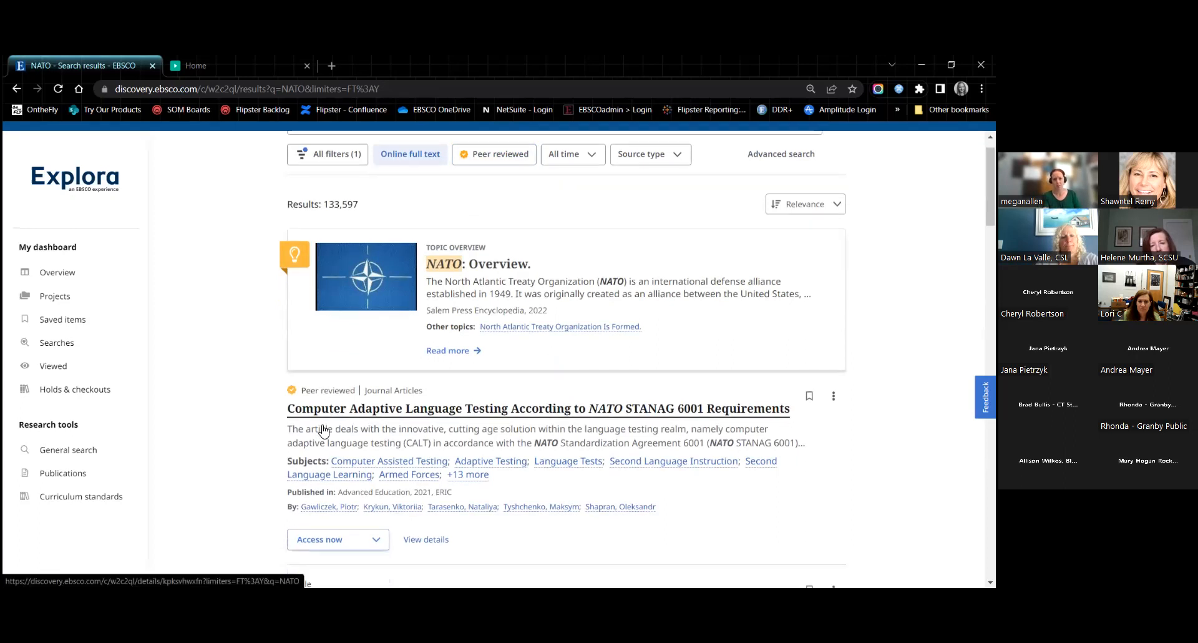
{"action": "scroll", "scroll_direction": "down", "scroll_amount": 3}
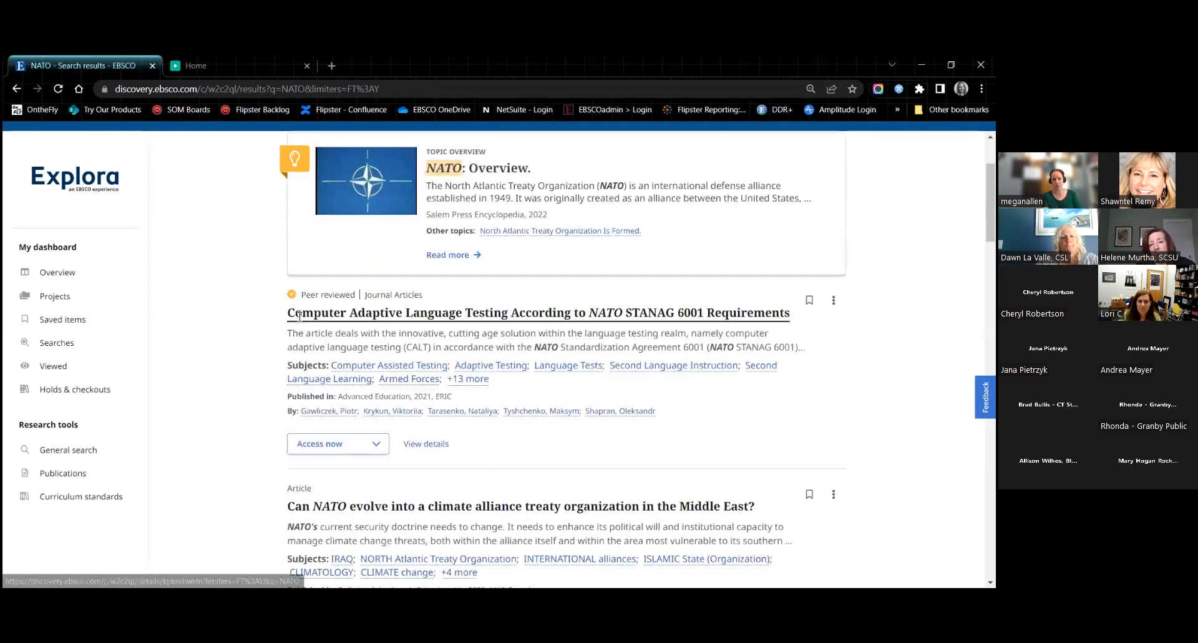
{"action": "scroll", "scroll_direction": "down", "scroll_amount": 3}
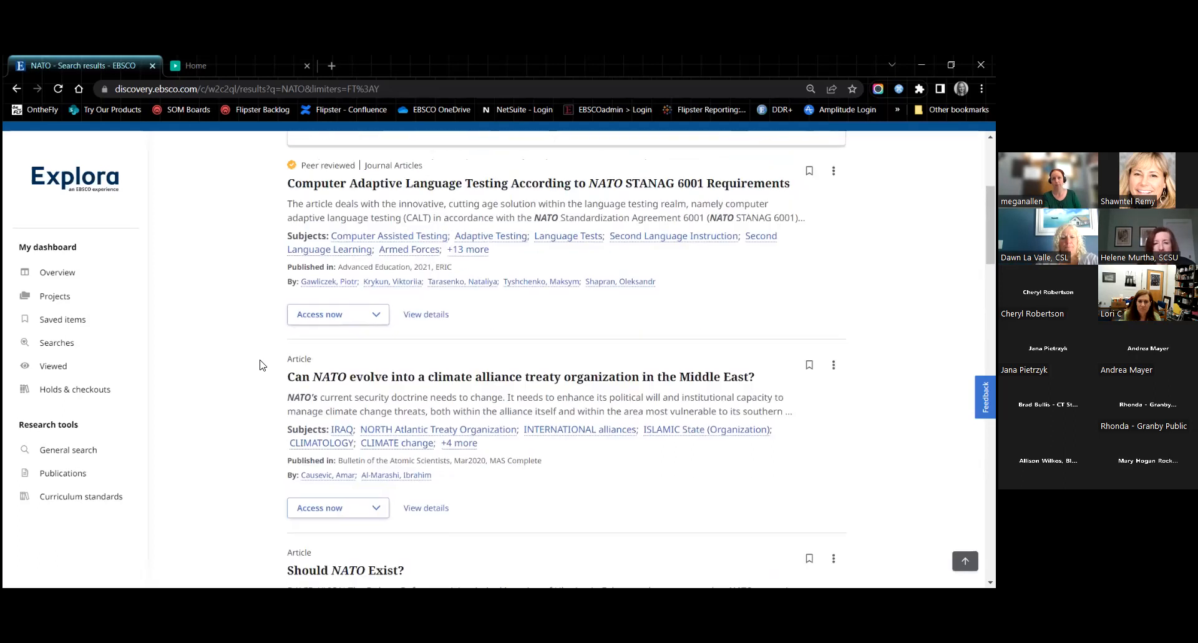
{"action": "scroll", "scroll_direction": "up", "scroll_amount": 3}
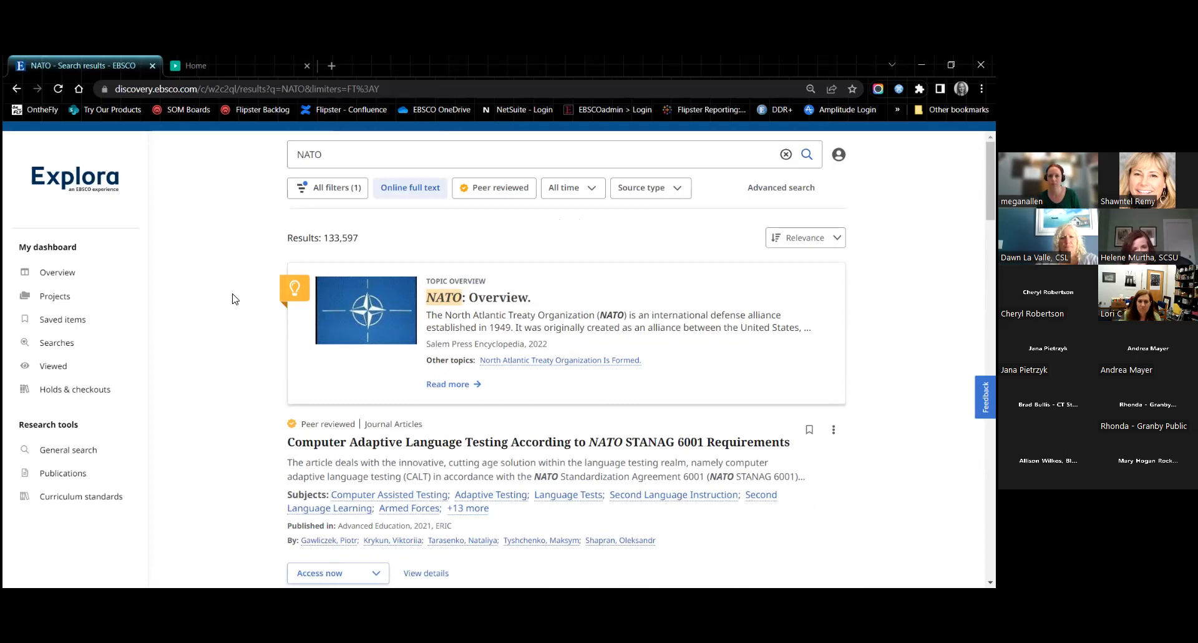
Revisit the prototype home page, then return via the NATO results to the live home page
{"action": "left_click", "coordinate": [196, 65]}
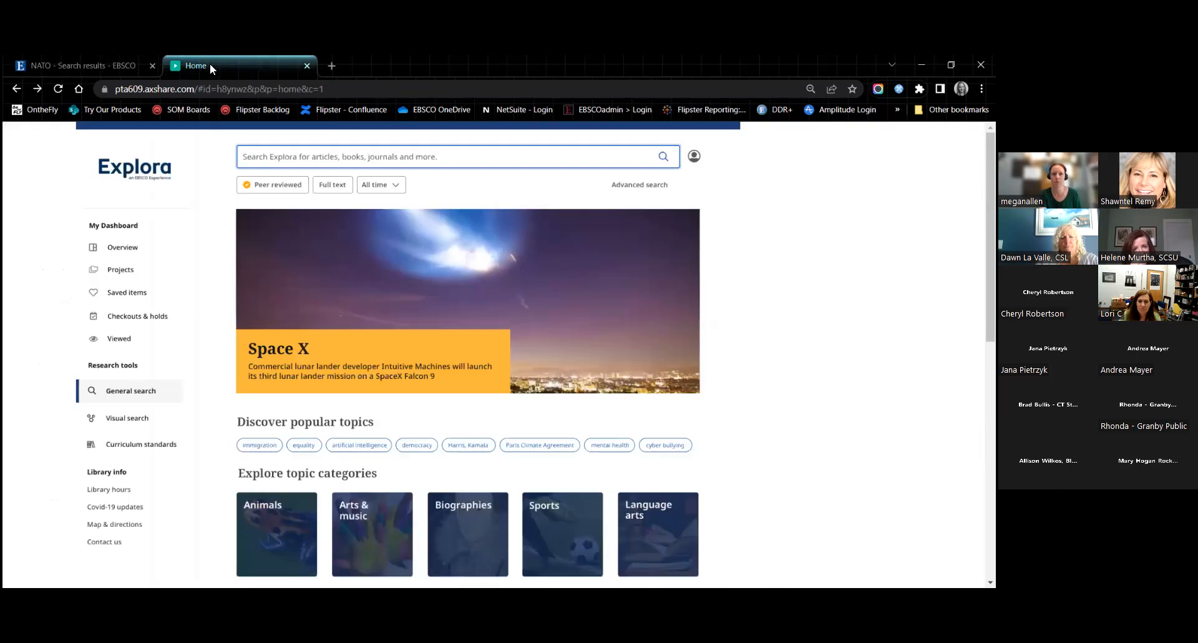
{"action": "mouse_move", "coordinate": [212, 260]}
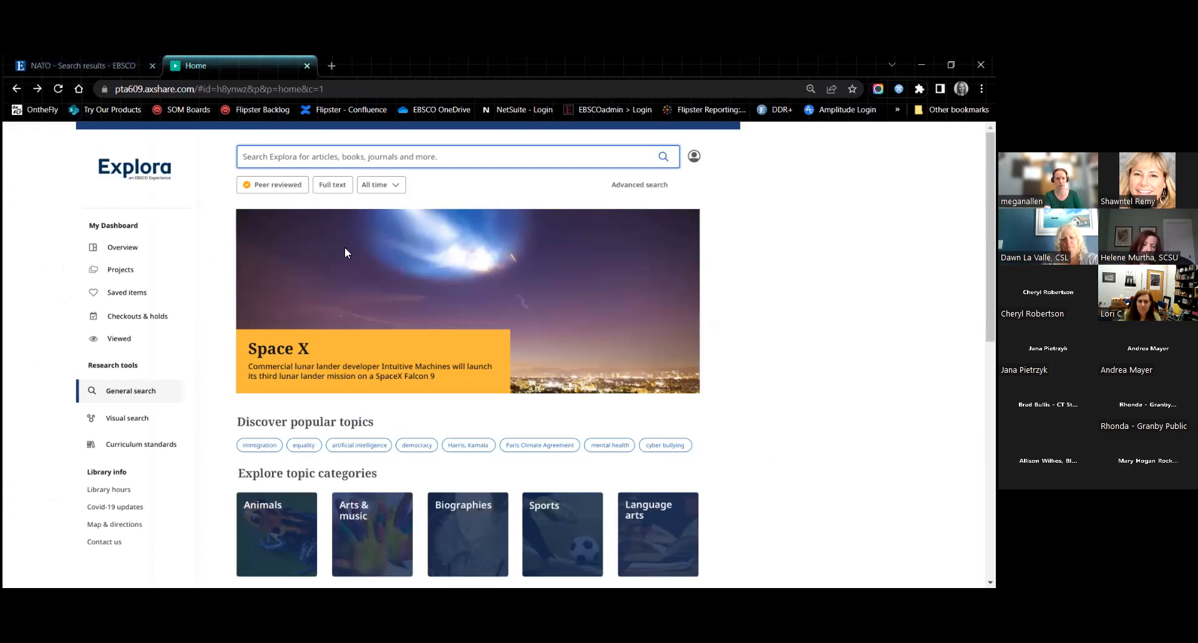
{"action": "mouse_move", "coordinate": [210, 268]}
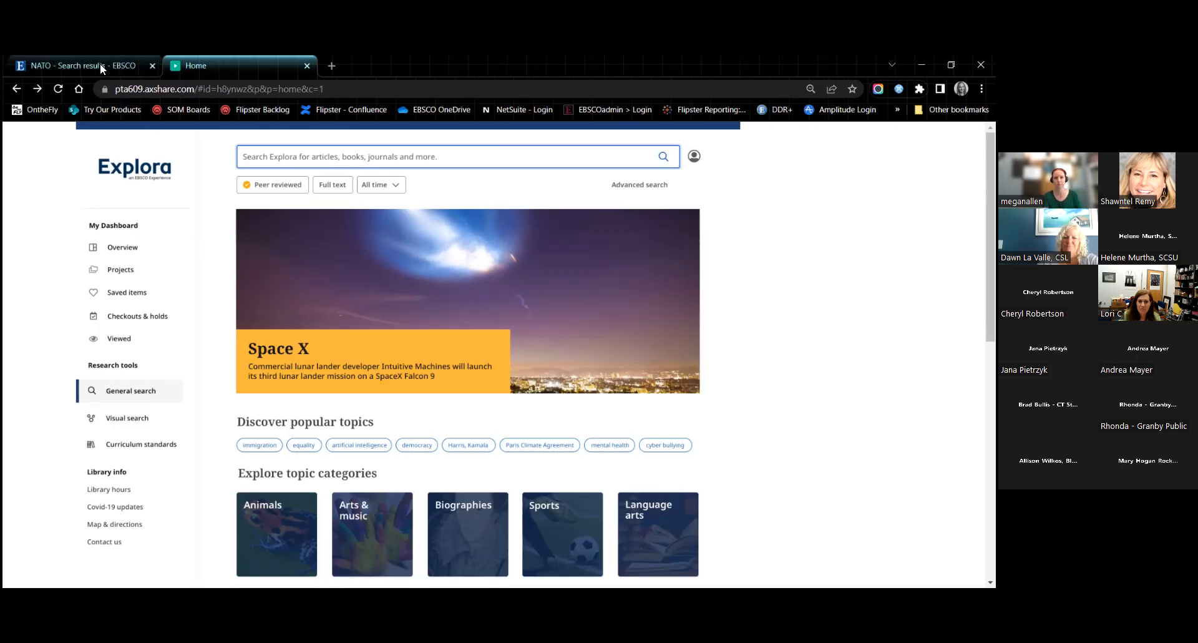
{"action": "mouse_move", "coordinate": [76, 65]}
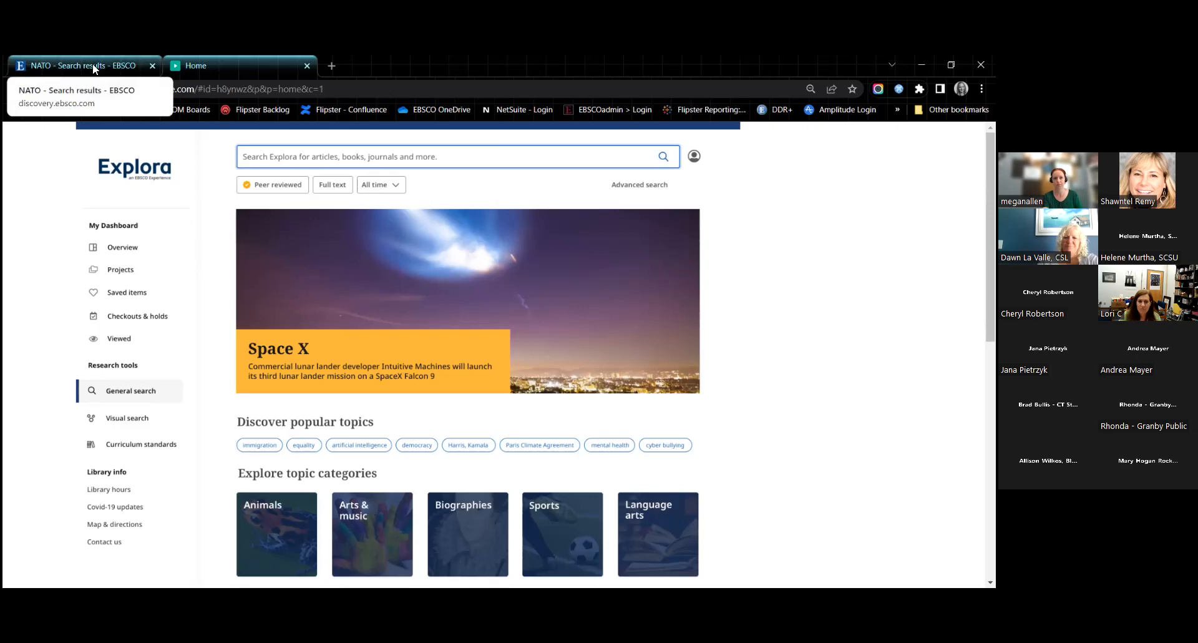
{"action": "left_click", "coordinate": [76, 65]}
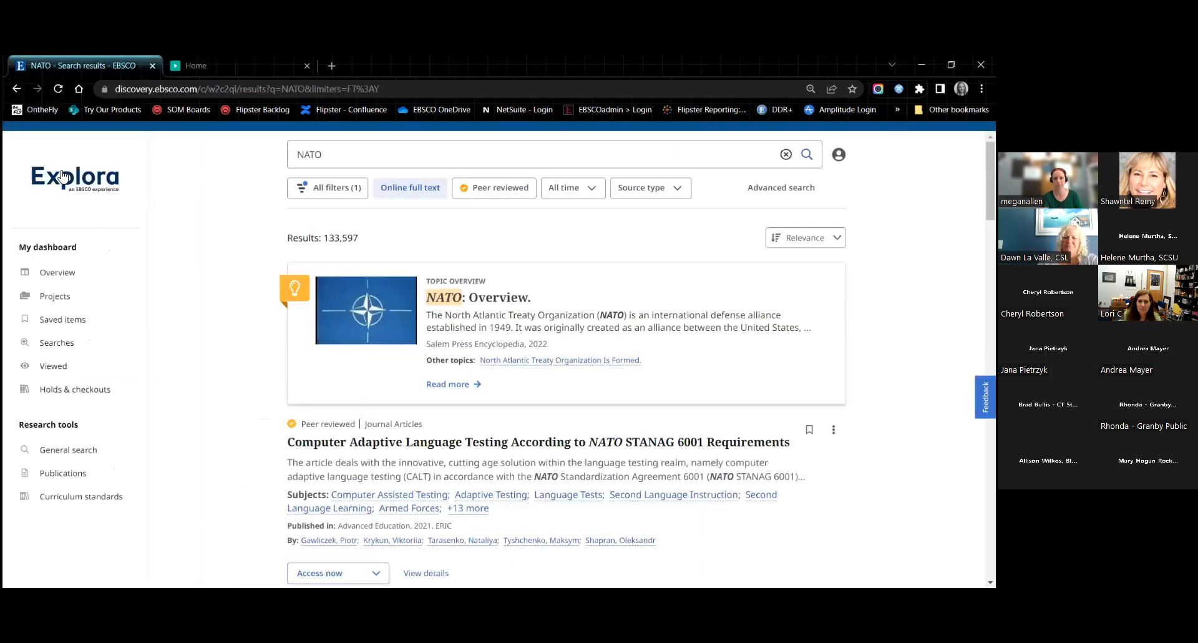
{"action": "left_click", "coordinate": [74, 176]}
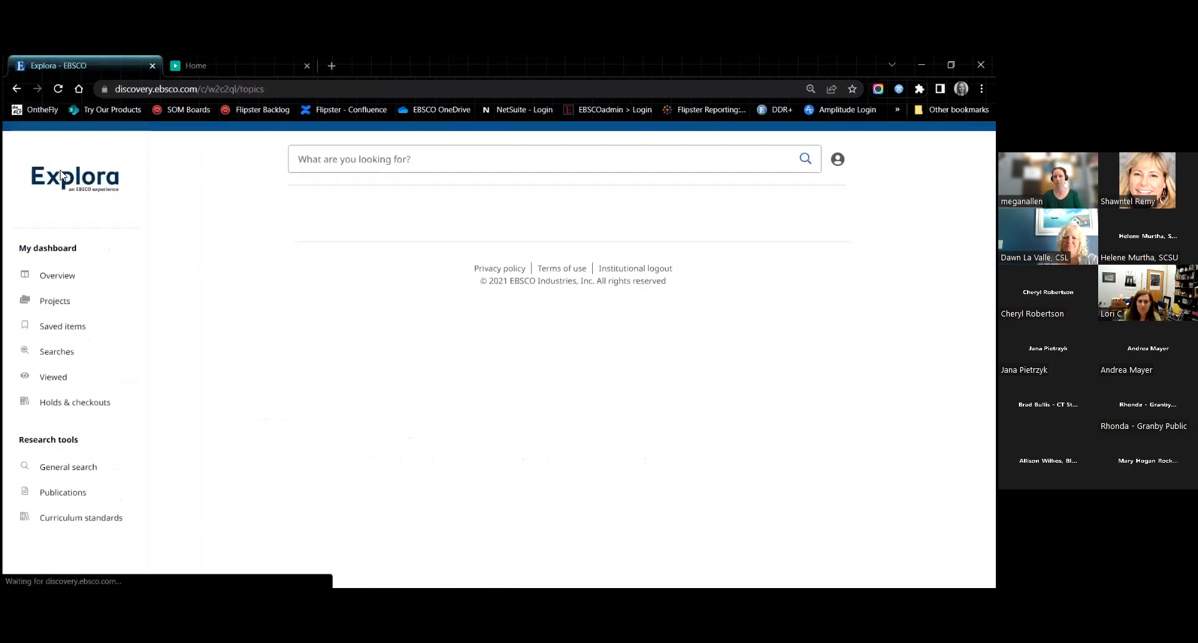